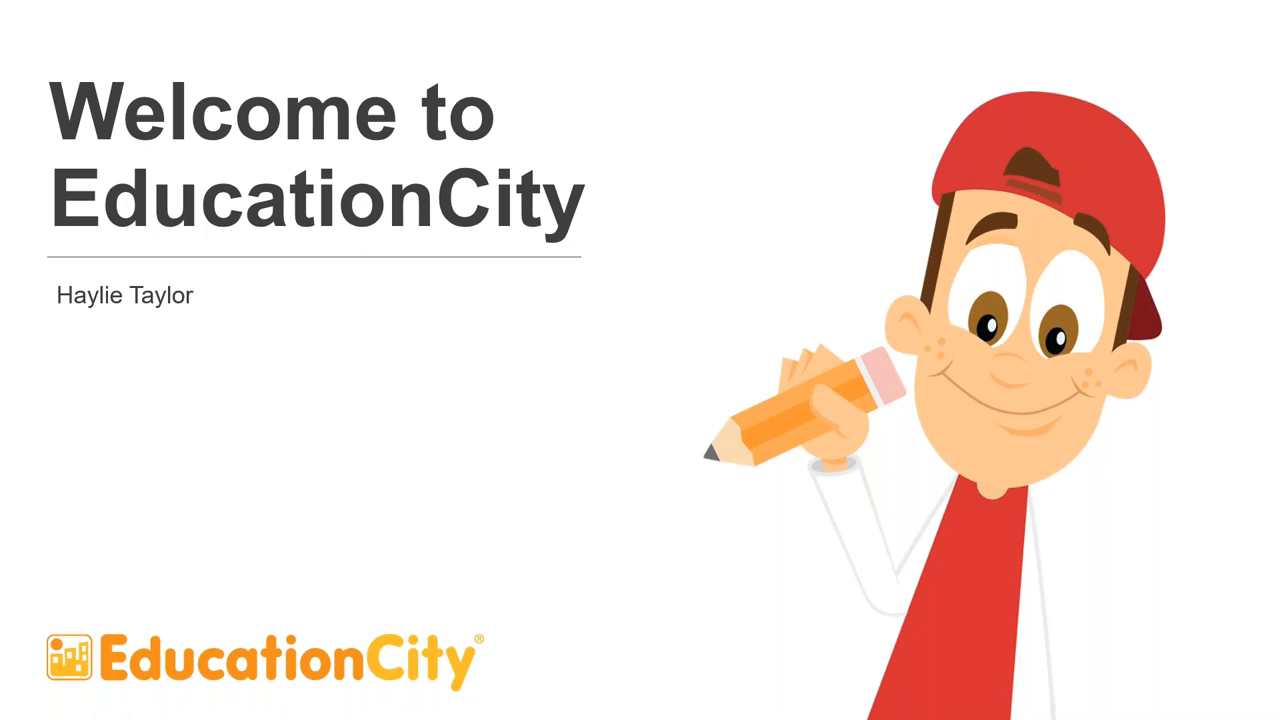
{"action": "mouse_move", "coordinate": [1130, 125]}
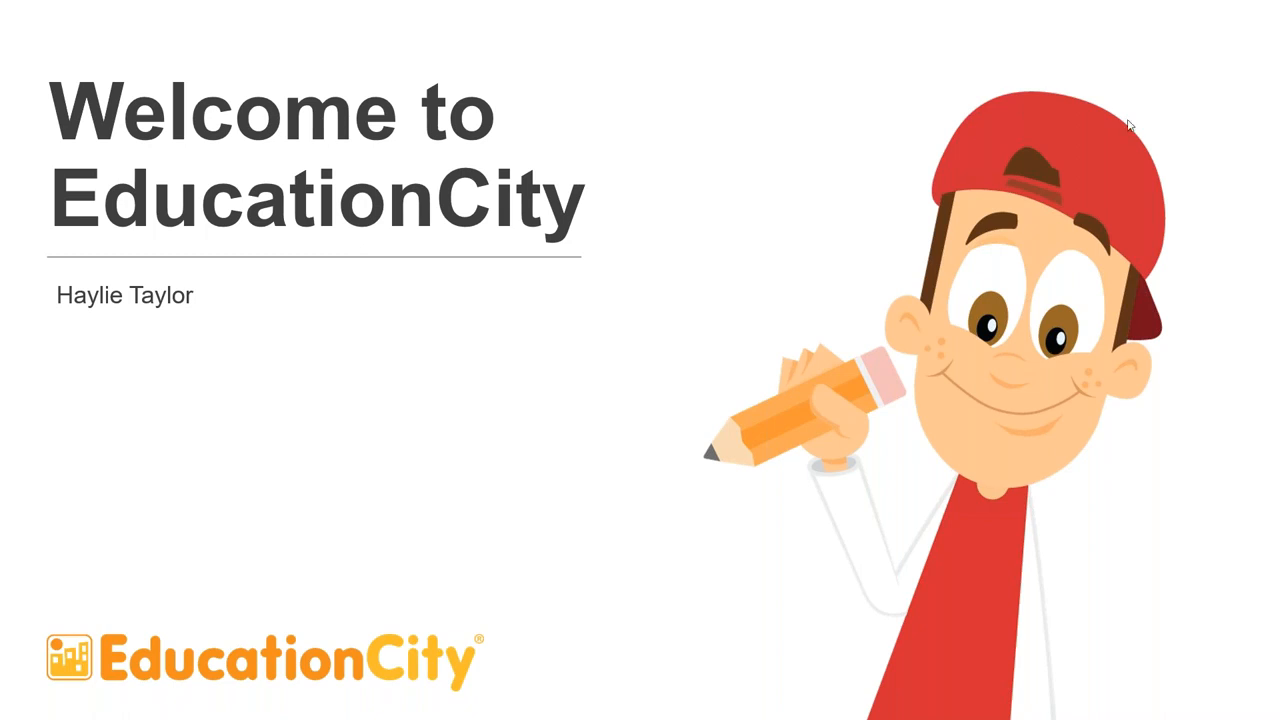
{"action": "mouse_move", "coordinate": [1044, 58]}
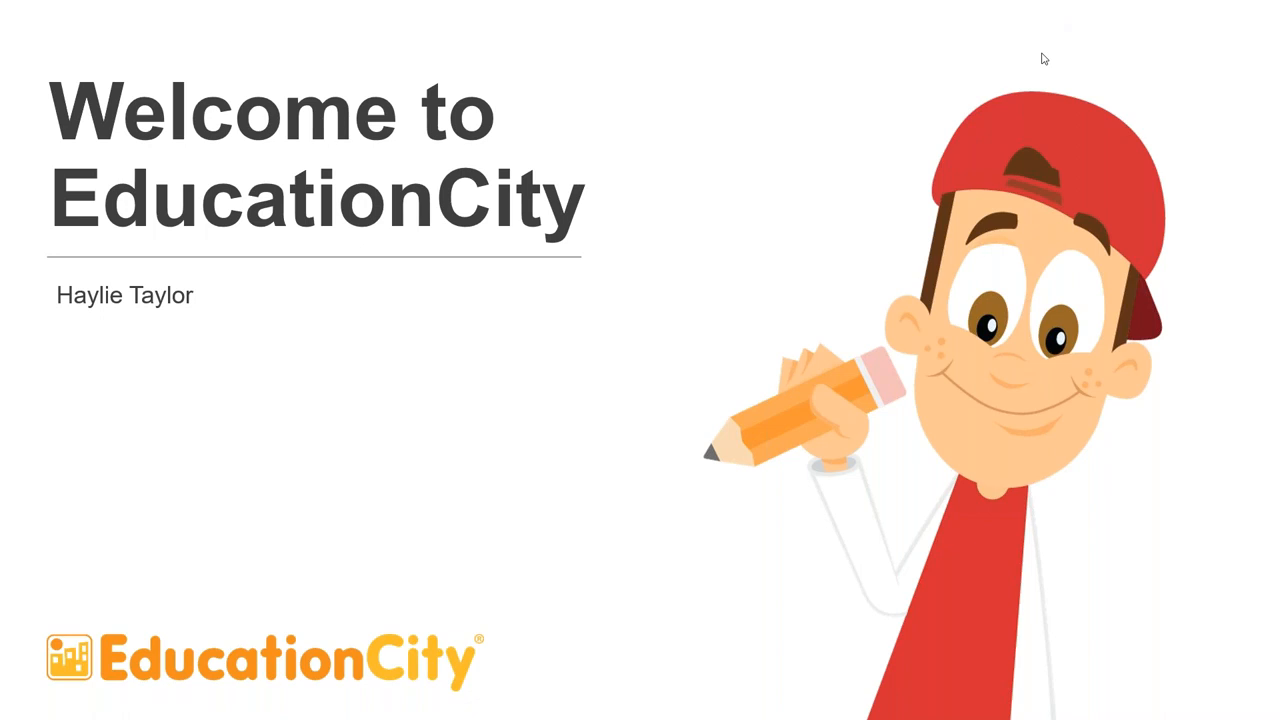
{"action": "mouse_move", "coordinate": [600, 363]}
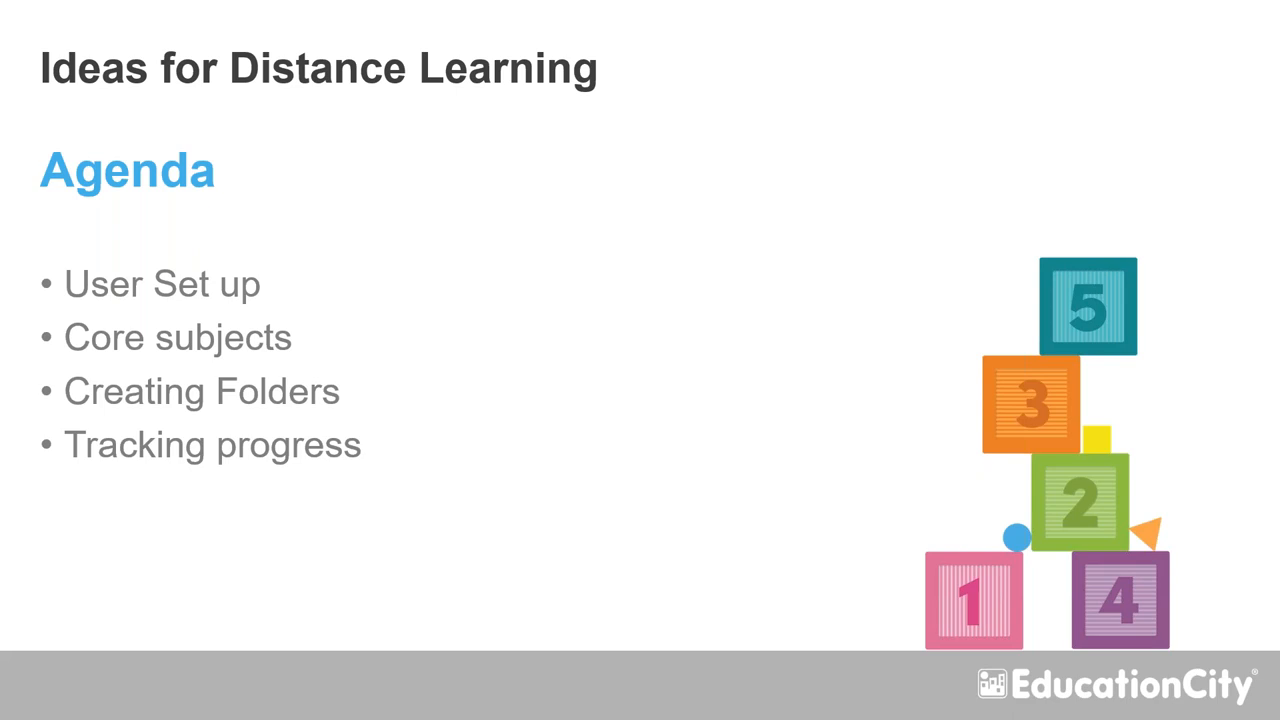
{"action": "mouse_move", "coordinate": [724, 624]}
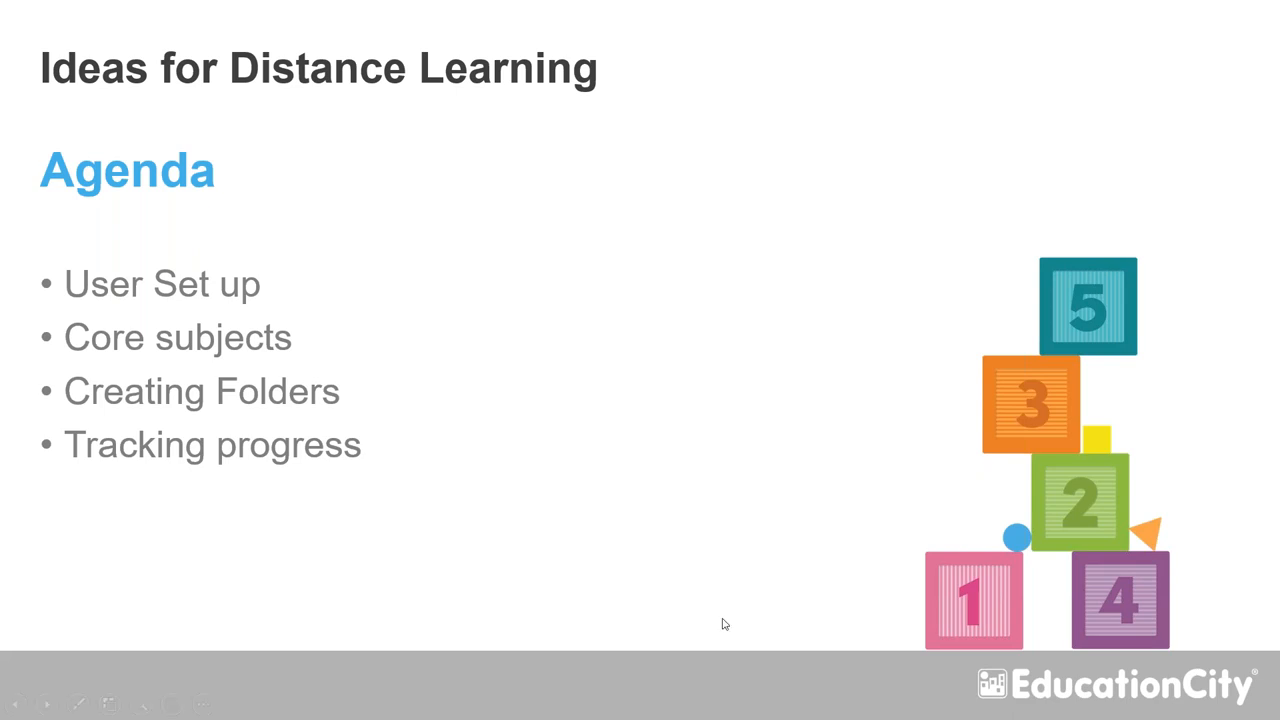
End the slideshow once the Ideas for Distance Learning agenda slide is showing.
{"action": "key", "text": "Escape"}
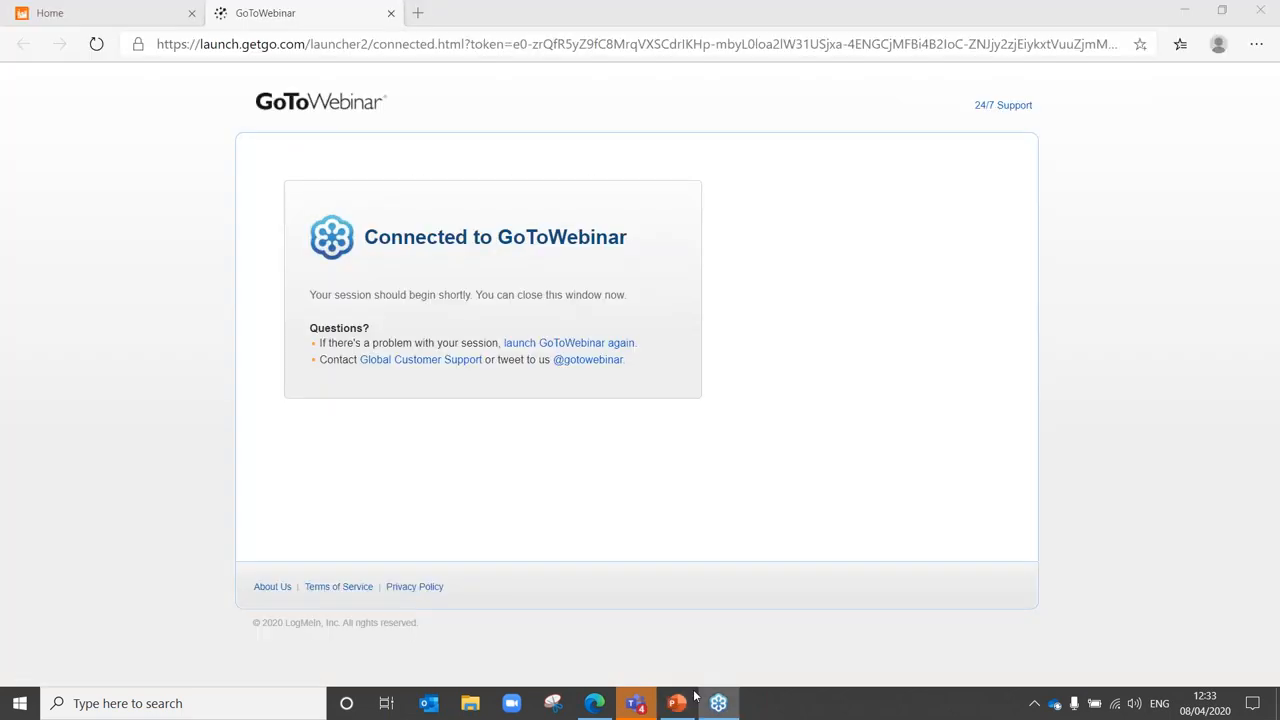
Bring the four-slide EducationCity deck back up in the PowerPoint editor.
{"action": "left_click", "coordinate": [677, 703]}
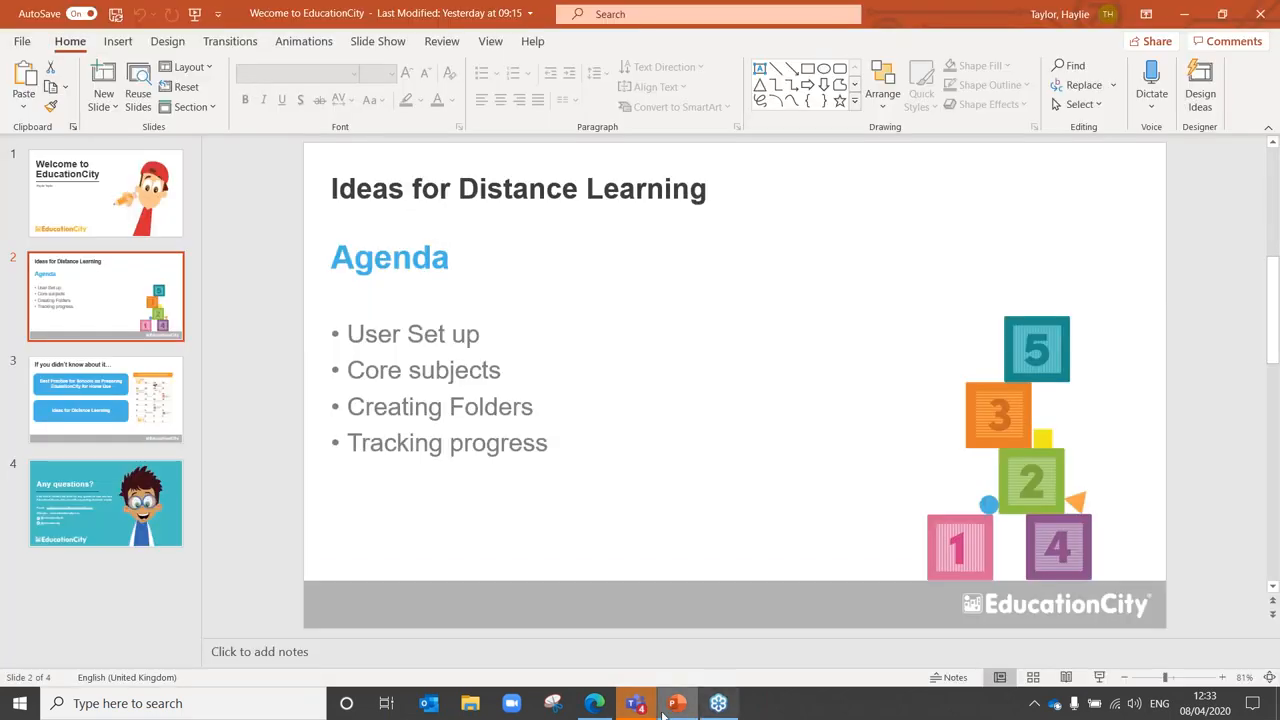
{"action": "mouse_move", "coordinate": [677, 703]}
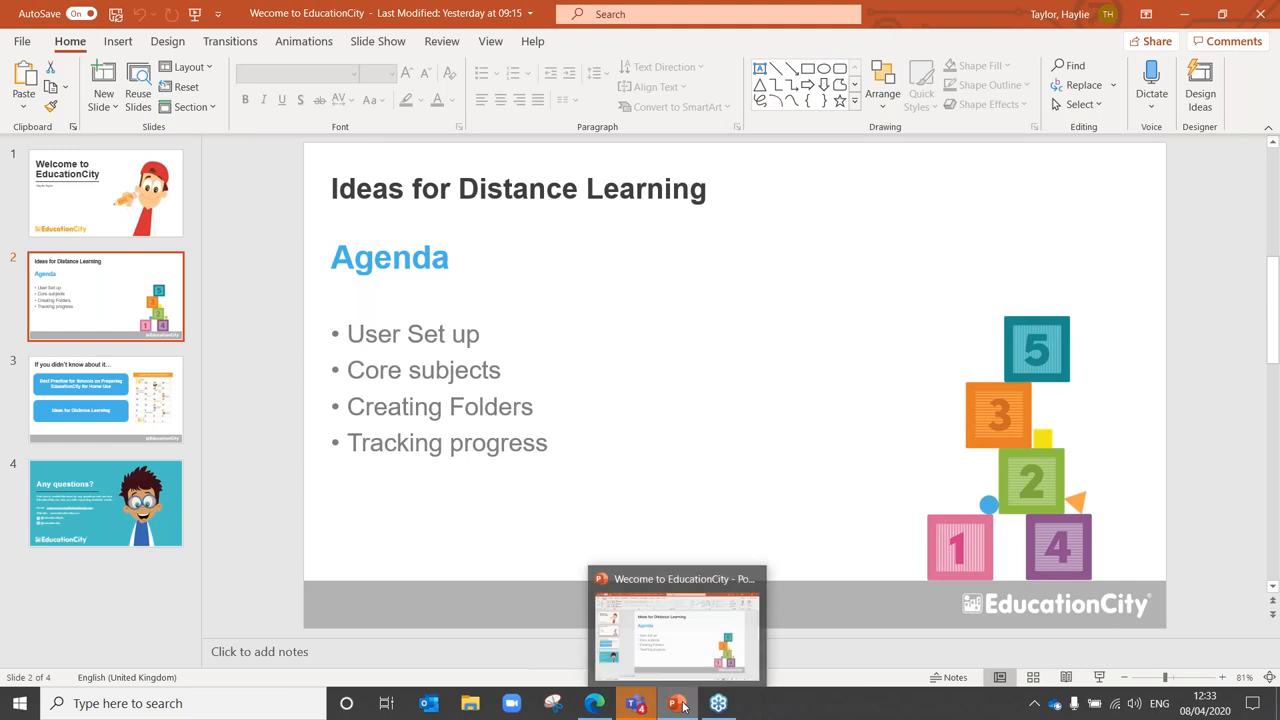
{"action": "mouse_move", "coordinate": [595, 703]}
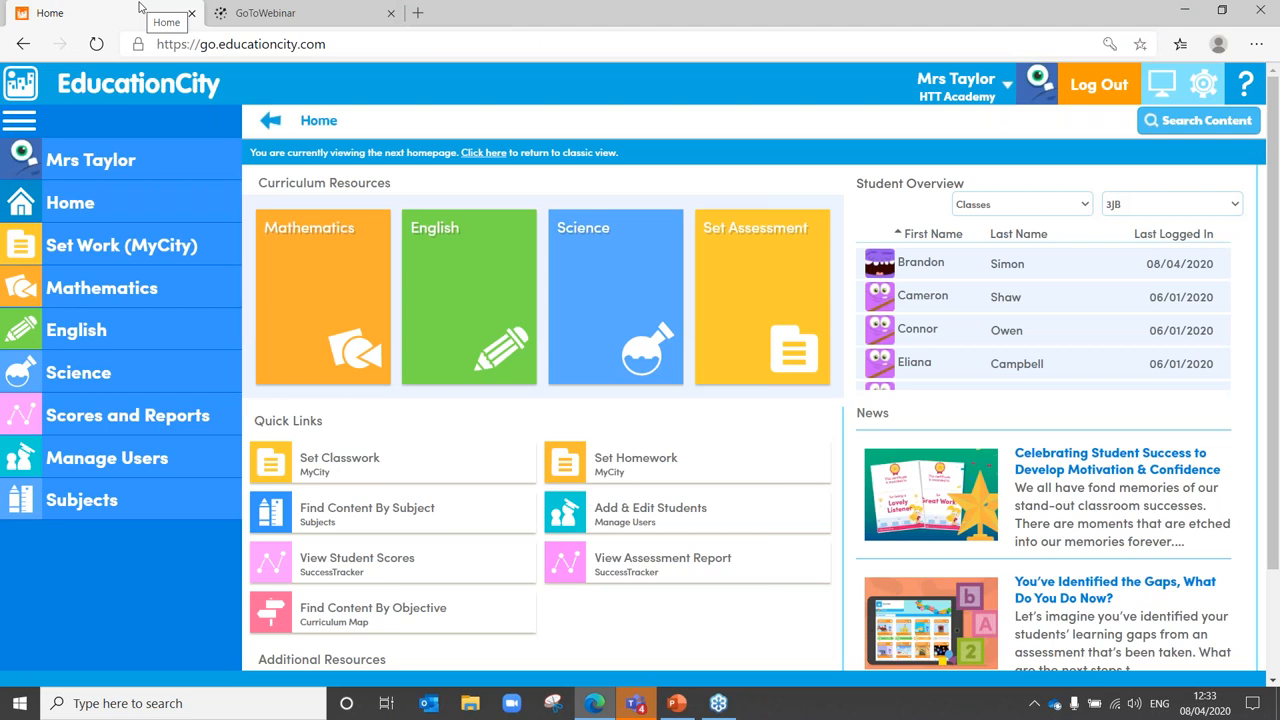
{"action": "mouse_move", "coordinate": [497, 147]}
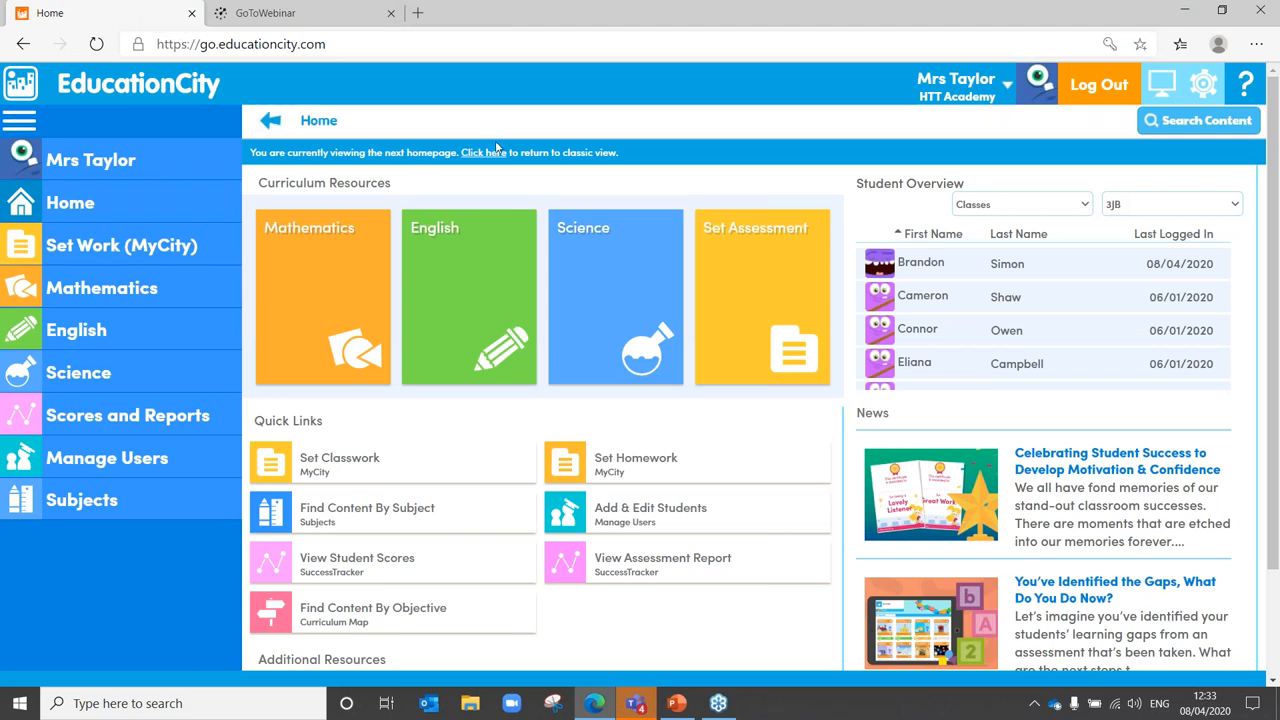
{"action": "left_click", "coordinate": [483, 152]}
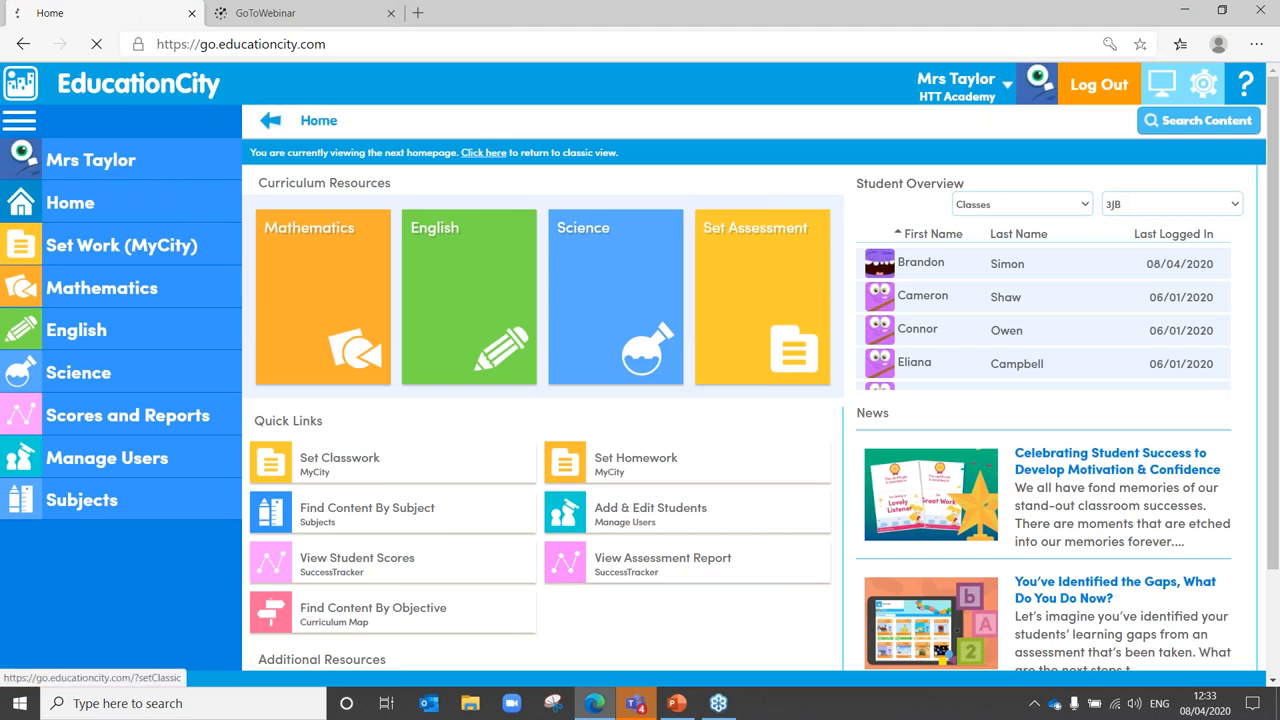
{"action": "left_click", "coordinate": [483, 152]}
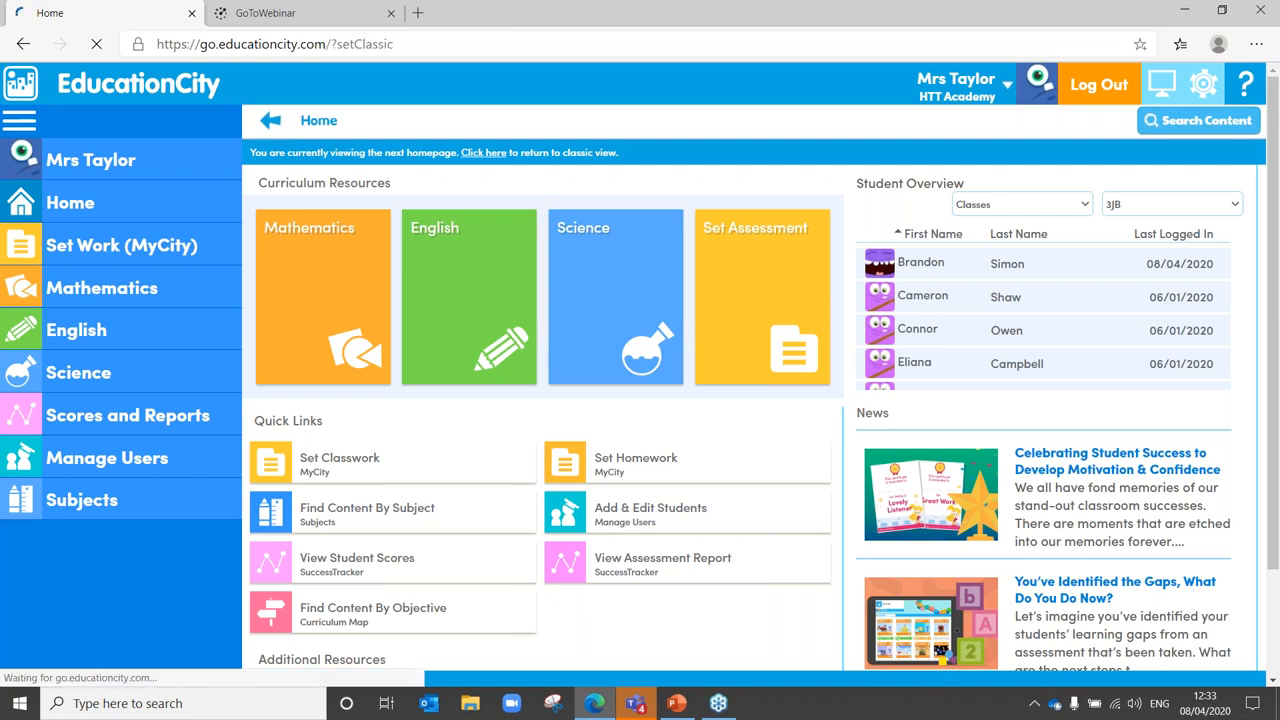
{"action": "left_click", "coordinate": [484, 152]}
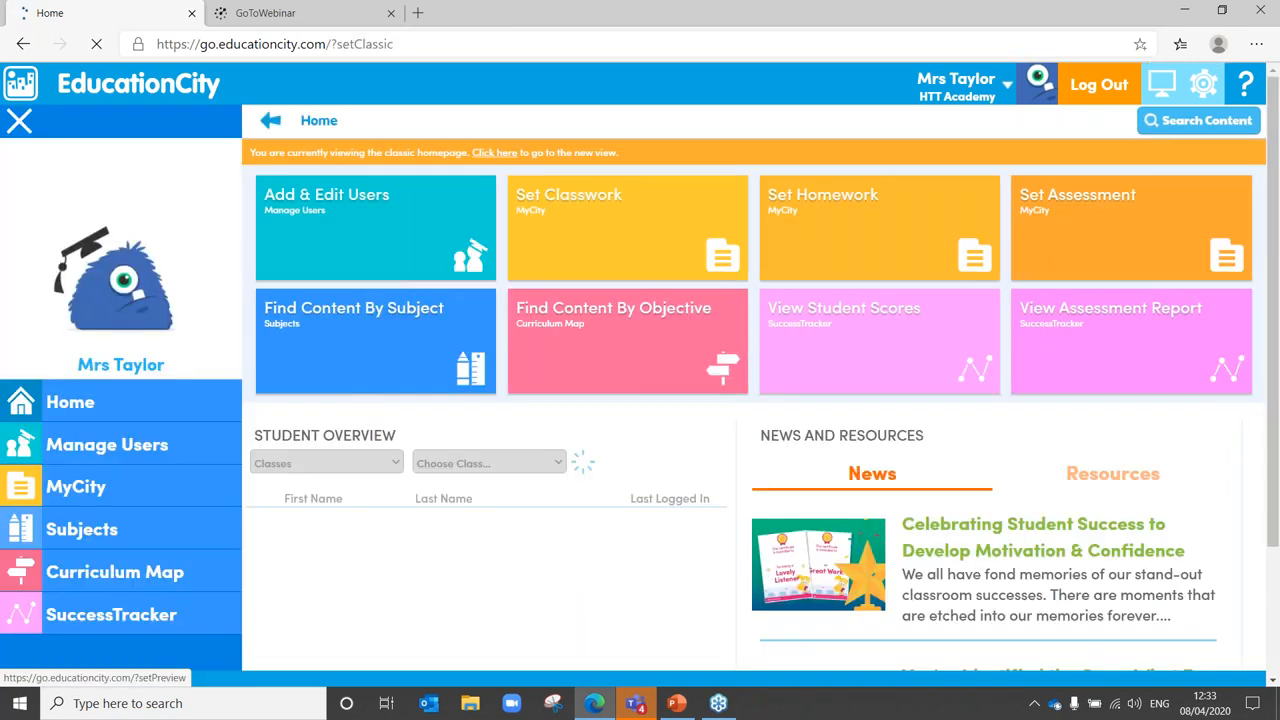
{"action": "left_click", "coordinate": [488, 462]}
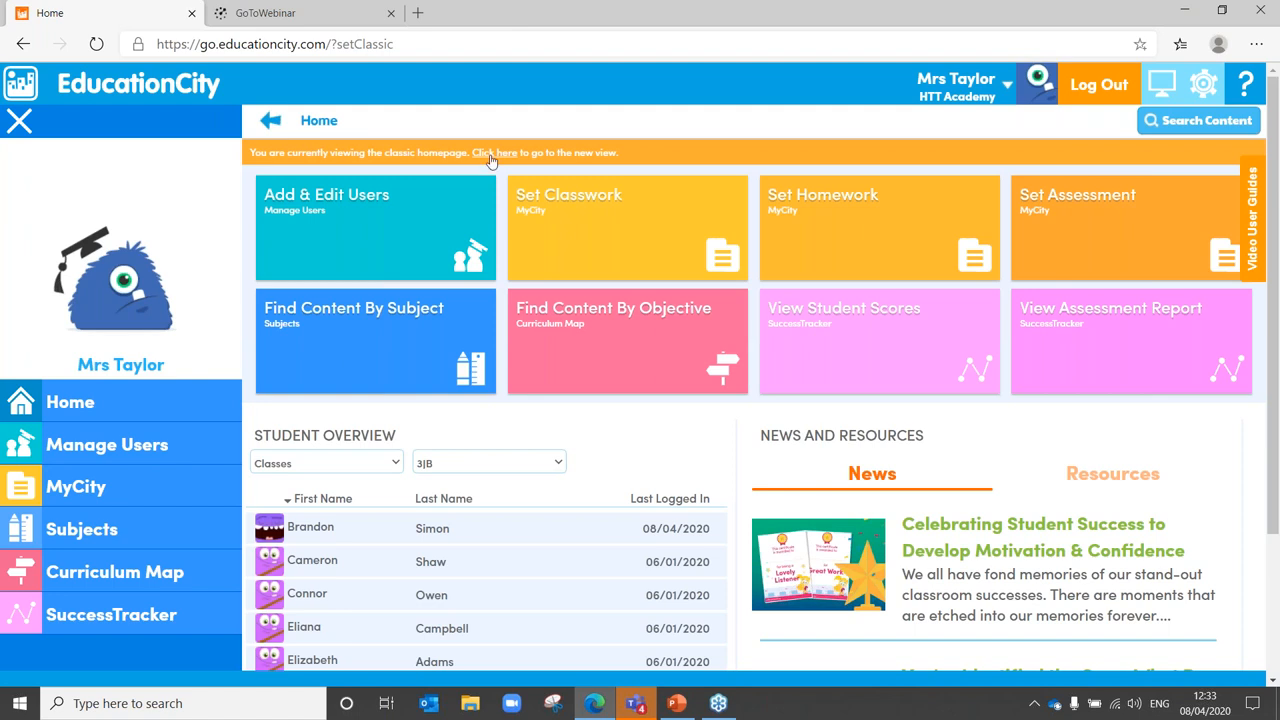
{"action": "left_click", "coordinate": [494, 152]}
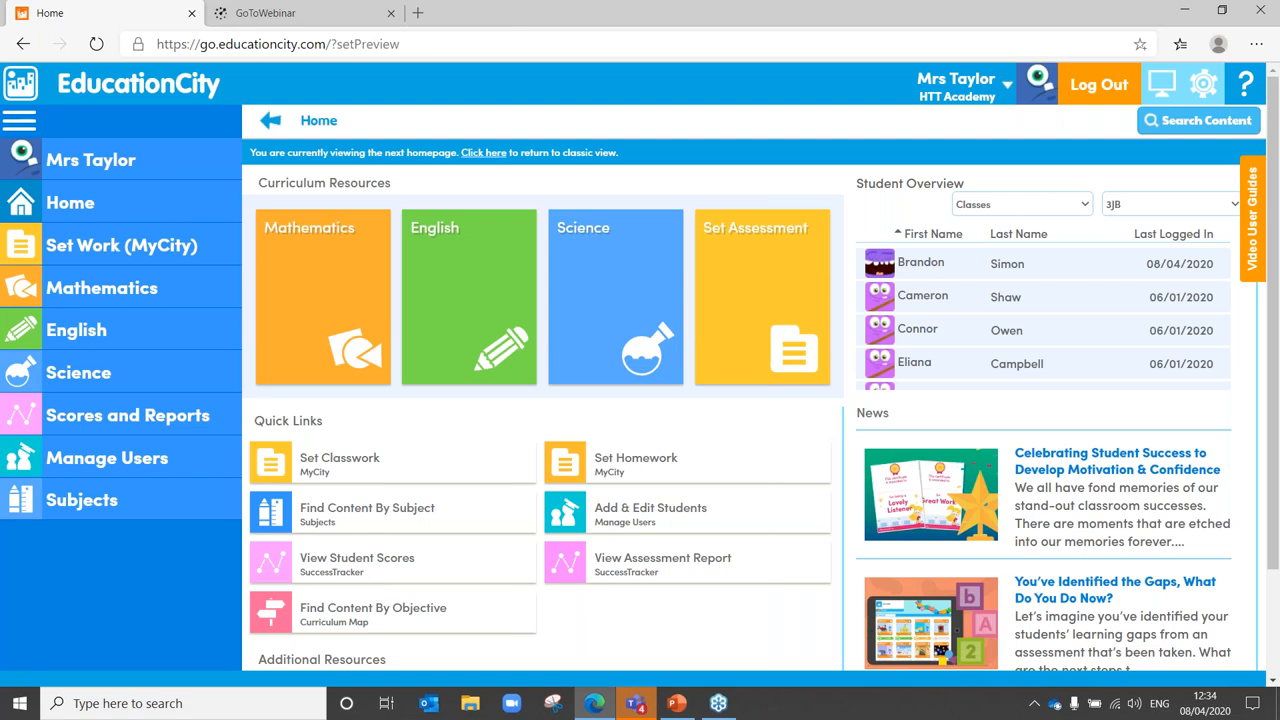
{"action": "mouse_move", "coordinate": [660, 390]}
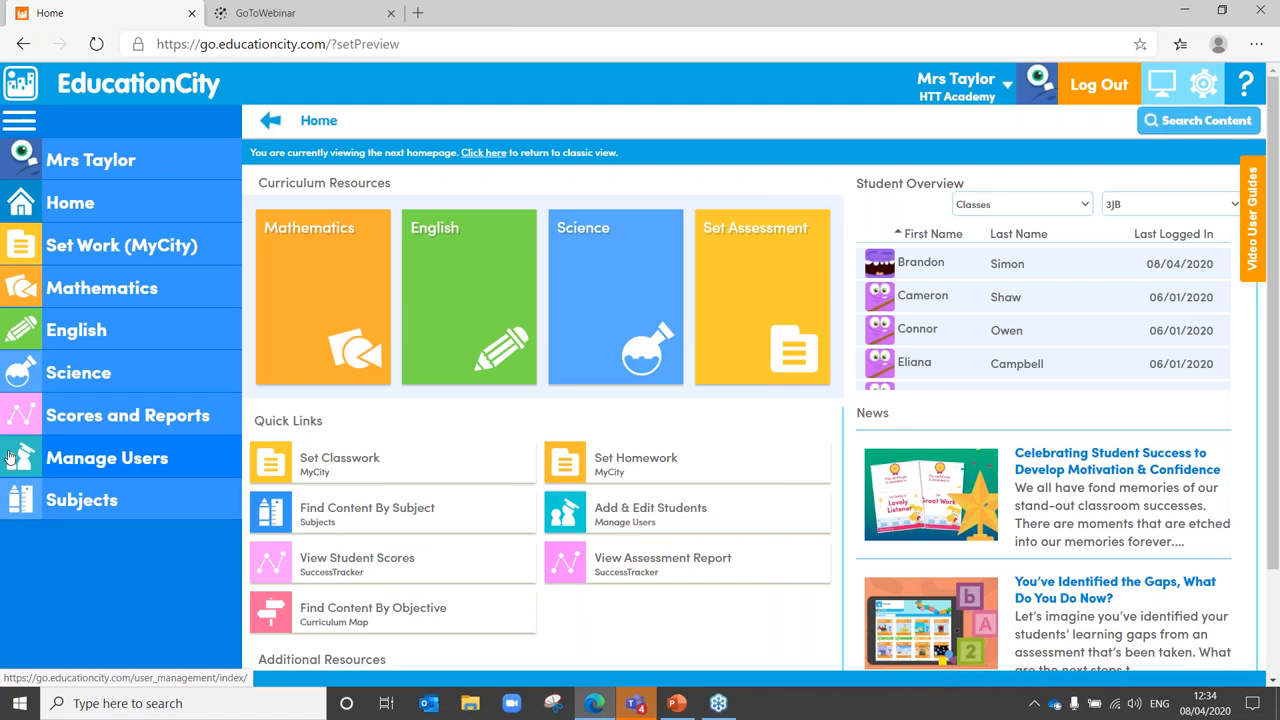
Open Manage Users from the left sidebar to list the school's students.
{"action": "left_click", "coordinate": [107, 458]}
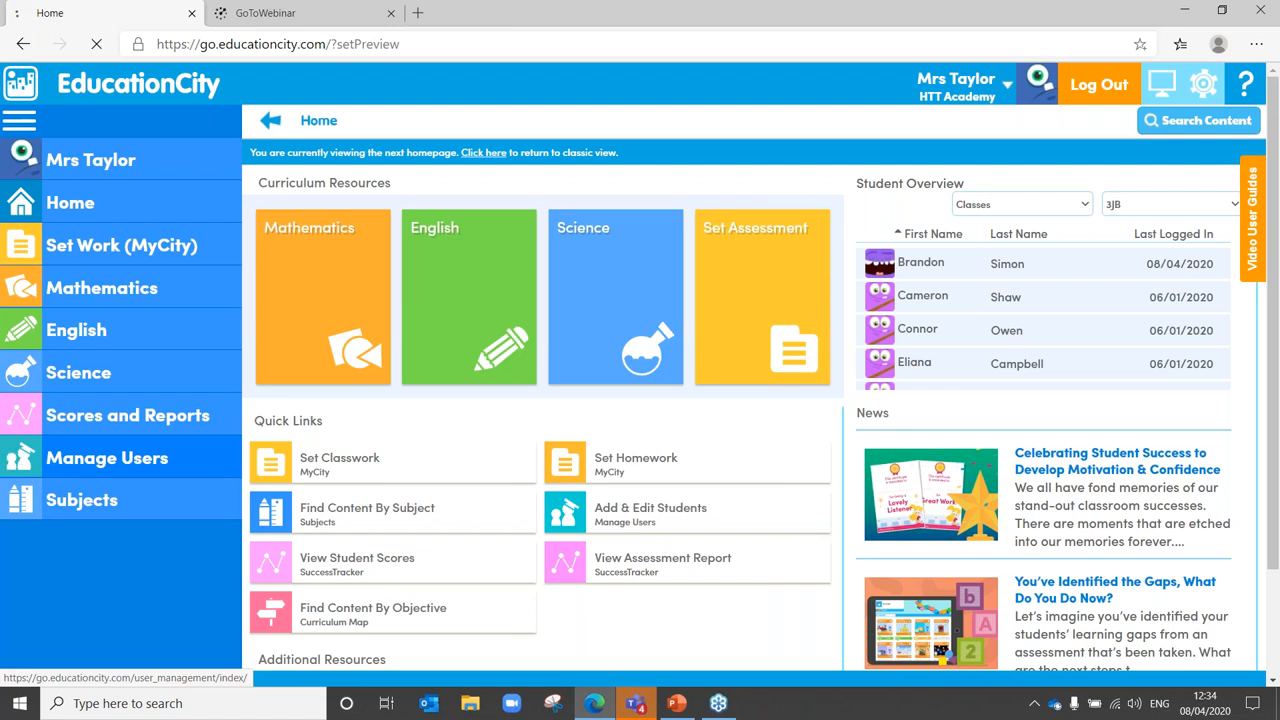
{"action": "left_click", "coordinate": [107, 458]}
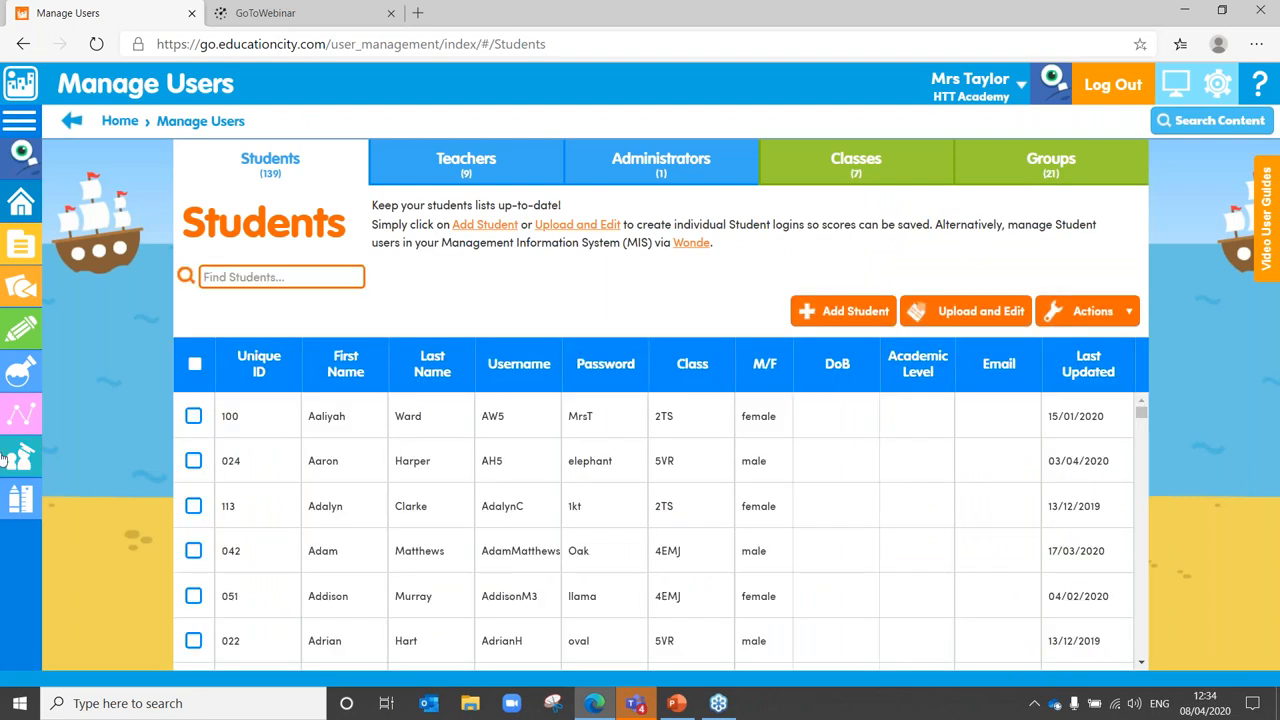
{"action": "mouse_move", "coordinate": [661, 161]}
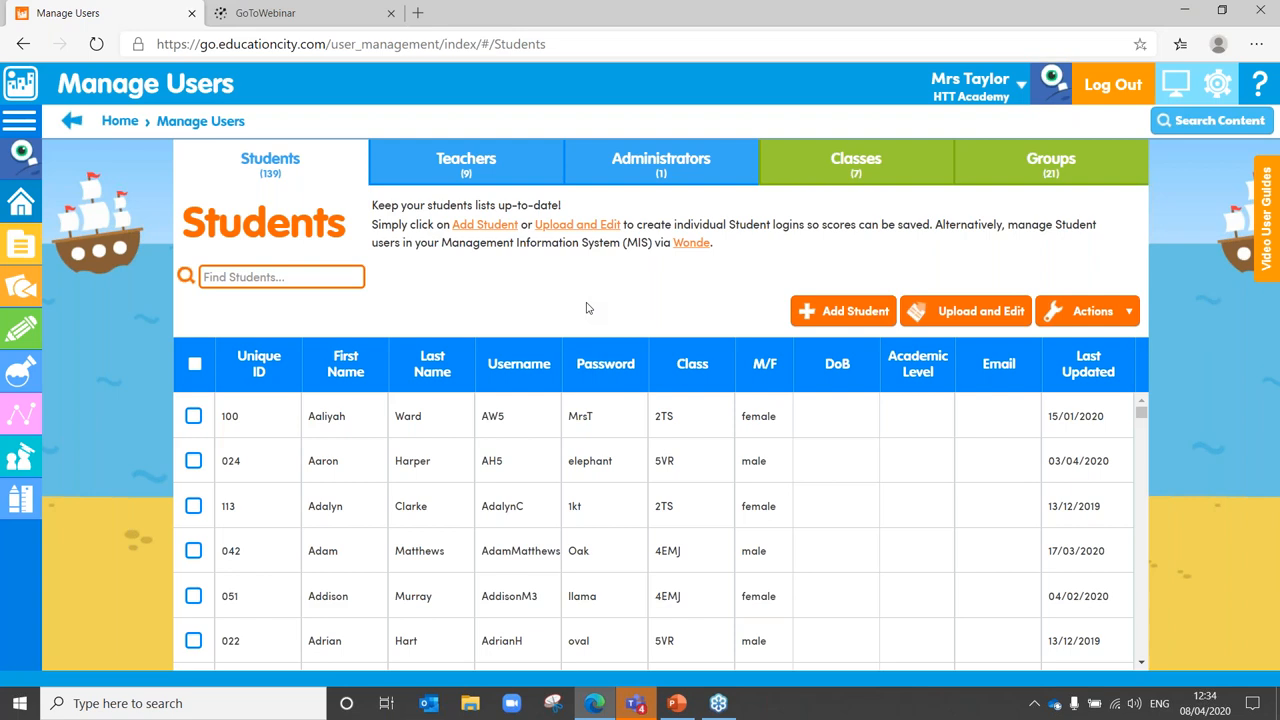
{"action": "mouse_move", "coordinate": [661, 161]}
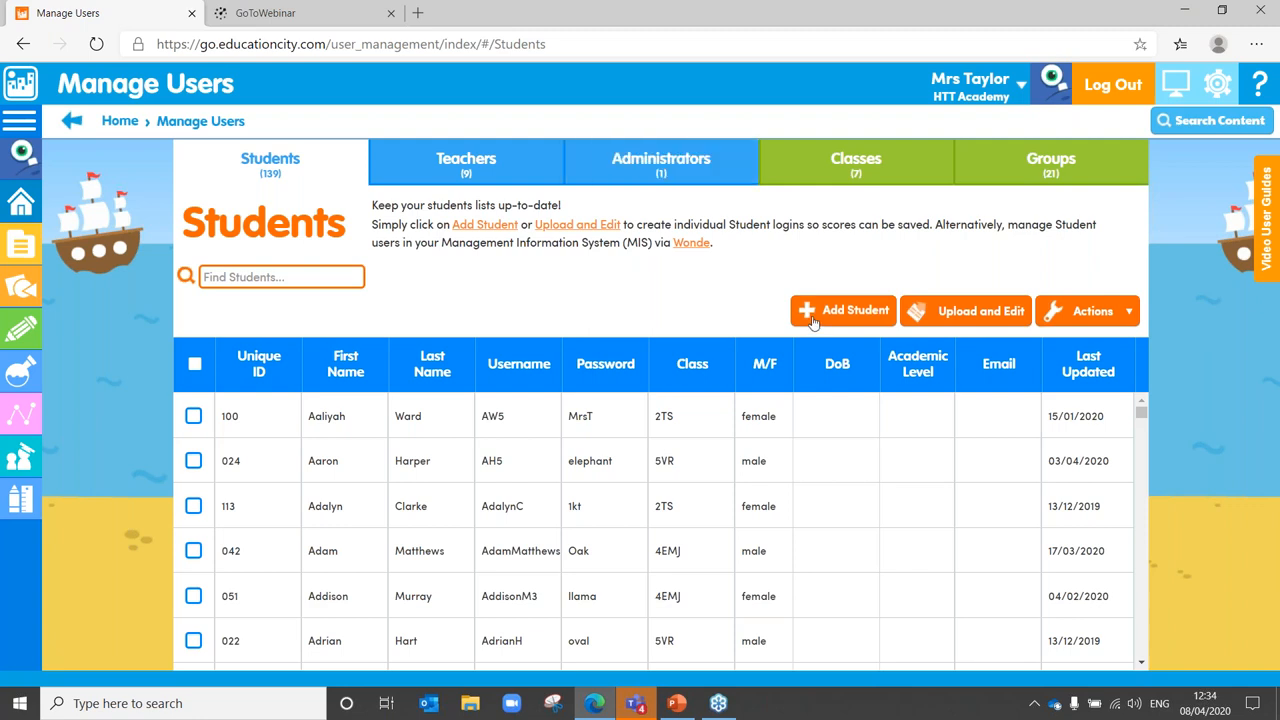
{"action": "mouse_move", "coordinate": [980, 318]}
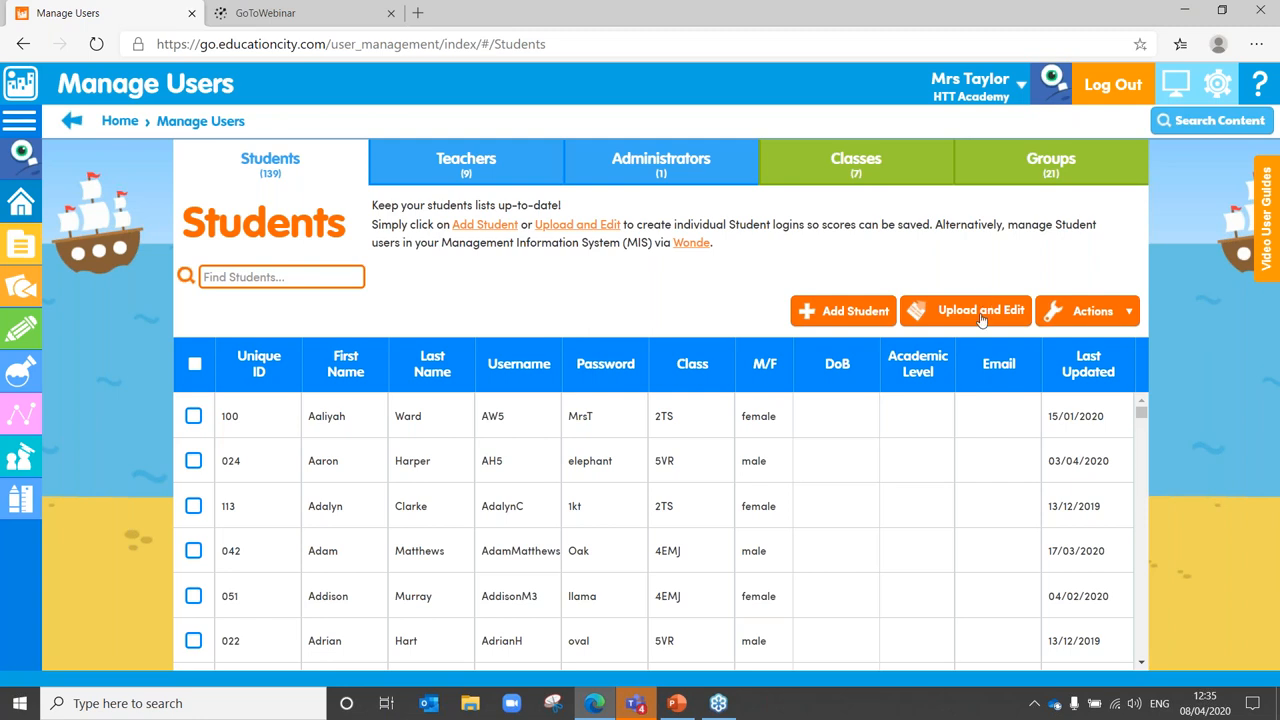
{"action": "left_click", "coordinate": [965, 311]}
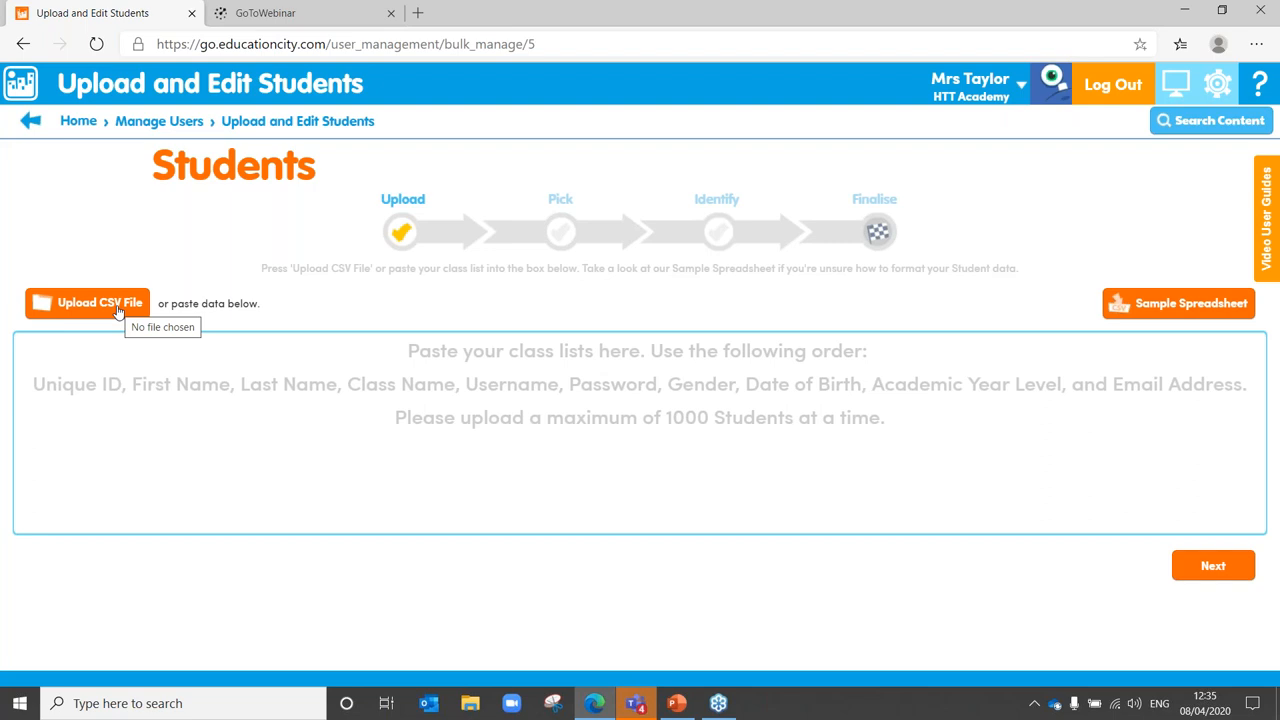
{"action": "mouse_move", "coordinate": [227, 394]}
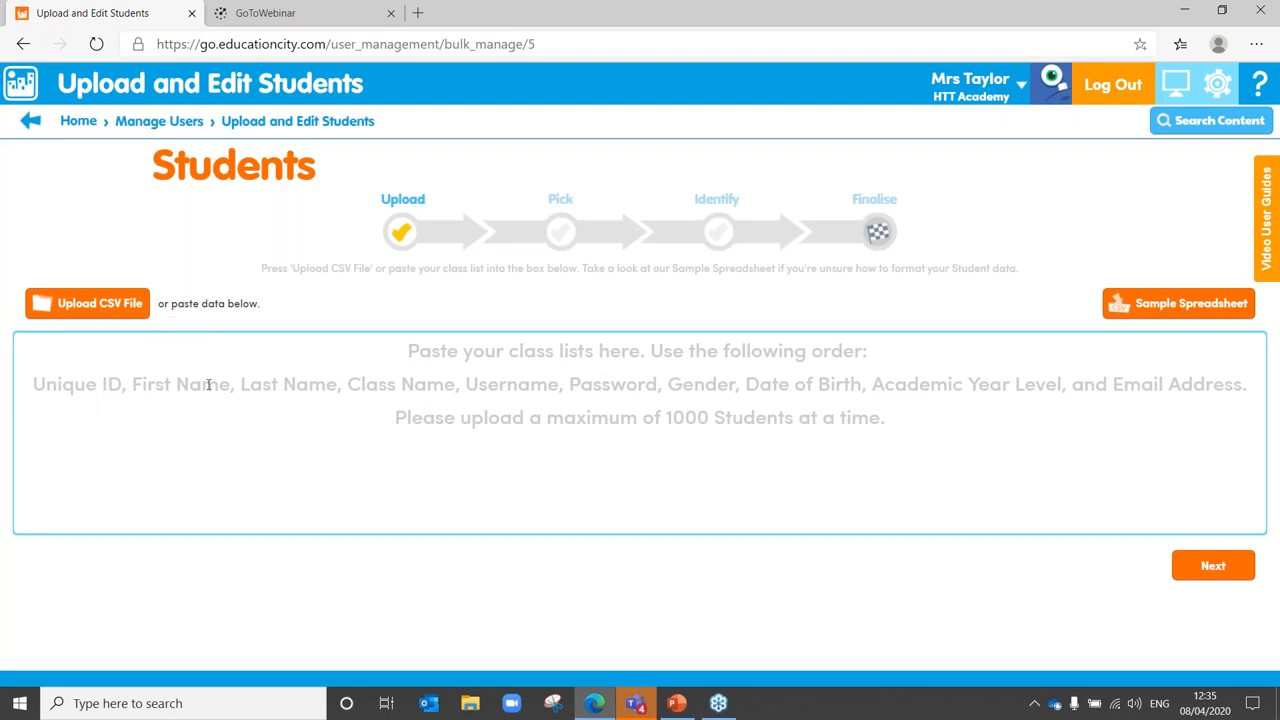
{"action": "mouse_move", "coordinate": [453, 384]}
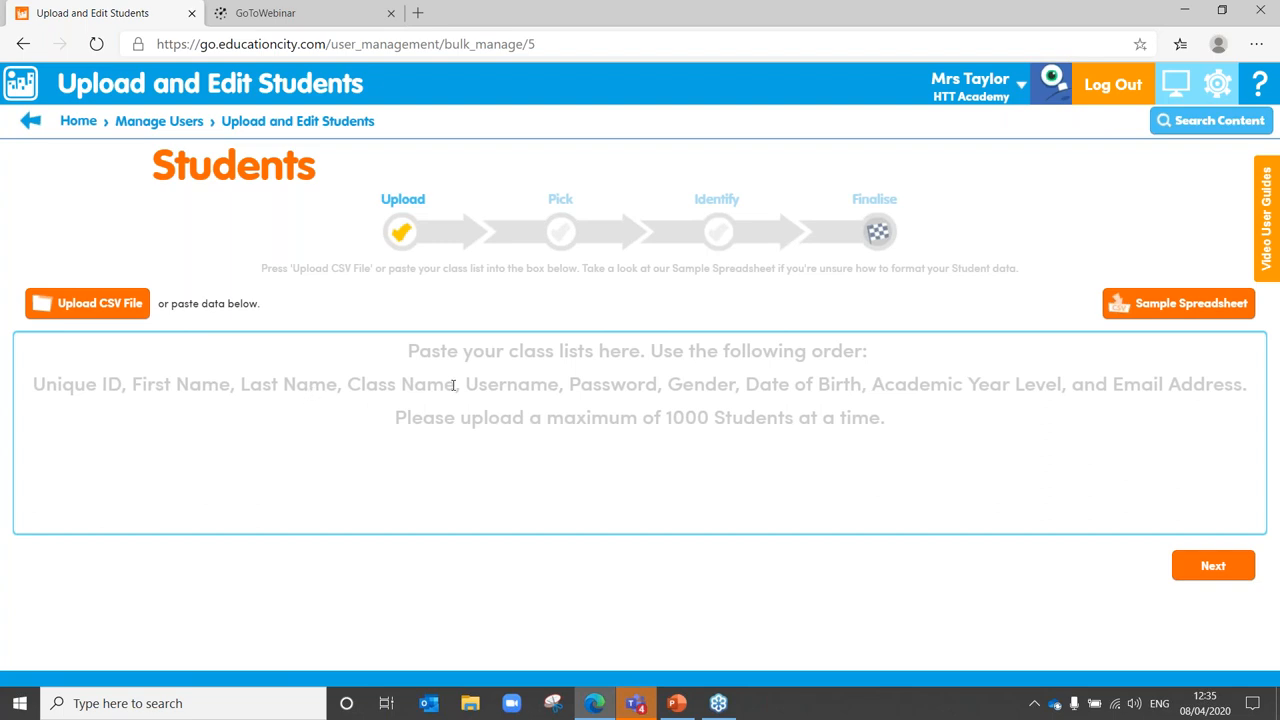
{"action": "mouse_move", "coordinate": [710, 417]}
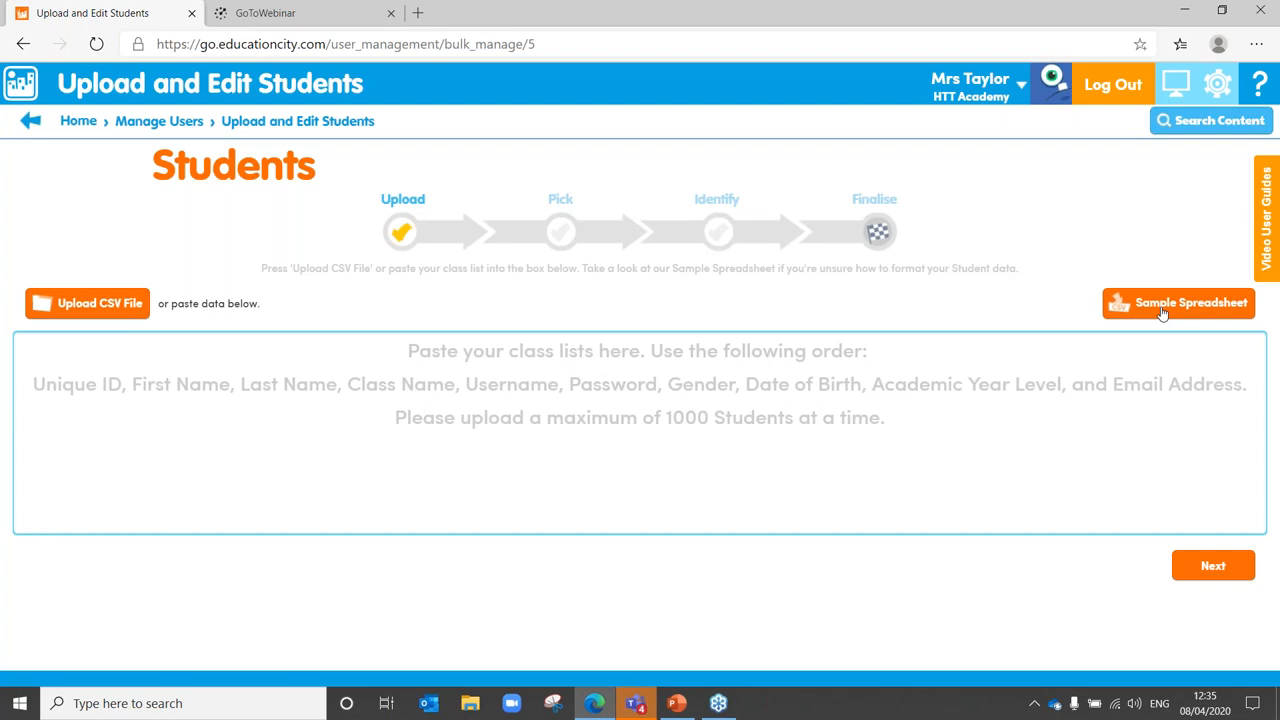
{"action": "mouse_move", "coordinate": [752, 357]}
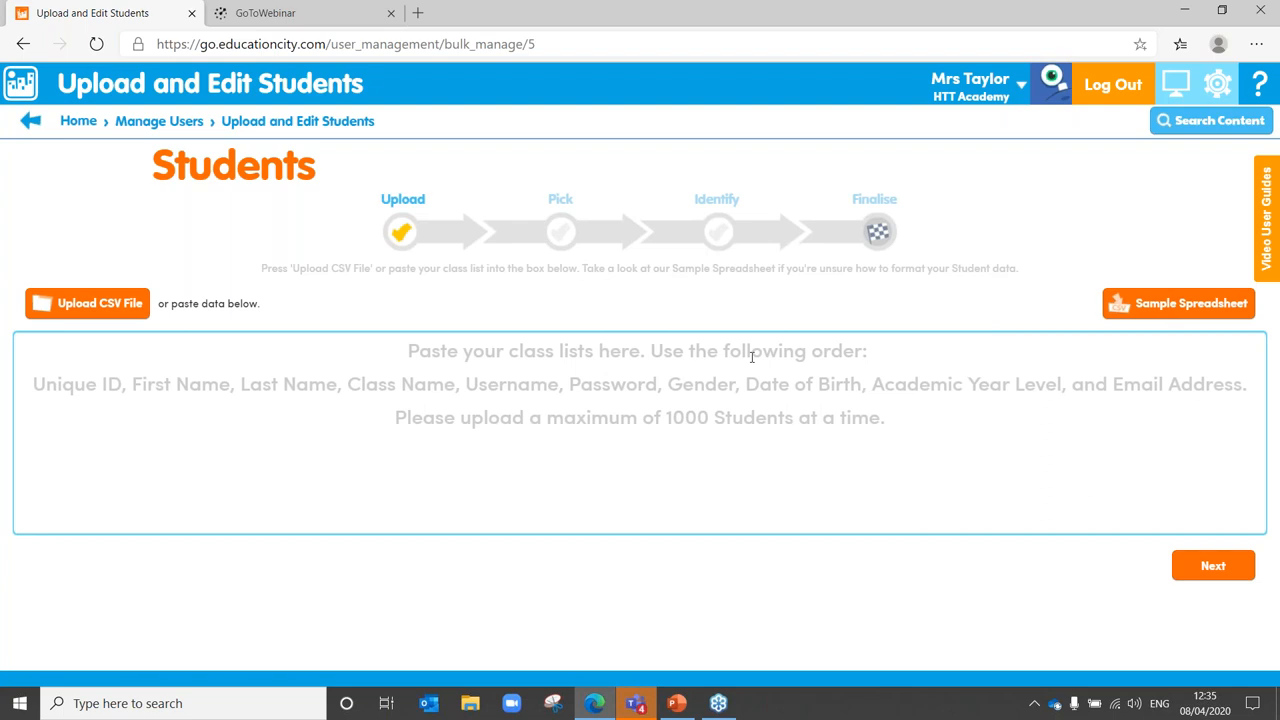
{"action": "mouse_move", "coordinate": [933, 389]}
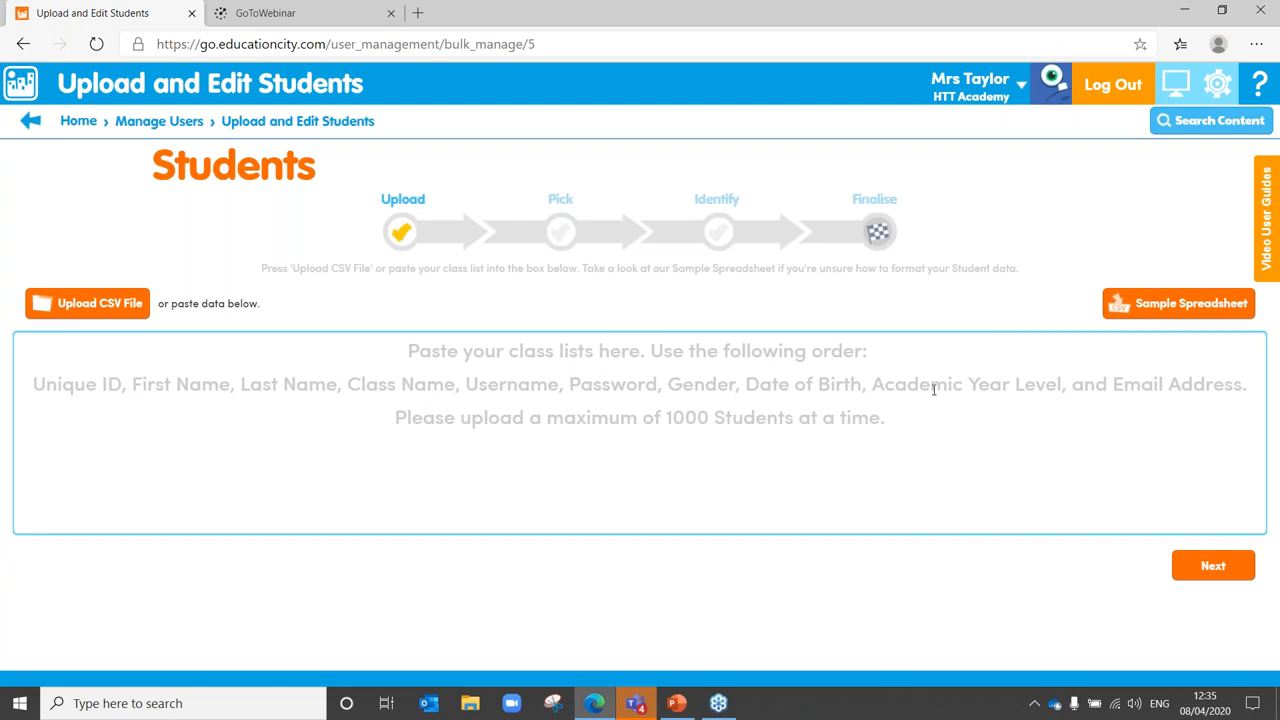
{"action": "mouse_move", "coordinate": [651, 384]}
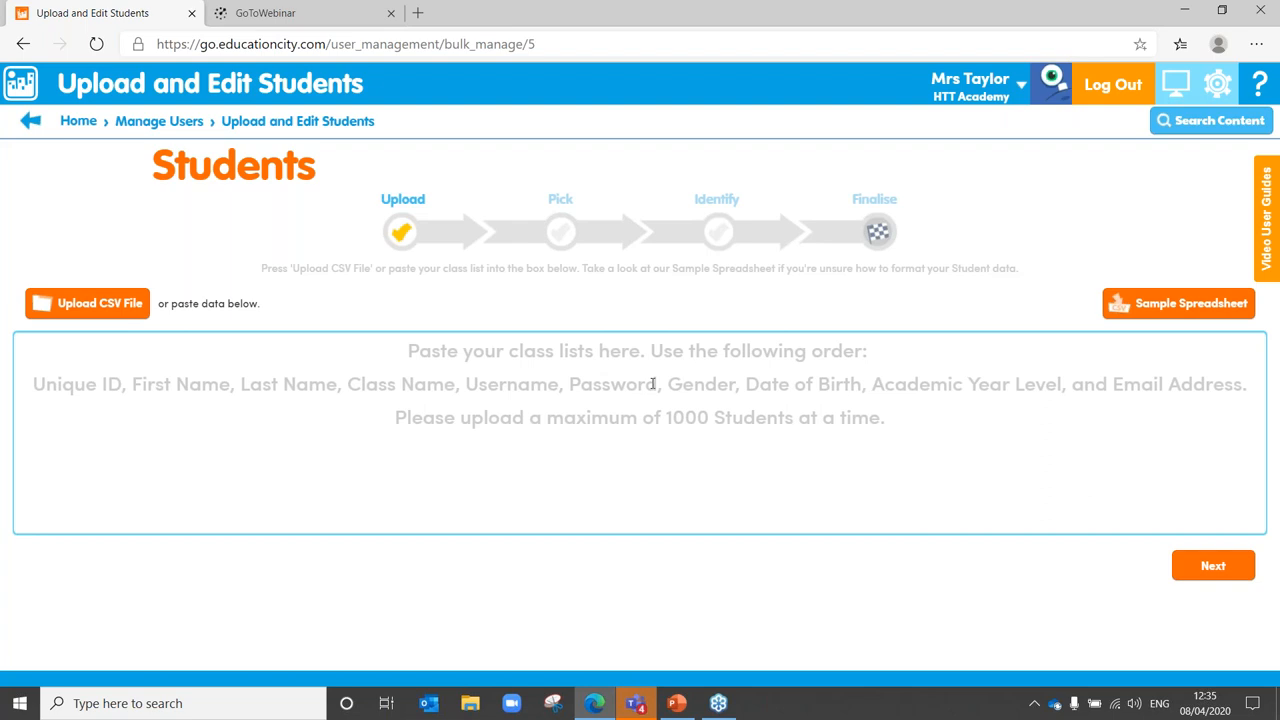
{"action": "mouse_move", "coordinate": [714, 446]}
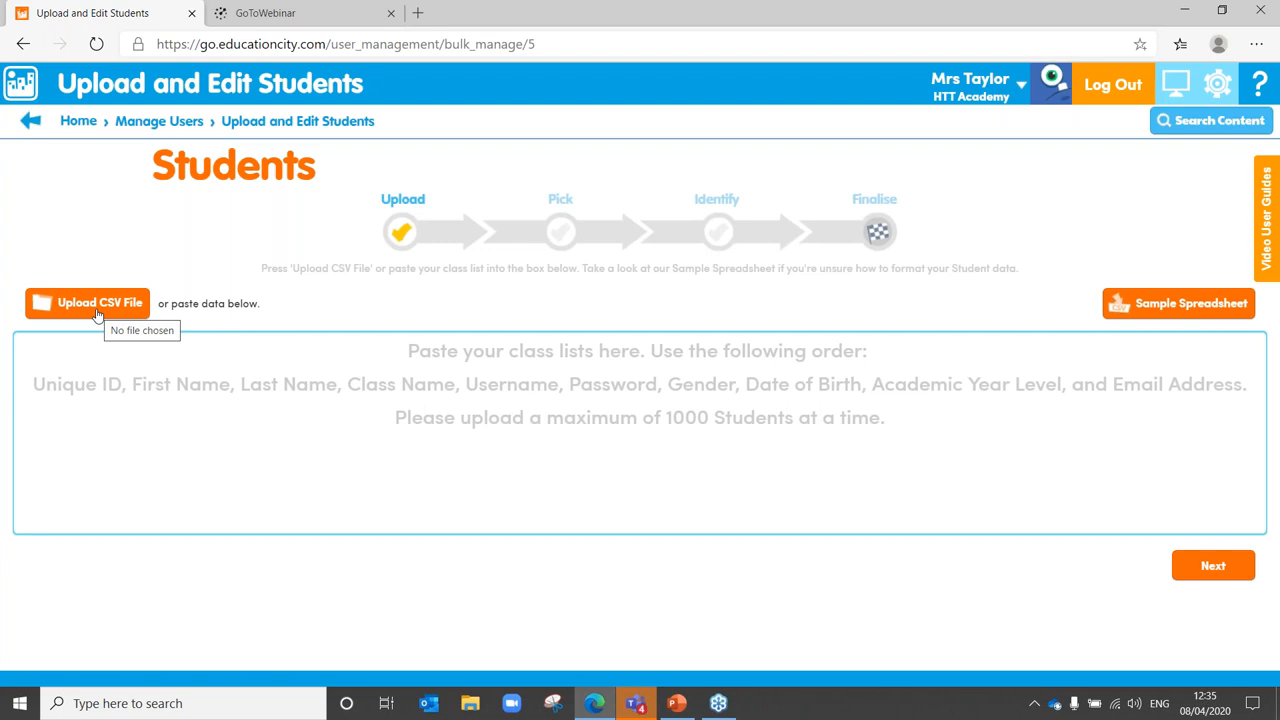
{"action": "mouse_move", "coordinate": [1212, 565]}
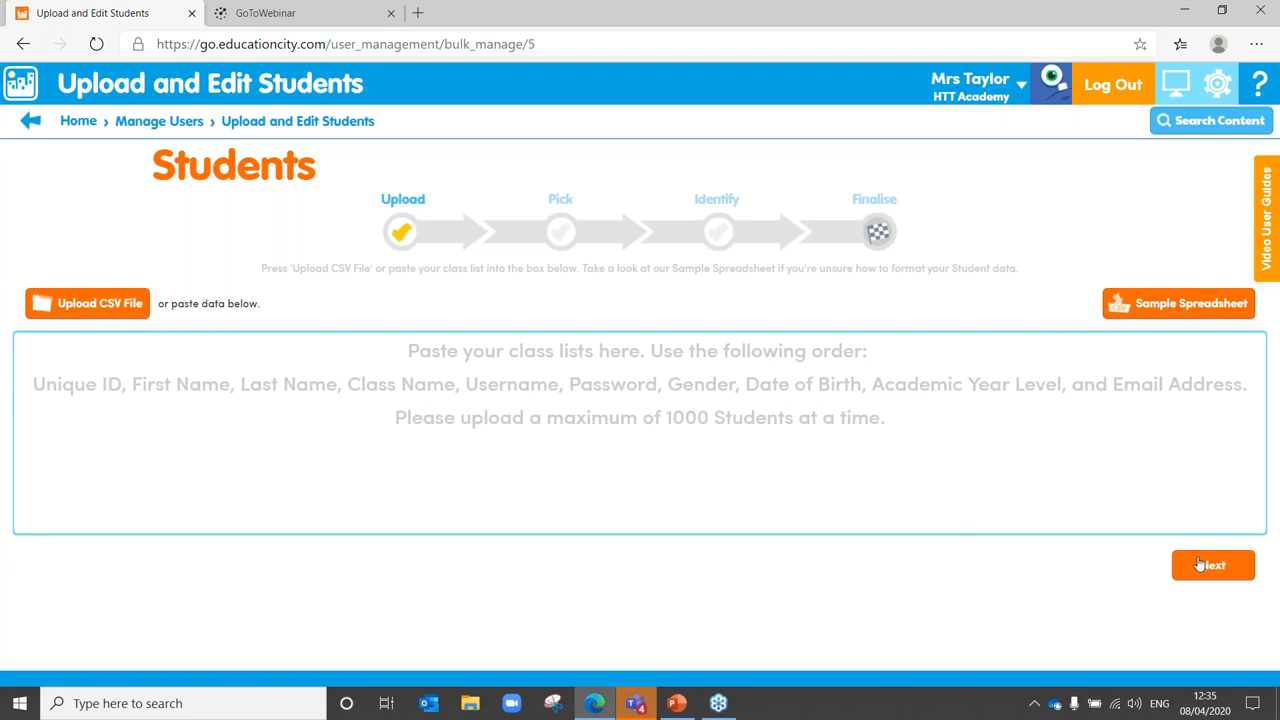
{"action": "mouse_move", "coordinate": [714, 180]}
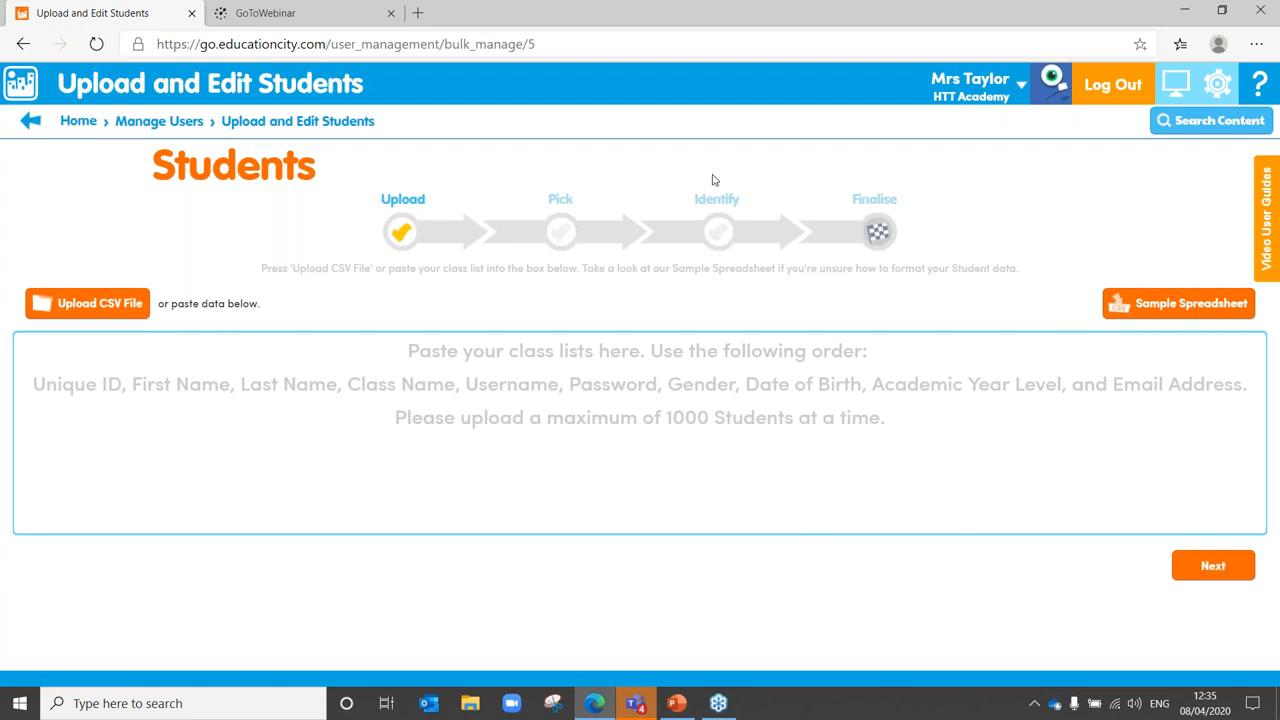
{"action": "mouse_move", "coordinate": [885, 231]}
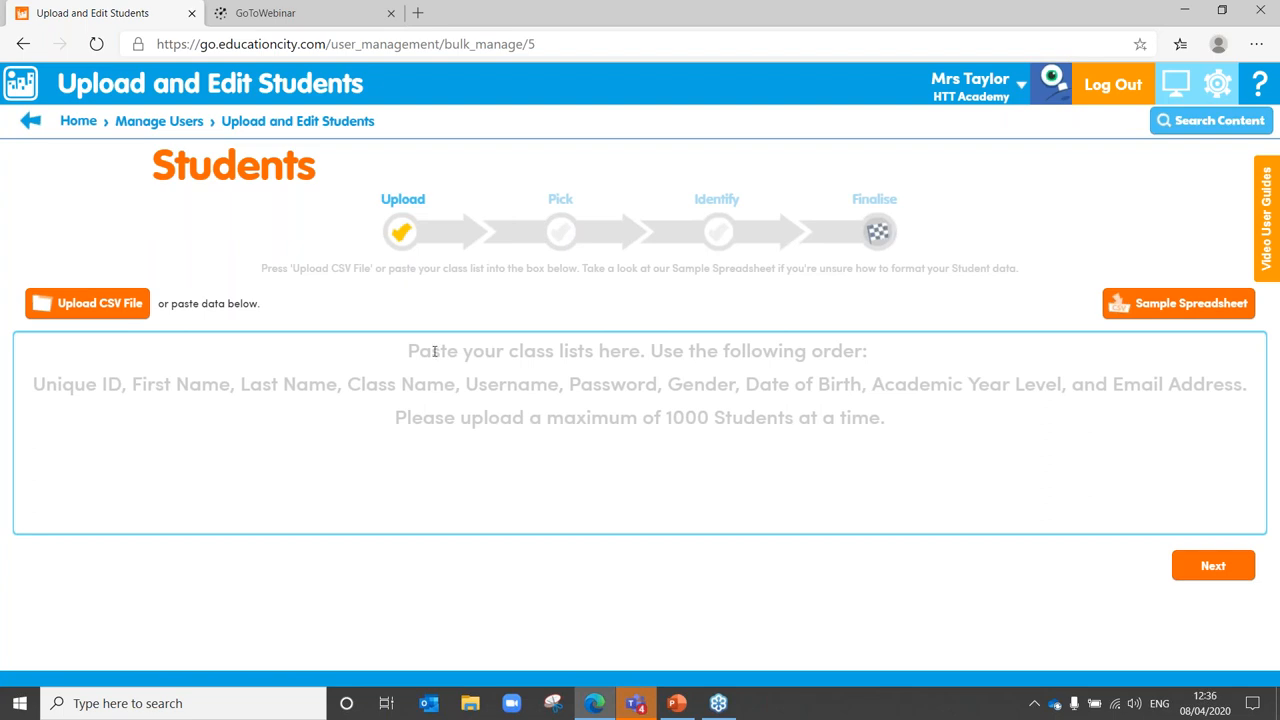
{"action": "mouse_move", "coordinate": [1210, 303]}
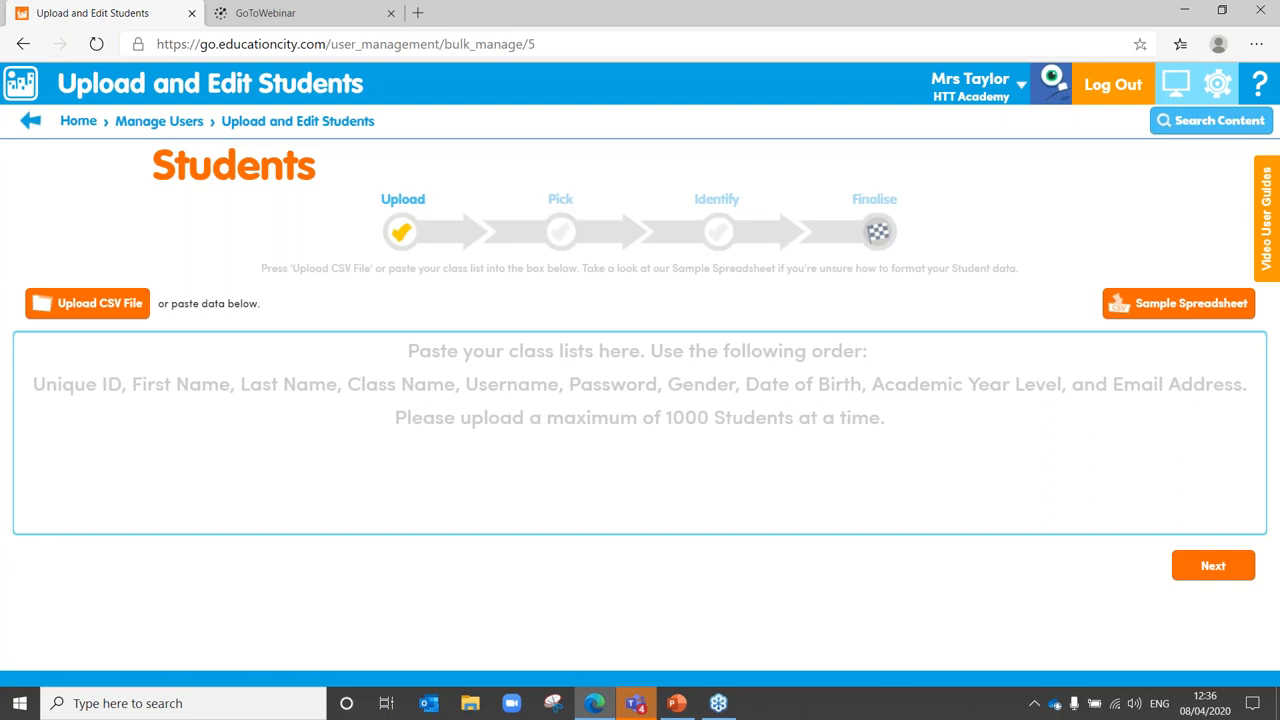
{"action": "mouse_move", "coordinate": [181, 195]}
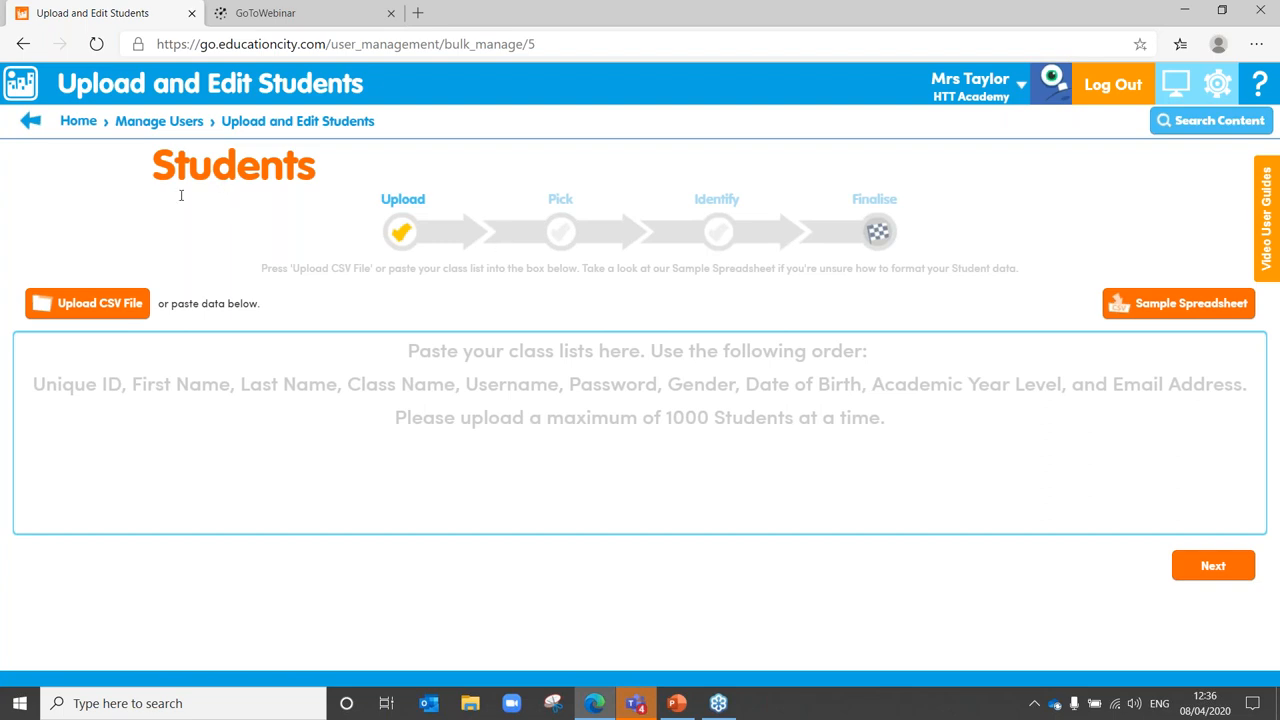
Leave the upload page, sort students by class, and print parent letters for three 1KT students.
{"action": "left_click", "coordinate": [30, 120]}
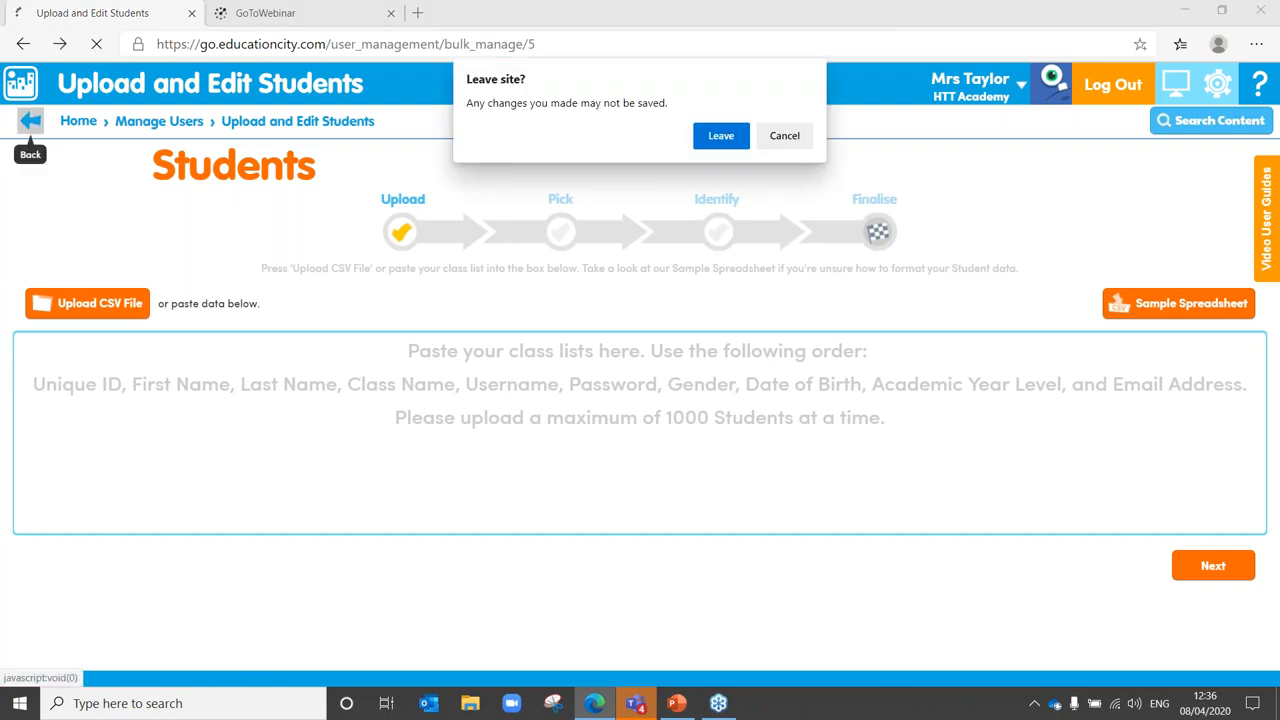
{"action": "mouse_move", "coordinate": [721, 135]}
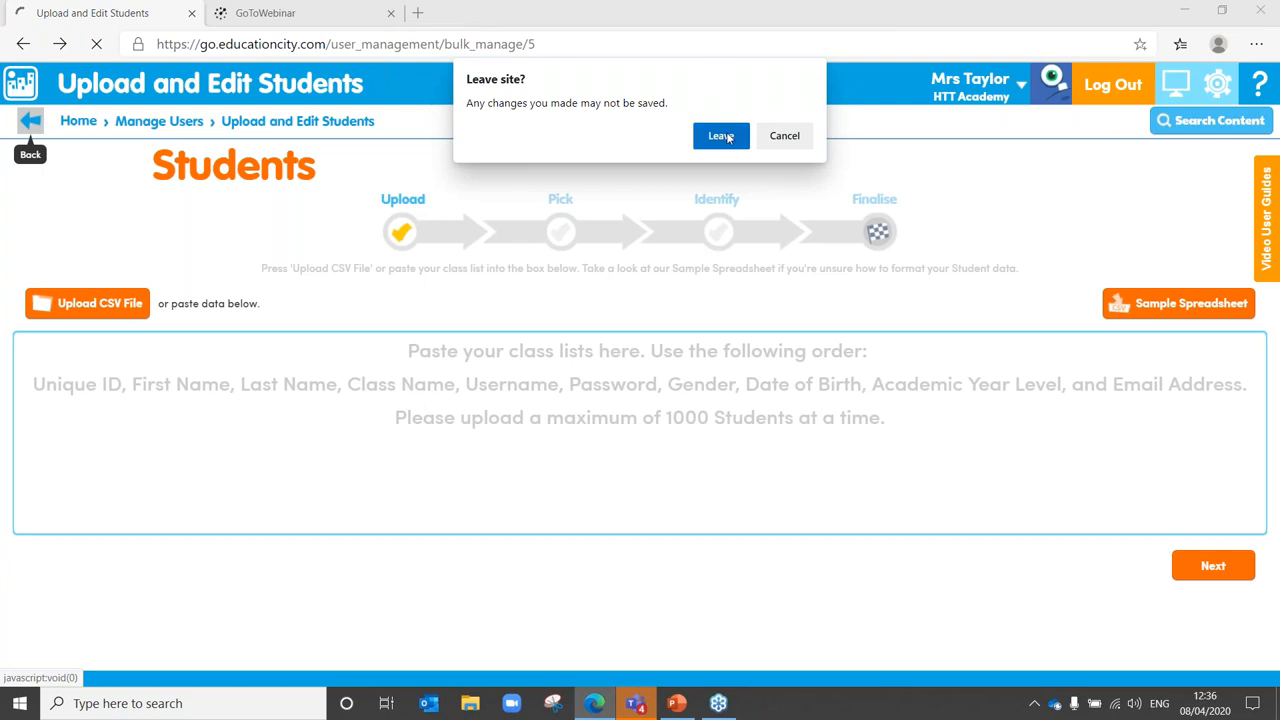
{"action": "left_click", "coordinate": [721, 135]}
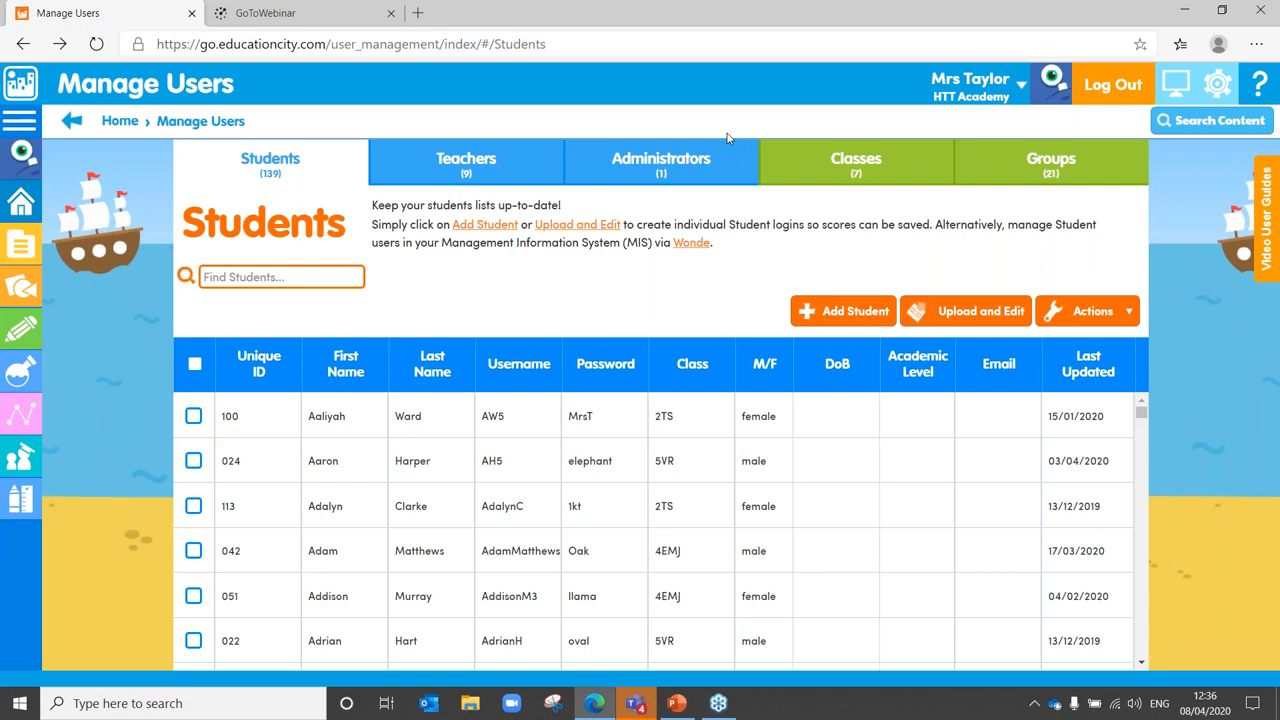
{"action": "mouse_move", "coordinate": [692, 363]}
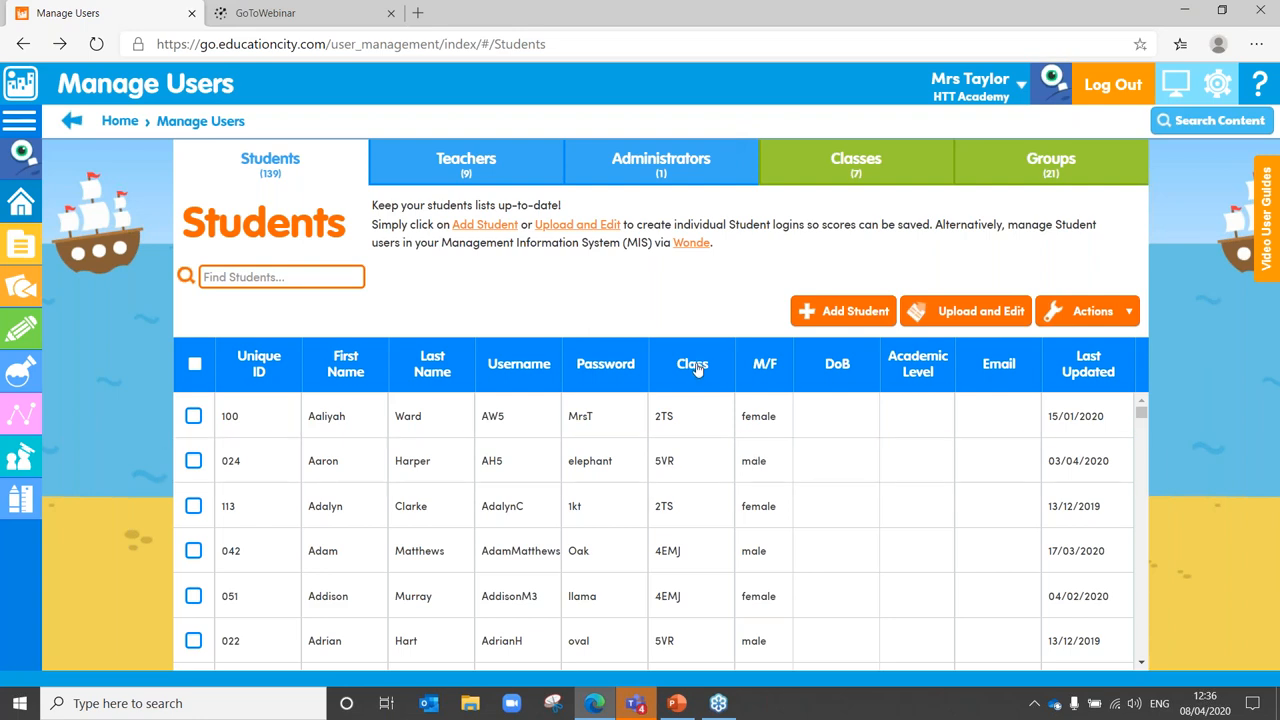
{"action": "left_click", "coordinate": [692, 363]}
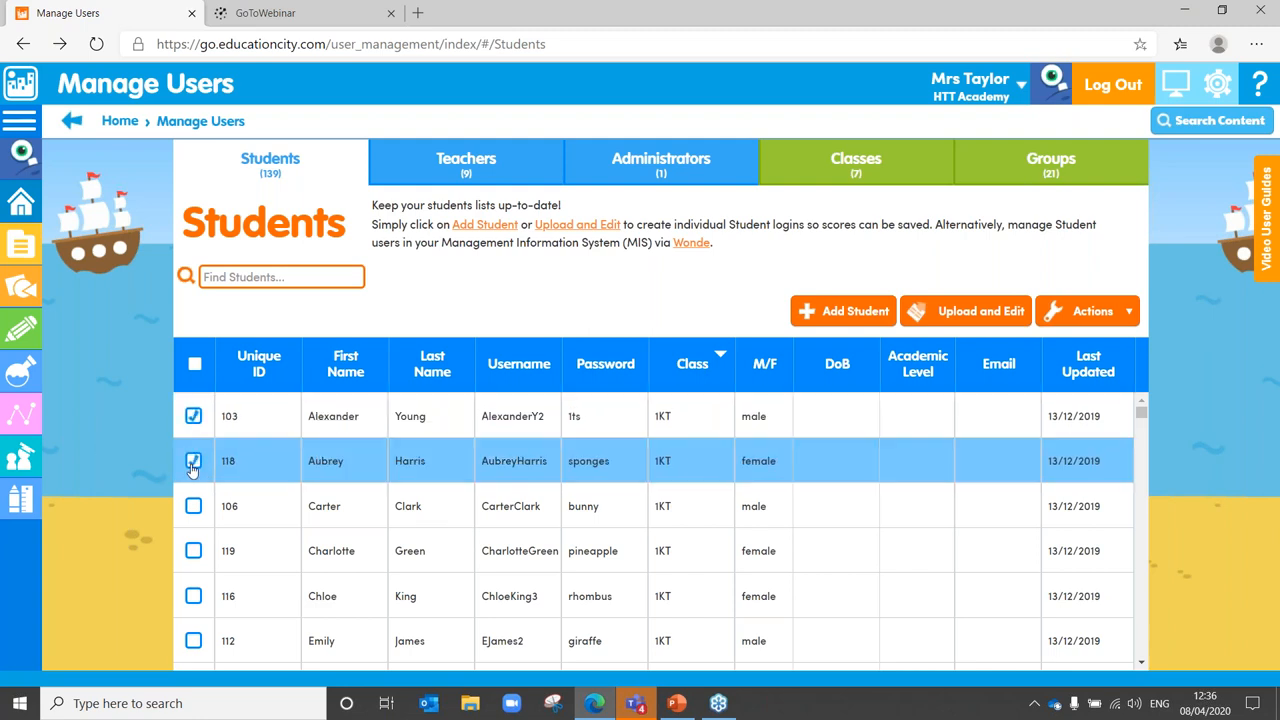
{"action": "left_click", "coordinate": [193, 505]}
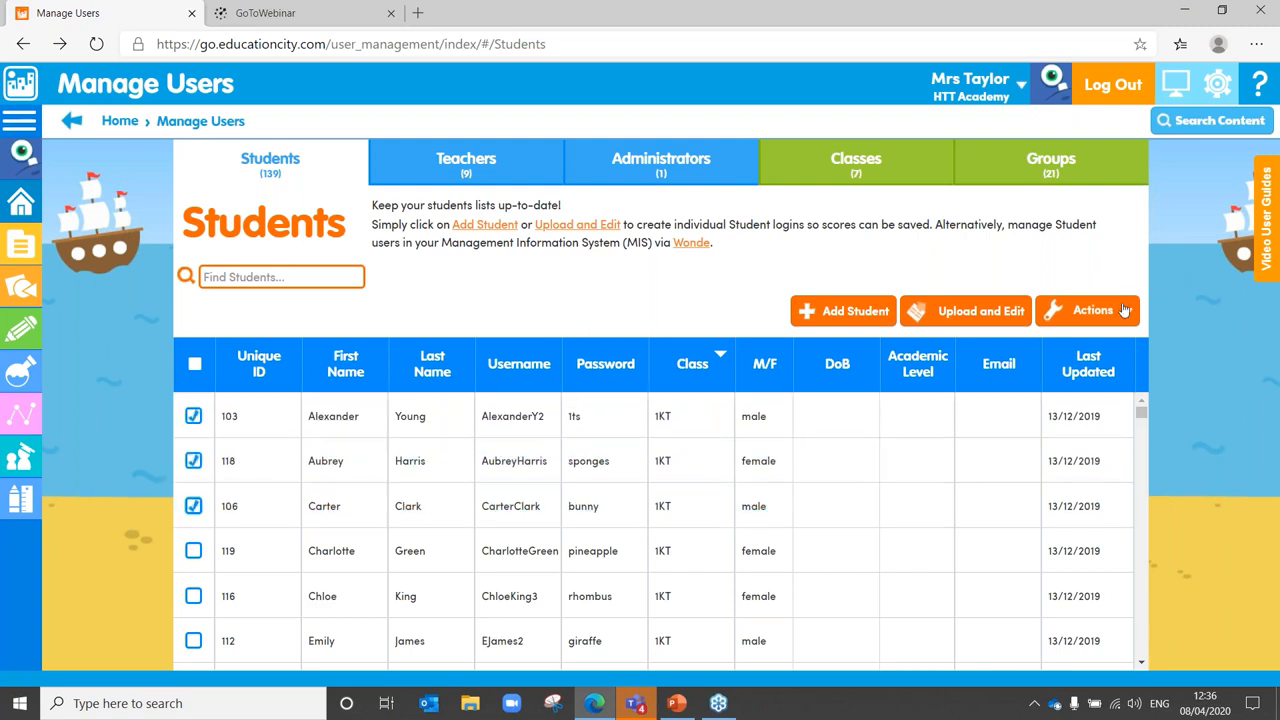
{"action": "left_click", "coordinate": [1092, 310]}
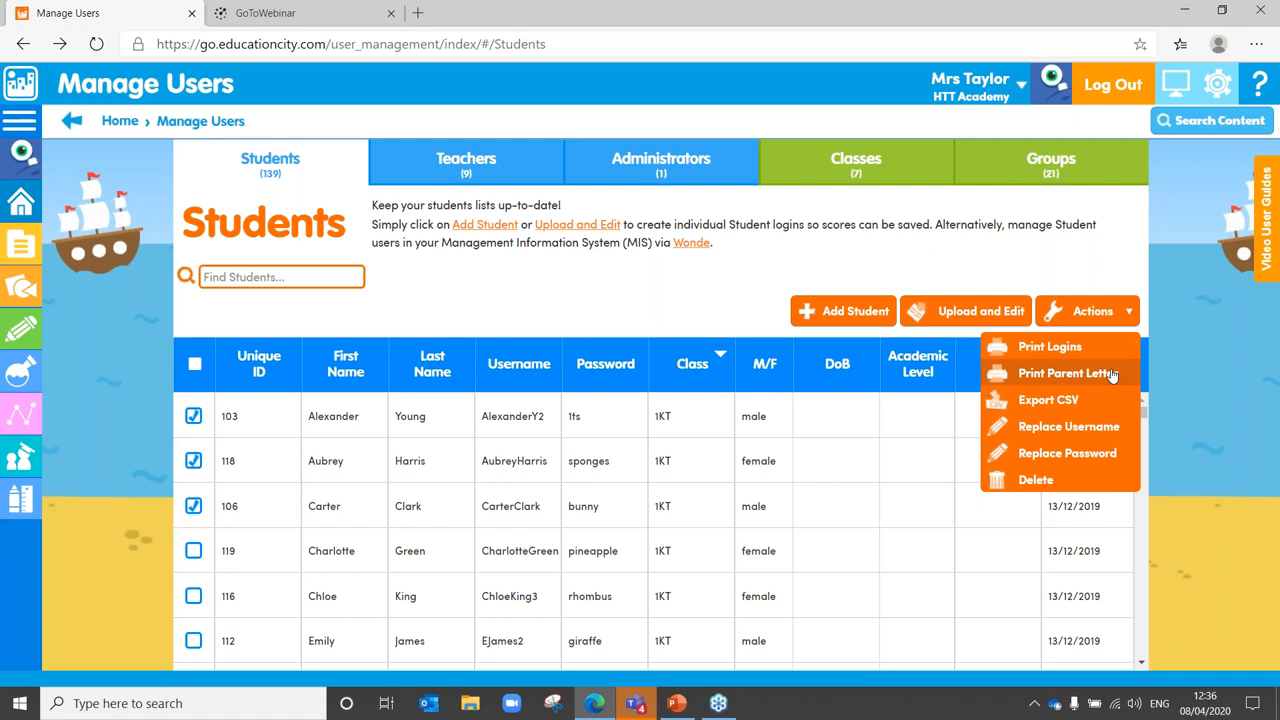
{"action": "left_click", "coordinate": [715, 283]}
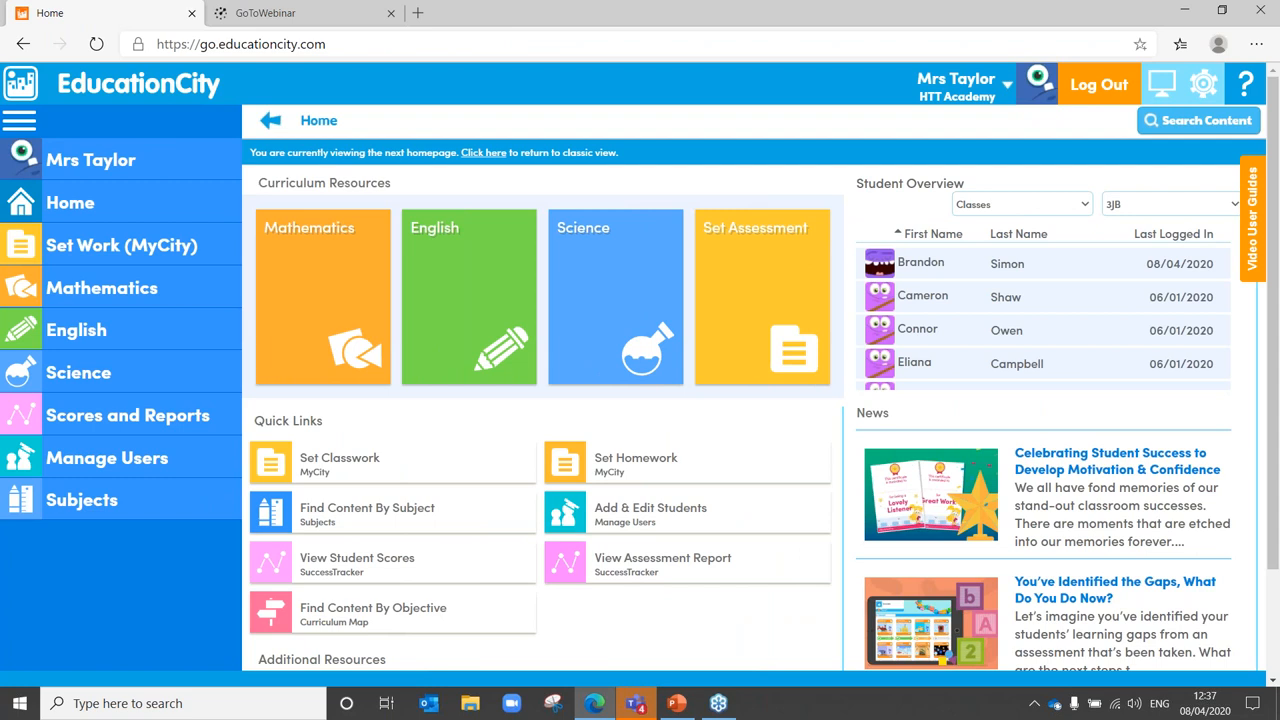
{"action": "mouse_move", "coordinate": [272, 237]}
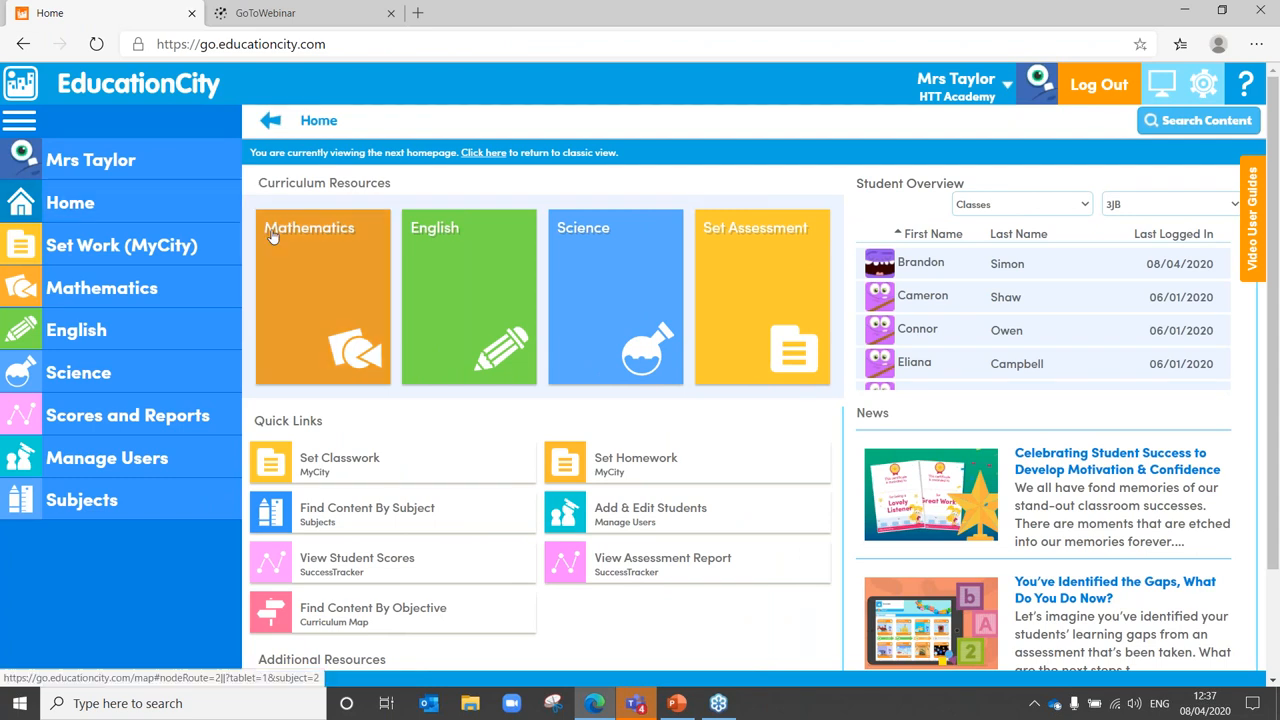
{"action": "mouse_move", "coordinate": [503, 269]}
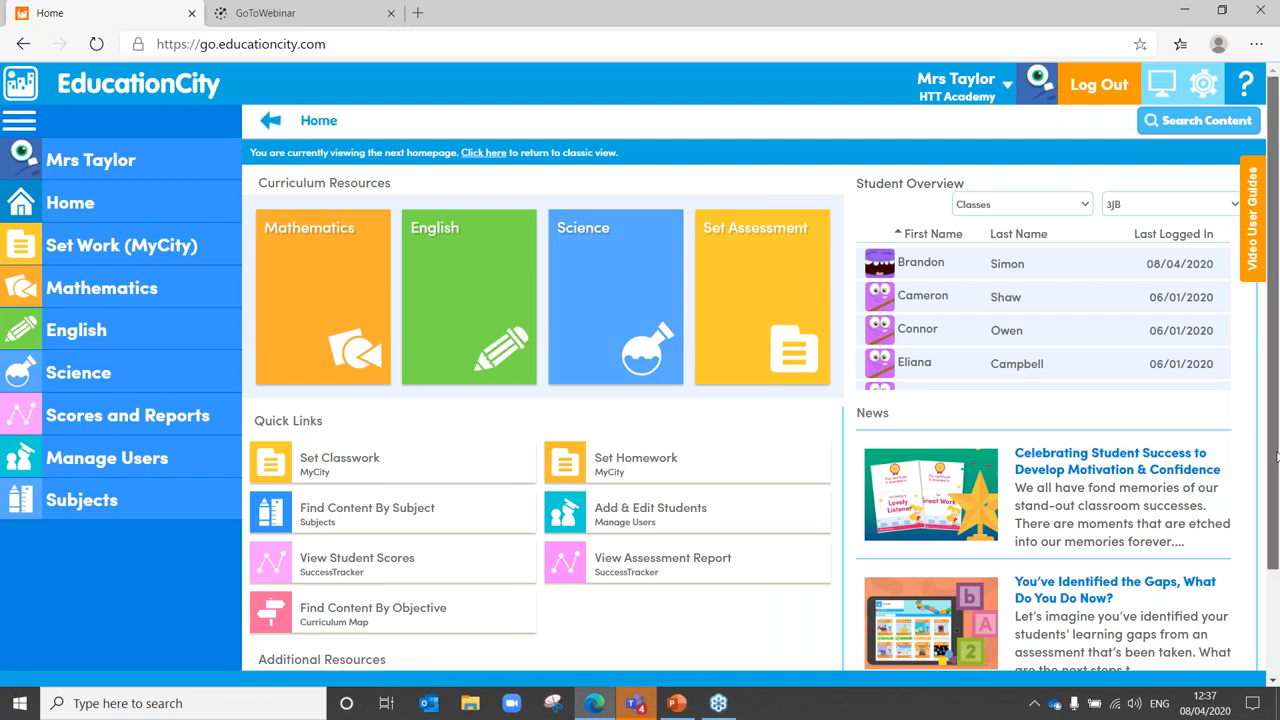
Scroll the home page and open the Mathematics curriculum resources tile.
{"action": "scroll", "scroll_direction": "down", "scroll_amount": 3}
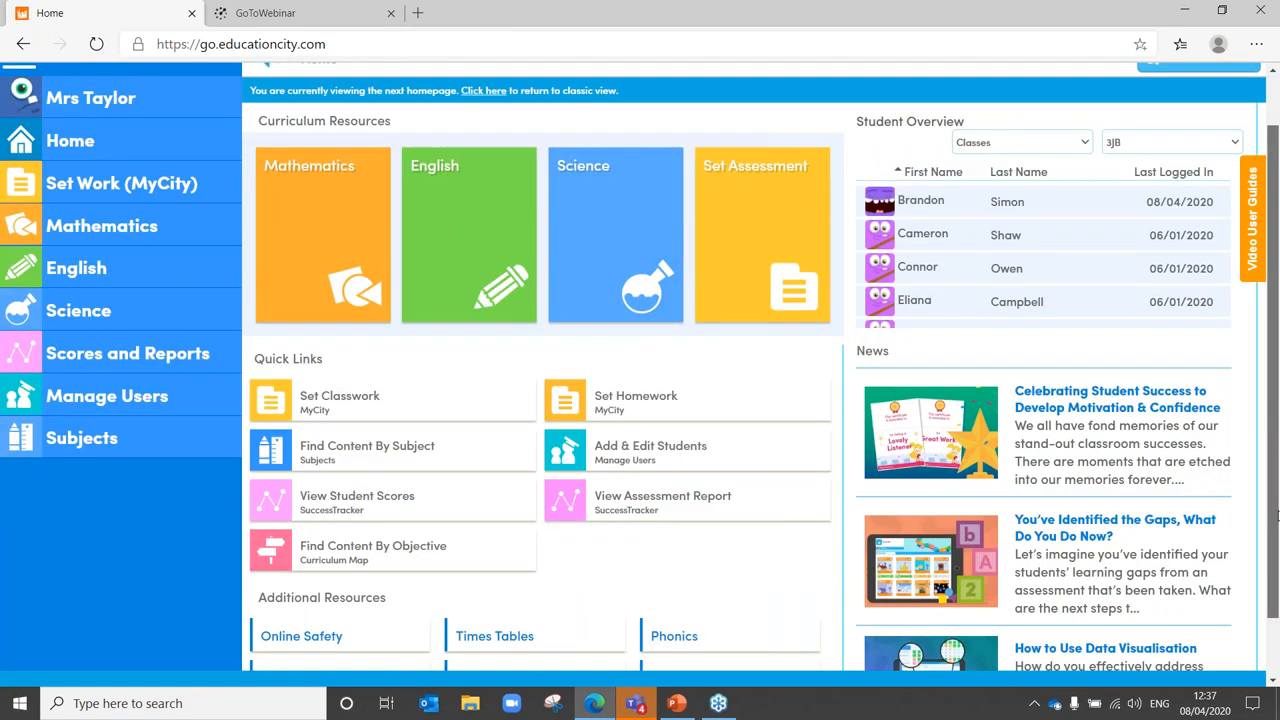
{"action": "scroll", "scroll_direction": "down", "scroll_amount": 3}
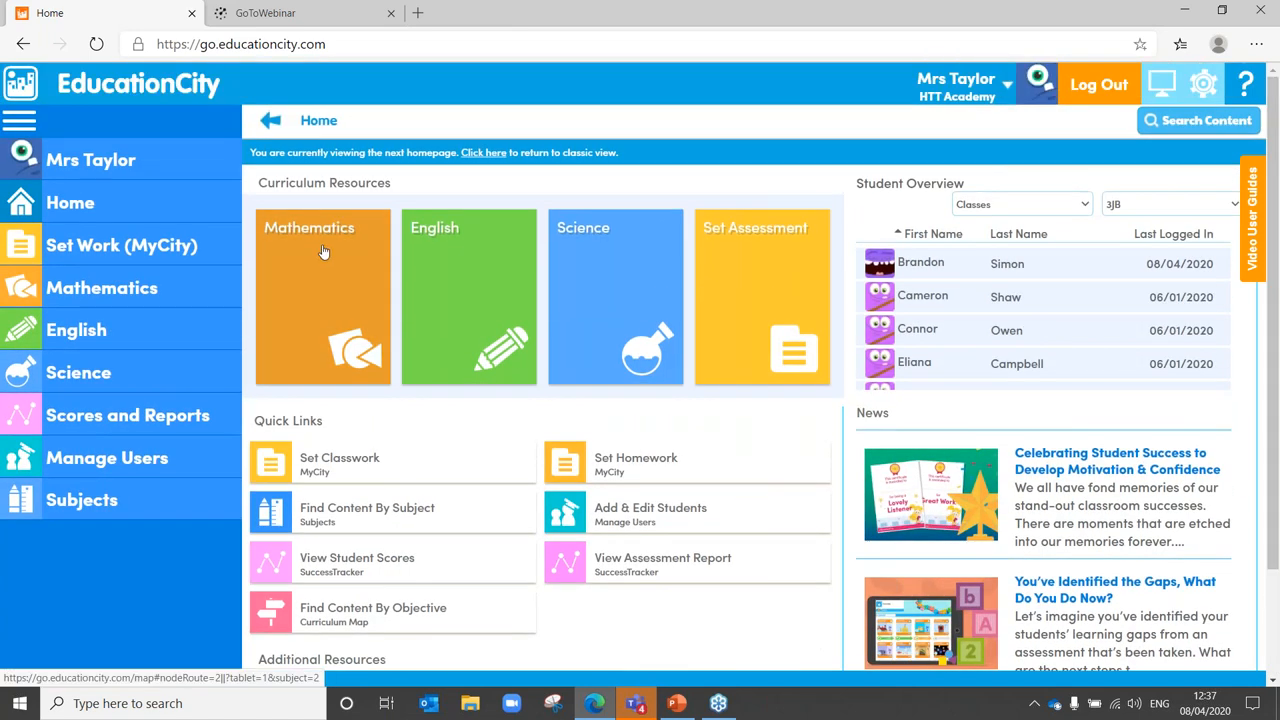
{"action": "mouse_move", "coordinate": [375, 296]}
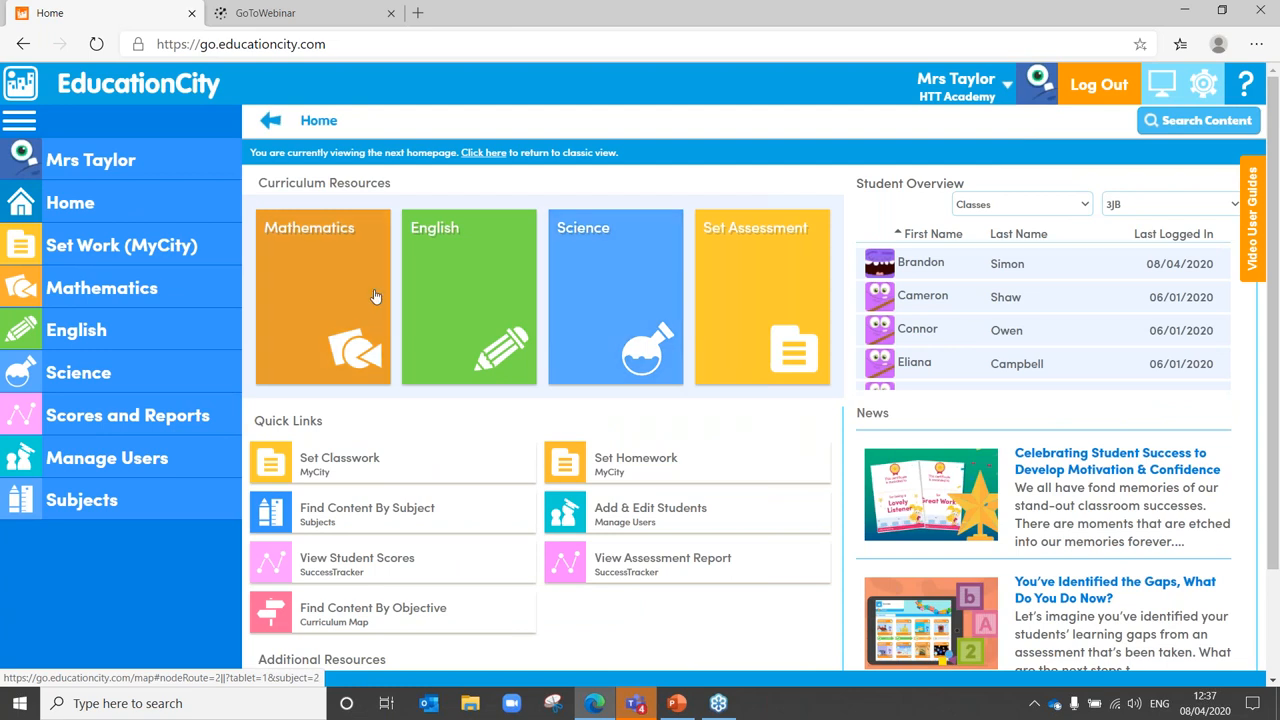
{"action": "left_click", "coordinate": [375, 297]}
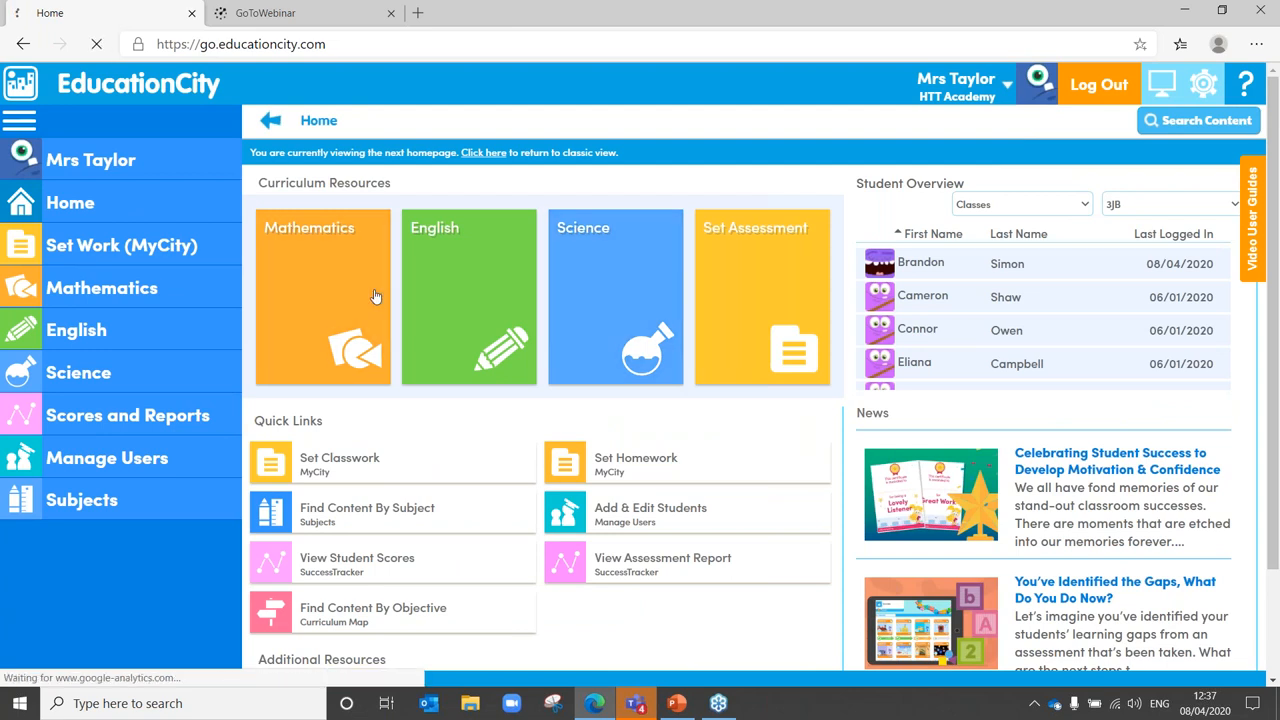
Expand Key Stage 1 Year 2 addition and subtraction and browse its resources.
{"action": "left_click", "coordinate": [373, 613]}
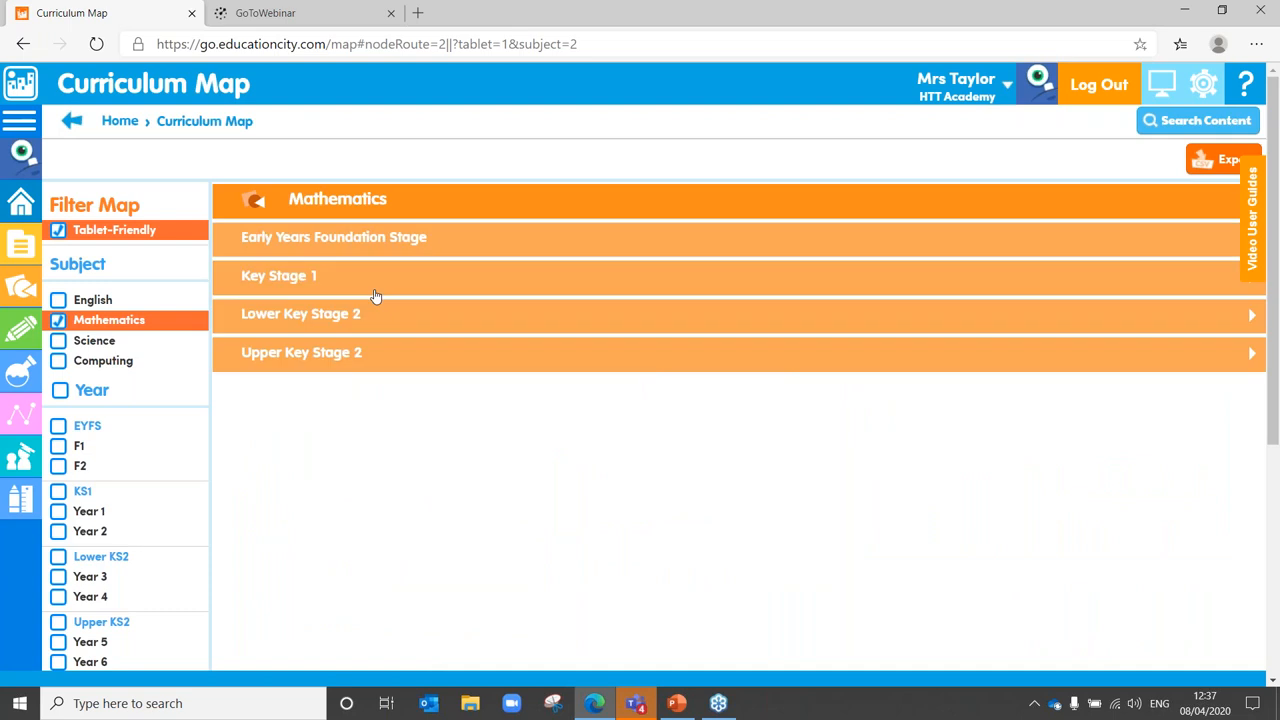
{"action": "mouse_move", "coordinate": [350, 290]}
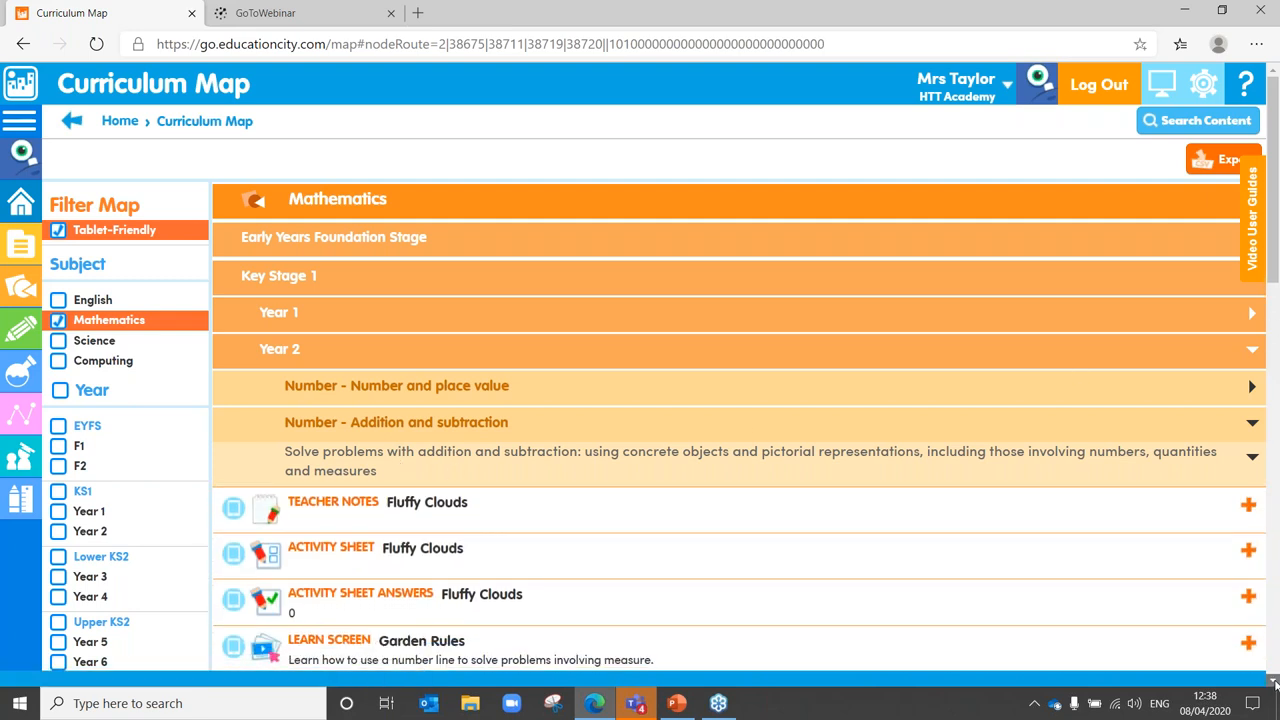
{"action": "scroll", "scroll_direction": "down", "scroll_amount": 3}
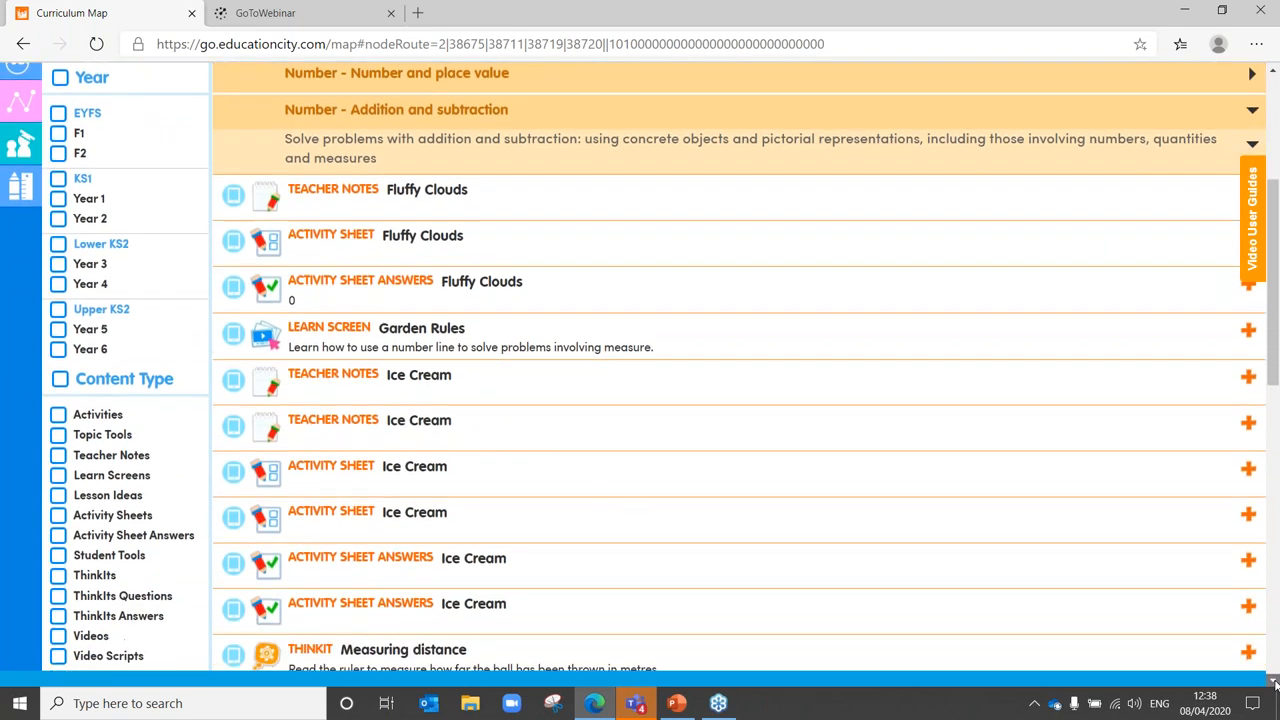
{"action": "scroll", "scroll_direction": "down", "scroll_amount": 3}
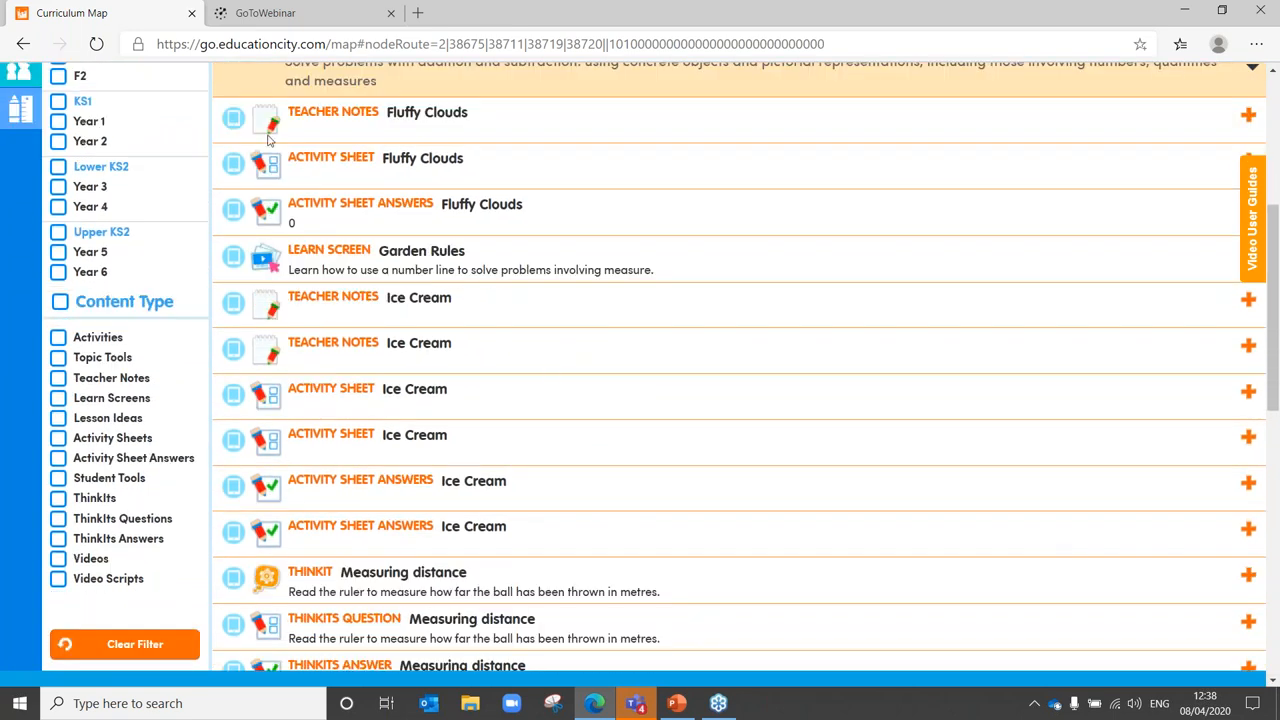
{"action": "mouse_move", "coordinate": [269, 668]}
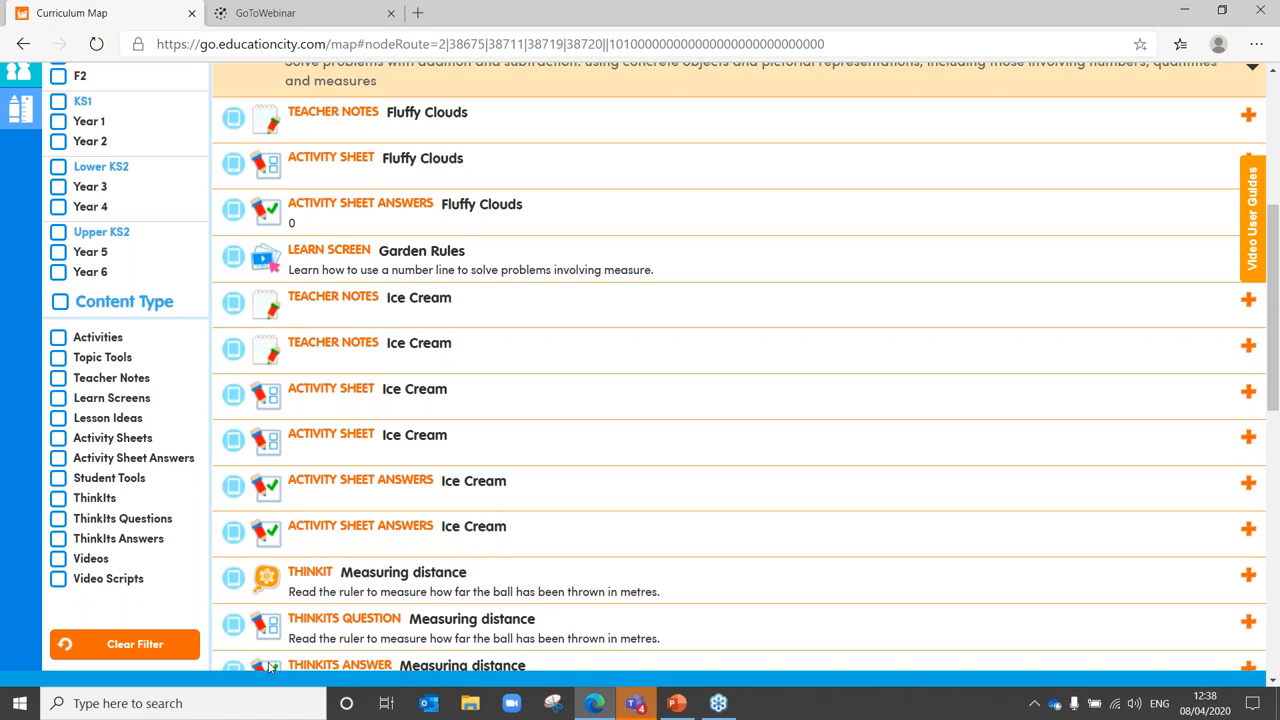
{"action": "mouse_move", "coordinate": [880, 585]}
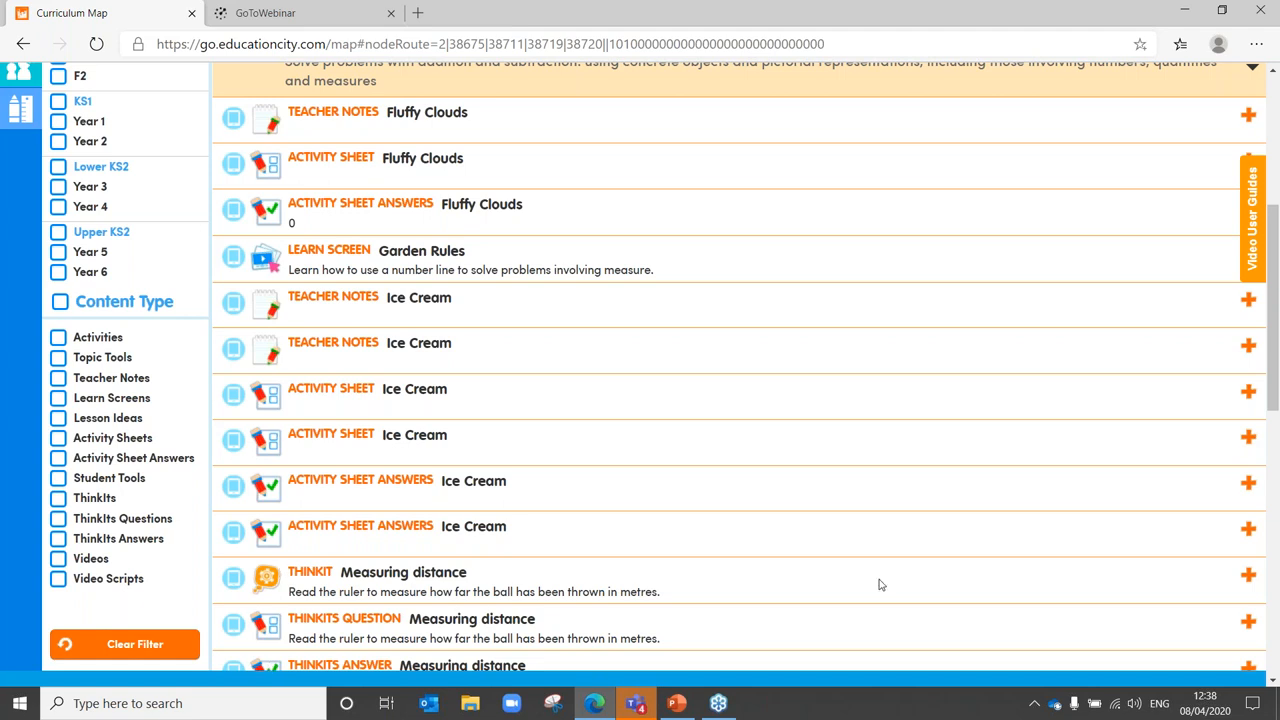
{"action": "mouse_move", "coordinate": [1249, 575]}
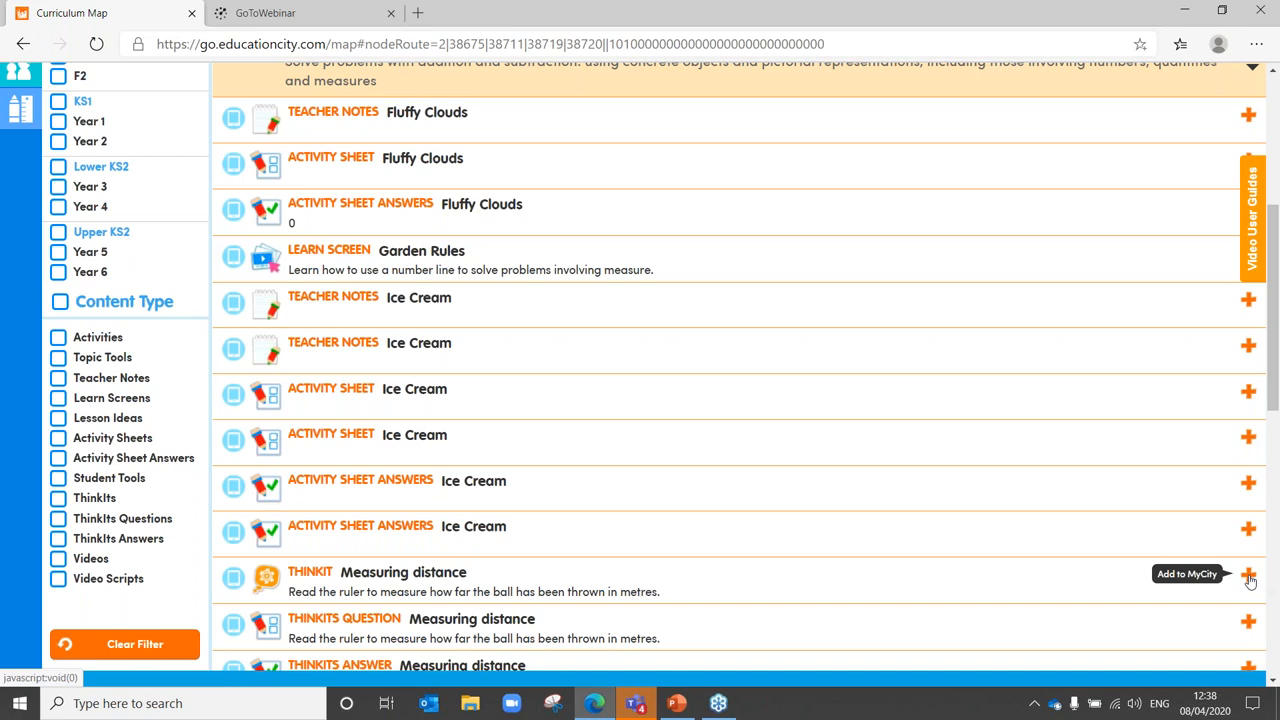
Preview homework sets for the Measuring distance ThinkIt, then cancel the MyCity window unchanged.
{"action": "left_click", "coordinate": [1249, 578]}
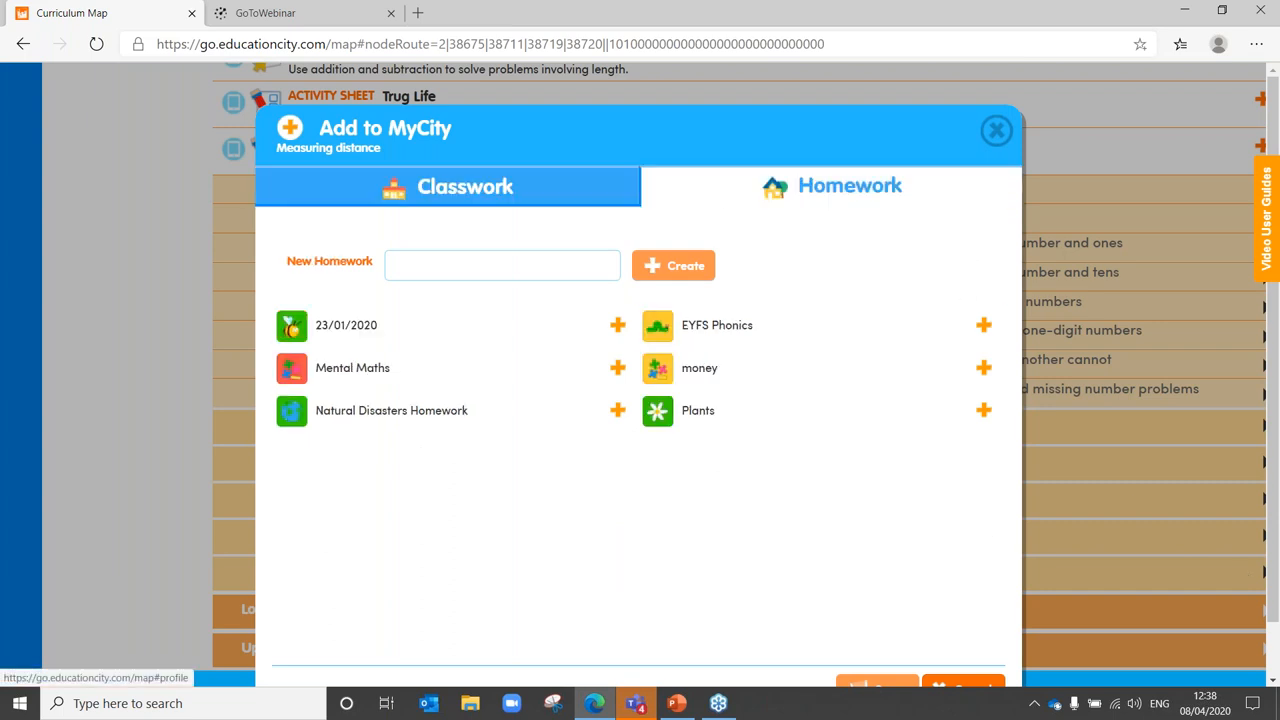
{"action": "left_click", "coordinate": [500, 264]}
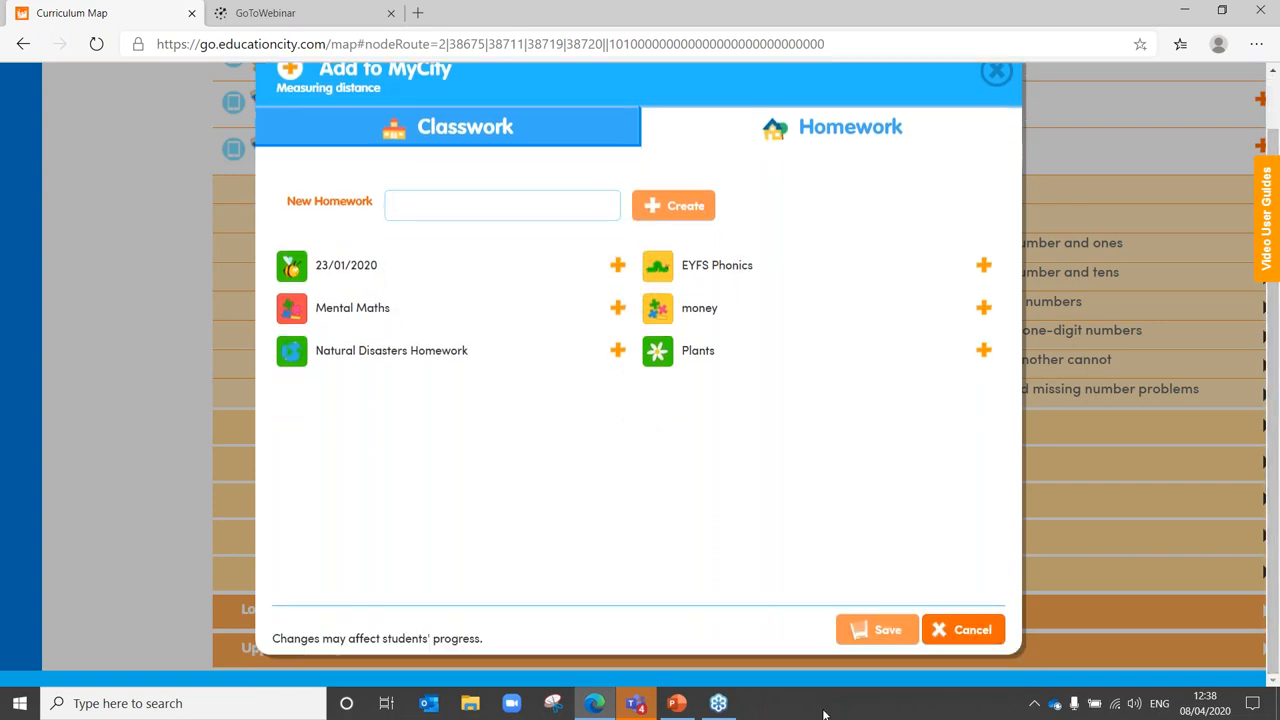
{"action": "left_click", "coordinate": [877, 629]}
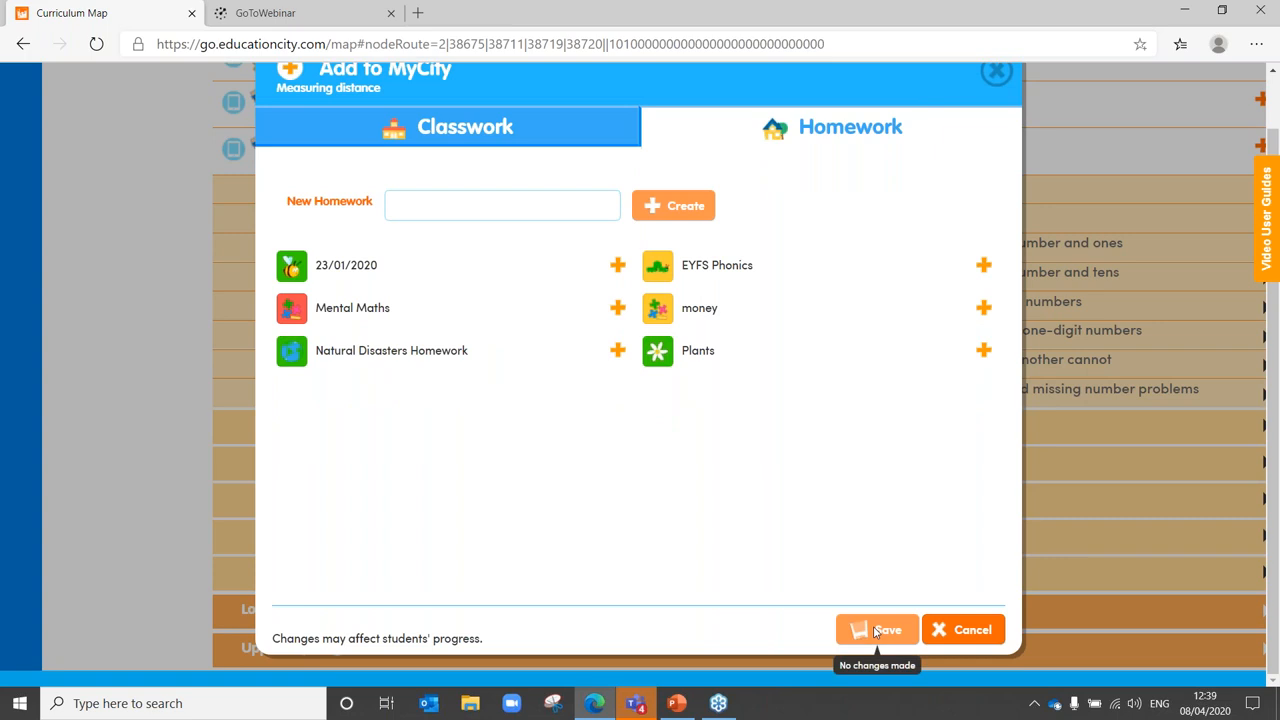
{"action": "mouse_move", "coordinate": [700, 403]}
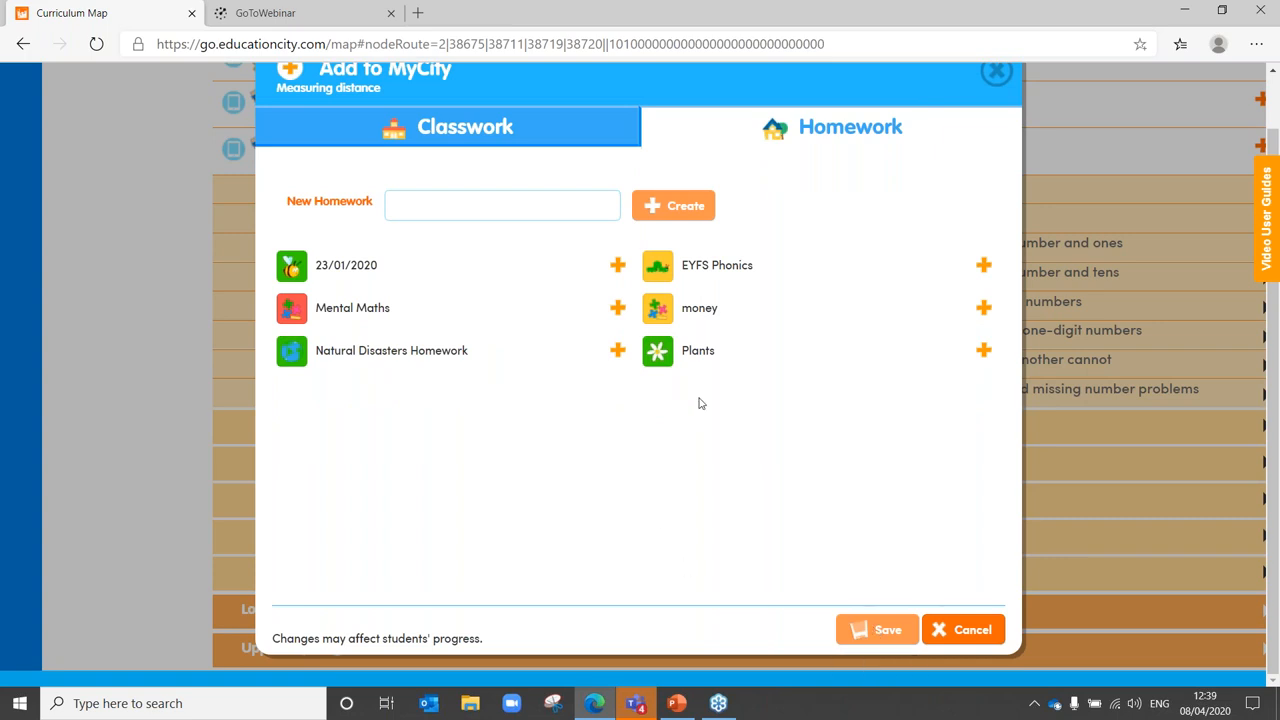
{"action": "left_click", "coordinate": [617, 307]}
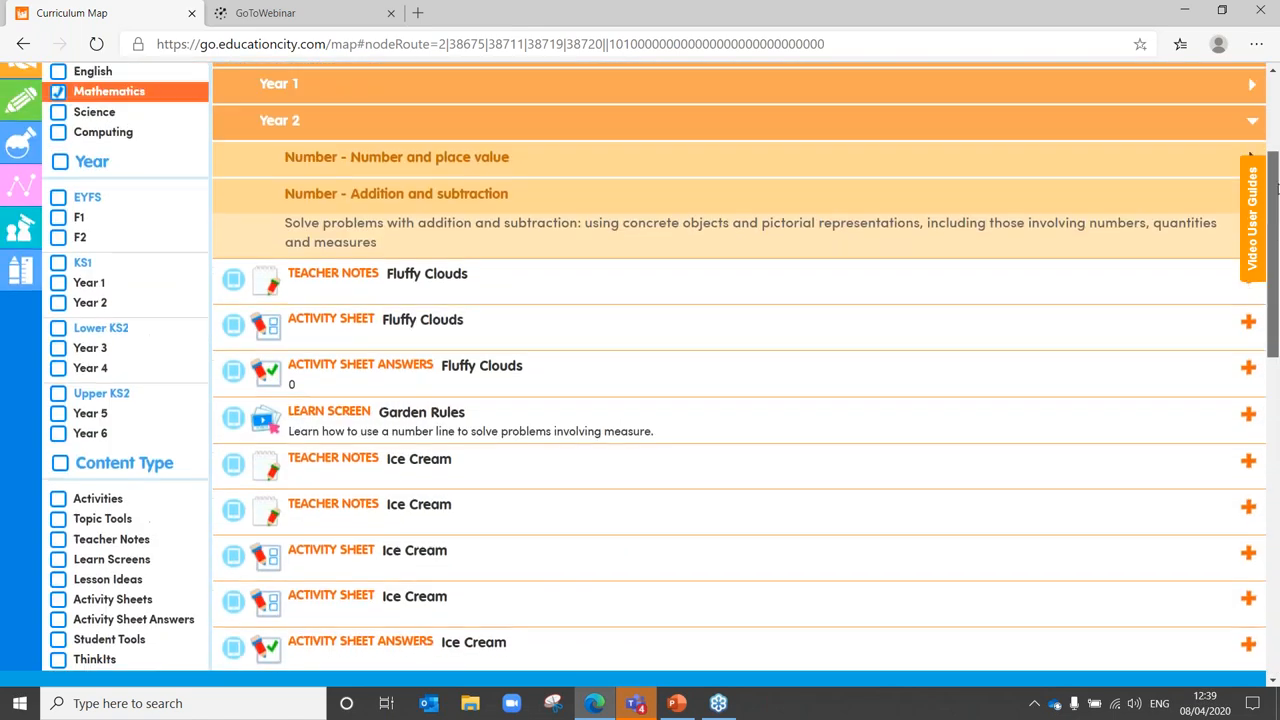
{"action": "scroll", "scroll_direction": "up", "scroll_amount": 3}
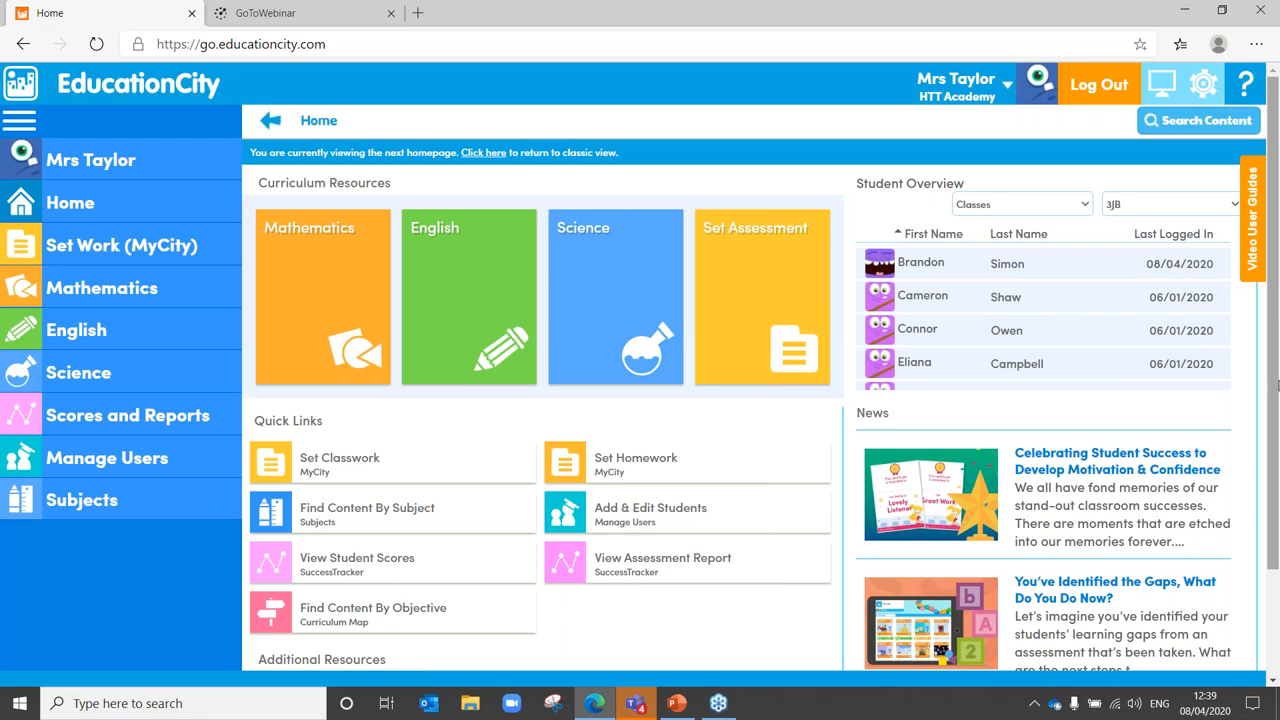
{"action": "scroll", "scroll_direction": "down", "scroll_amount": 3}
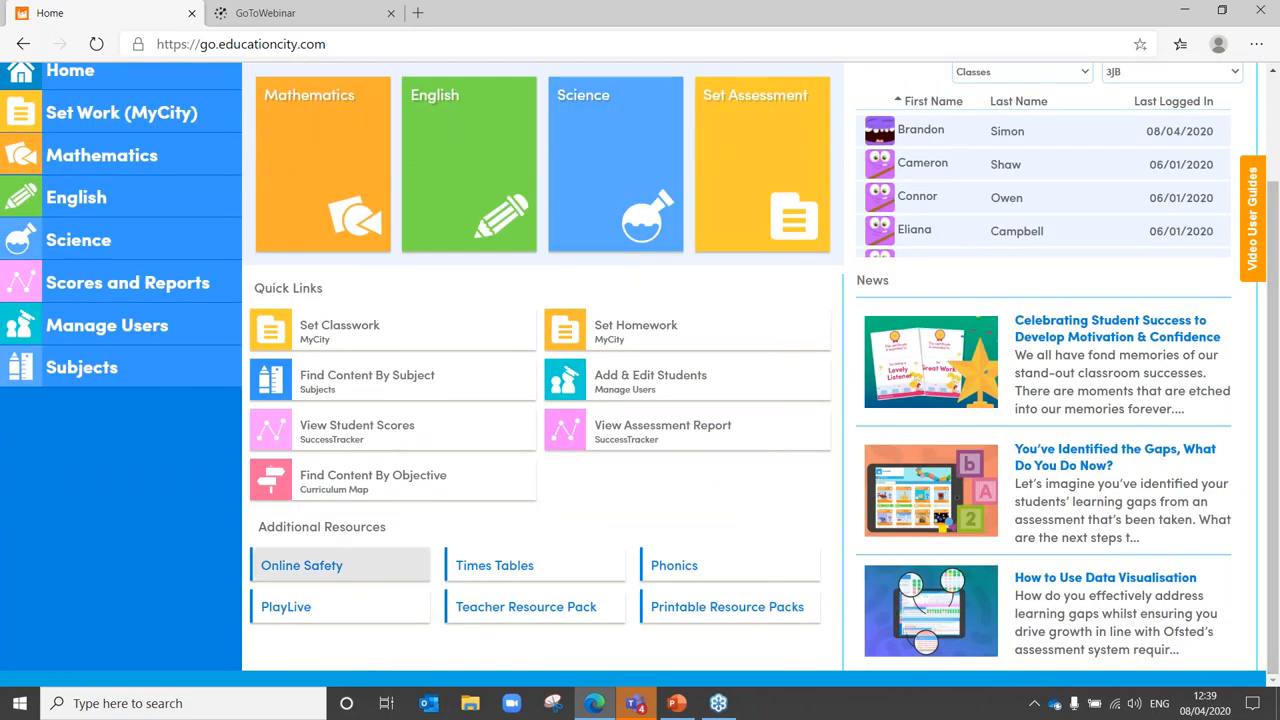
{"action": "left_click", "coordinate": [301, 565]}
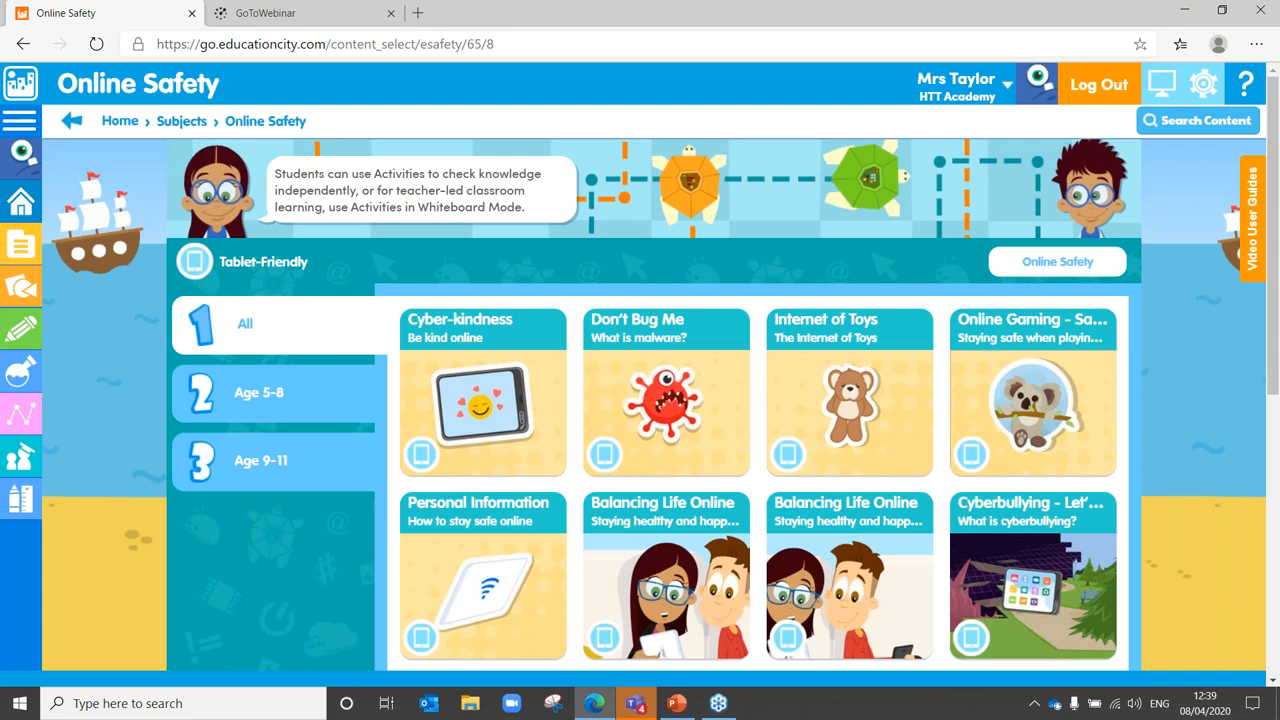
{"action": "mouse_move", "coordinate": [1043, 398]}
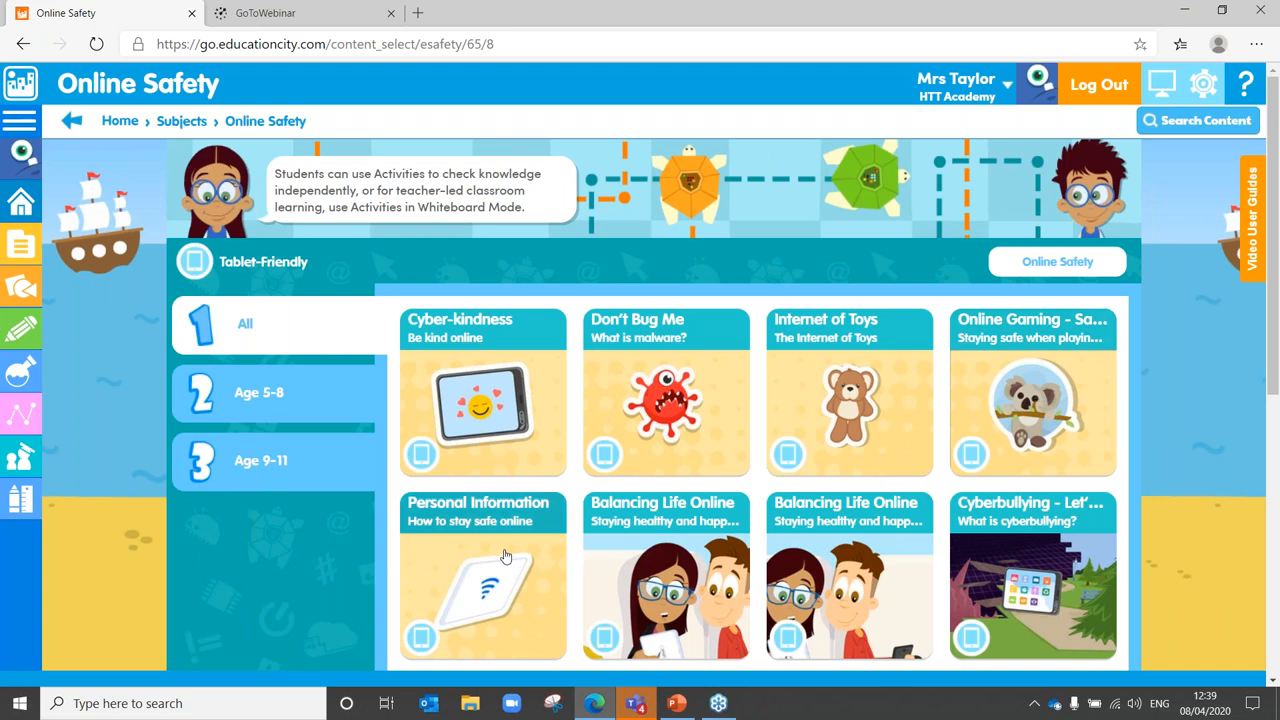
{"action": "scroll", "scroll_direction": "down", "scroll_amount": 3}
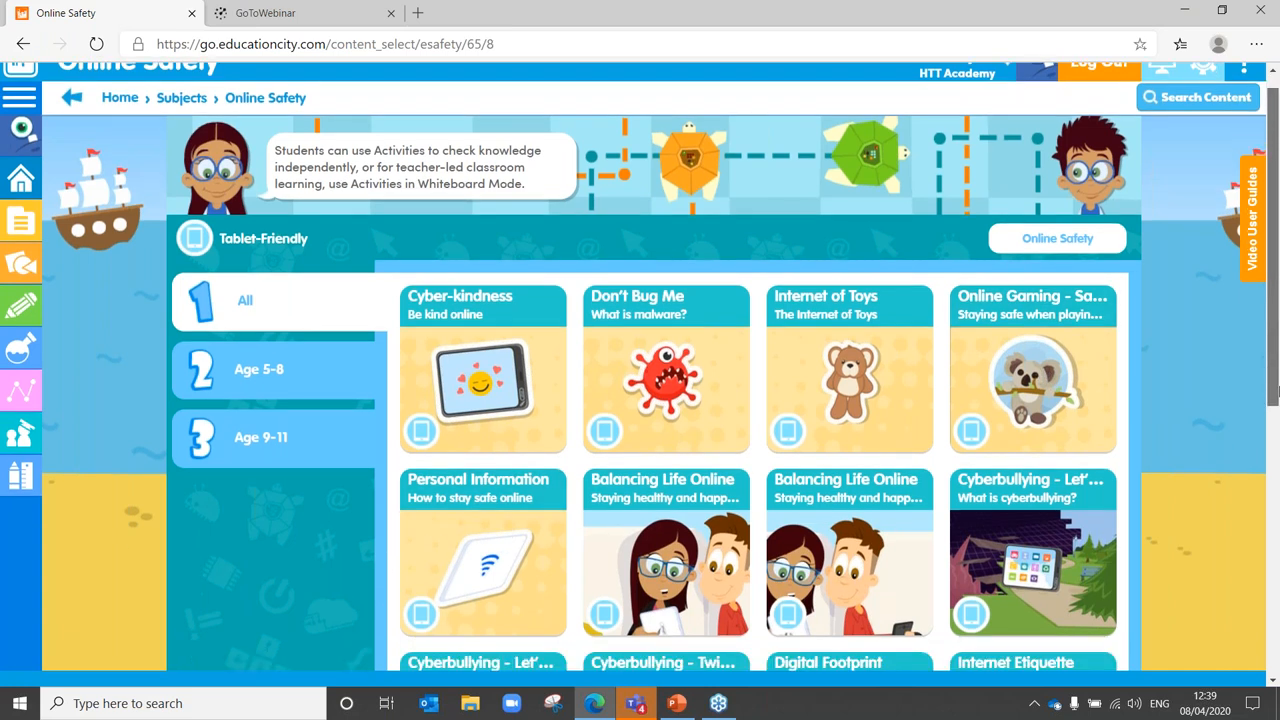
{"action": "scroll", "scroll_direction": "down", "scroll_amount": 3}
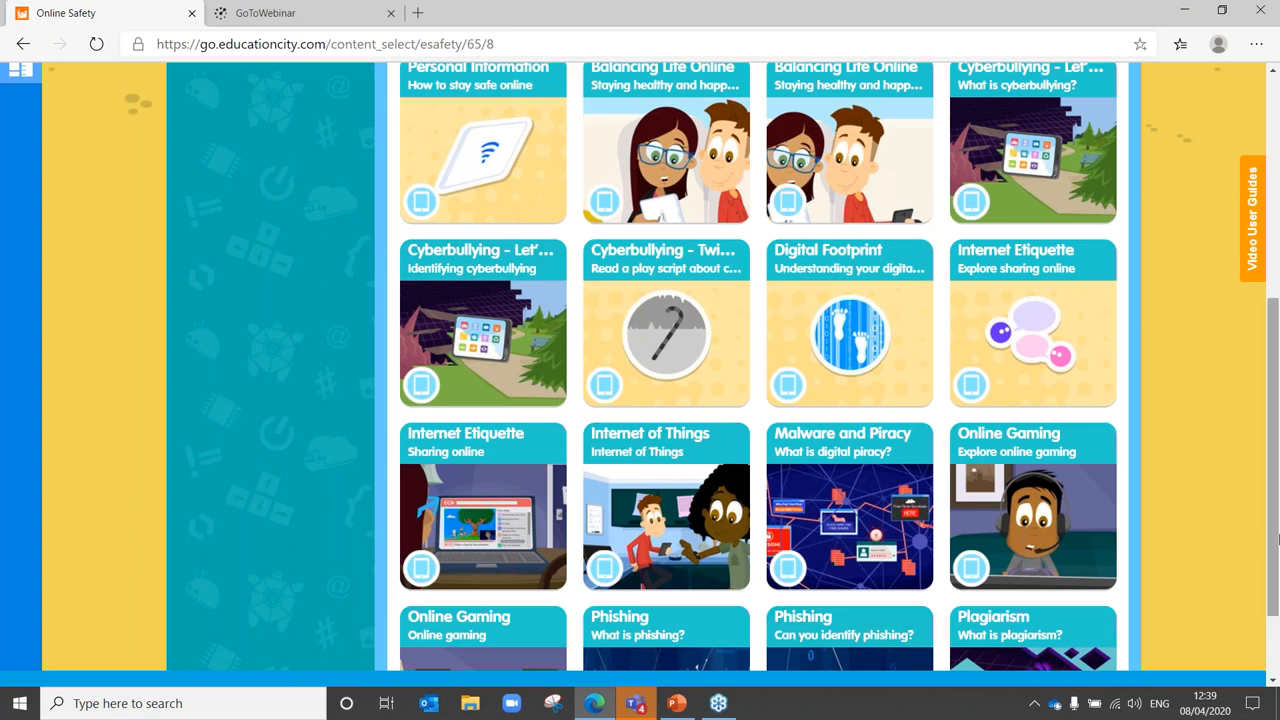
{"action": "scroll", "scroll_direction": "up", "scroll_amount": 3}
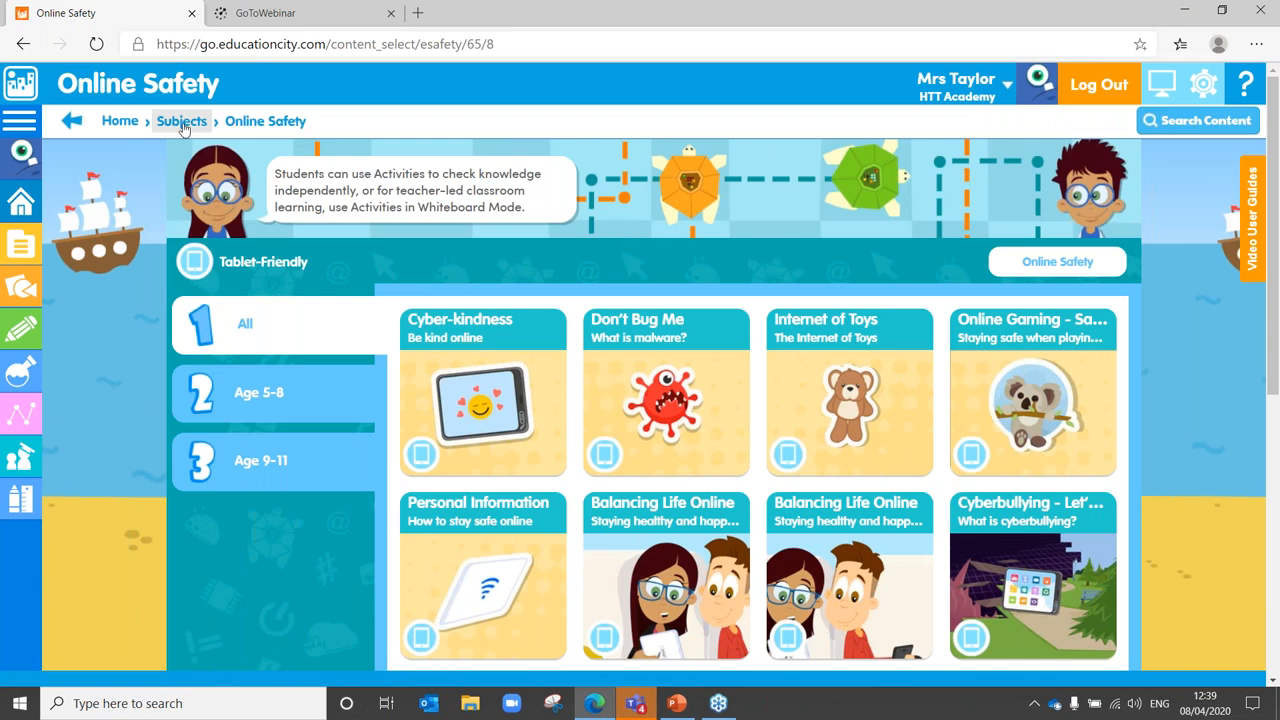
Navigate back to Subjects and open the English subject page.
{"action": "left_click", "coordinate": [181, 121]}
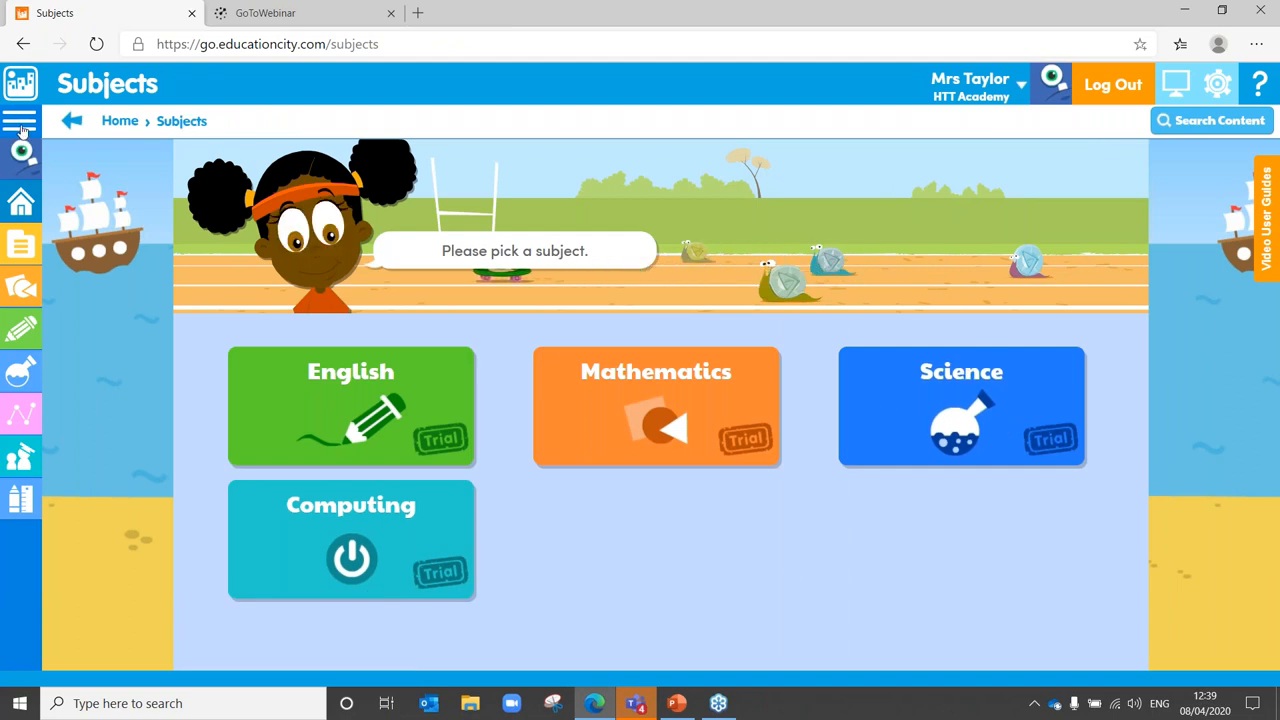
{"action": "left_click", "coordinate": [20, 120]}
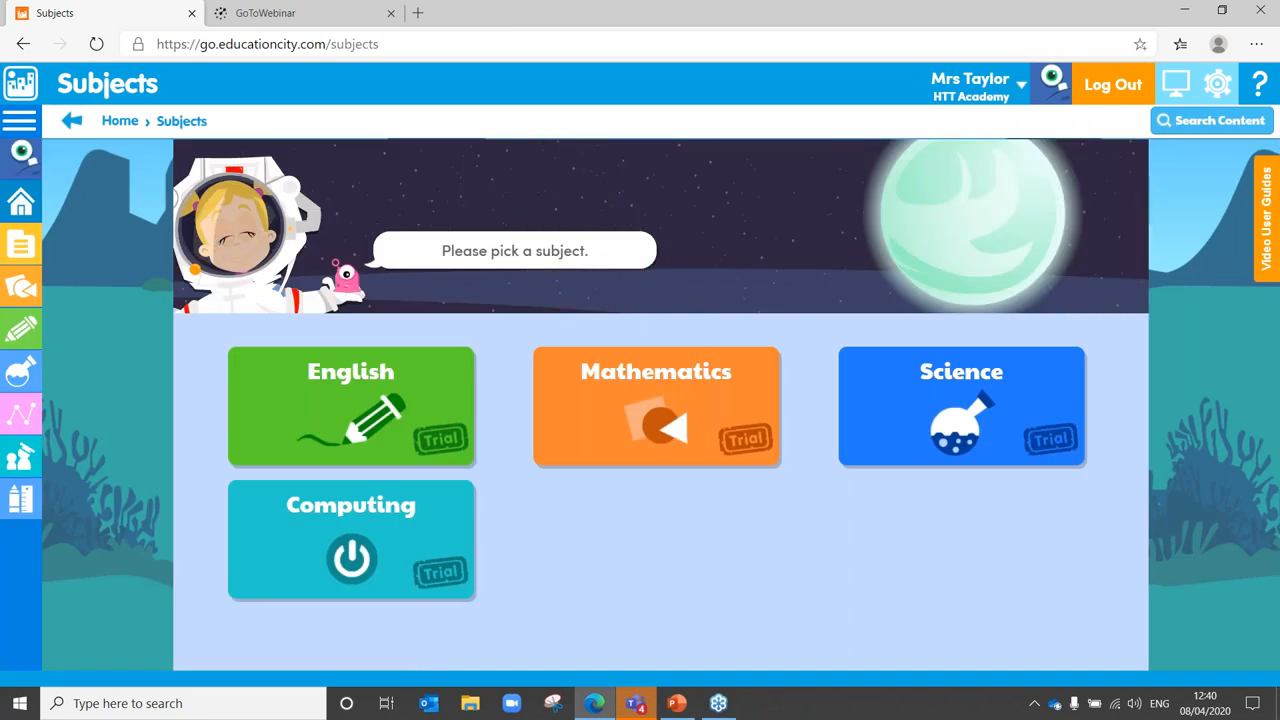
{"action": "mouse_move", "coordinate": [408, 598]}
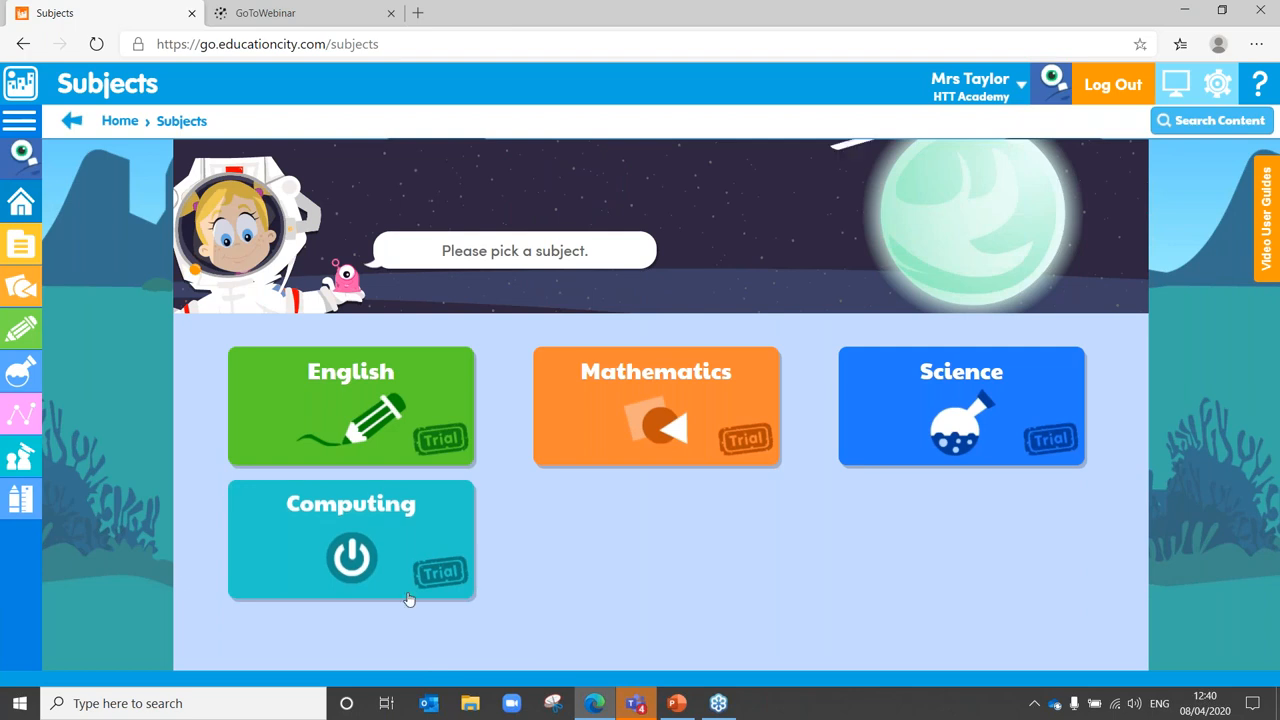
{"action": "mouse_move", "coordinate": [323, 408]}
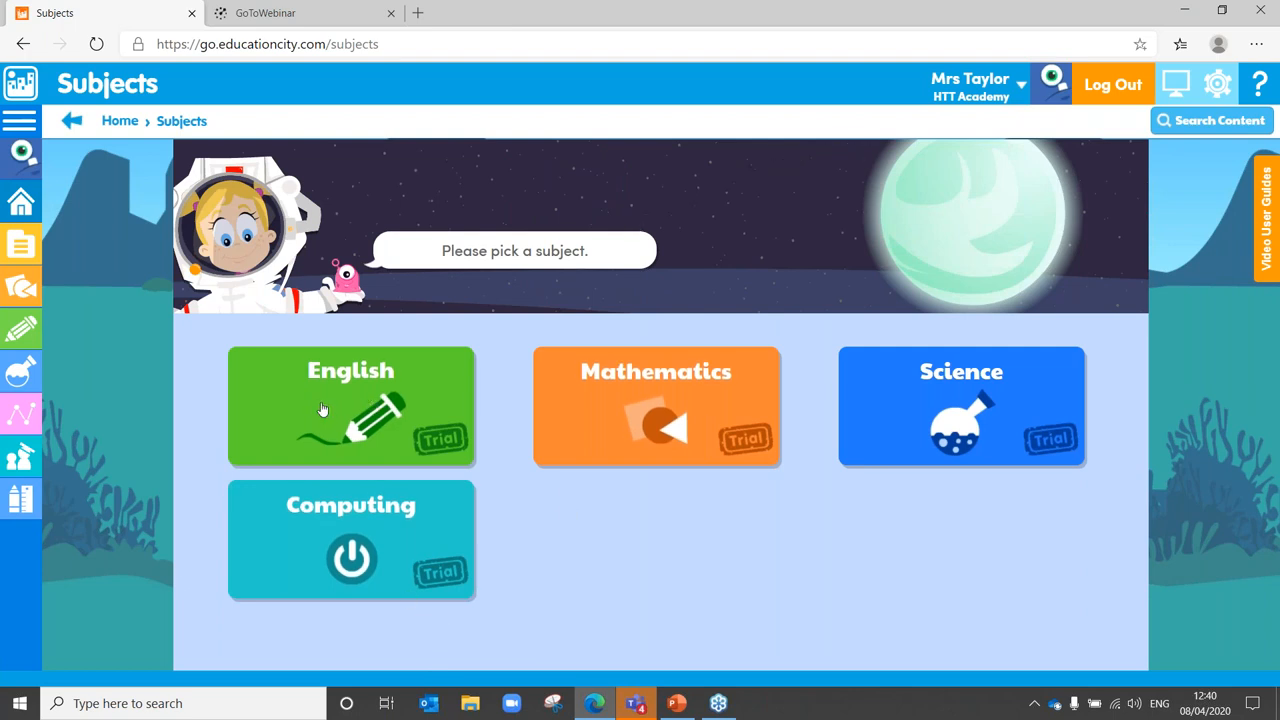
{"action": "left_click", "coordinate": [350, 407]}
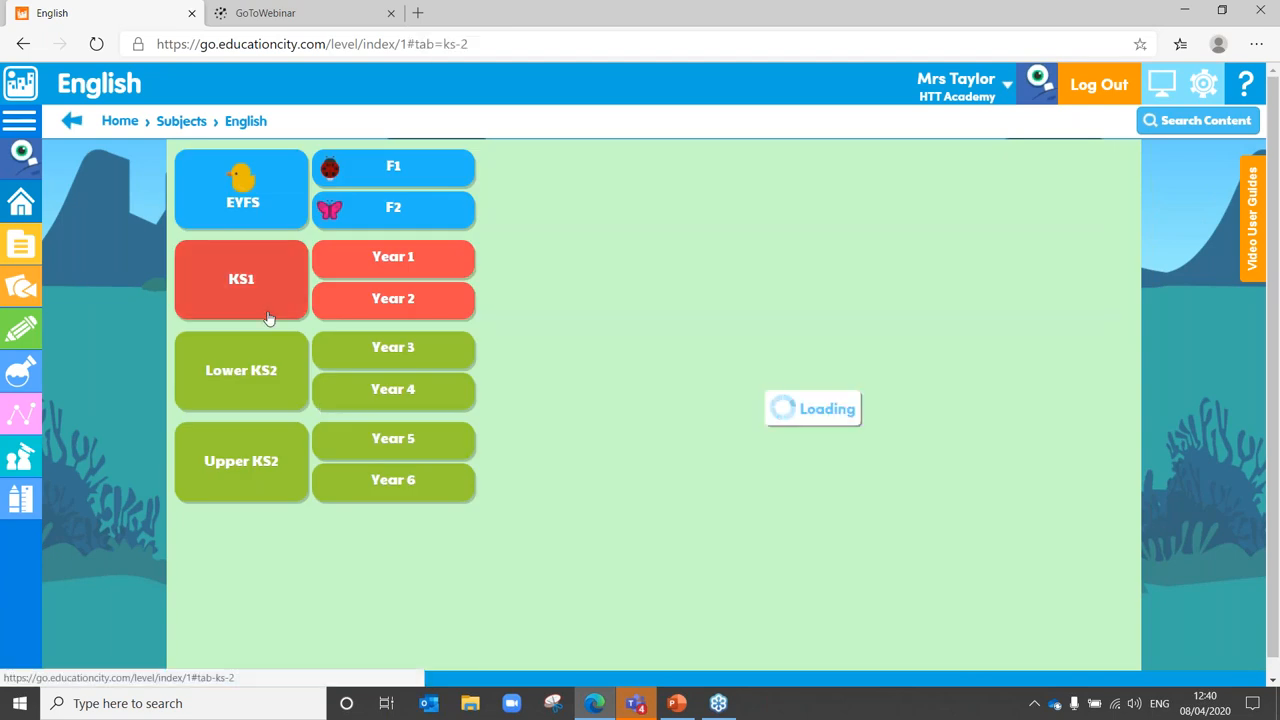
Show Key Stage 1 English Reading activities and open the Topic Filter list.
{"action": "left_click", "coordinate": [240, 278]}
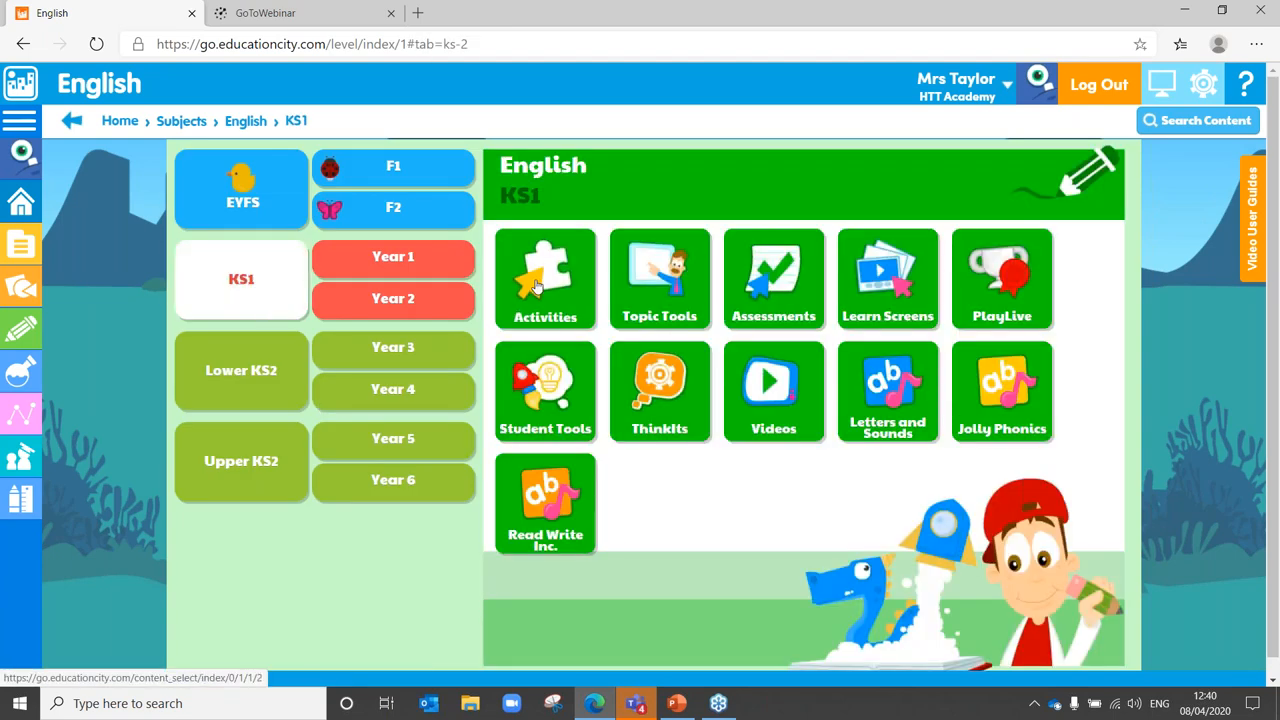
{"action": "left_click", "coordinate": [545, 278]}
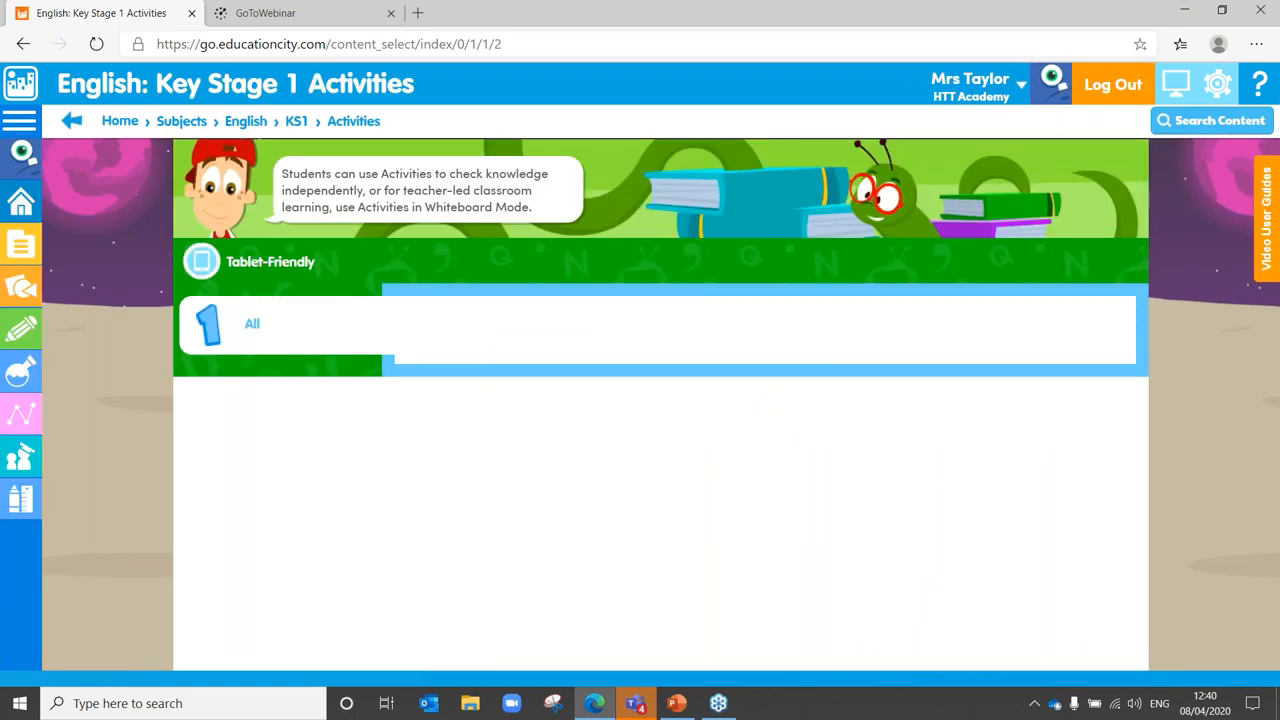
{"action": "left_click", "coordinate": [252, 323]}
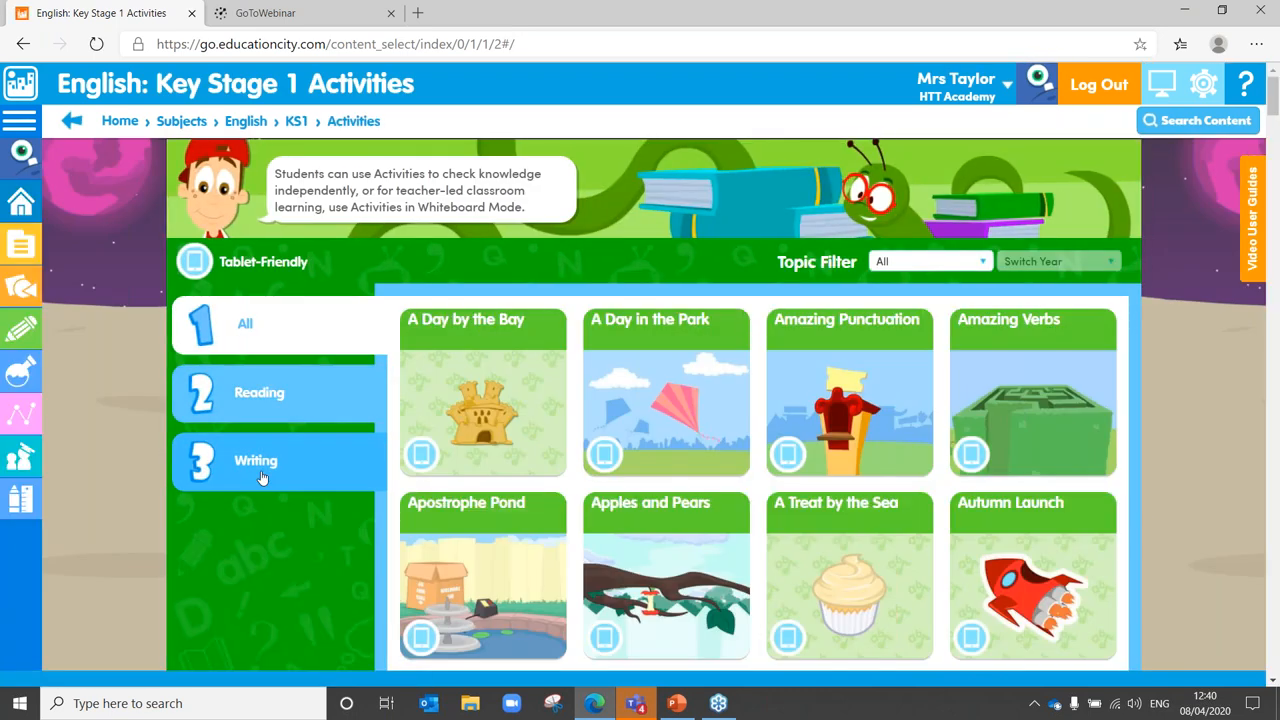
{"action": "left_click", "coordinate": [259, 392]}
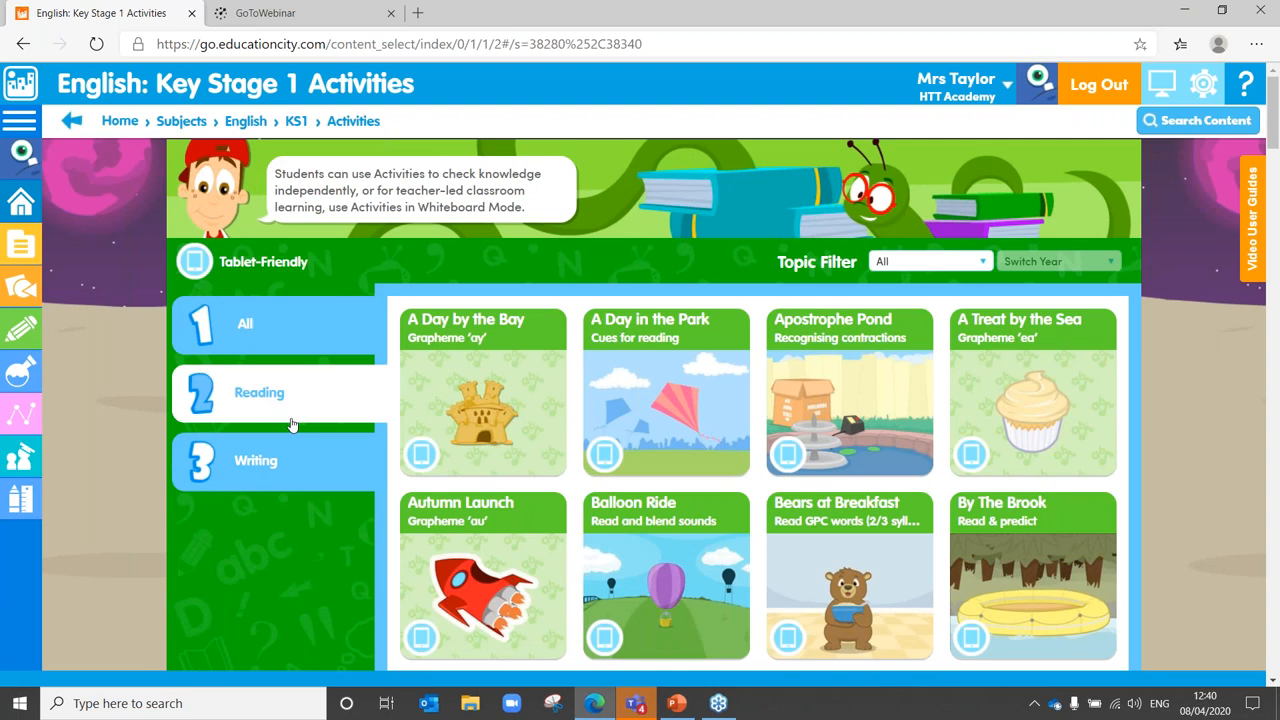
{"action": "left_click", "coordinate": [928, 261]}
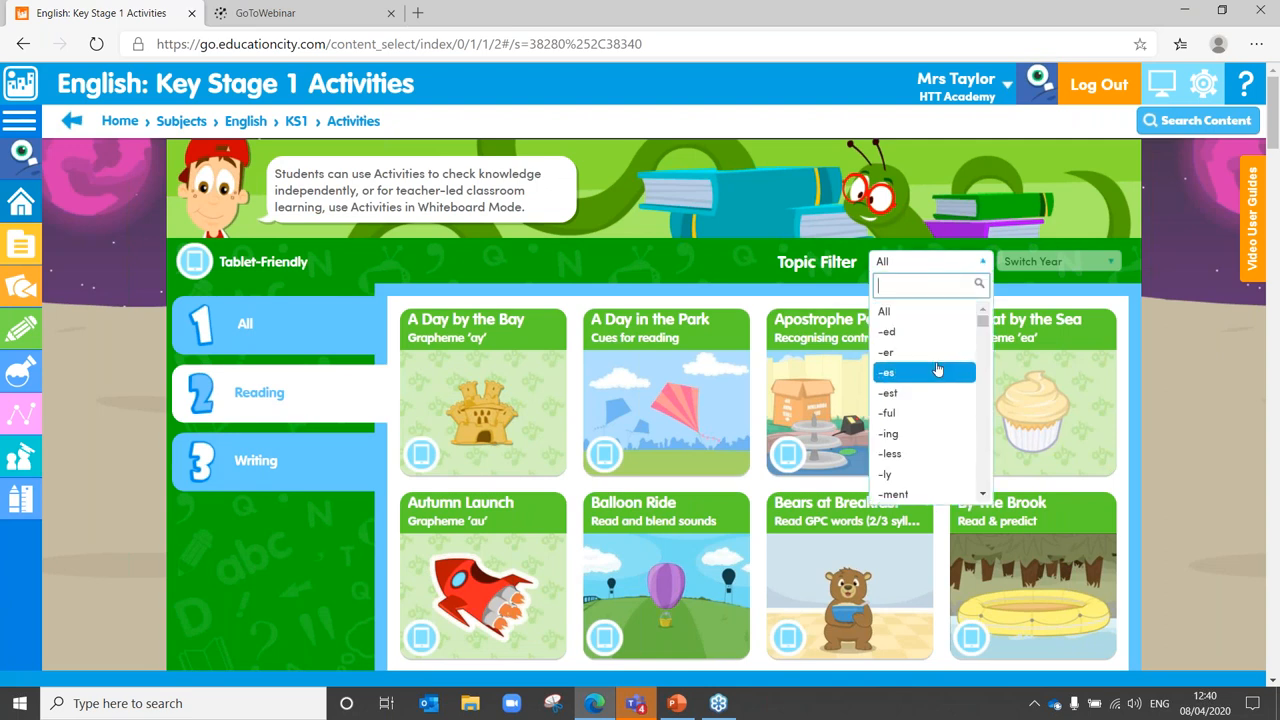
{"action": "mouse_move", "coordinate": [438, 437]}
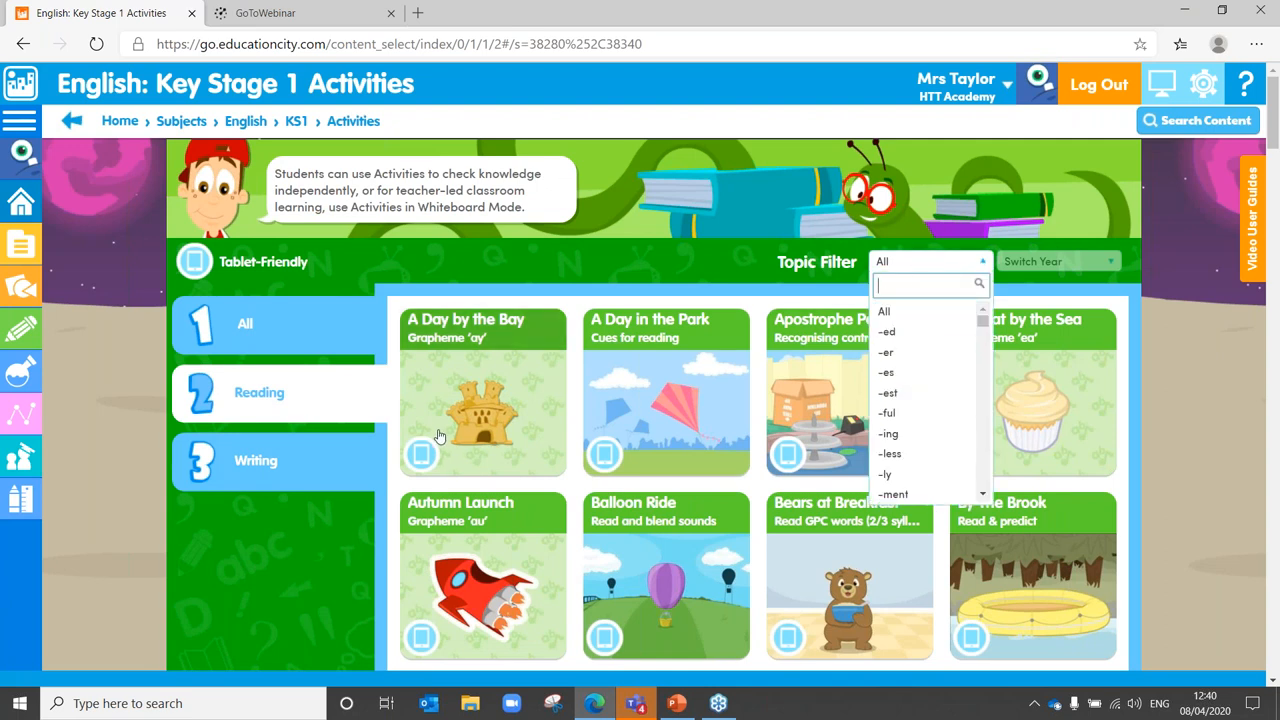
{"action": "left_click", "coordinate": [483, 390]}
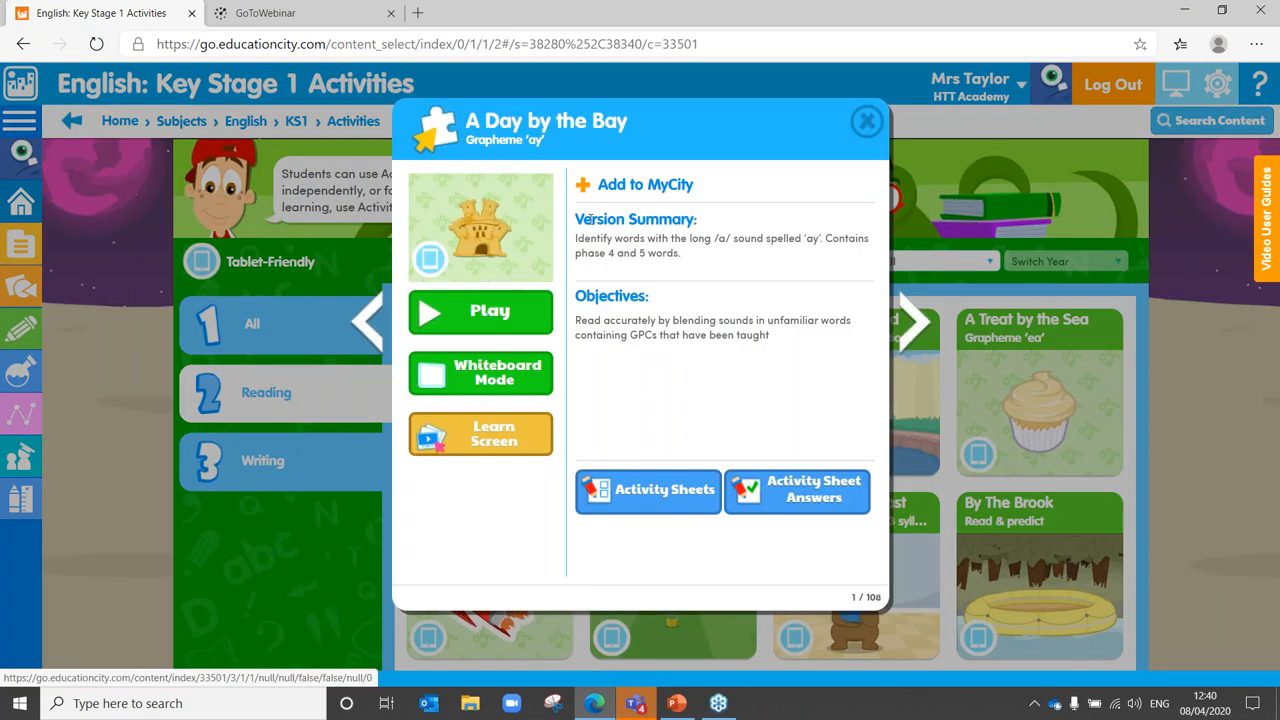
{"action": "mouse_move", "coordinate": [587, 190]}
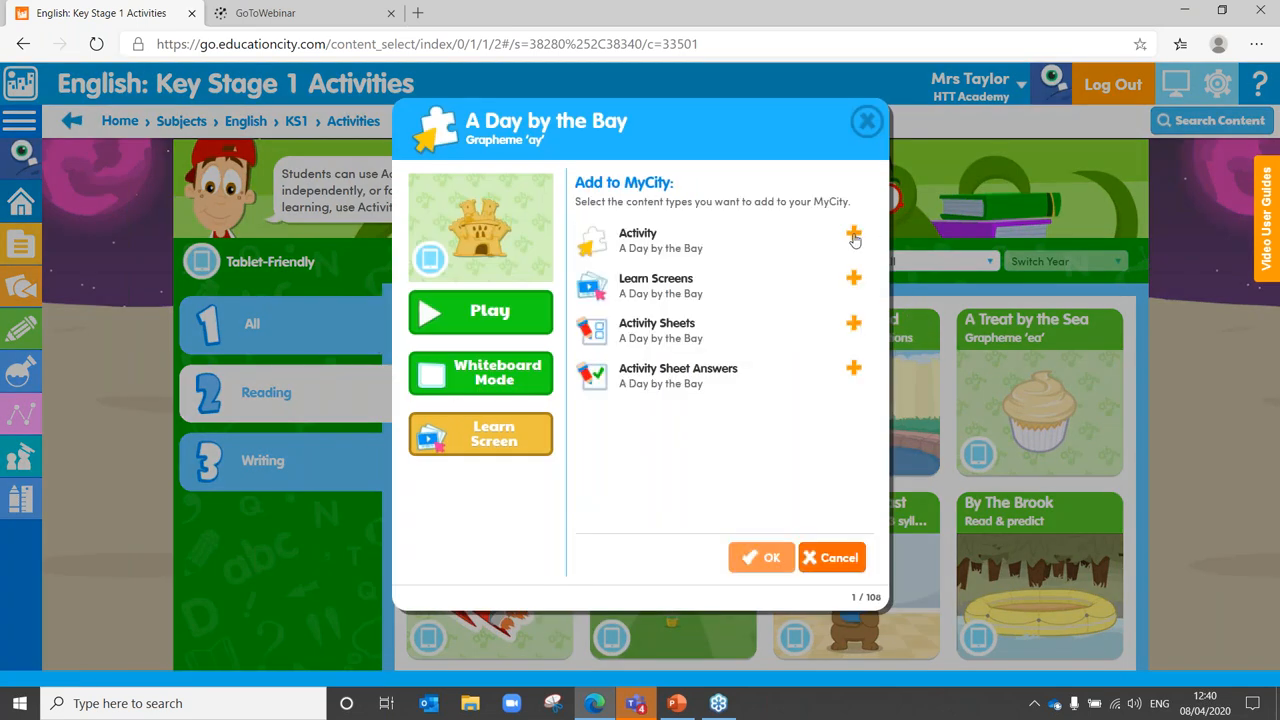
{"action": "left_click", "coordinate": [853, 233]}
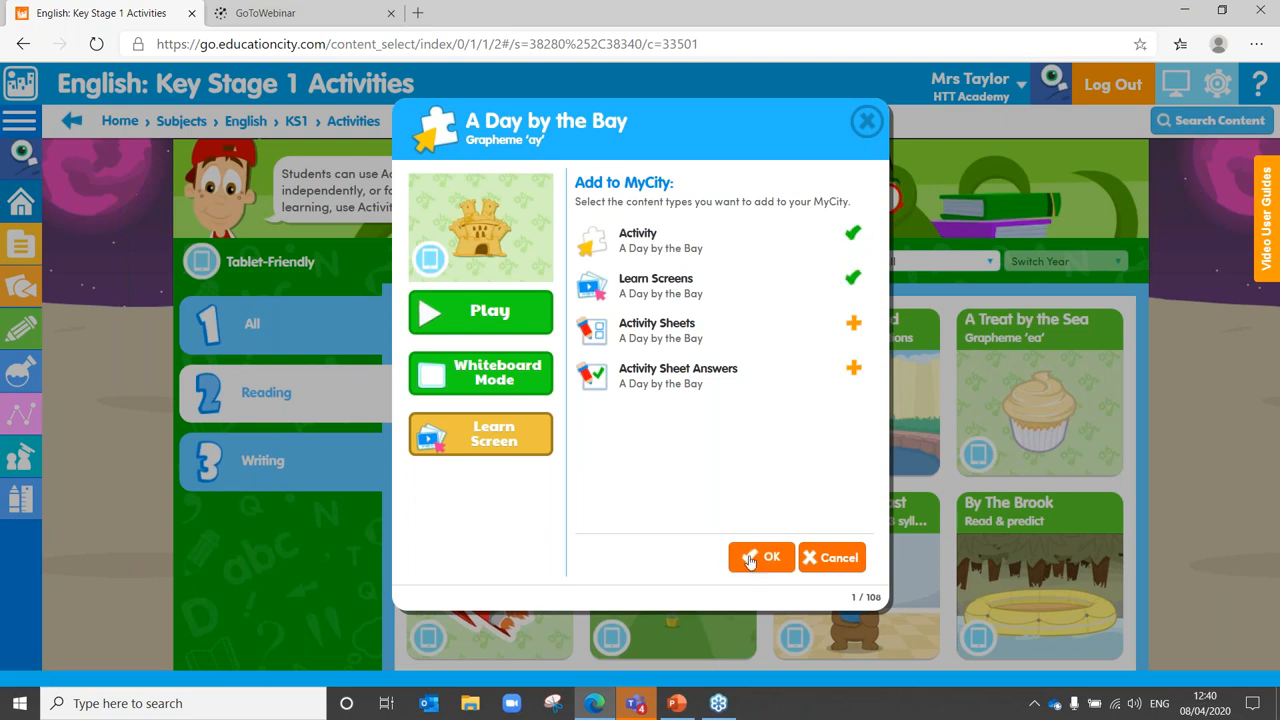
{"action": "left_click", "coordinate": [761, 557]}
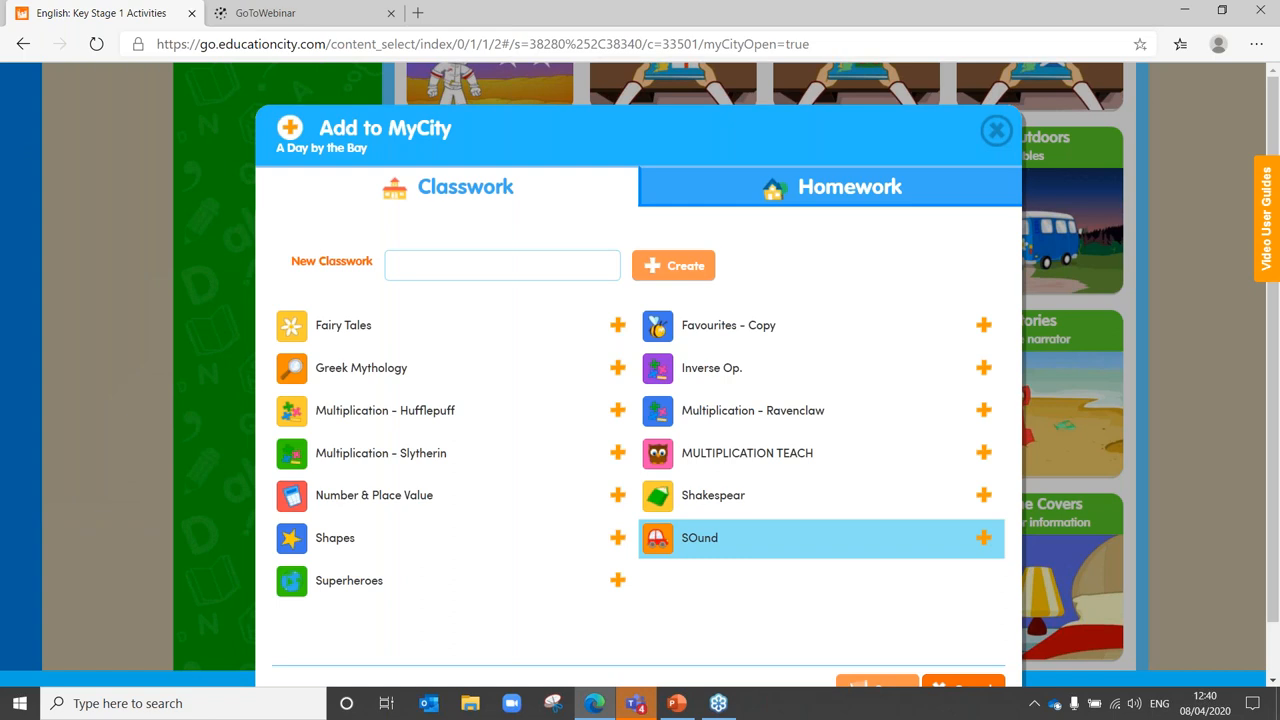
{"action": "mouse_move", "coordinate": [1040, 170]}
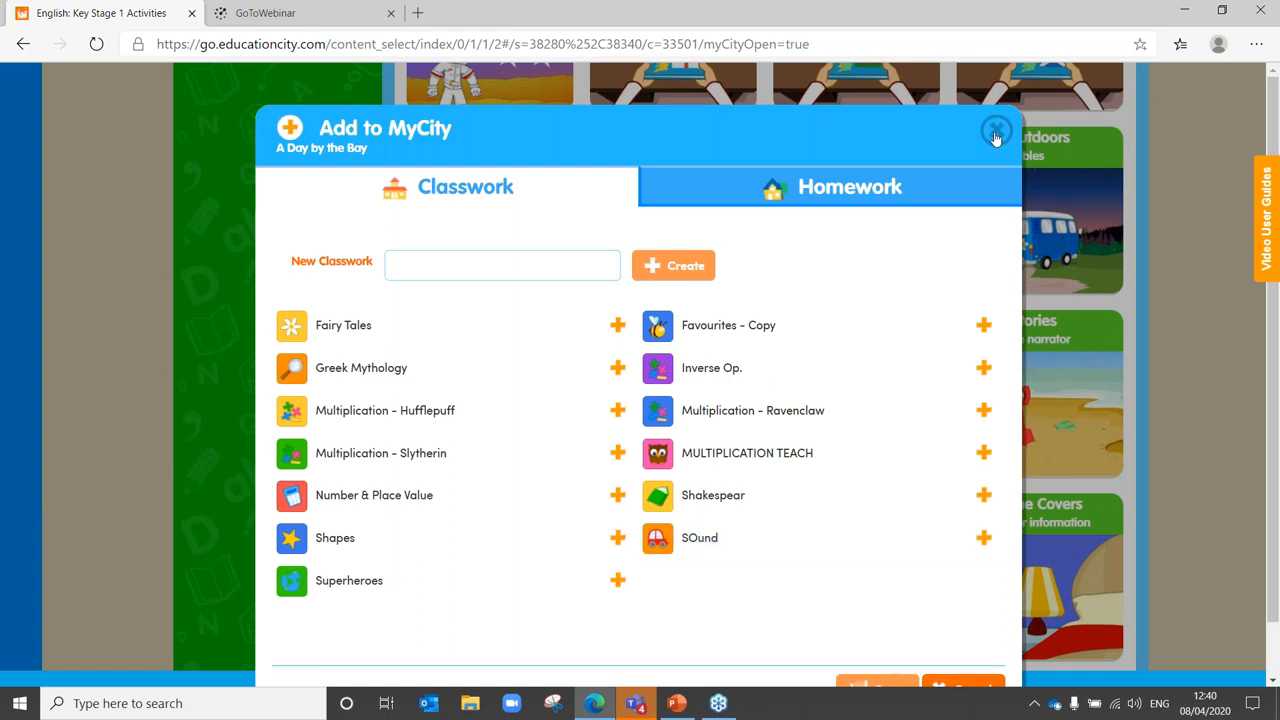
{"action": "left_click", "coordinate": [996, 137]}
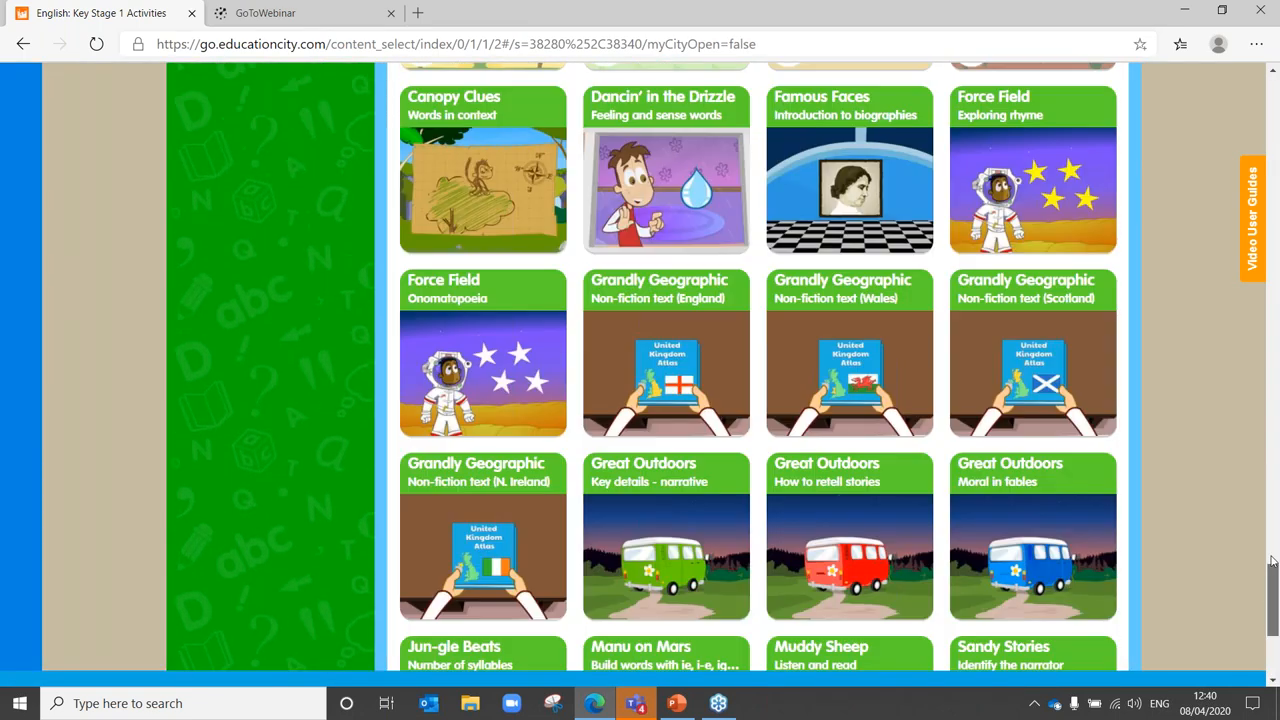
Use the side navigation menu to return to the teacher home page.
{"action": "scroll", "scroll_direction": "up", "scroll_amount": 3}
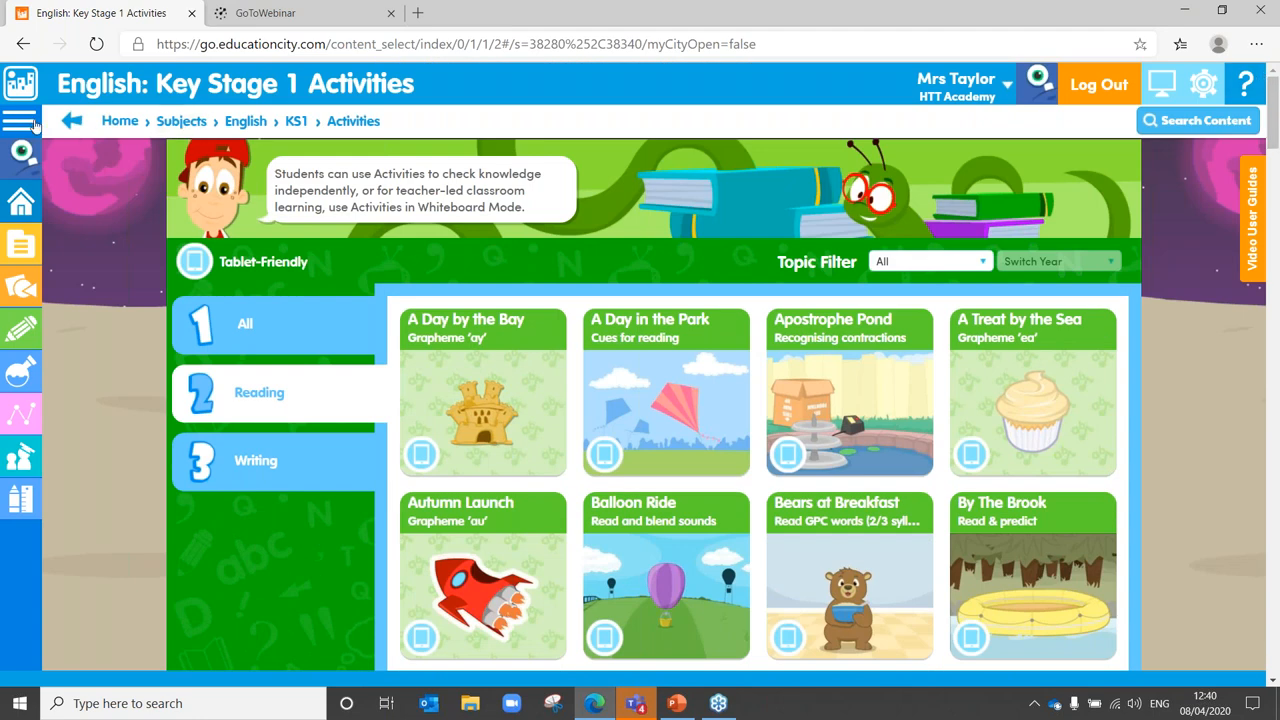
{"action": "left_click", "coordinate": [20, 120]}
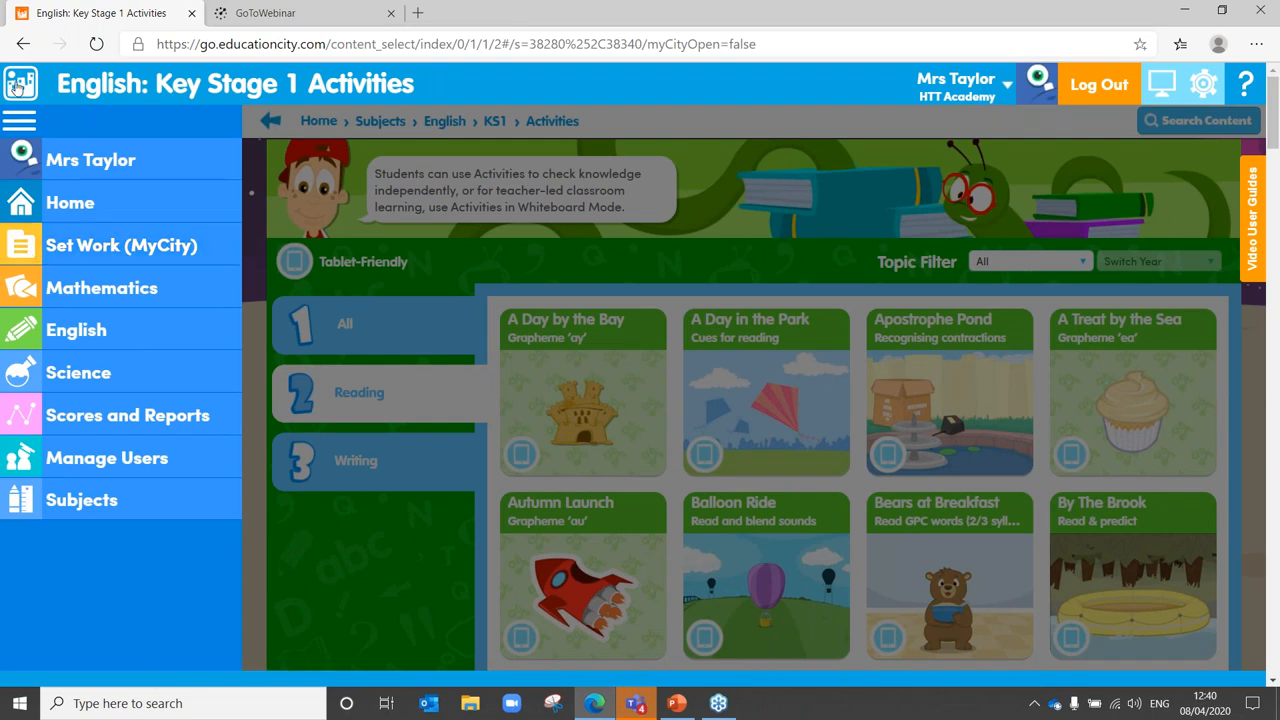
{"action": "left_click", "coordinate": [70, 202]}
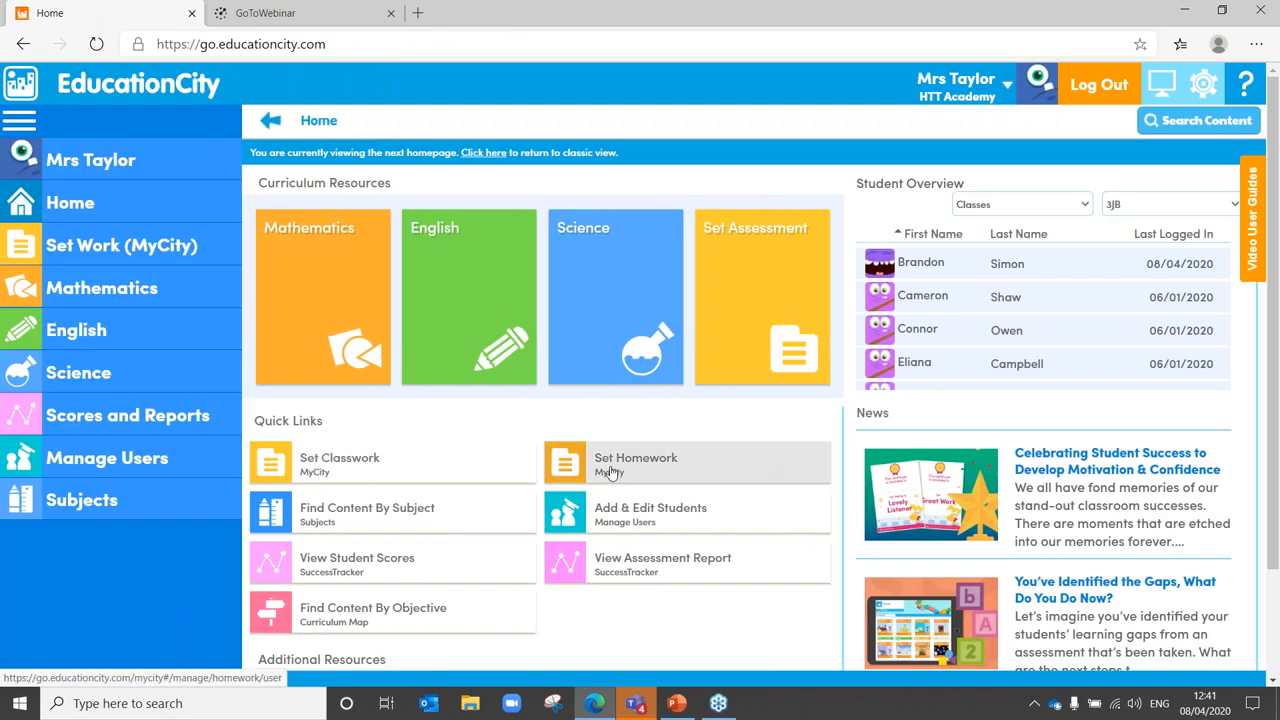
{"action": "mouse_move", "coordinate": [447, 471]}
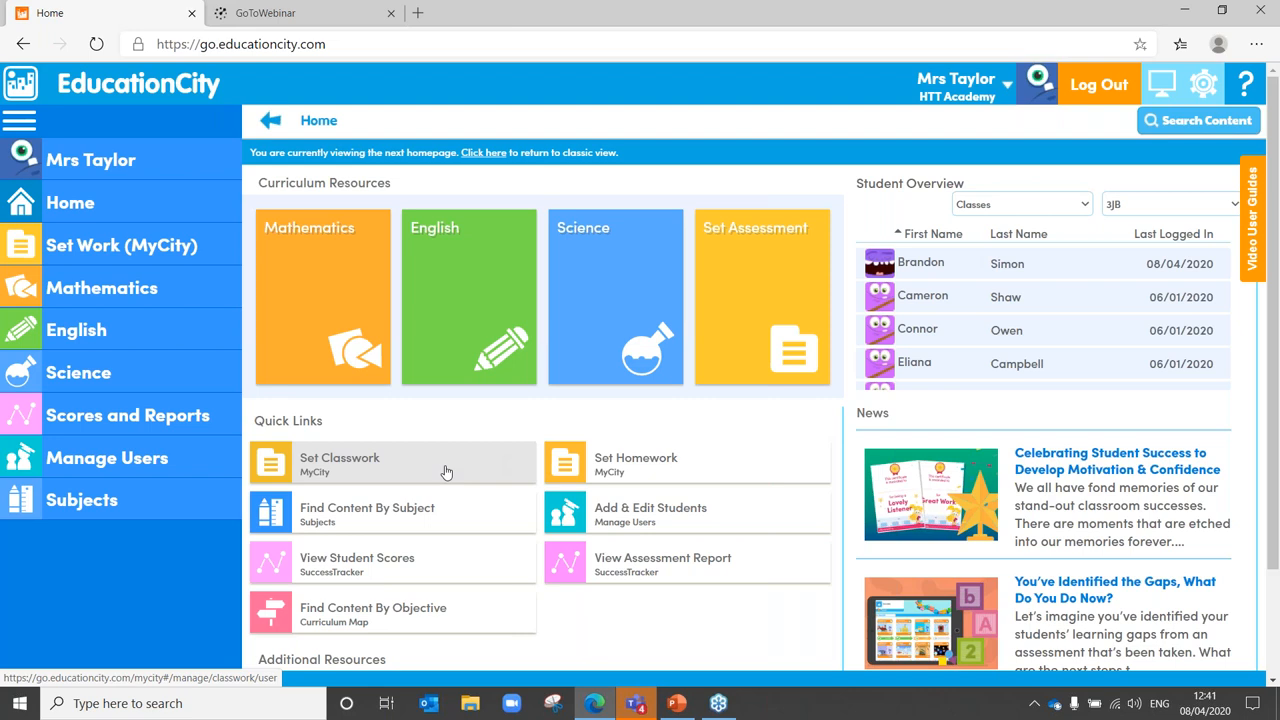
{"action": "mouse_move", "coordinate": [330, 471]}
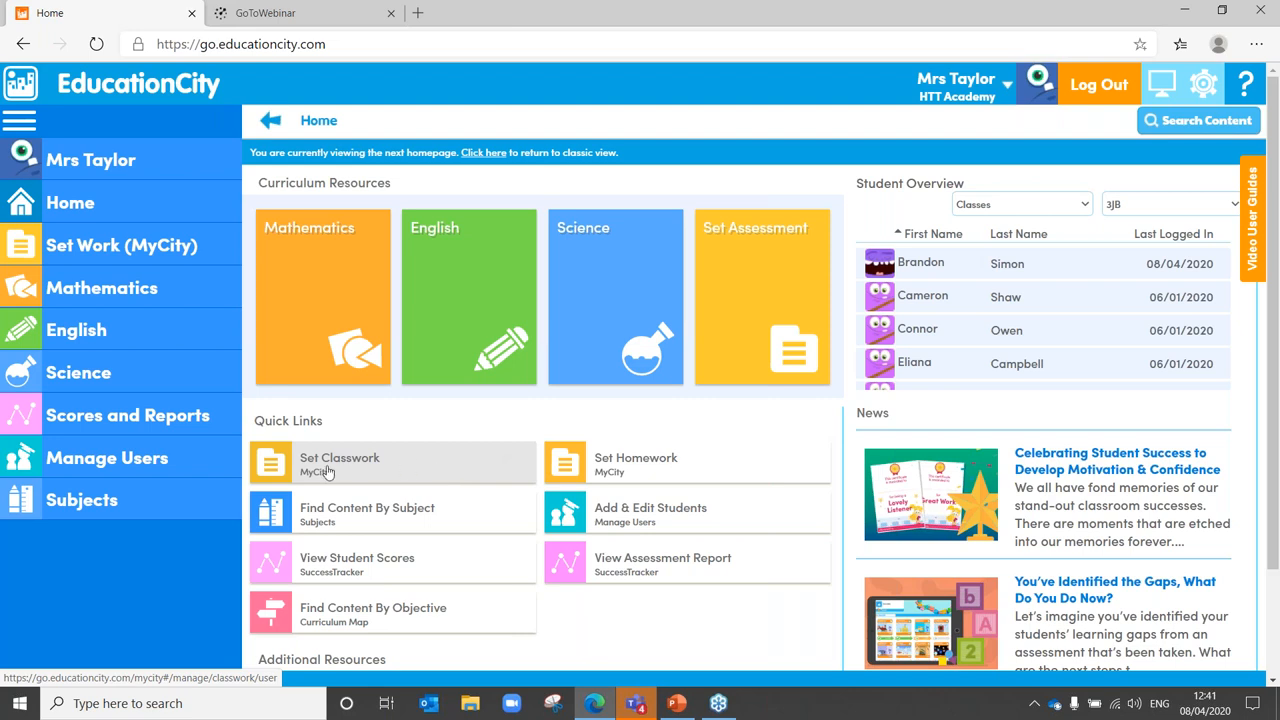
{"action": "mouse_move", "coordinate": [611, 490]}
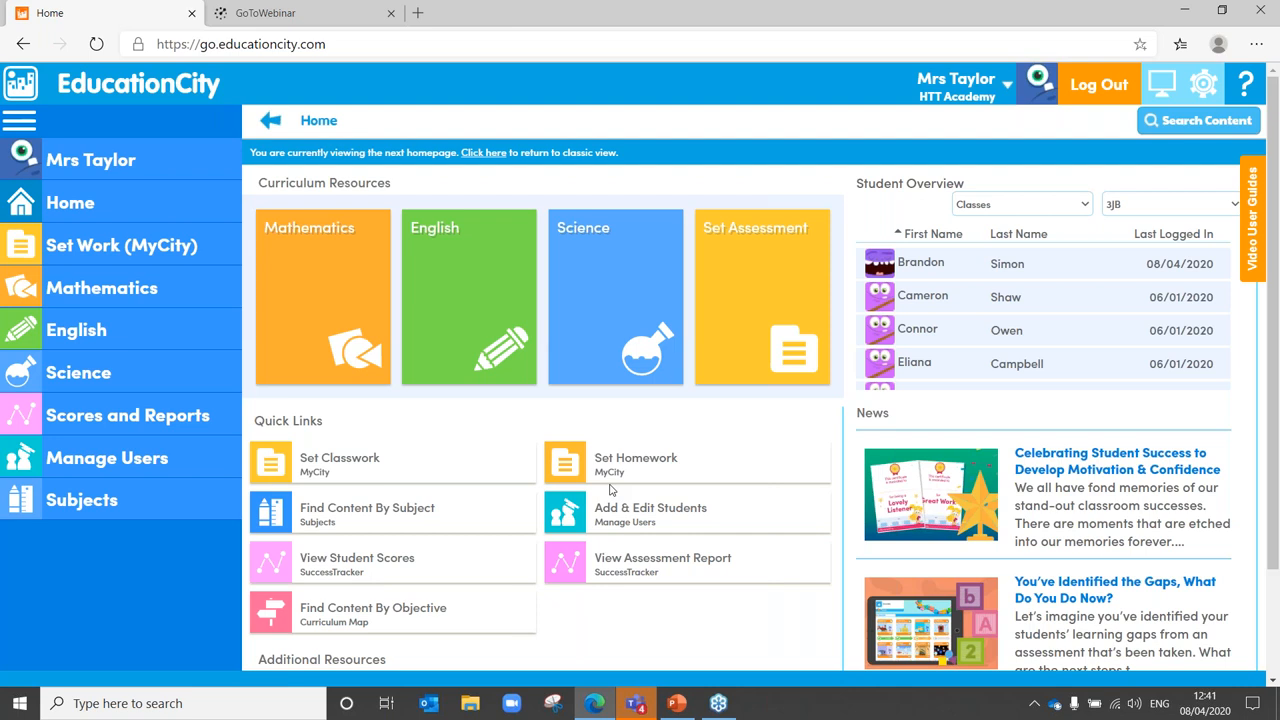
Open the Homework MyCity management page from the Set Homework quick link.
{"action": "left_click", "coordinate": [636, 463]}
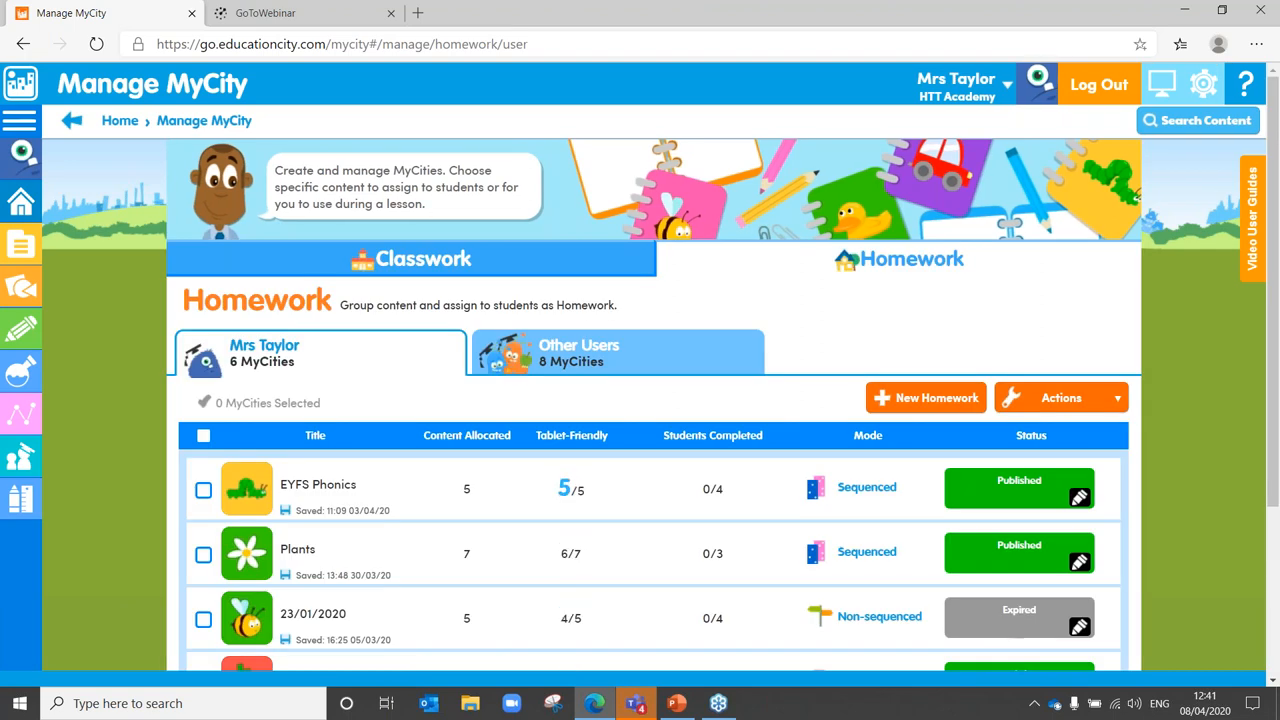
{"action": "mouse_move", "coordinate": [838, 244]}
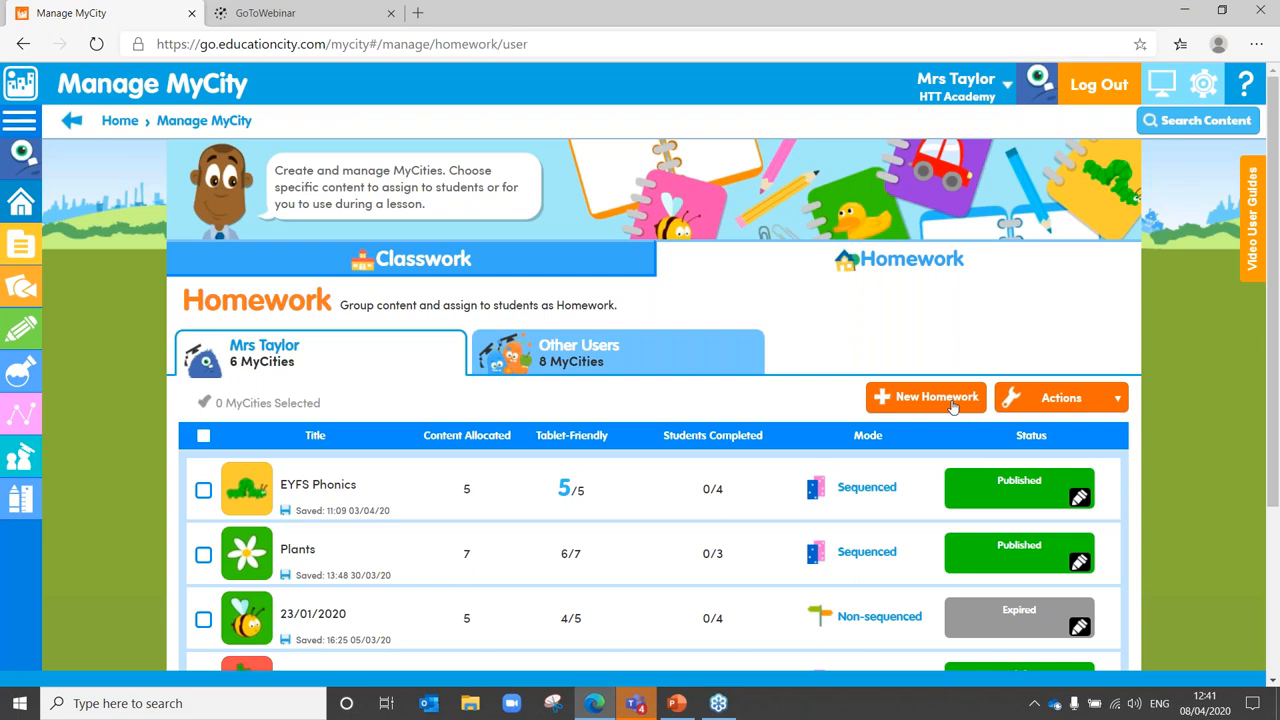
Create a new homework MyCity titled 'Times Tables' from the title suggestions.
{"action": "left_click", "coordinate": [925, 397]}
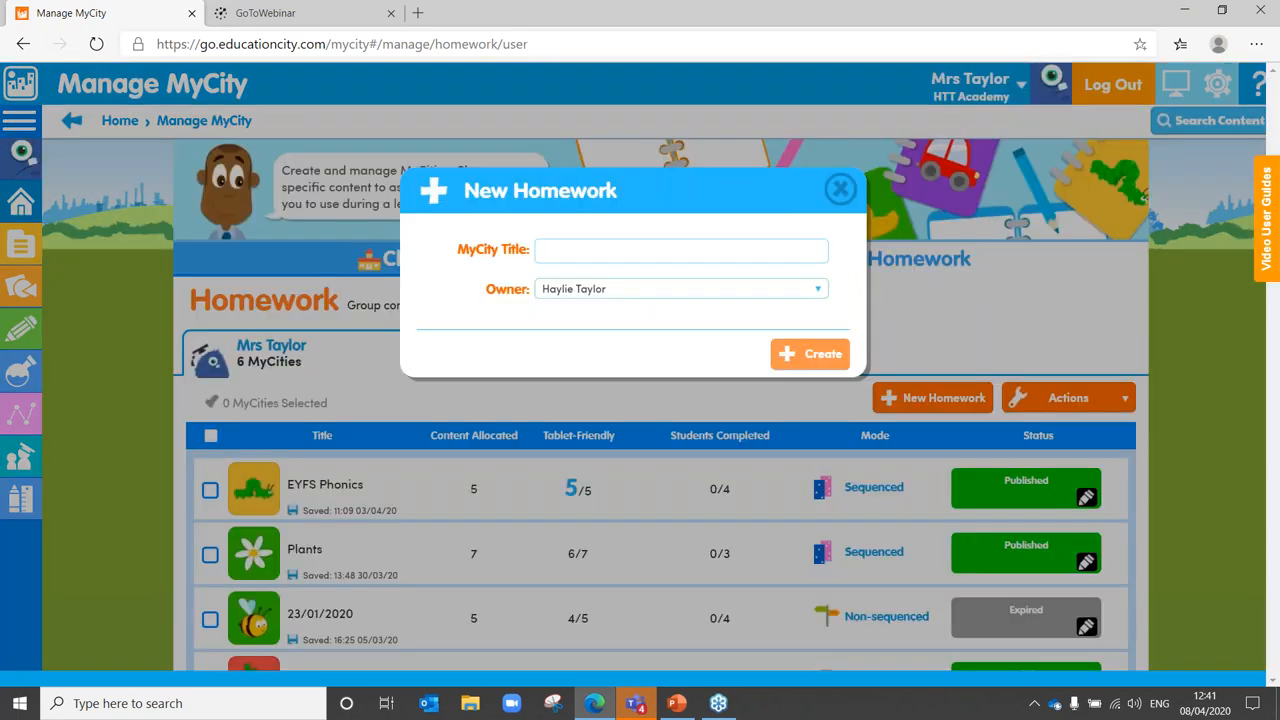
{"action": "left_click", "coordinate": [681, 249]}
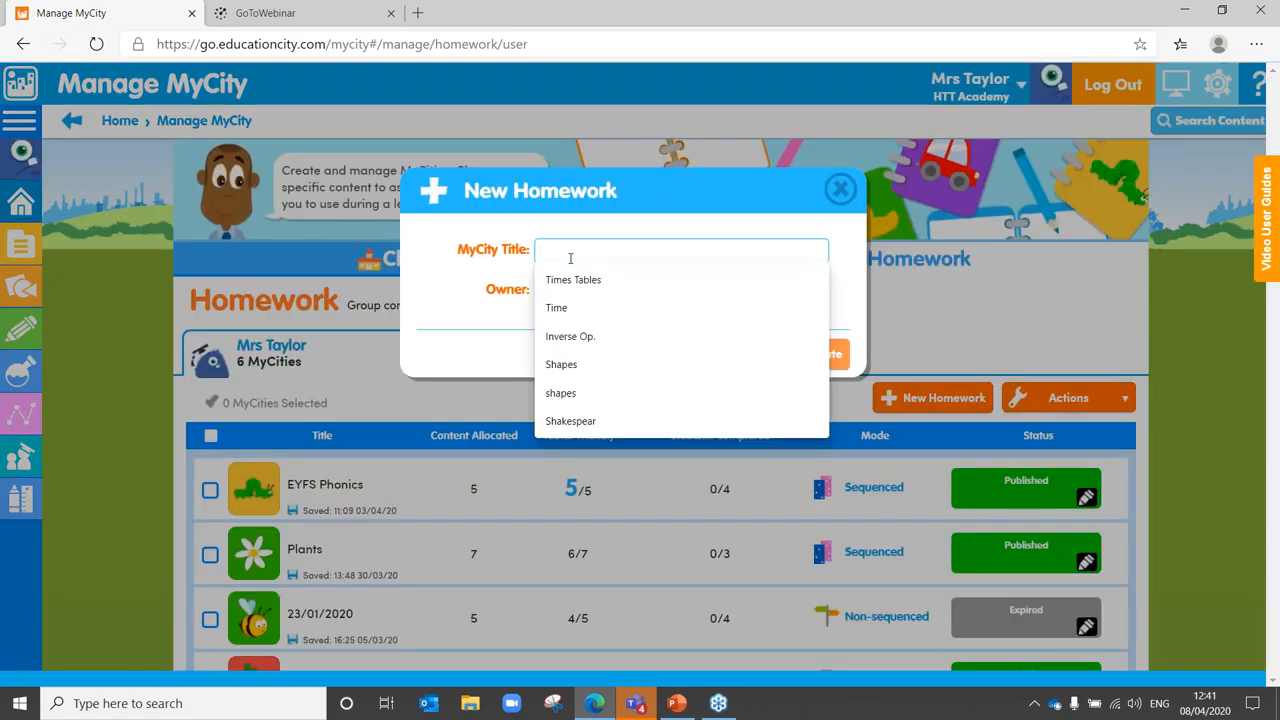
{"action": "left_click", "coordinate": [573, 279]}
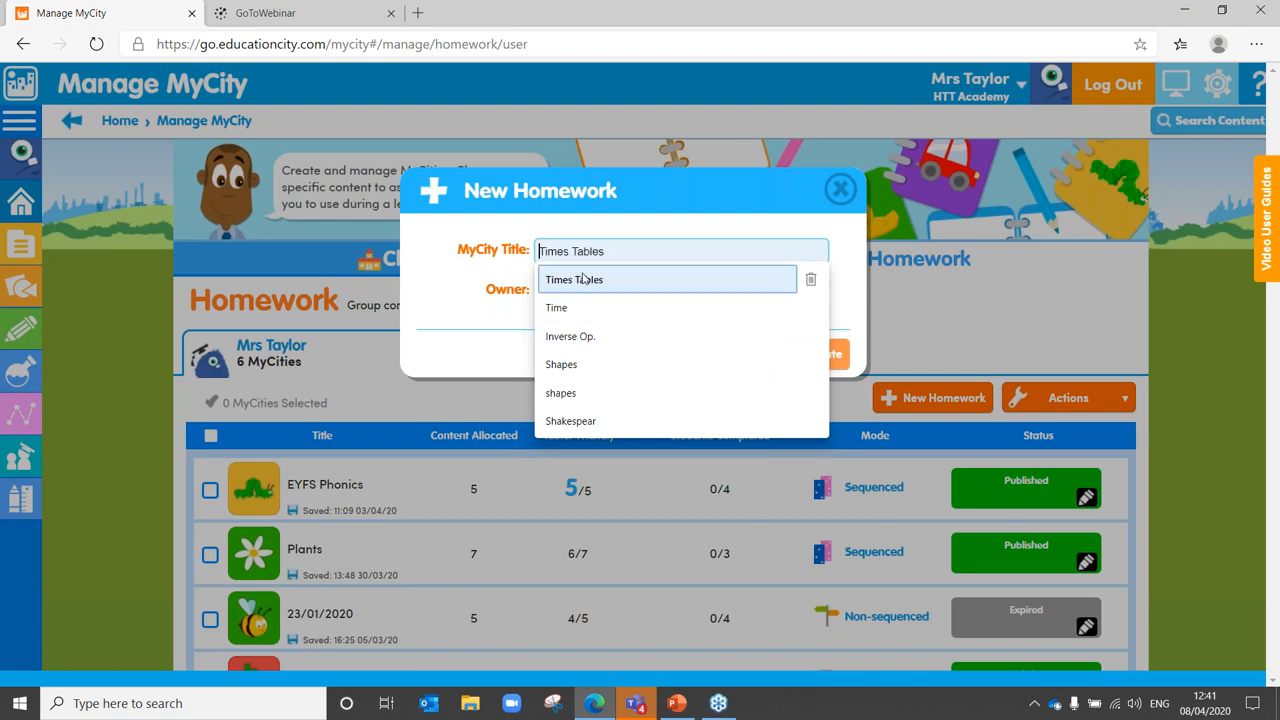
{"action": "left_click", "coordinate": [574, 279]}
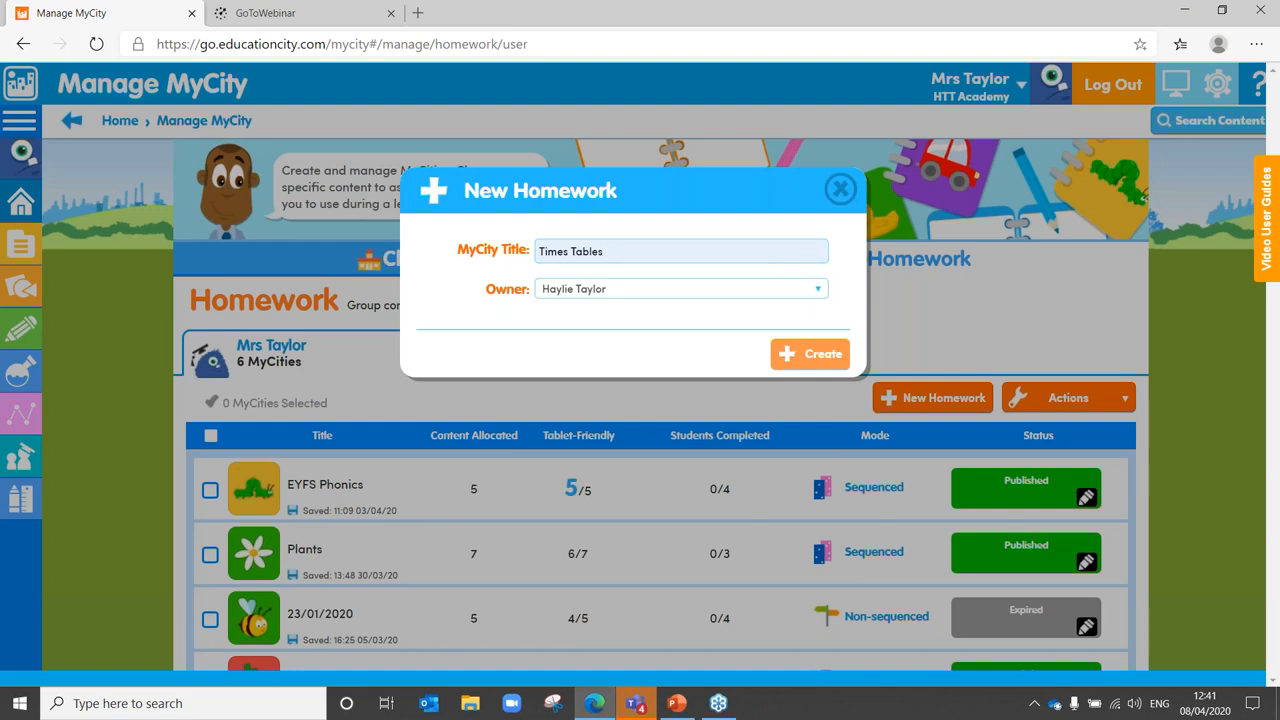
{"action": "left_click", "coordinate": [809, 353]}
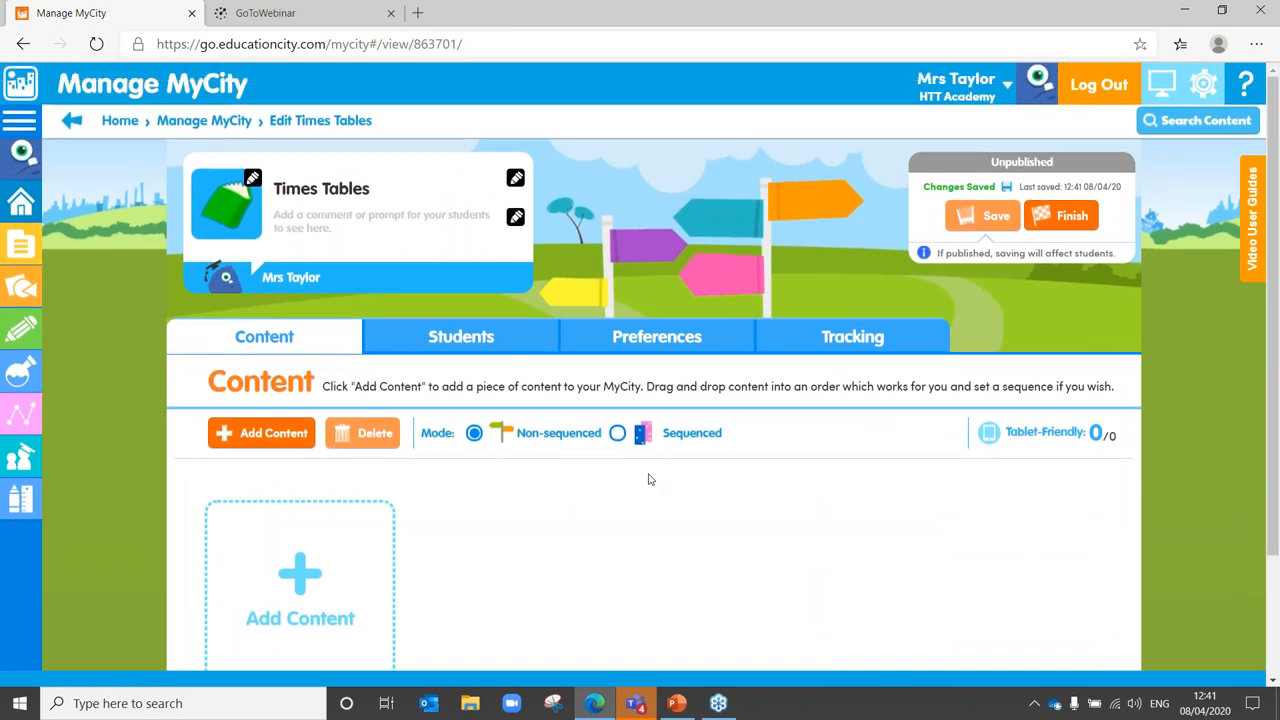
{"action": "mouse_move", "coordinate": [305, 563]}
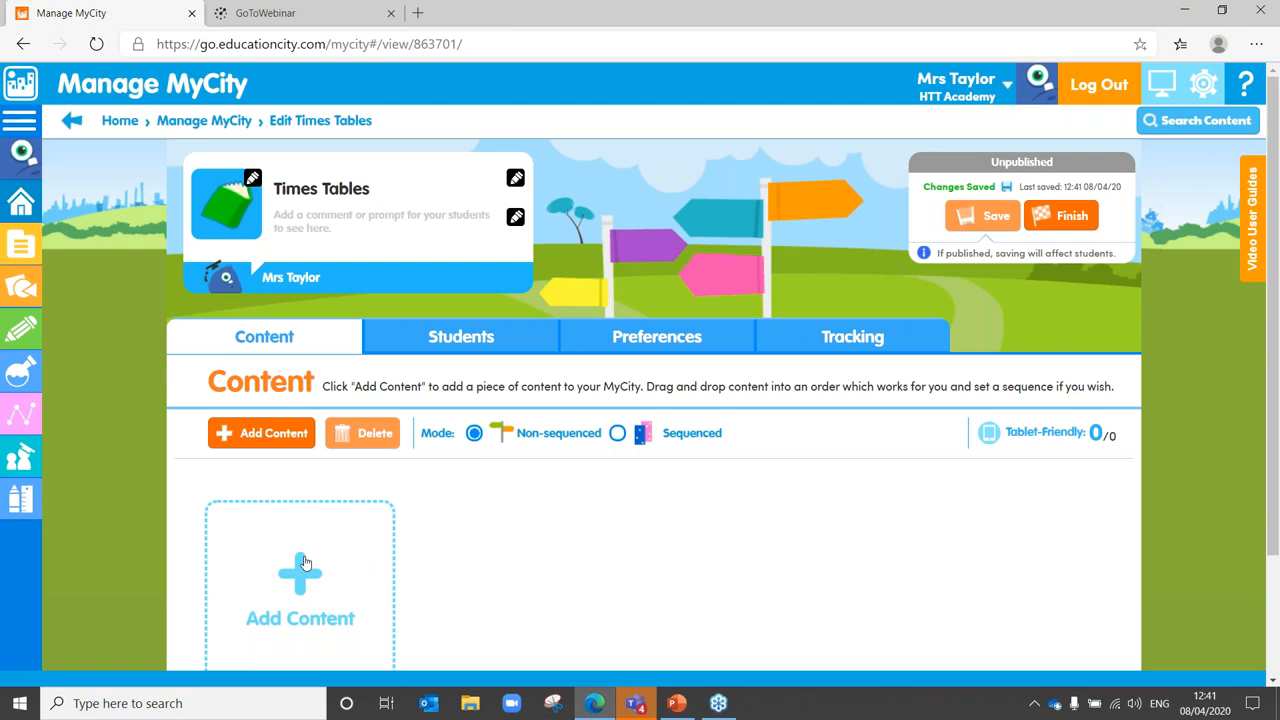
{"action": "mouse_move", "coordinate": [305, 575]}
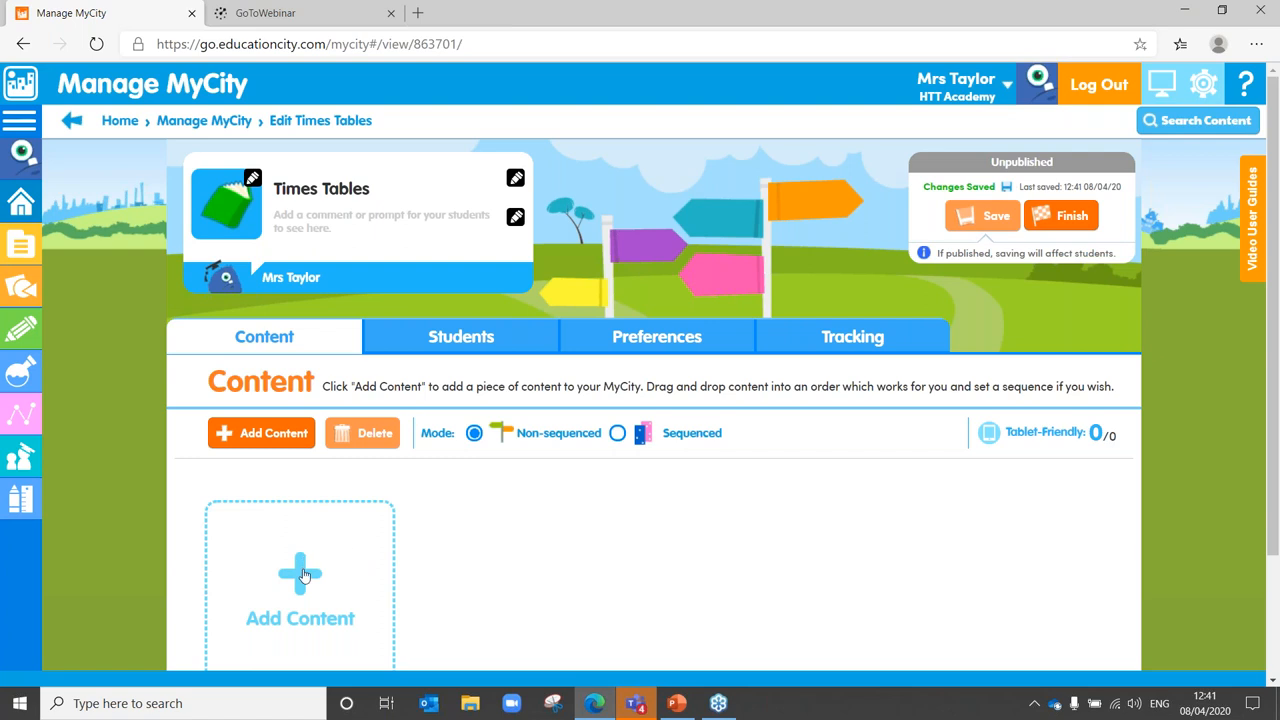
Open the Add Content search page for the Times Tables MyCity.
{"action": "left_click", "coordinate": [300, 575]}
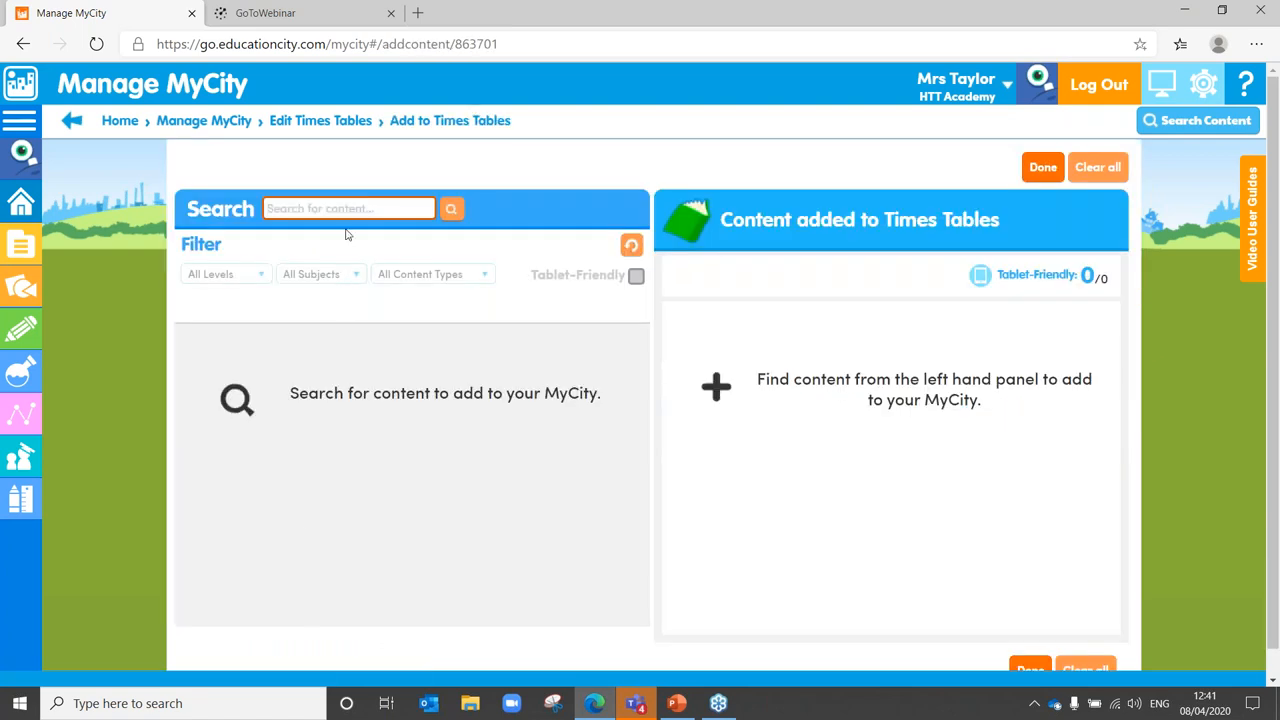
Search the content library for 'Multiplication' and open the level filter list.
{"action": "left_click", "coordinate": [348, 208]}
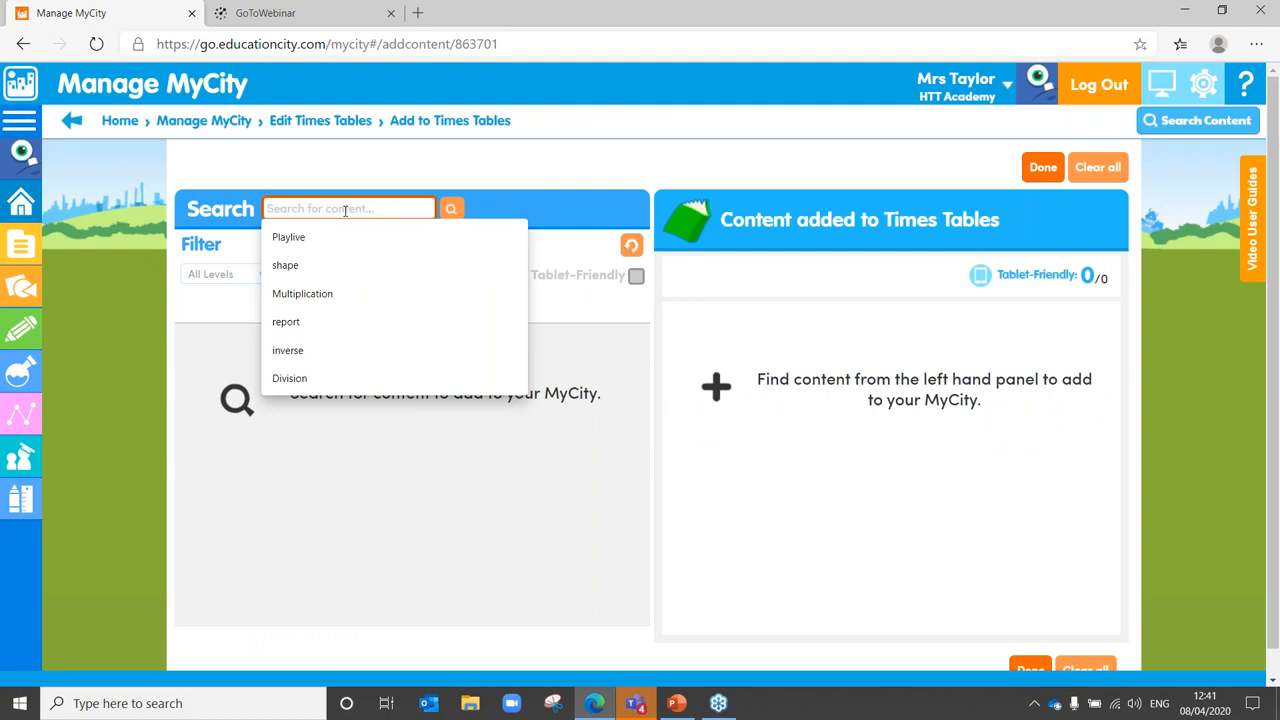
{"action": "left_click", "coordinate": [303, 293]}
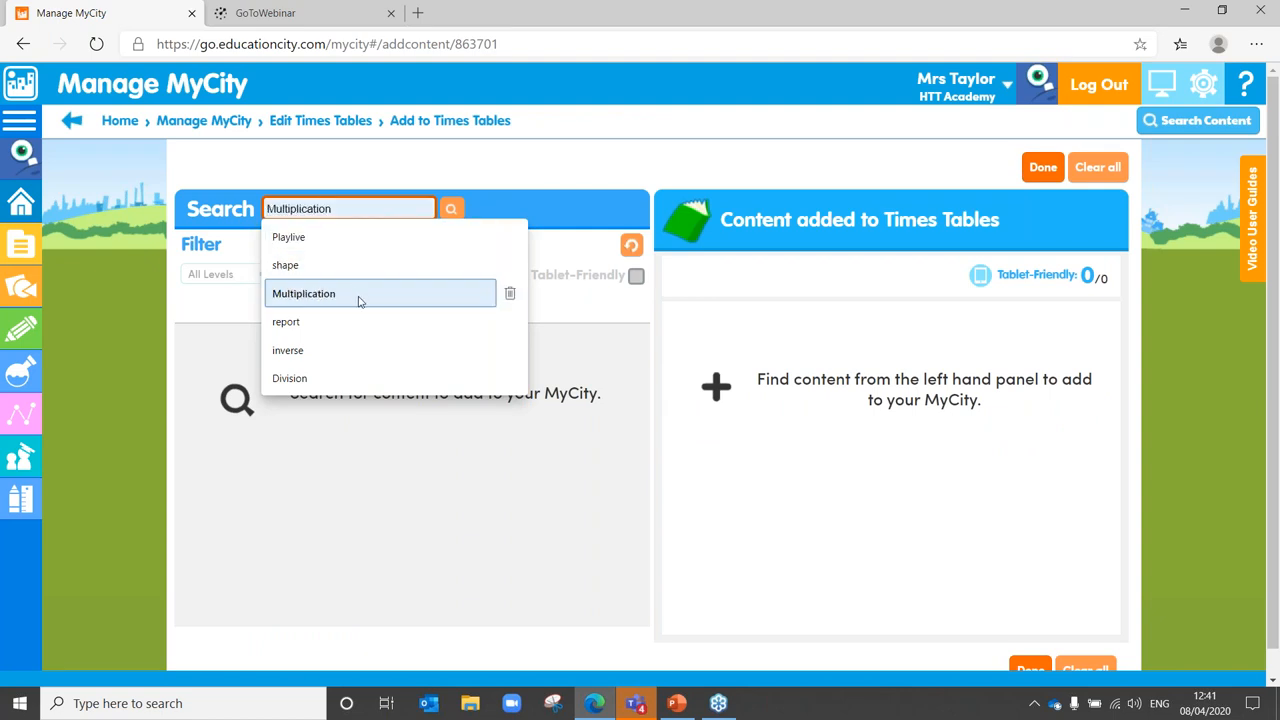
{"action": "left_click", "coordinate": [451, 208]}
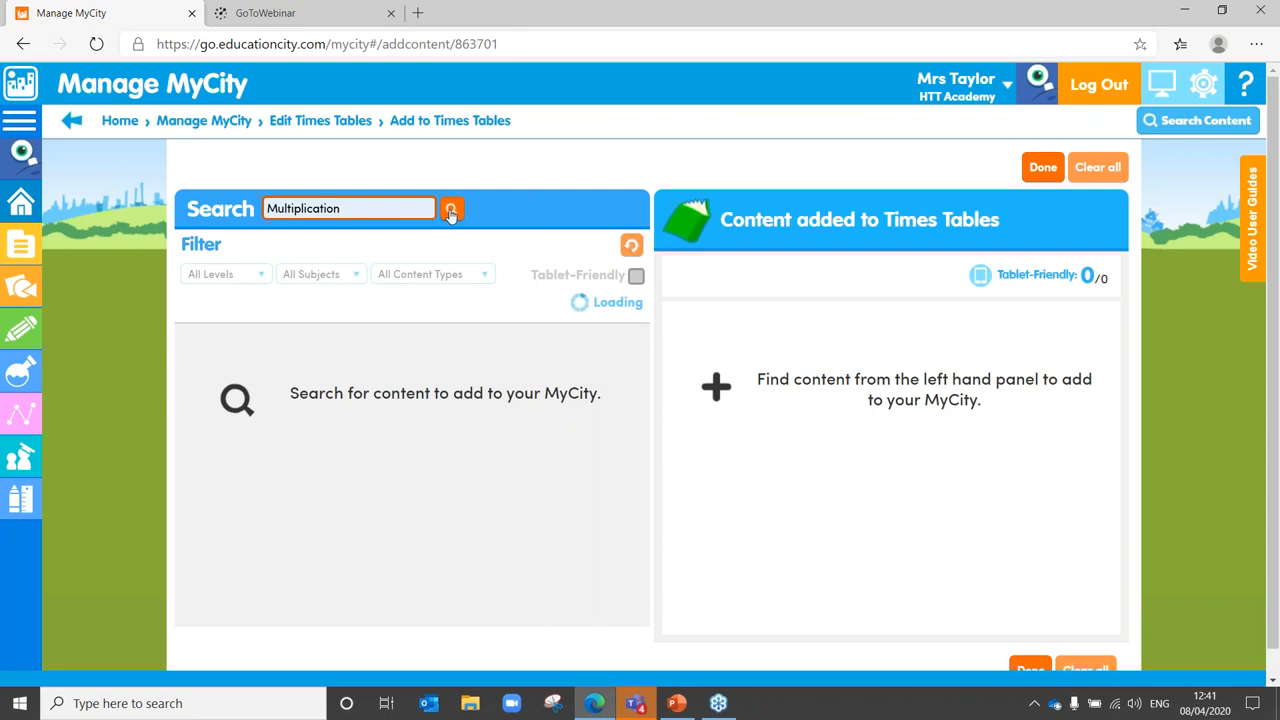
{"action": "left_click", "coordinate": [452, 208]}
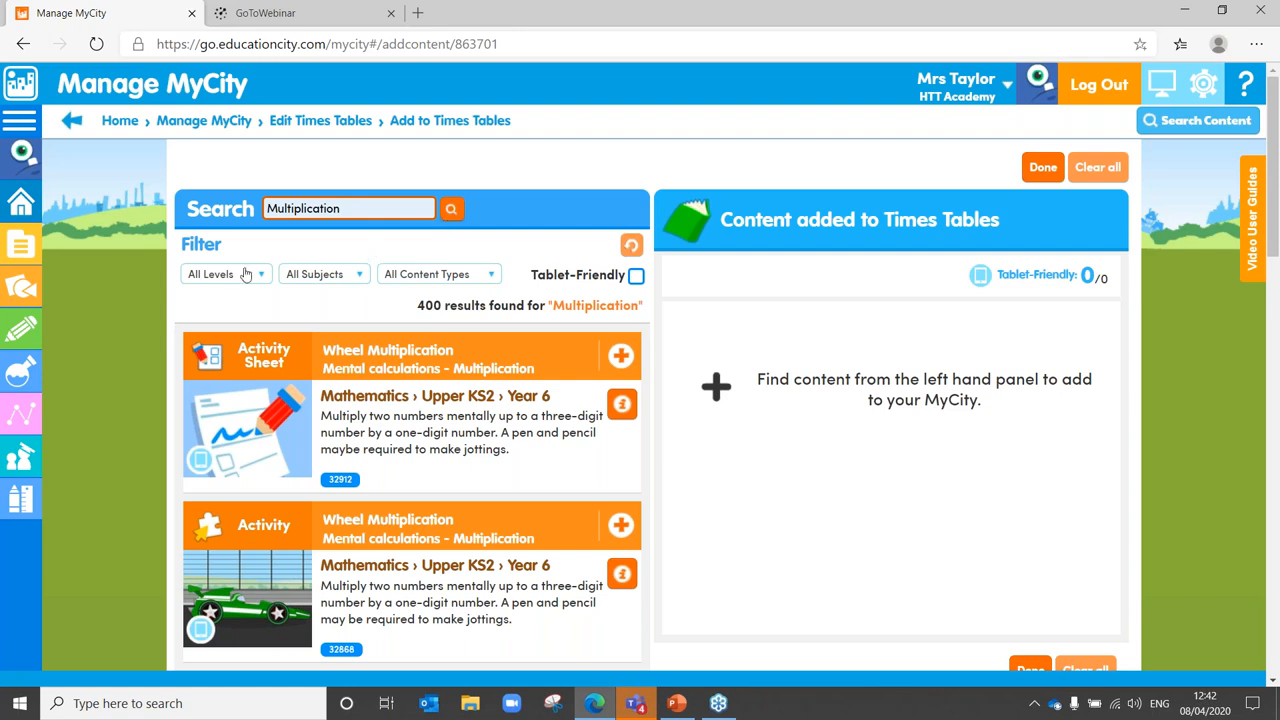
{"action": "left_click", "coordinate": [225, 274]}
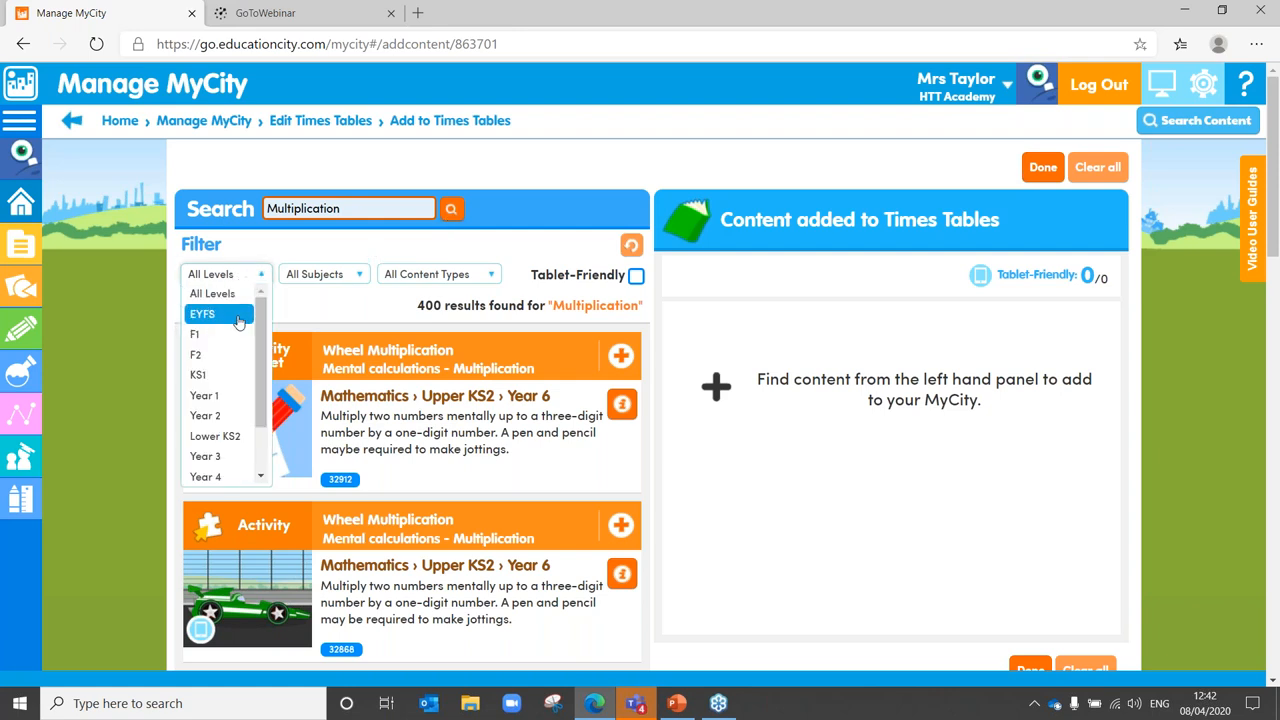
{"action": "mouse_move", "coordinate": [218, 474]}
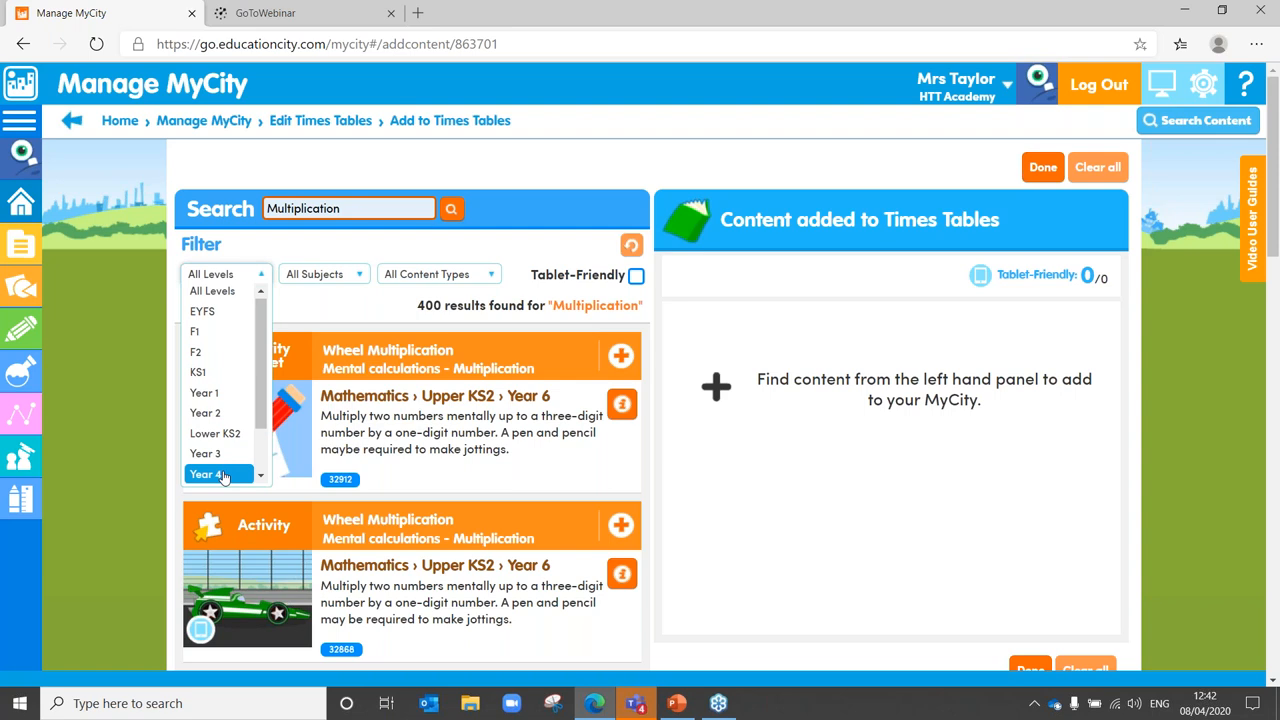
Filter the Multiplication results to Year 4 and tablet-friendly content.
{"action": "left_click", "coordinate": [205, 473]}
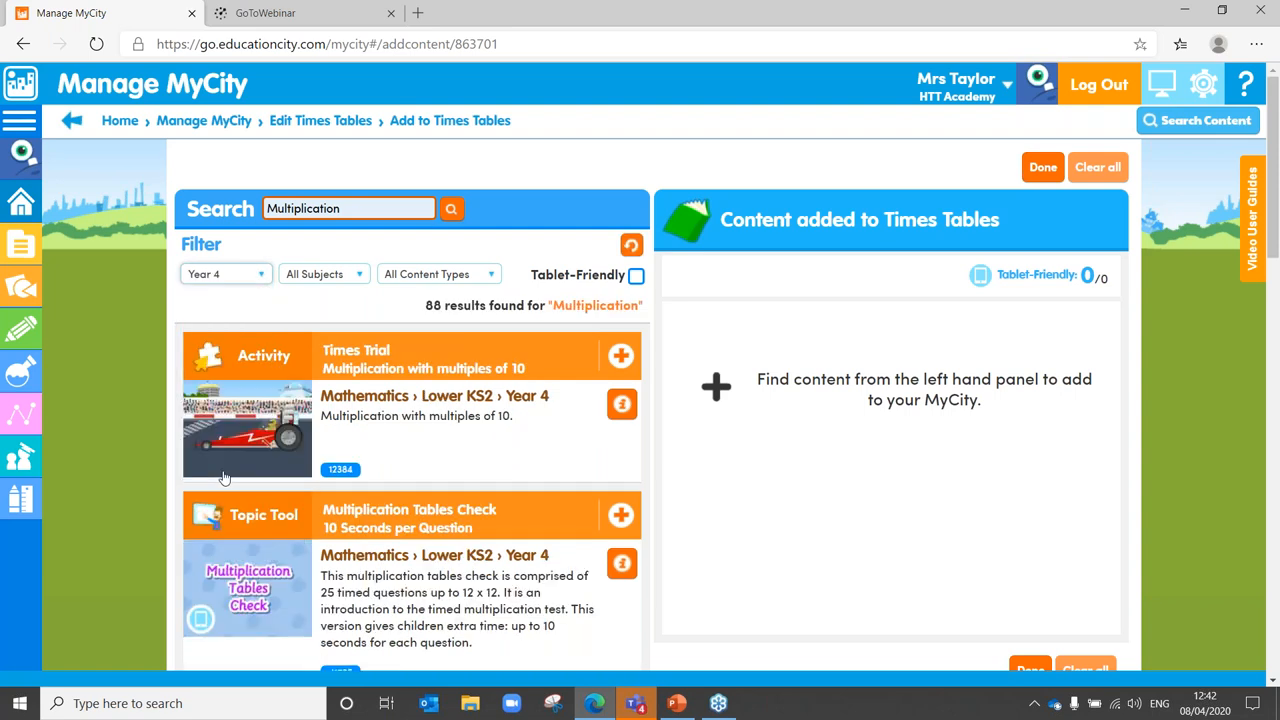
{"action": "mouse_move", "coordinate": [198, 560]}
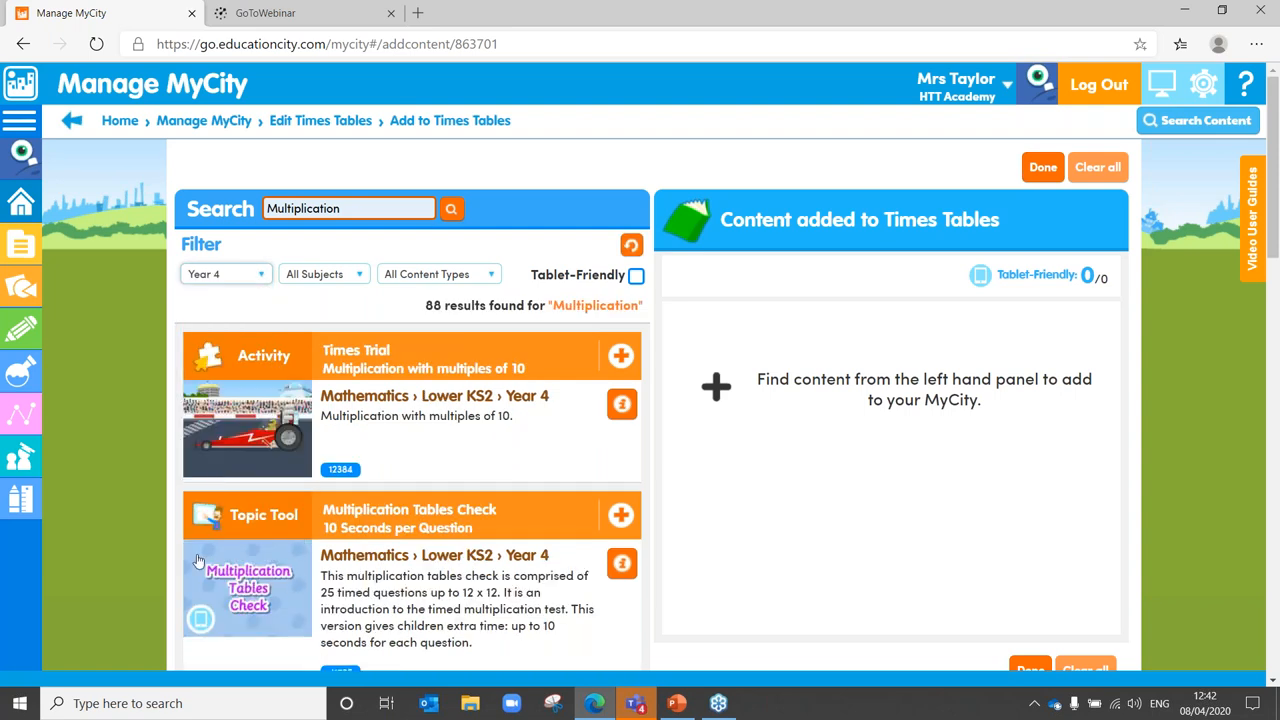
{"action": "mouse_move", "coordinate": [236, 558]}
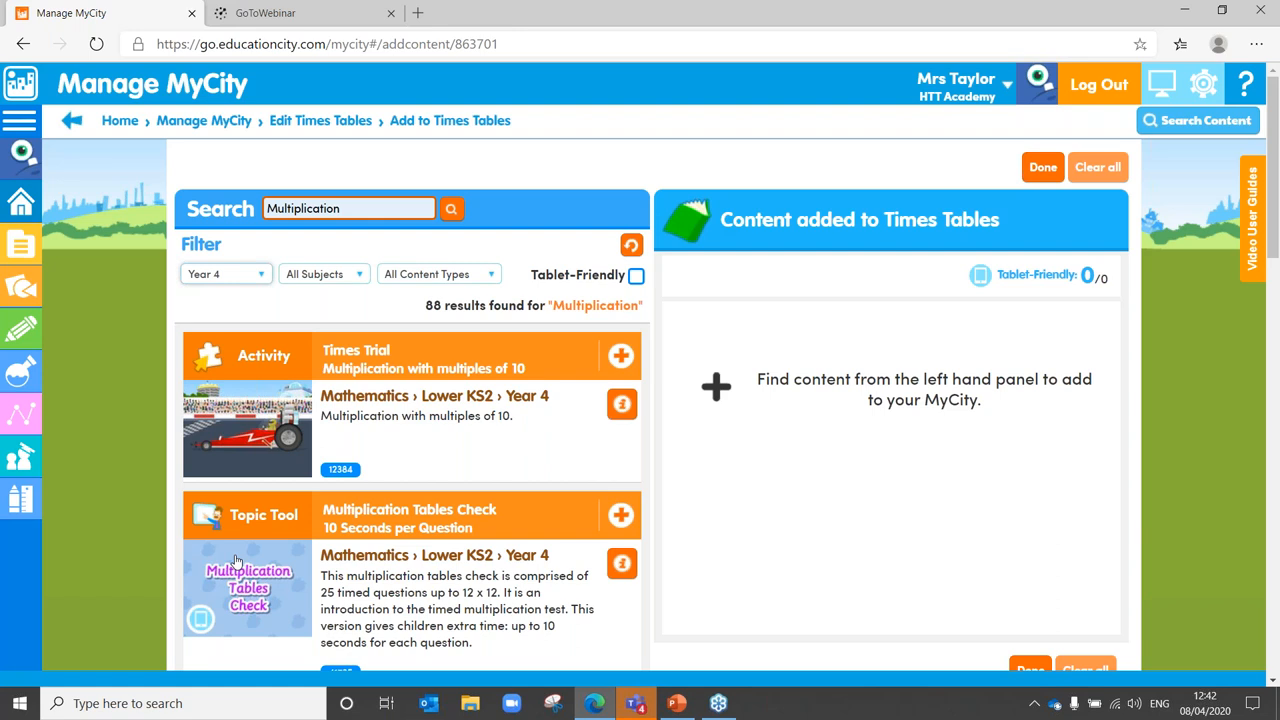
{"action": "mouse_move", "coordinate": [305, 527]}
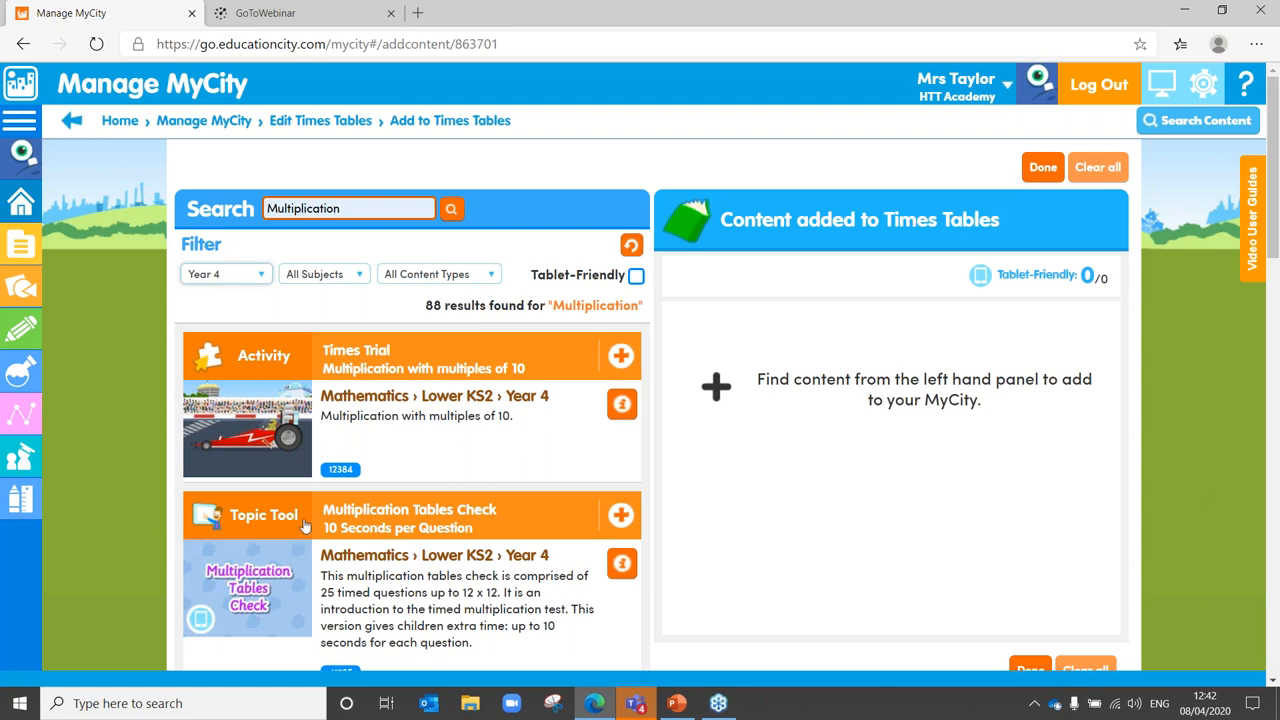
{"action": "mouse_move", "coordinate": [267, 560]}
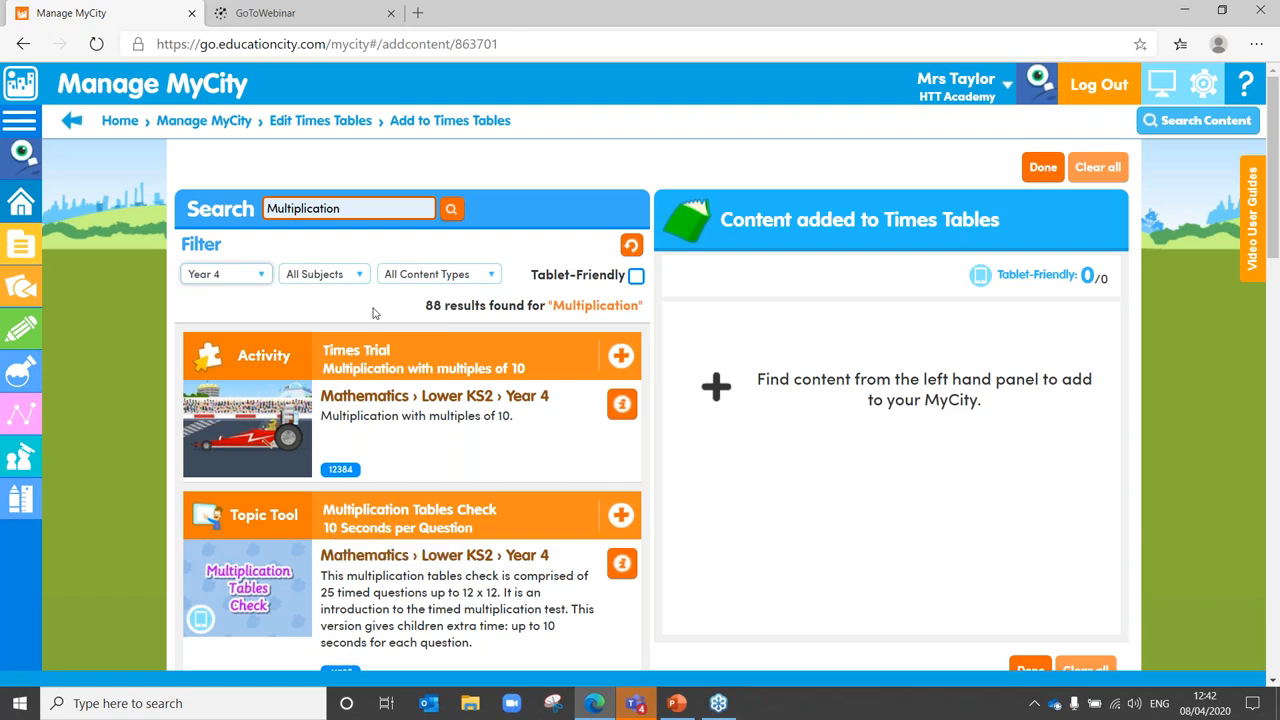
{"action": "mouse_move", "coordinate": [420, 296]}
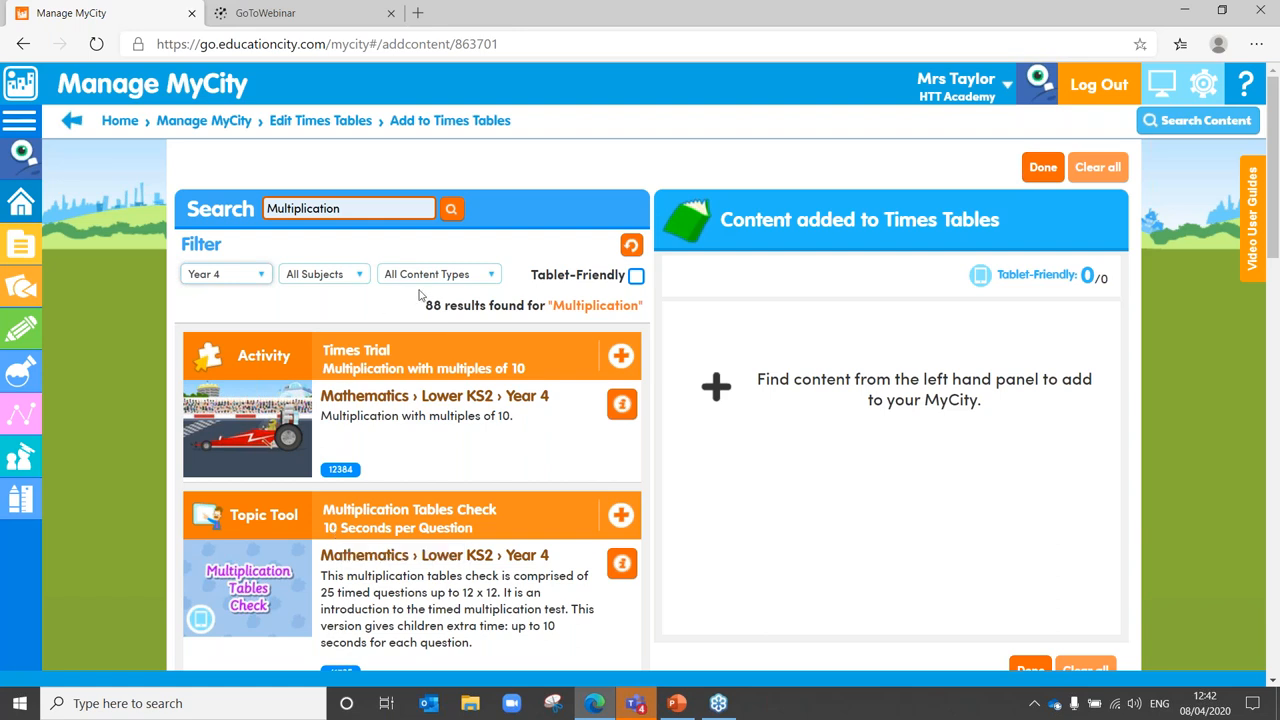
{"action": "mouse_move", "coordinate": [636, 275]}
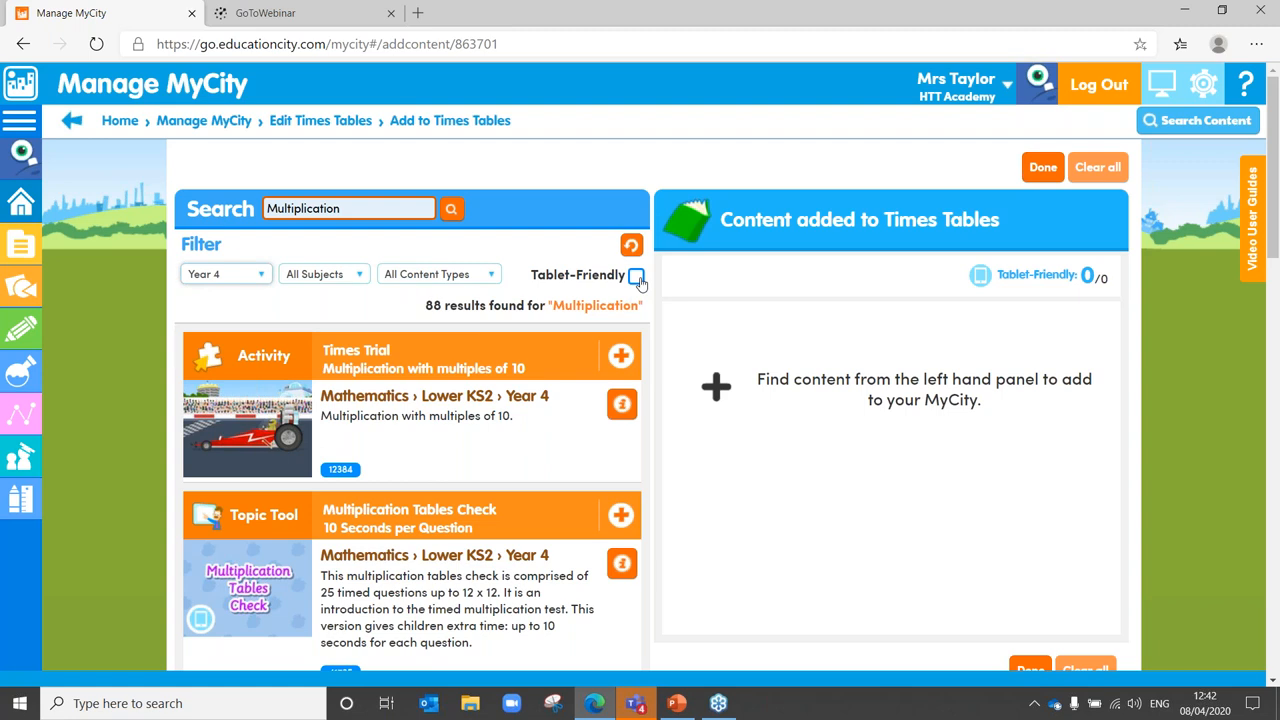
{"action": "left_click", "coordinate": [636, 275]}
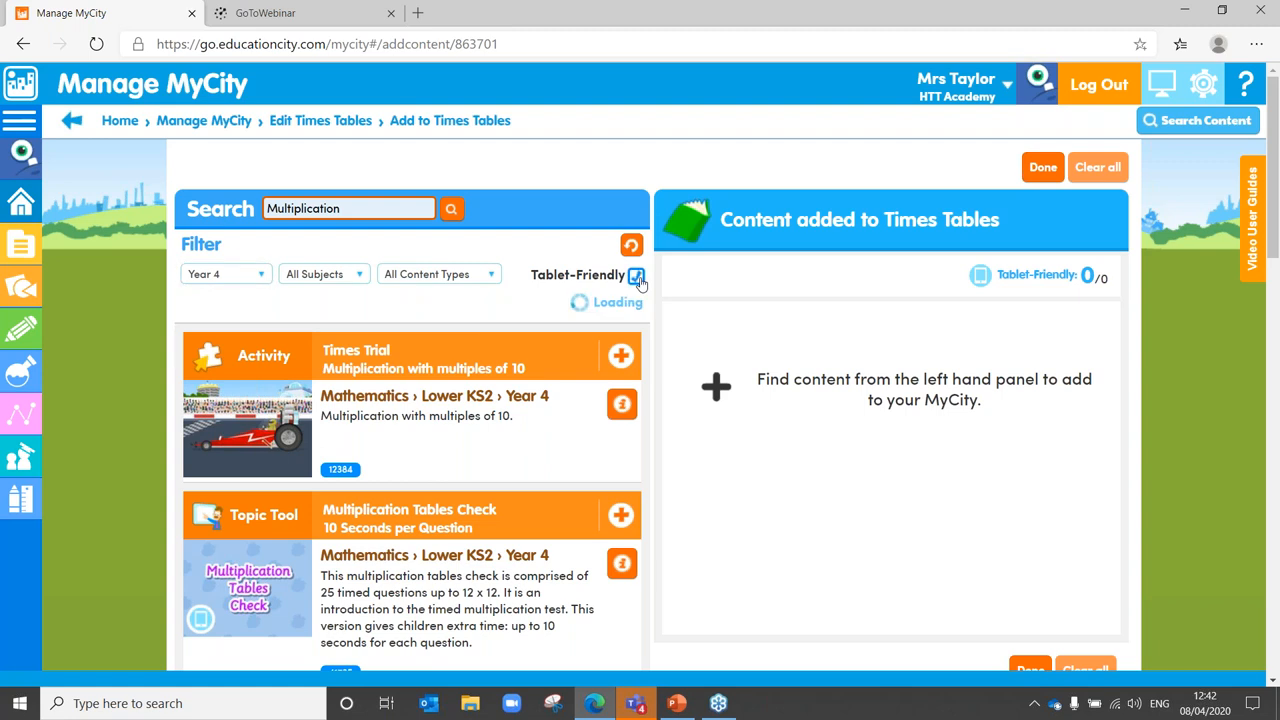
Review curriculum info for Multiplication Tables Check, then add it to the MyCity.
{"action": "left_click", "coordinate": [637, 275]}
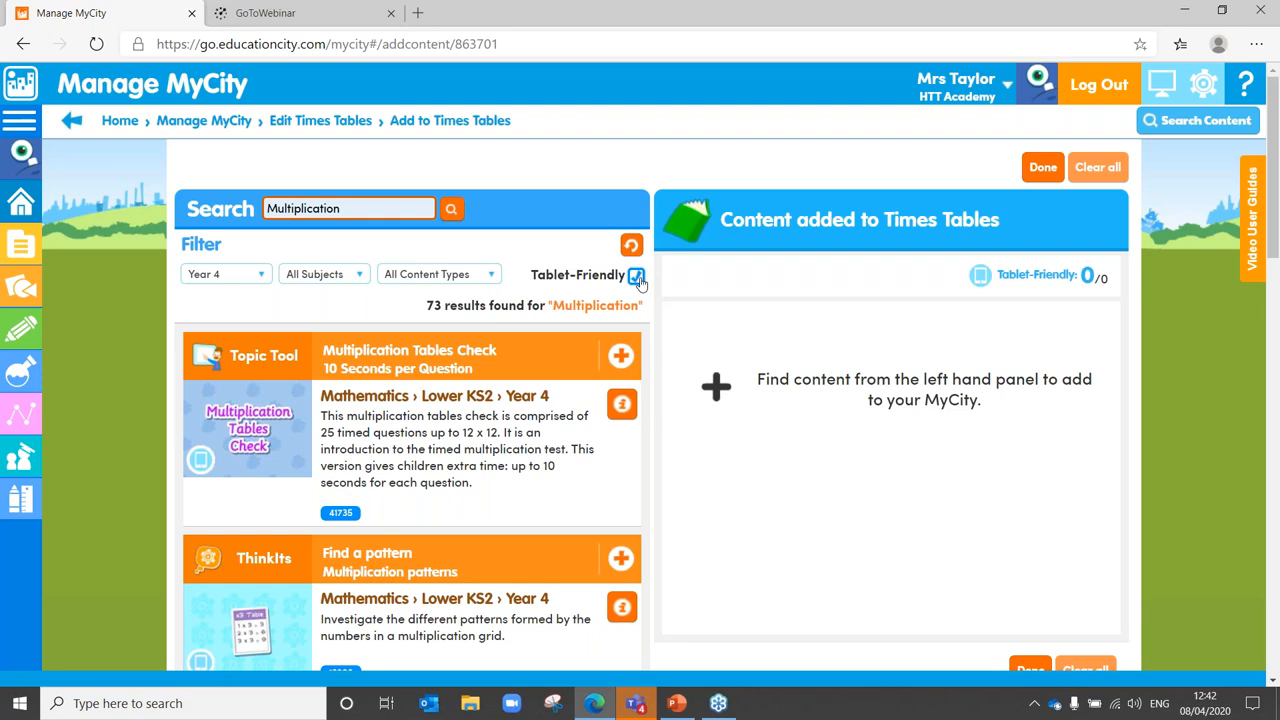
{"action": "left_click", "coordinate": [621, 404]}
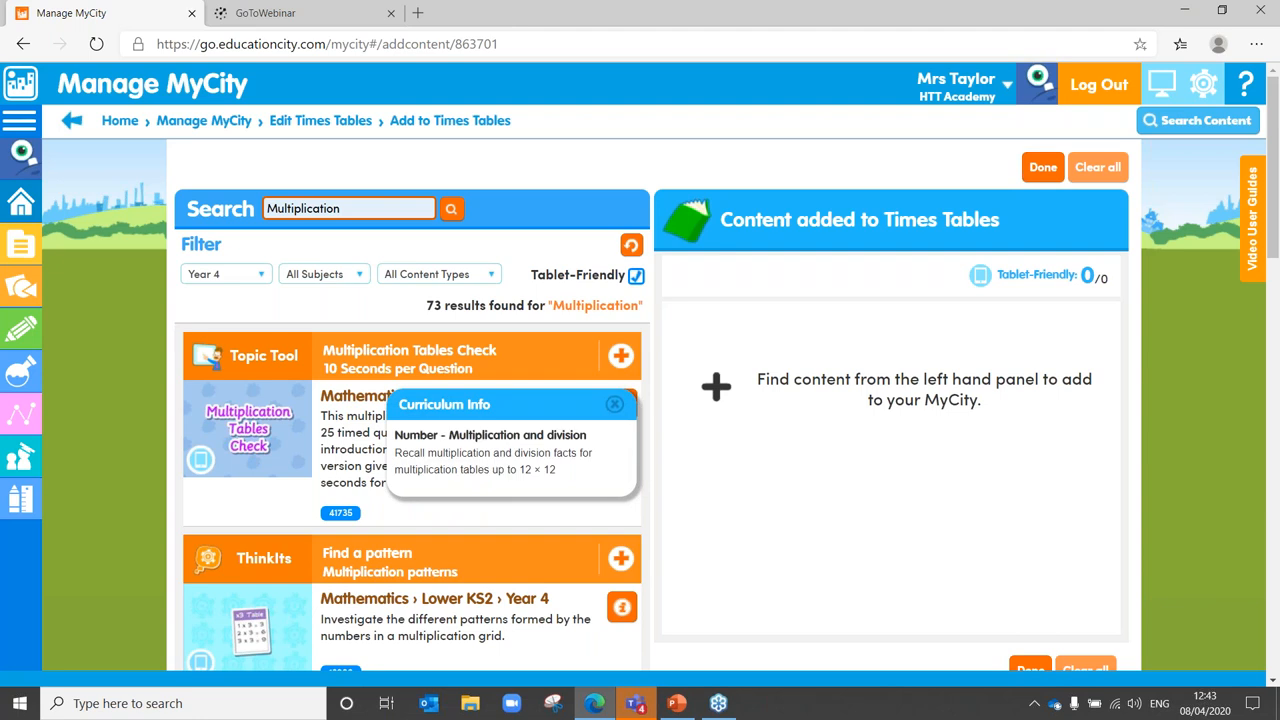
{"action": "mouse_move", "coordinate": [610, 408]}
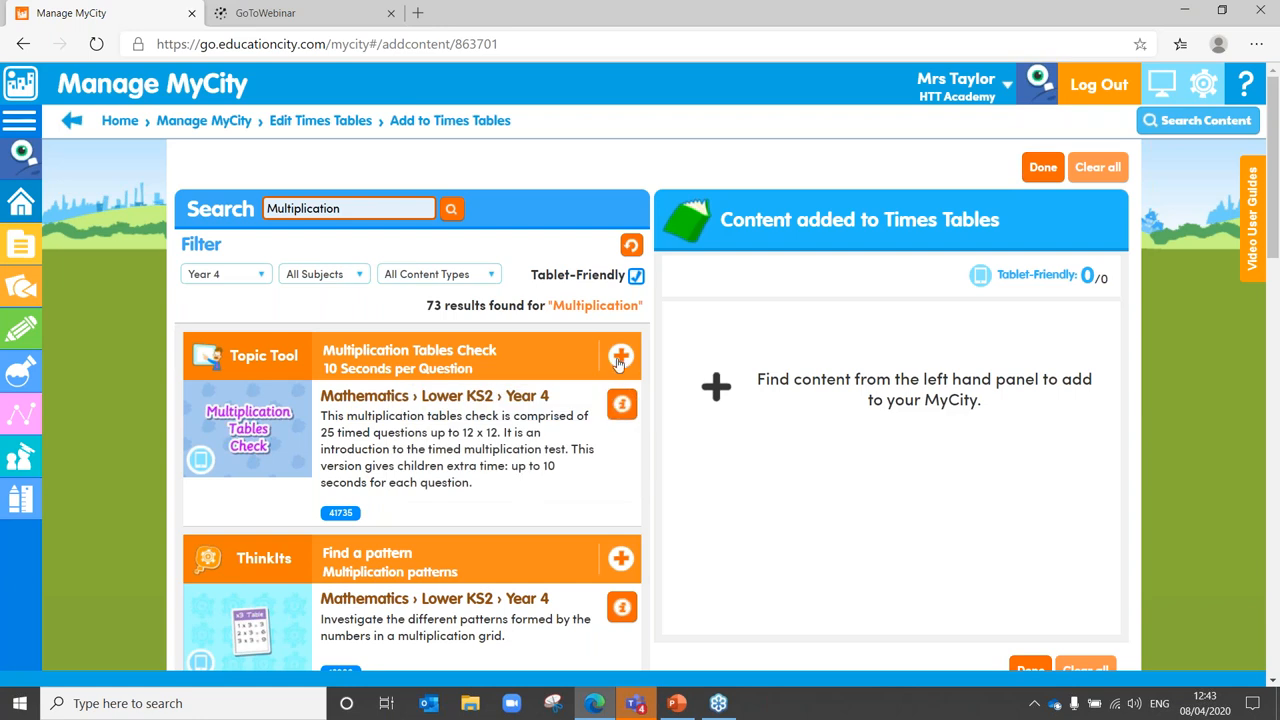
{"action": "mouse_move", "coordinate": [620, 357]}
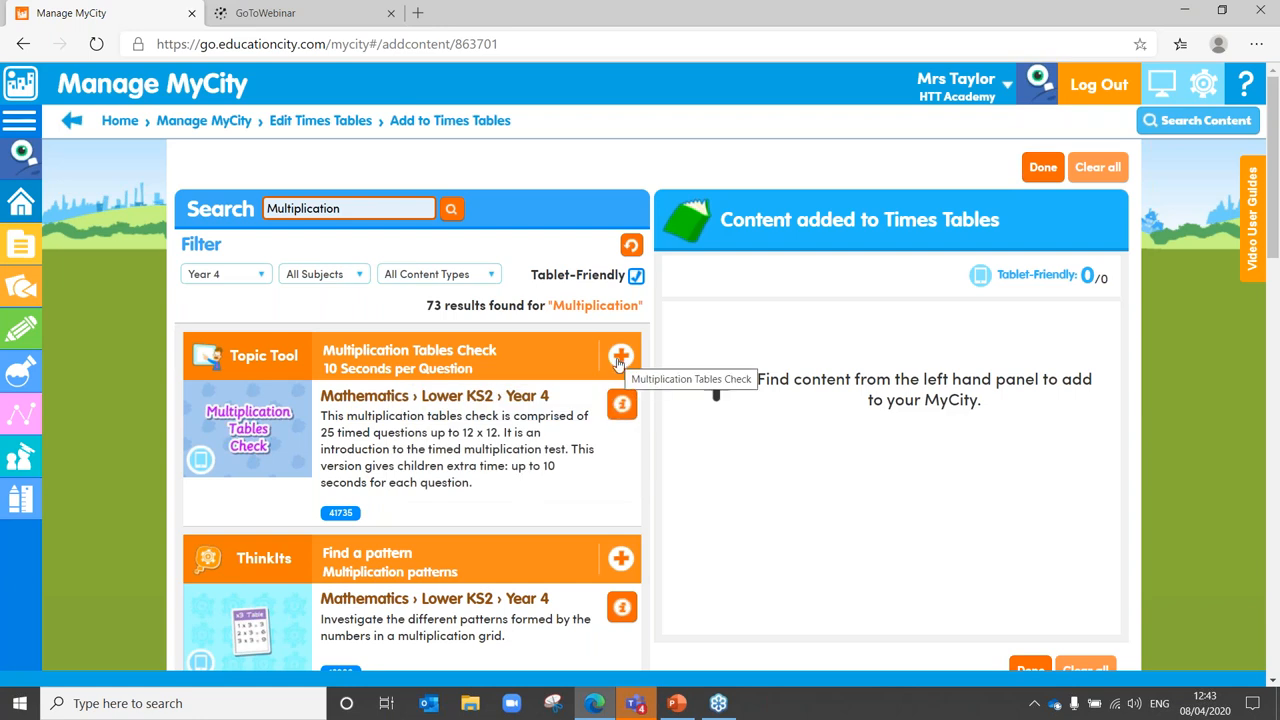
{"action": "left_click", "coordinate": [620, 356]}
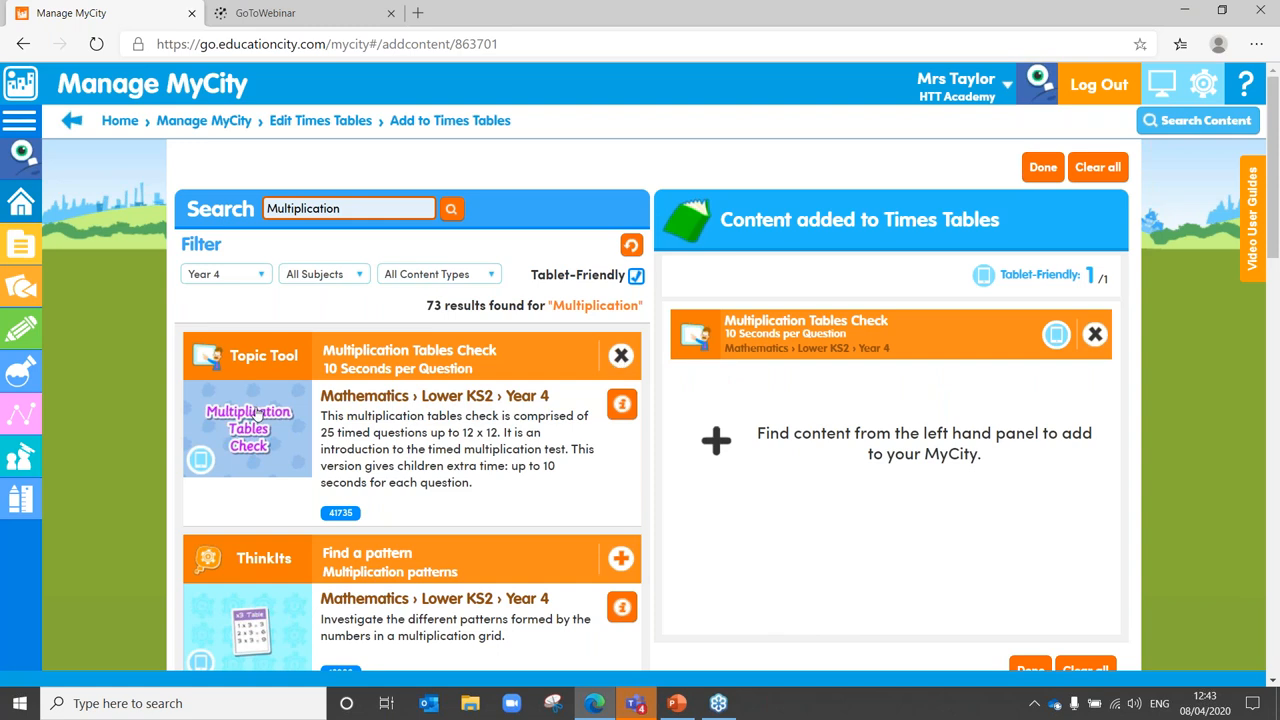
{"action": "mouse_move", "coordinate": [217, 348]}
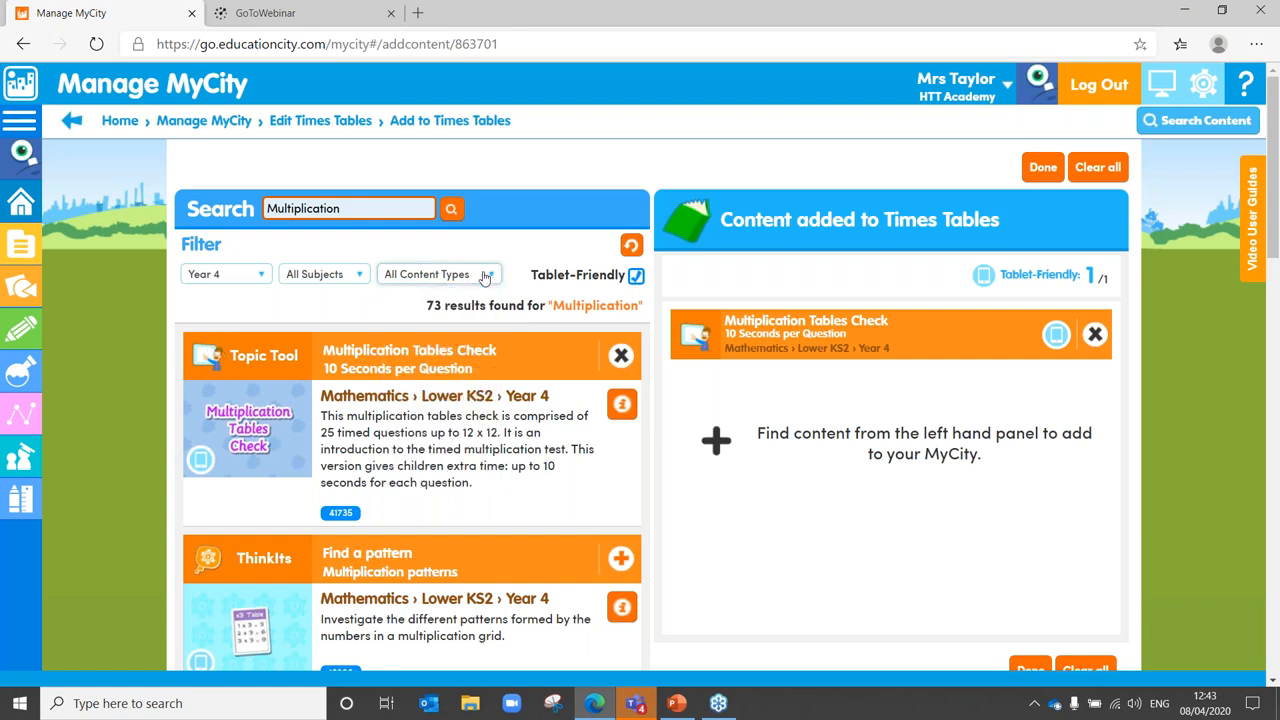
{"action": "mouse_move", "coordinate": [742, 478]}
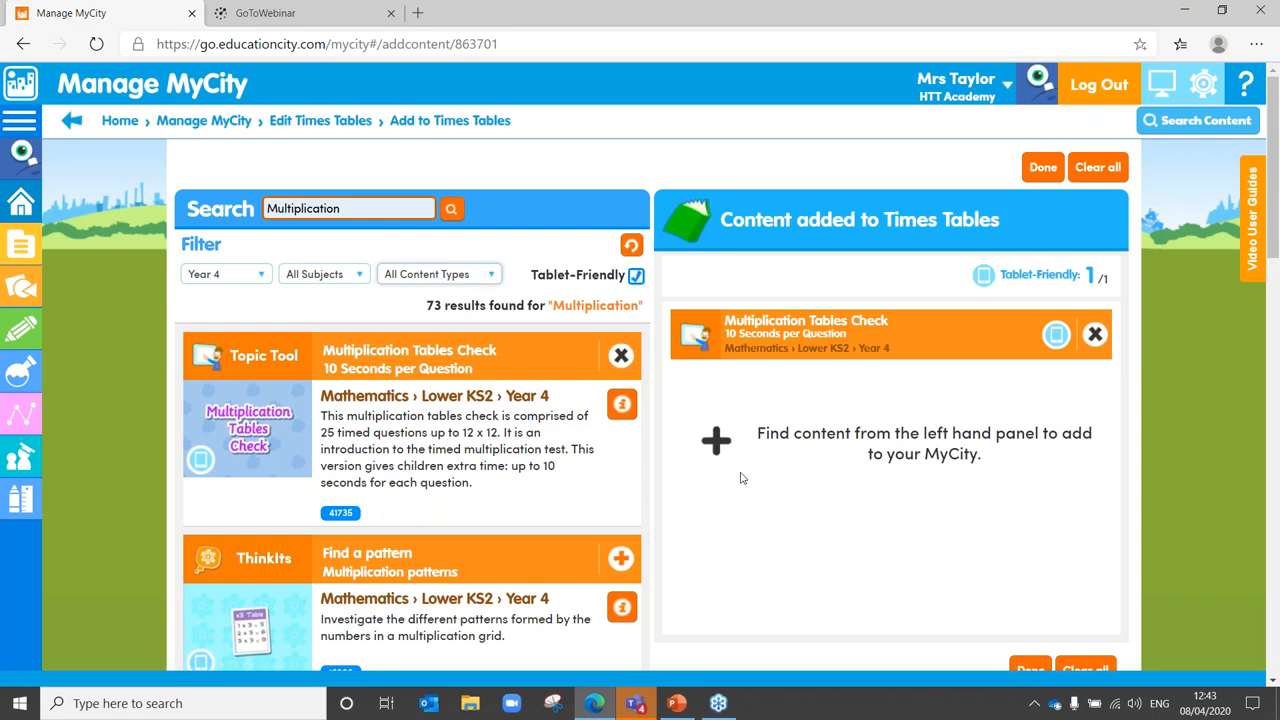
{"action": "mouse_move", "coordinate": [620, 332]}
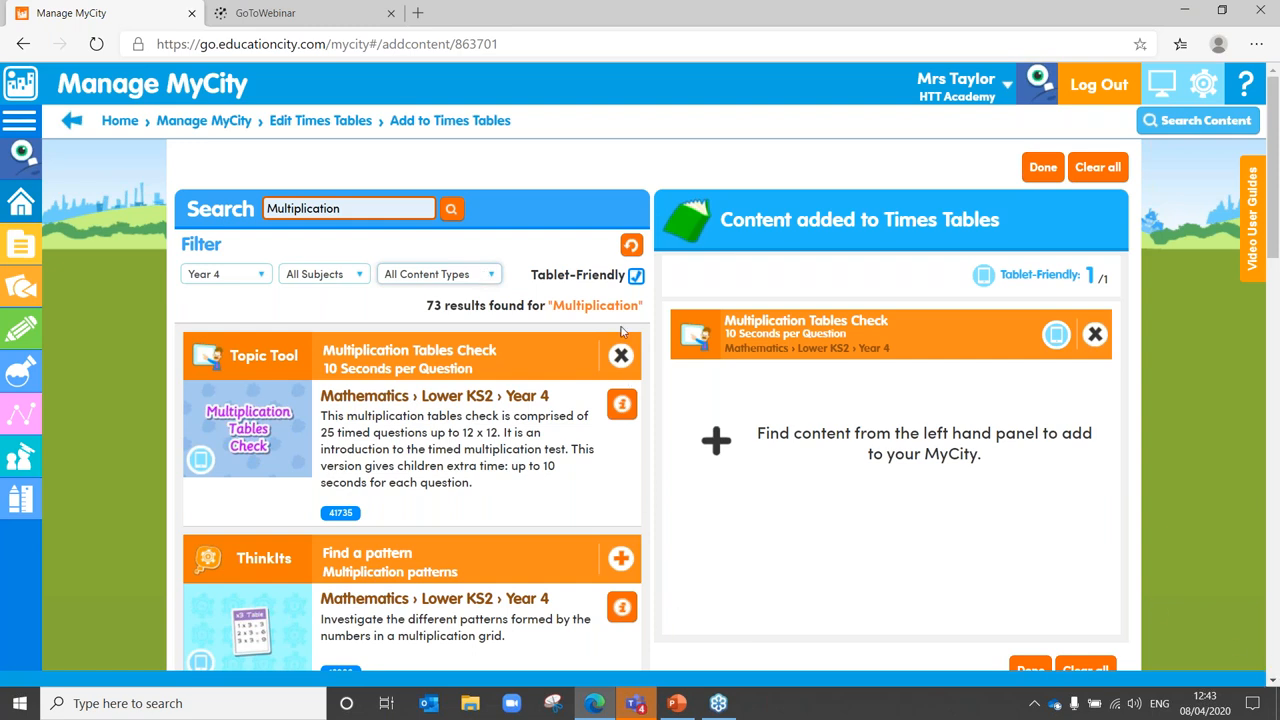
Add the Multiplying by 9 activity and return to the Times Tables overview.
{"action": "scroll", "scroll_direction": "down", "scroll_amount": 3}
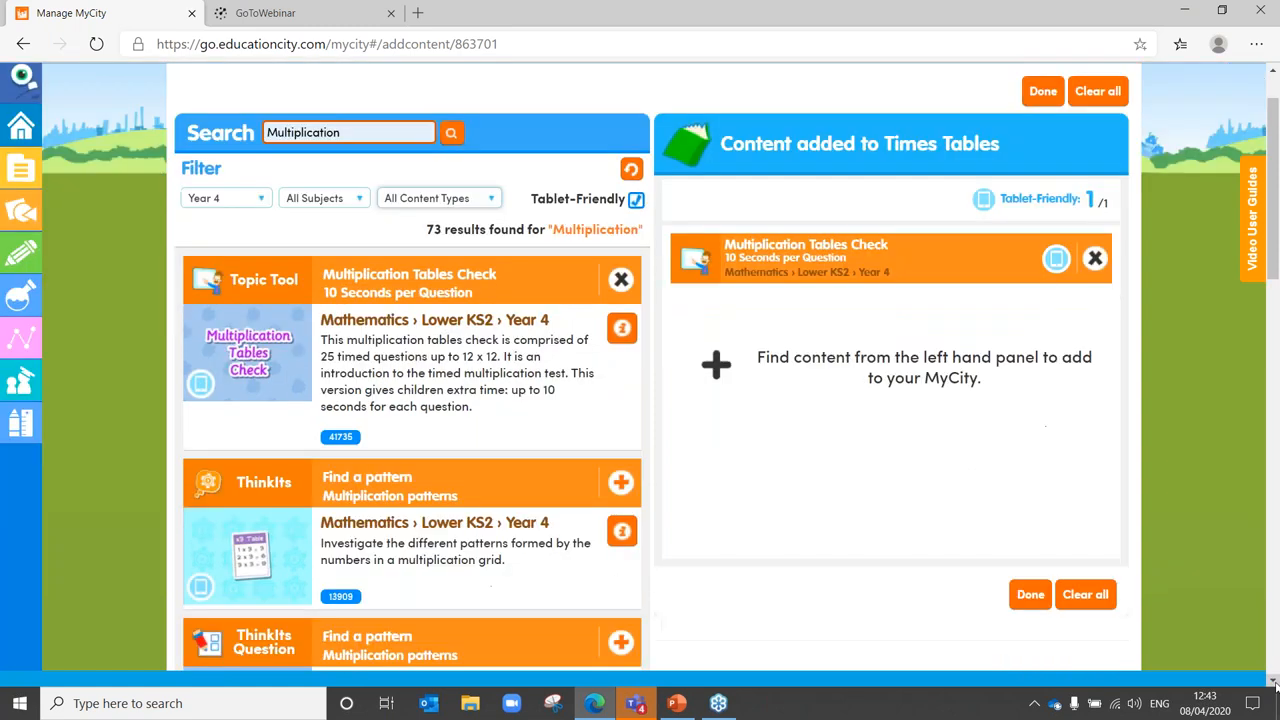
{"action": "scroll", "scroll_direction": "down", "scroll_amount": 3}
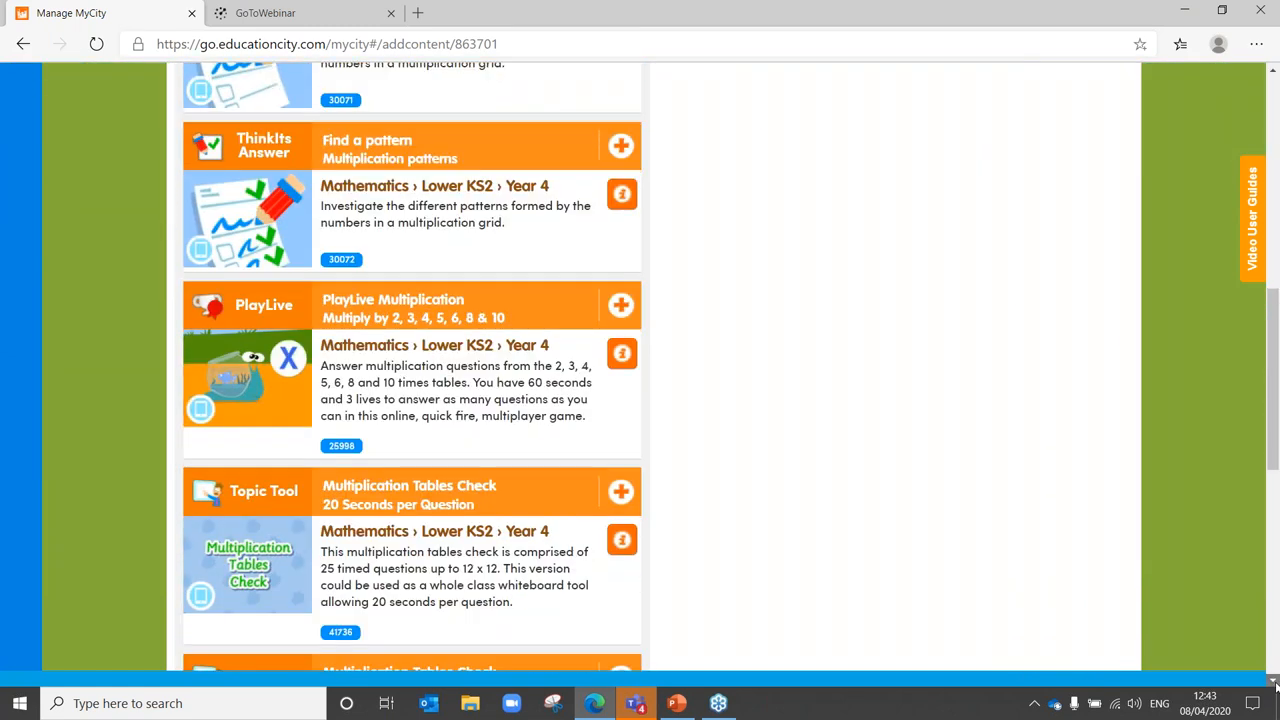
{"action": "scroll", "scroll_direction": "down", "scroll_amount": 3}
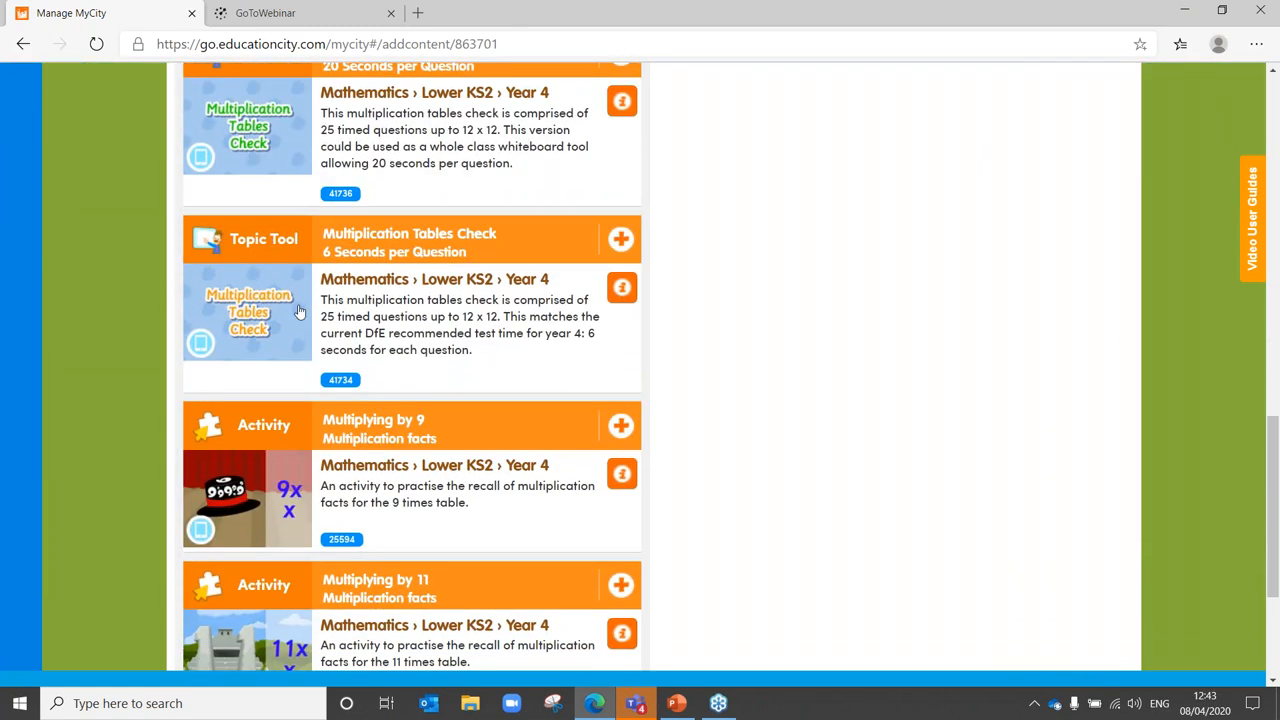
{"action": "mouse_move", "coordinate": [622, 425]}
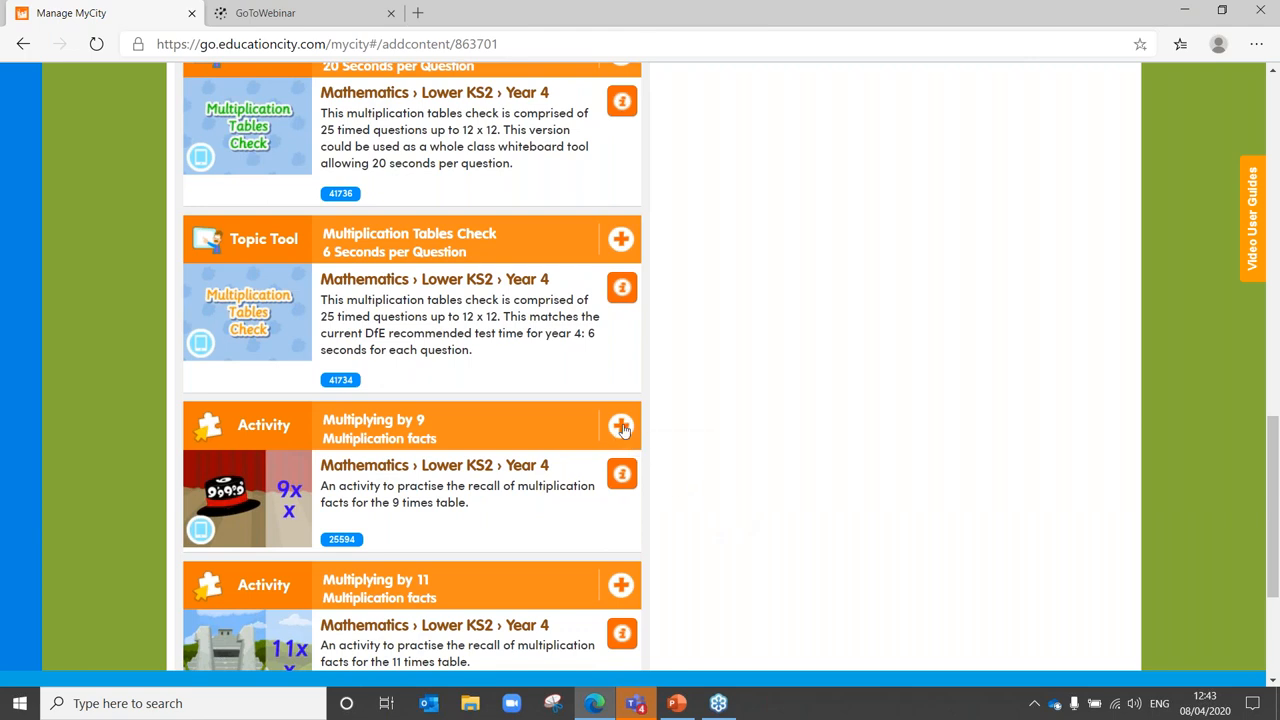
{"action": "left_click", "coordinate": [621, 425]}
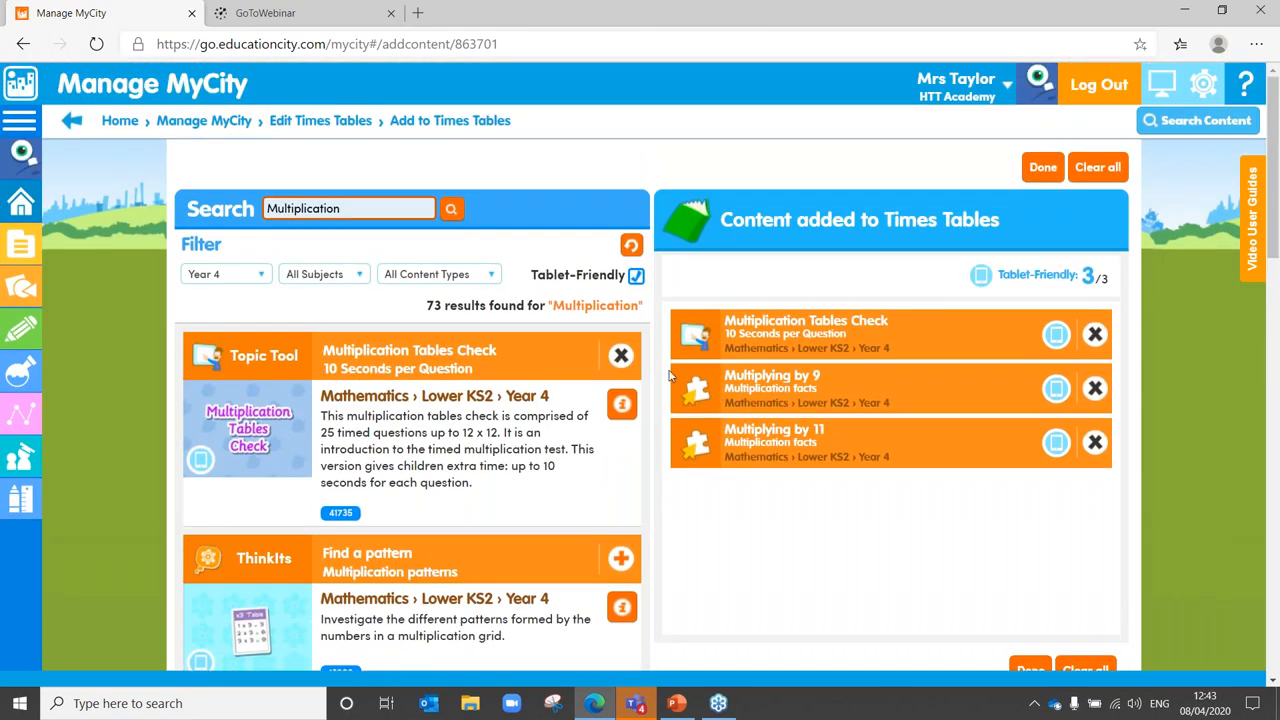
{"action": "mouse_move", "coordinate": [703, 401]}
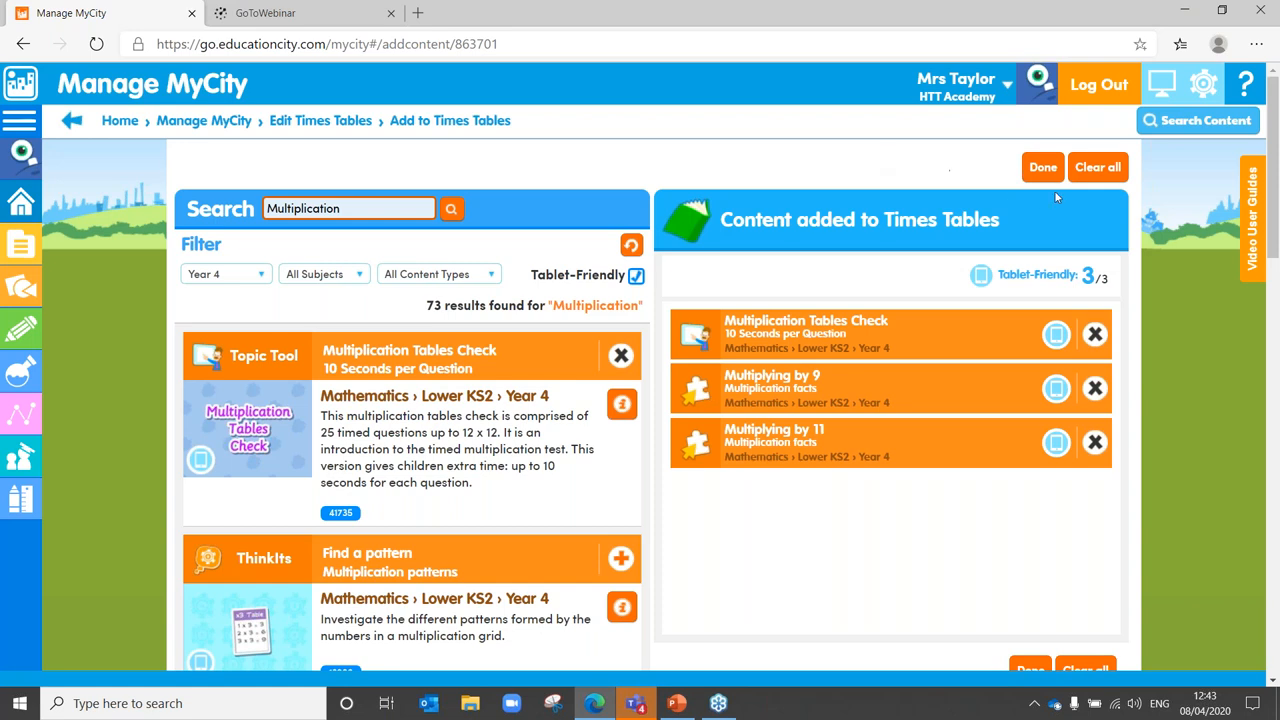
{"action": "left_click", "coordinate": [1042, 167]}
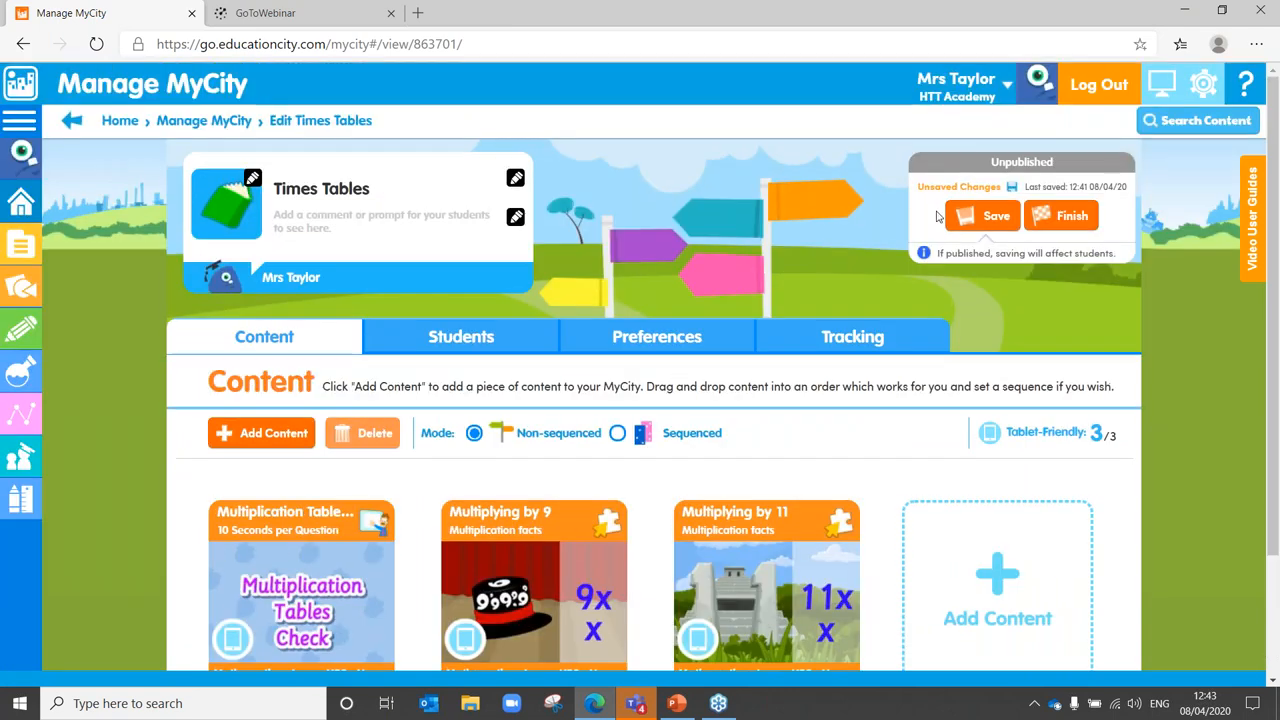
Save the three content items in Non-sequenced mode and open the Students page.
{"action": "left_click", "coordinate": [981, 215]}
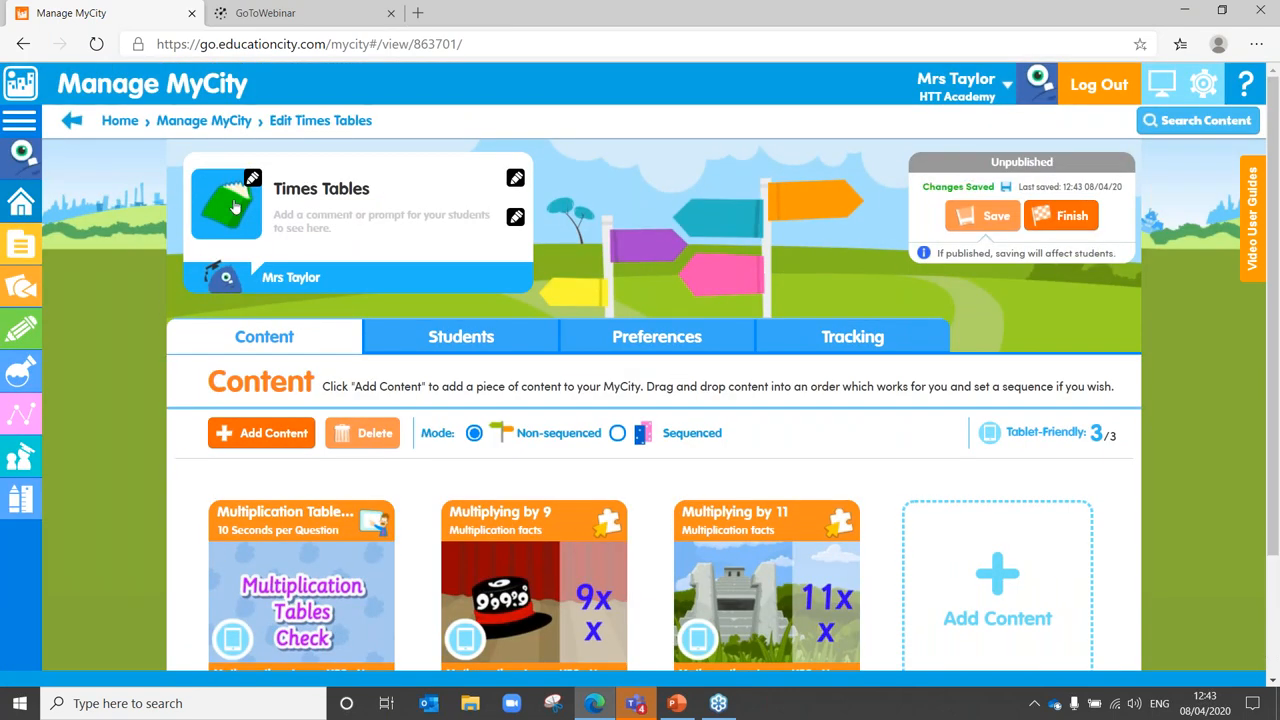
{"action": "mouse_move", "coordinate": [460, 211]}
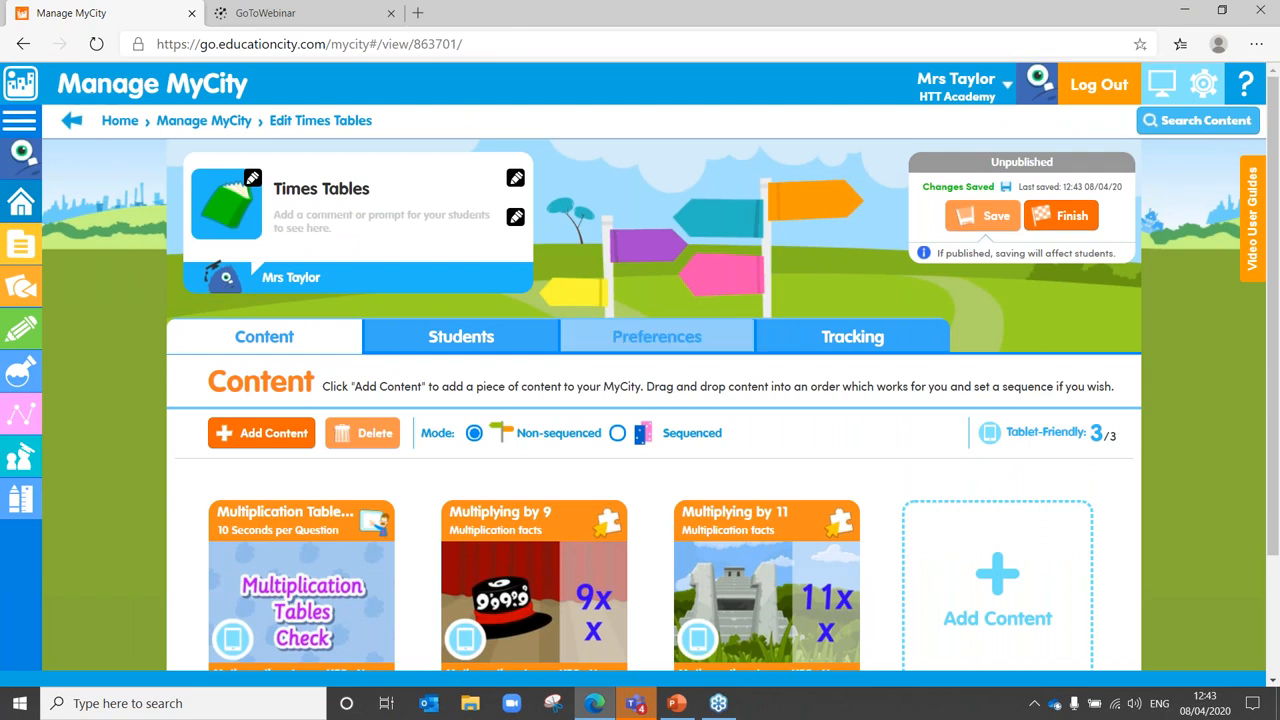
{"action": "scroll", "scroll_direction": "down", "scroll_amount": 3}
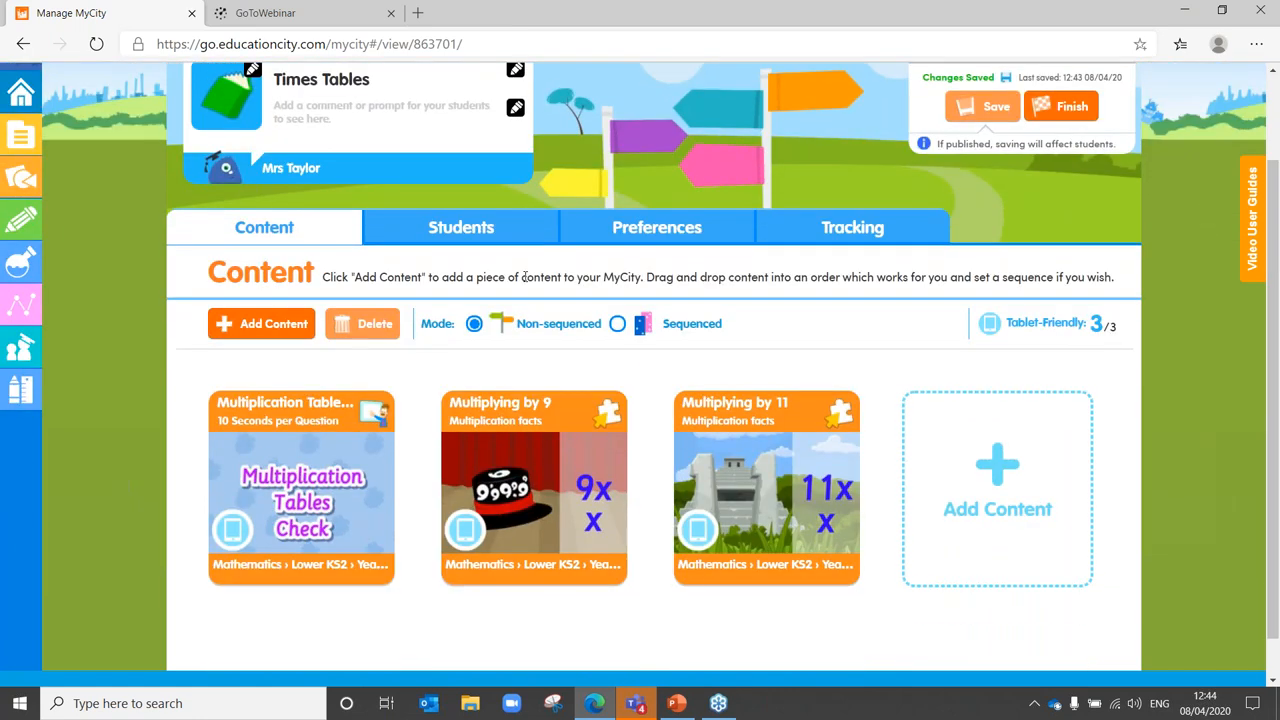
{"action": "left_click", "coordinate": [617, 323]}
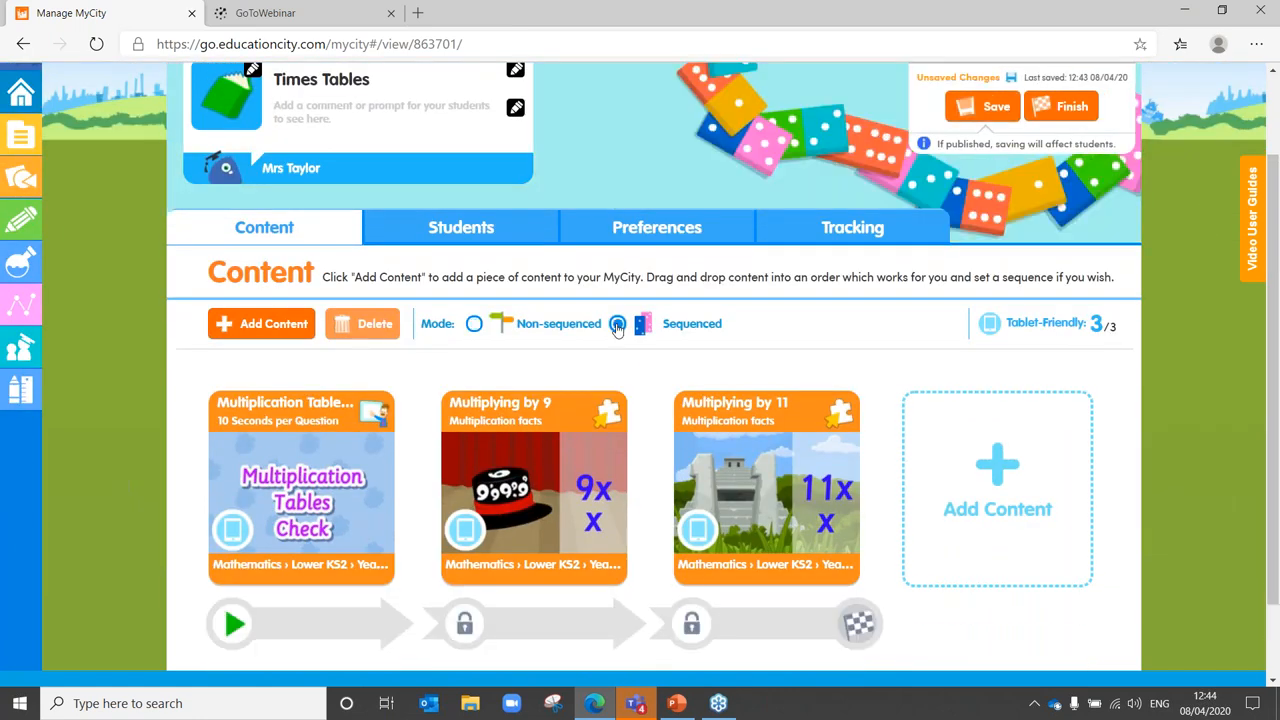
{"action": "left_click", "coordinate": [617, 323]}
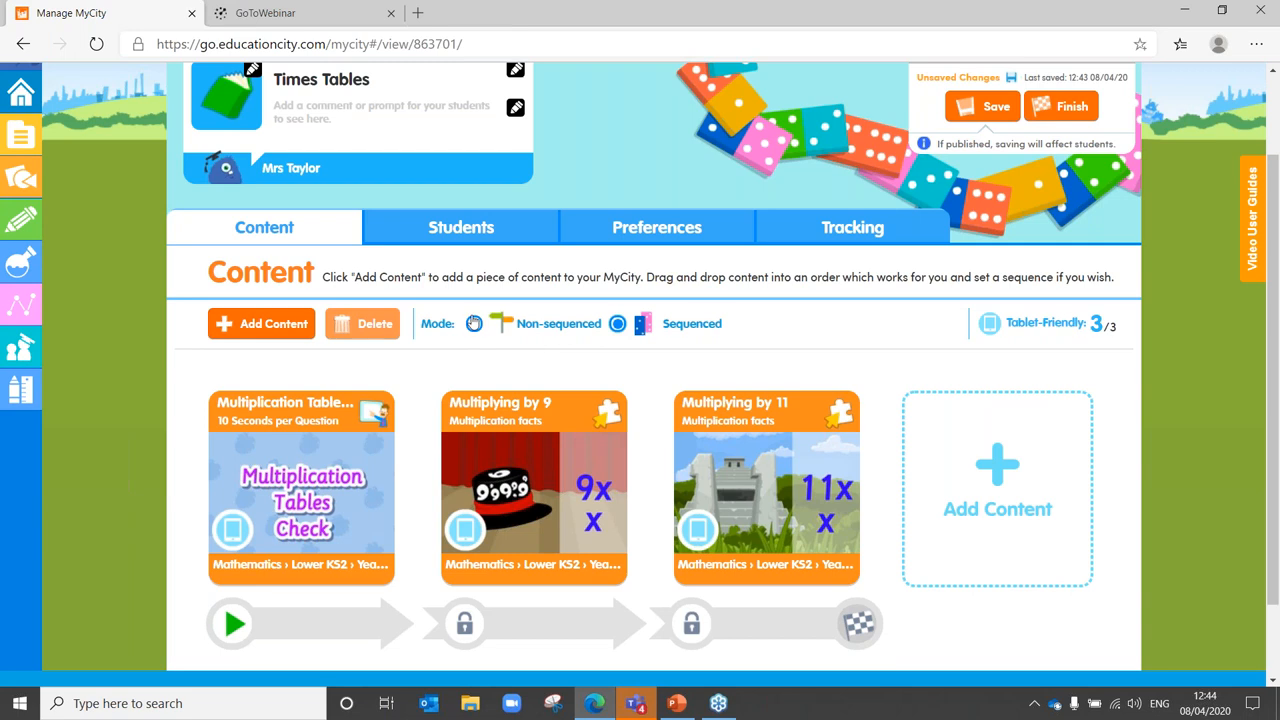
{"action": "left_click", "coordinate": [473, 323]}
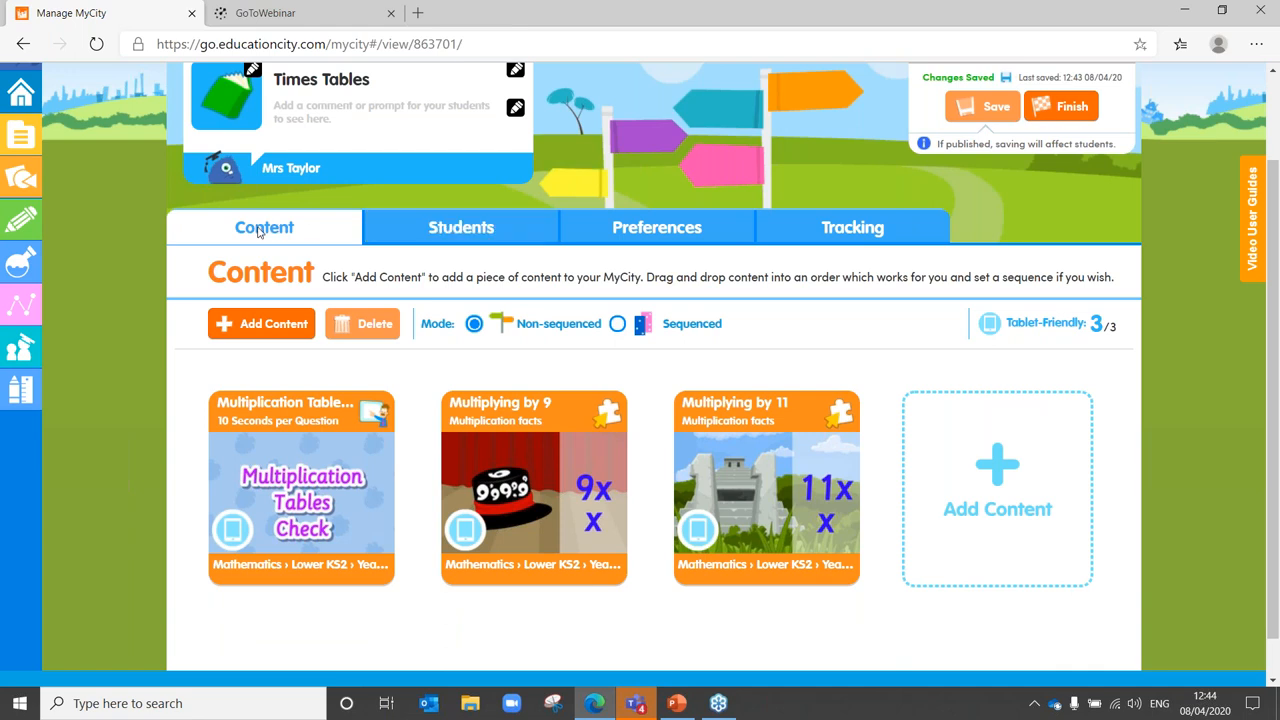
{"action": "mouse_move", "coordinate": [461, 227]}
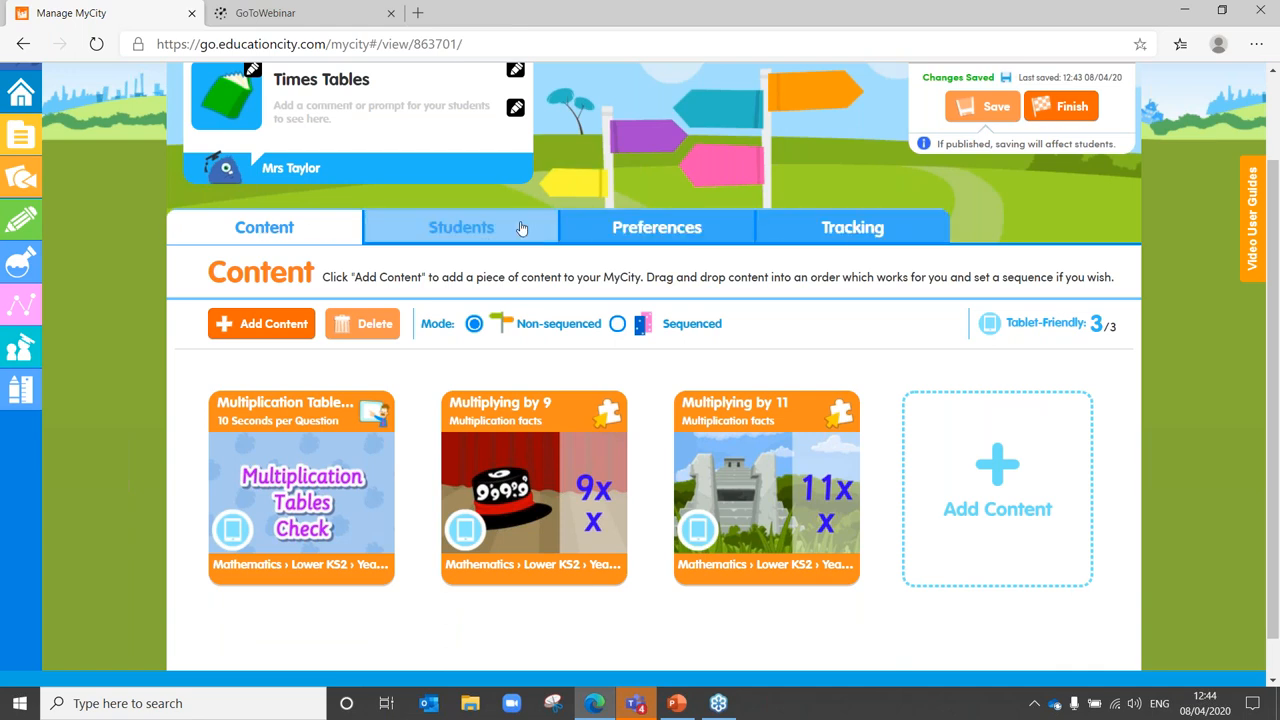
{"action": "left_click", "coordinate": [461, 227]}
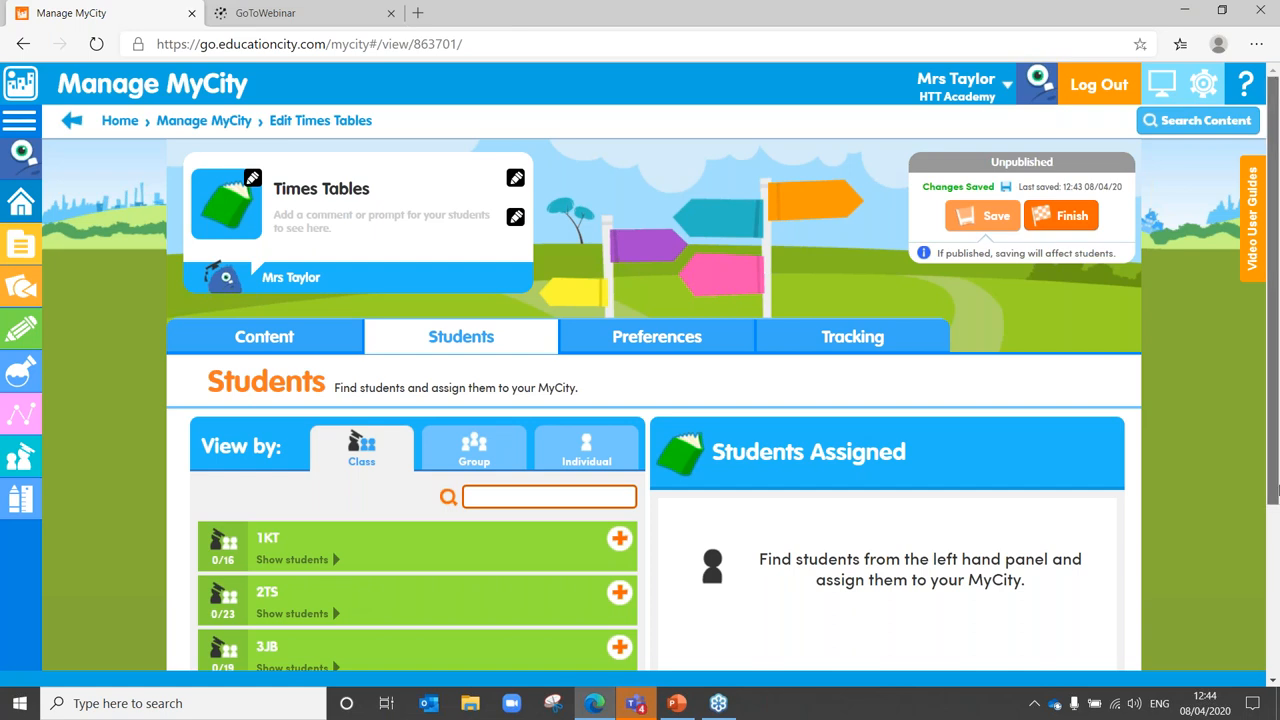
Assign and save all 20 students of class 4EMJ, then open Preferences.
{"action": "scroll", "scroll_direction": "down", "scroll_amount": 3}
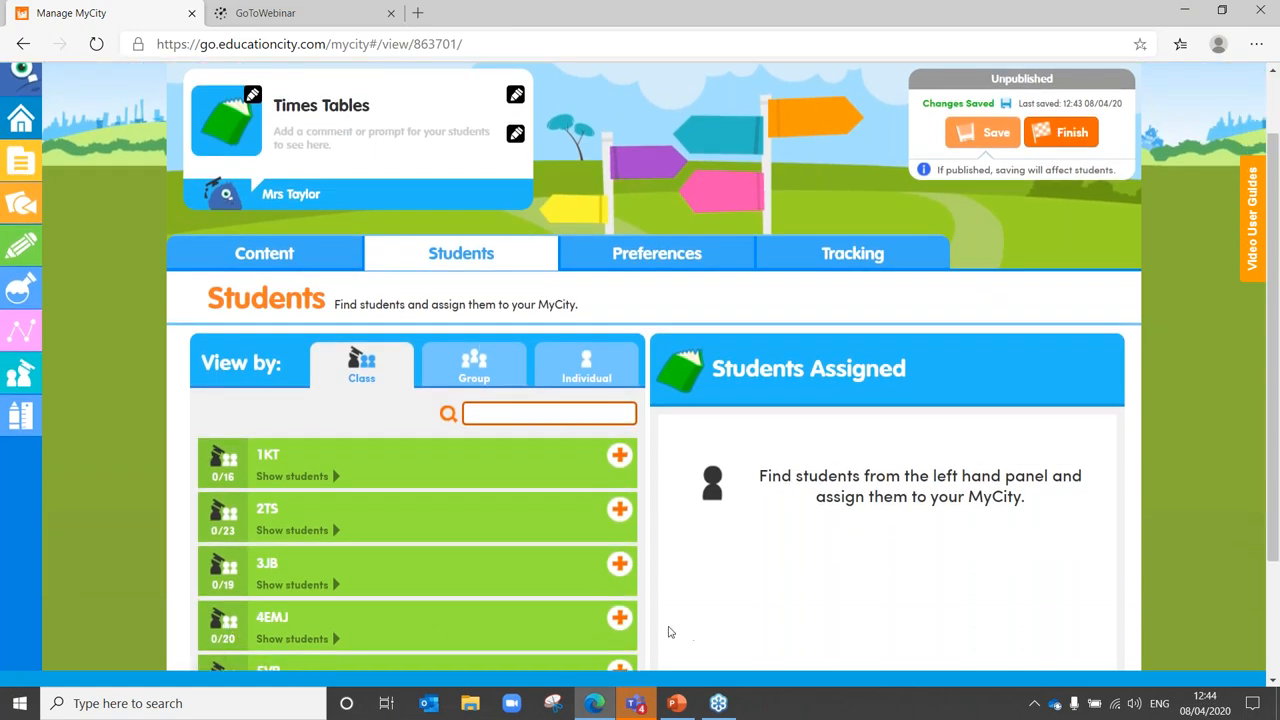
{"action": "left_click", "coordinate": [619, 617]}
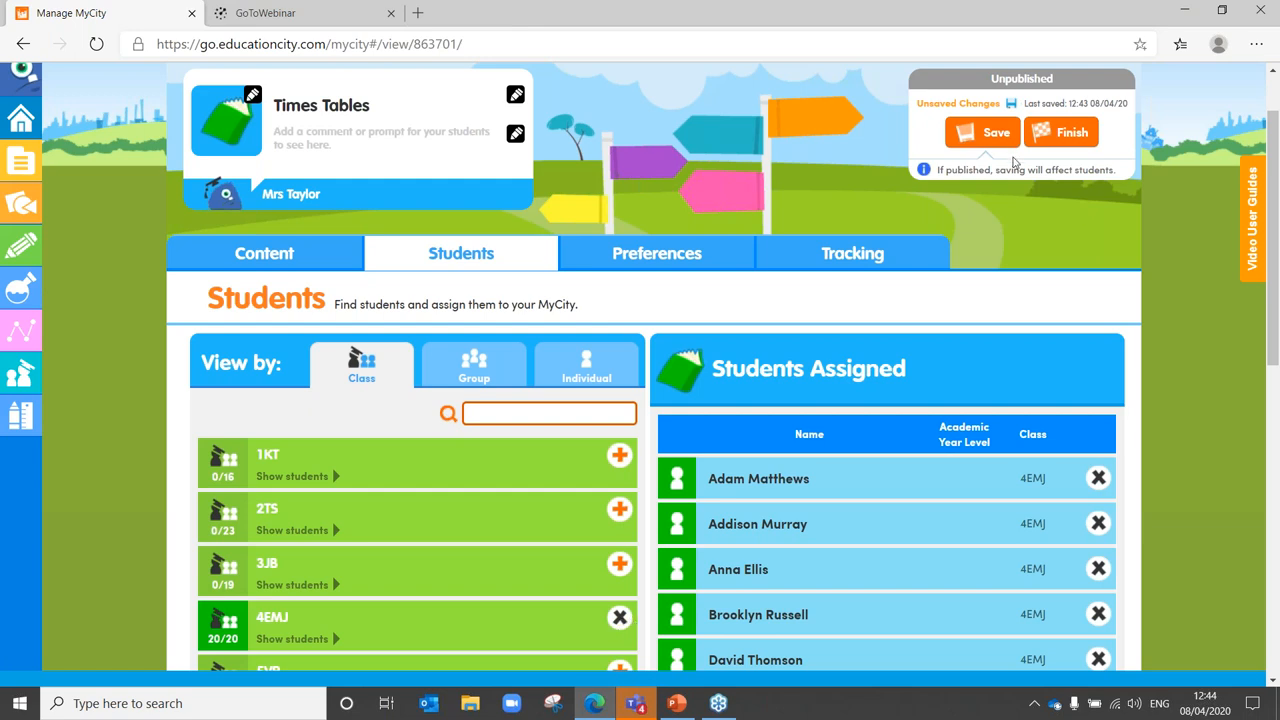
{"action": "left_click", "coordinate": [981, 131]}
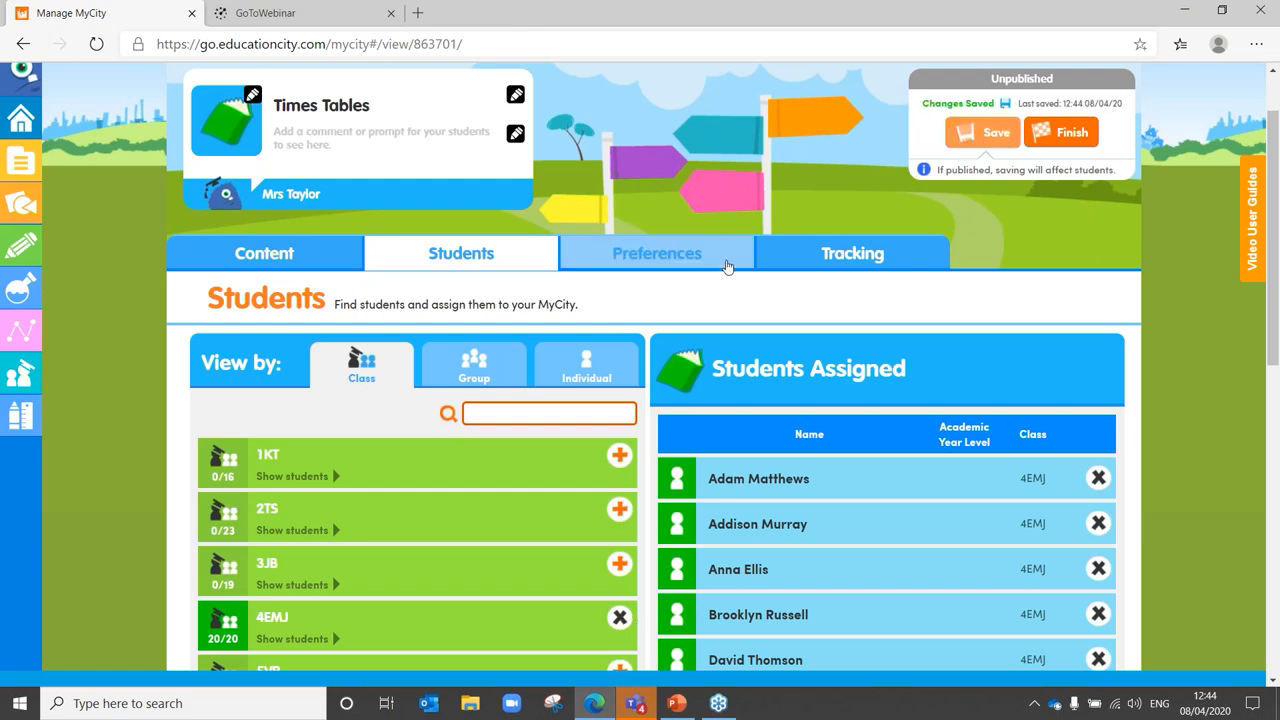
{"action": "left_click", "coordinate": [656, 253]}
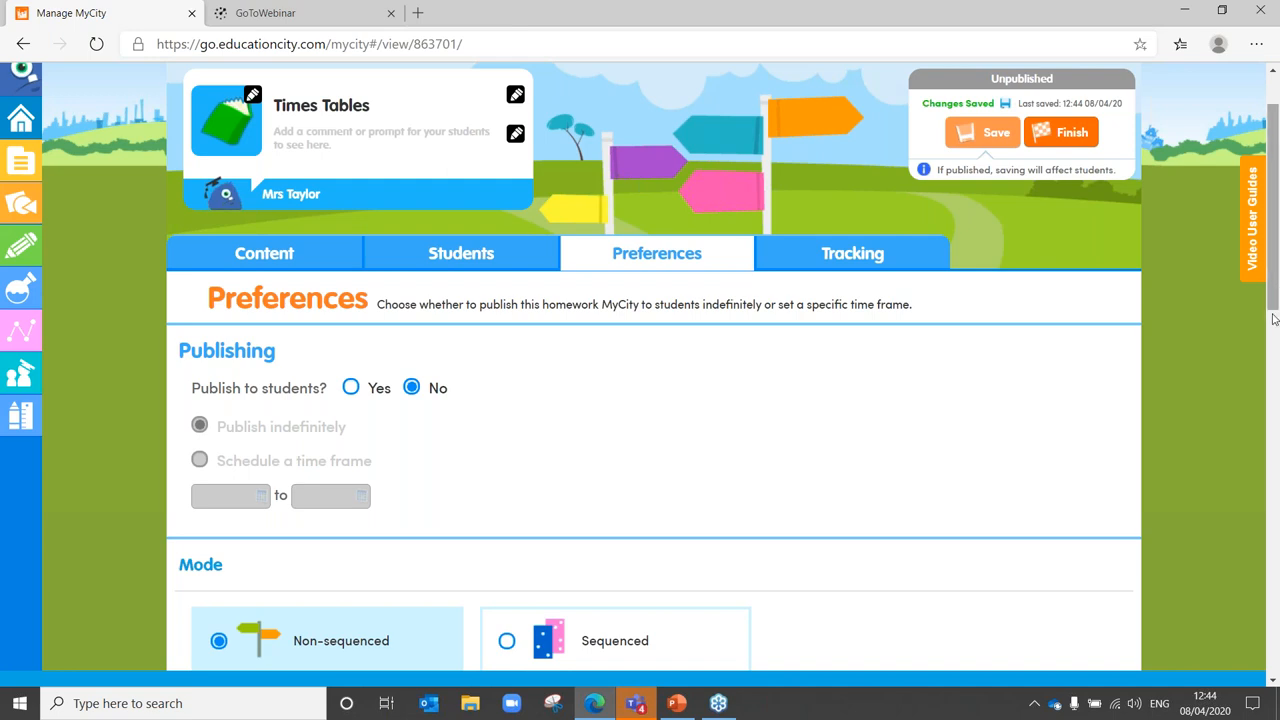
{"action": "scroll", "scroll_direction": "down", "scroll_amount": 3}
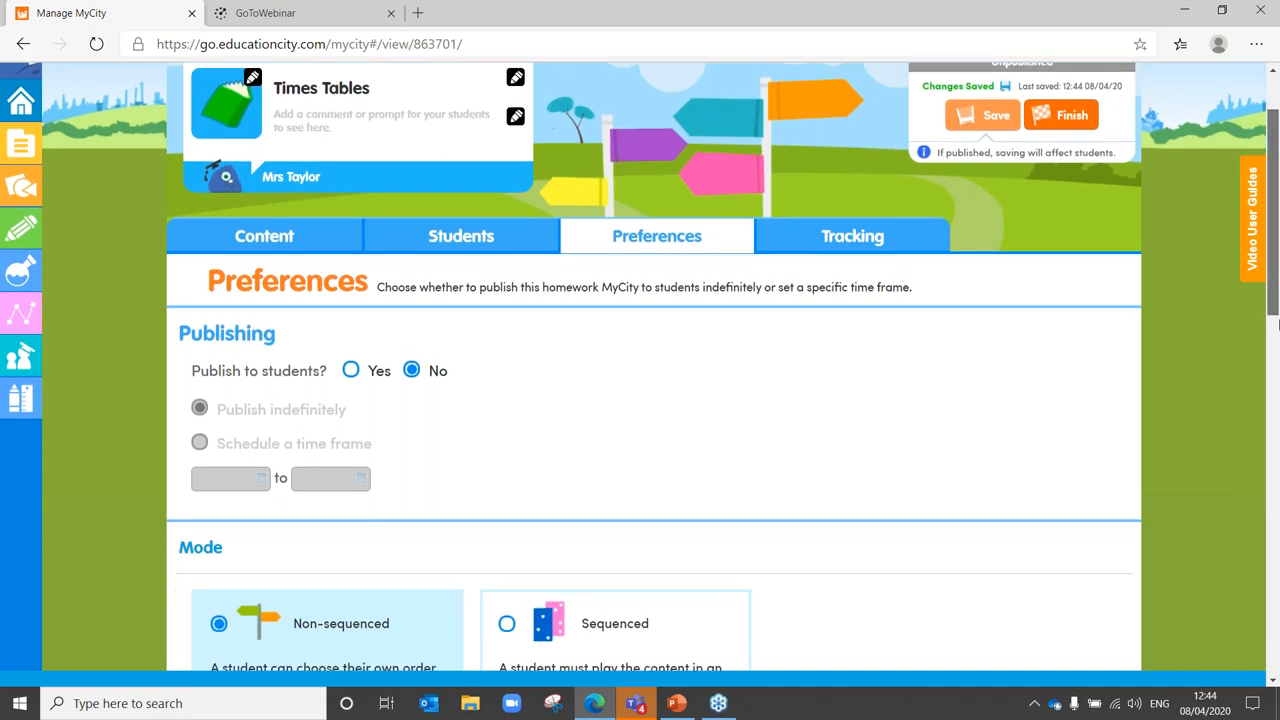
{"action": "scroll", "scroll_direction": "down", "scroll_amount": 3}
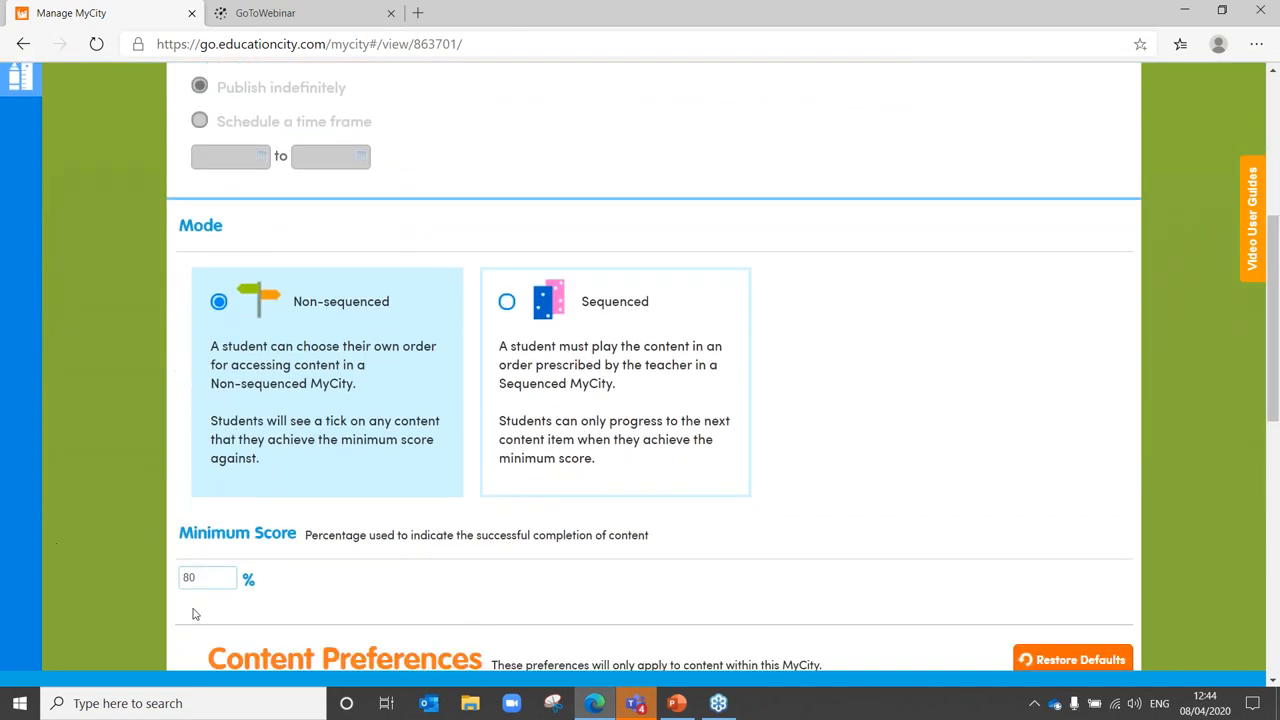
{"action": "mouse_move", "coordinate": [1041, 403]}
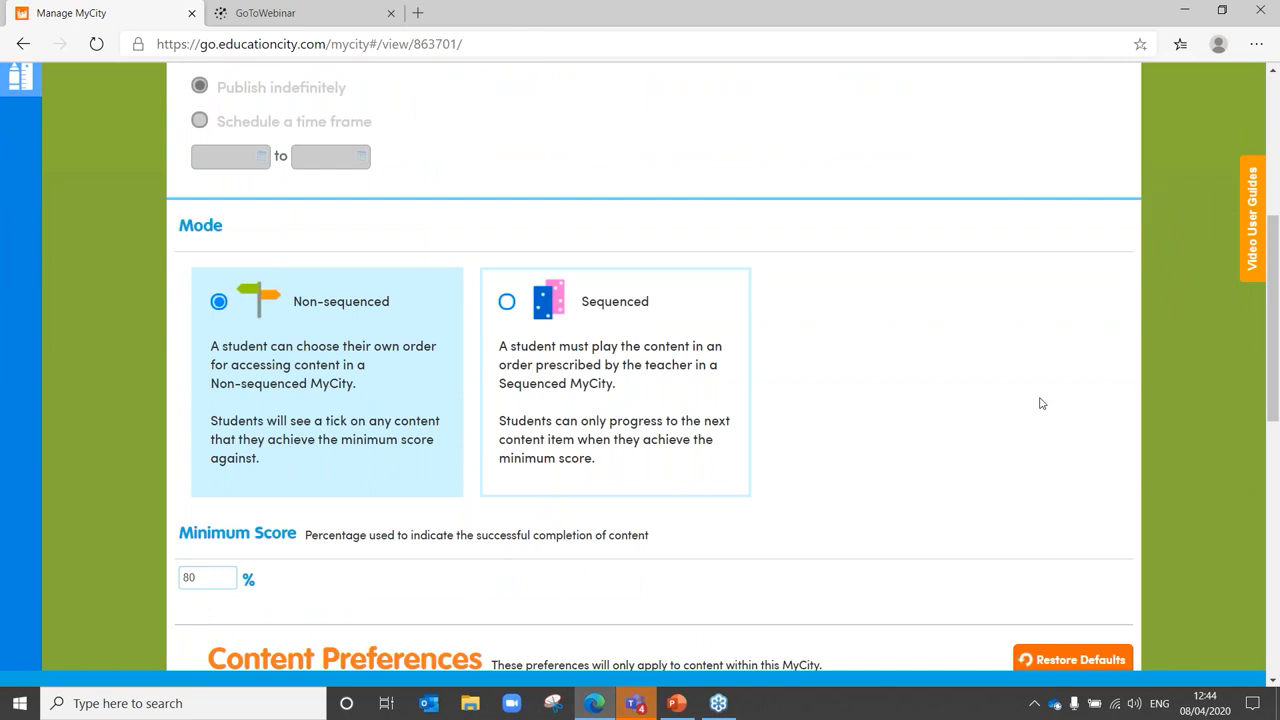
{"action": "scroll", "scroll_direction": "down", "scroll_amount": 3}
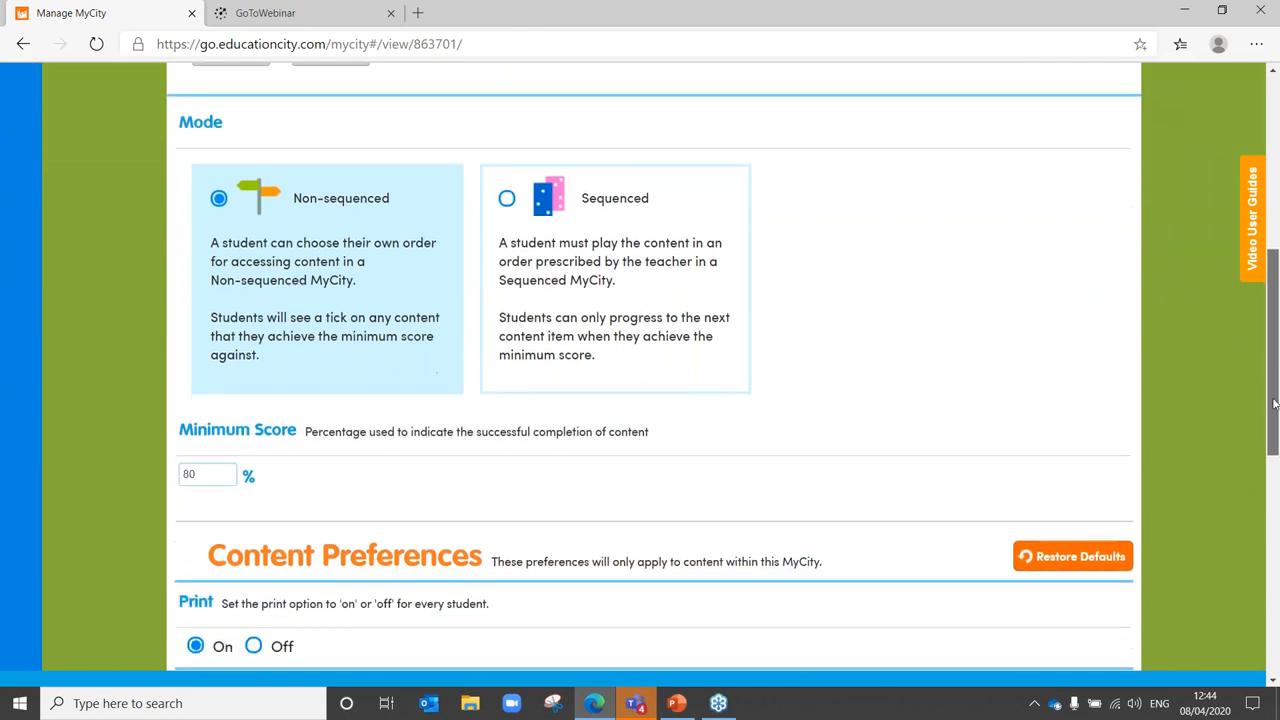
{"action": "scroll", "scroll_direction": "down", "scroll_amount": 3}
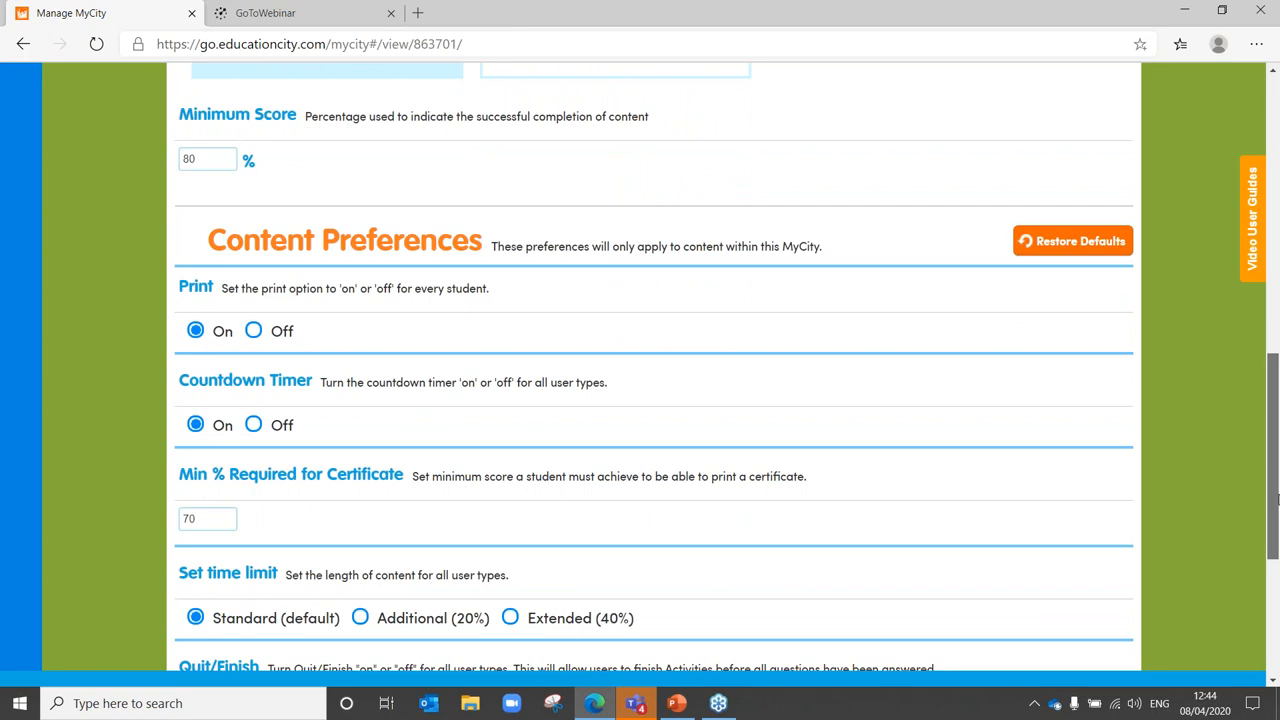
{"action": "scroll", "scroll_direction": "down", "scroll_amount": 3}
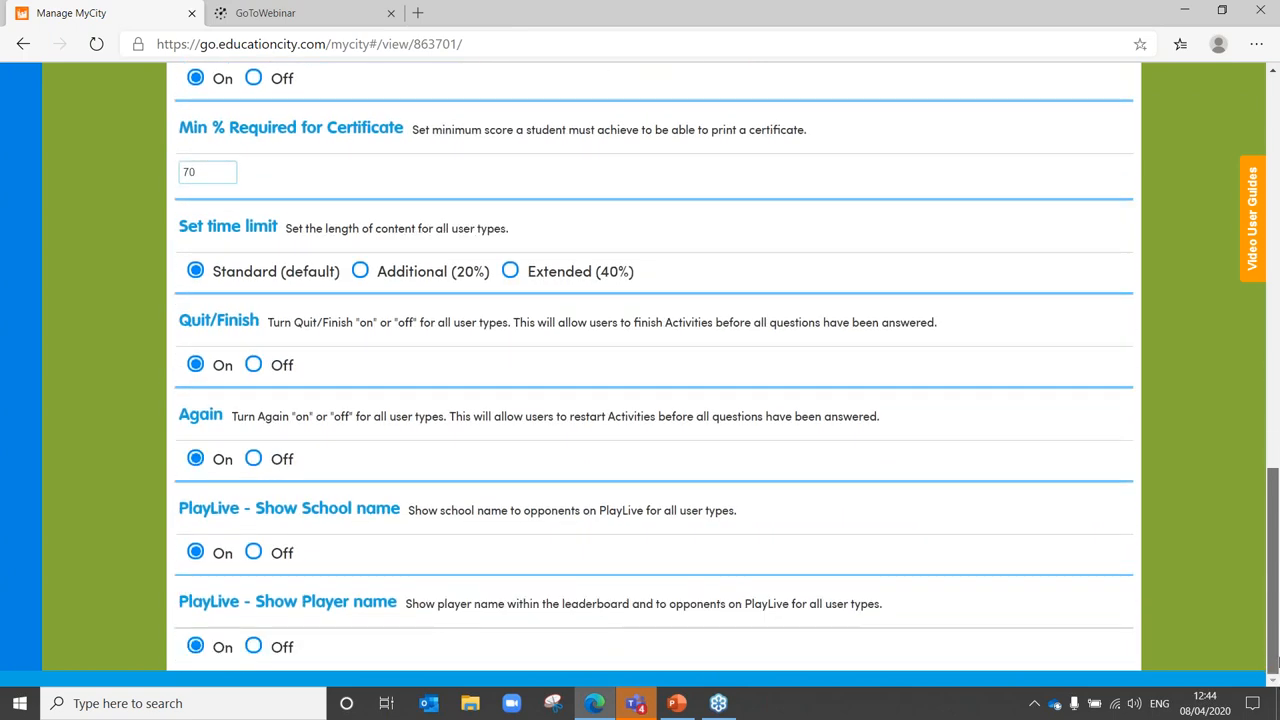
{"action": "scroll", "scroll_direction": "up", "scroll_amount": 3}
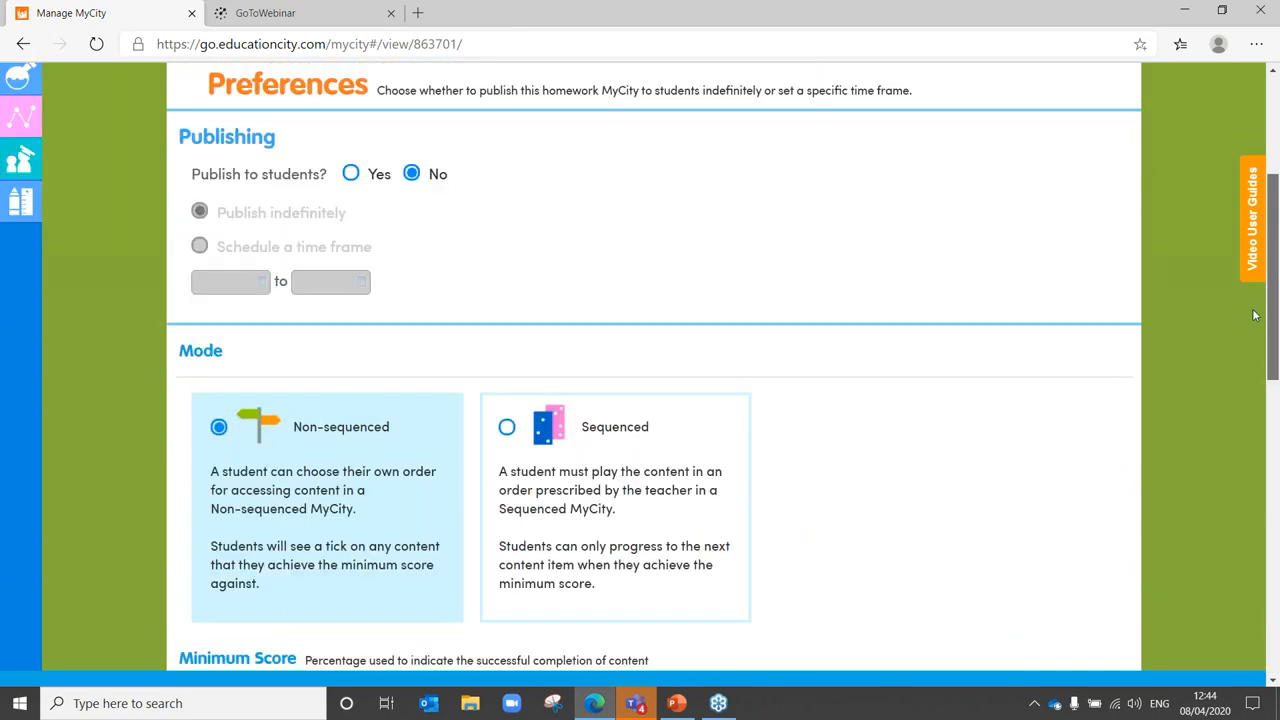
{"action": "scroll", "scroll_direction": "up", "scroll_amount": 3}
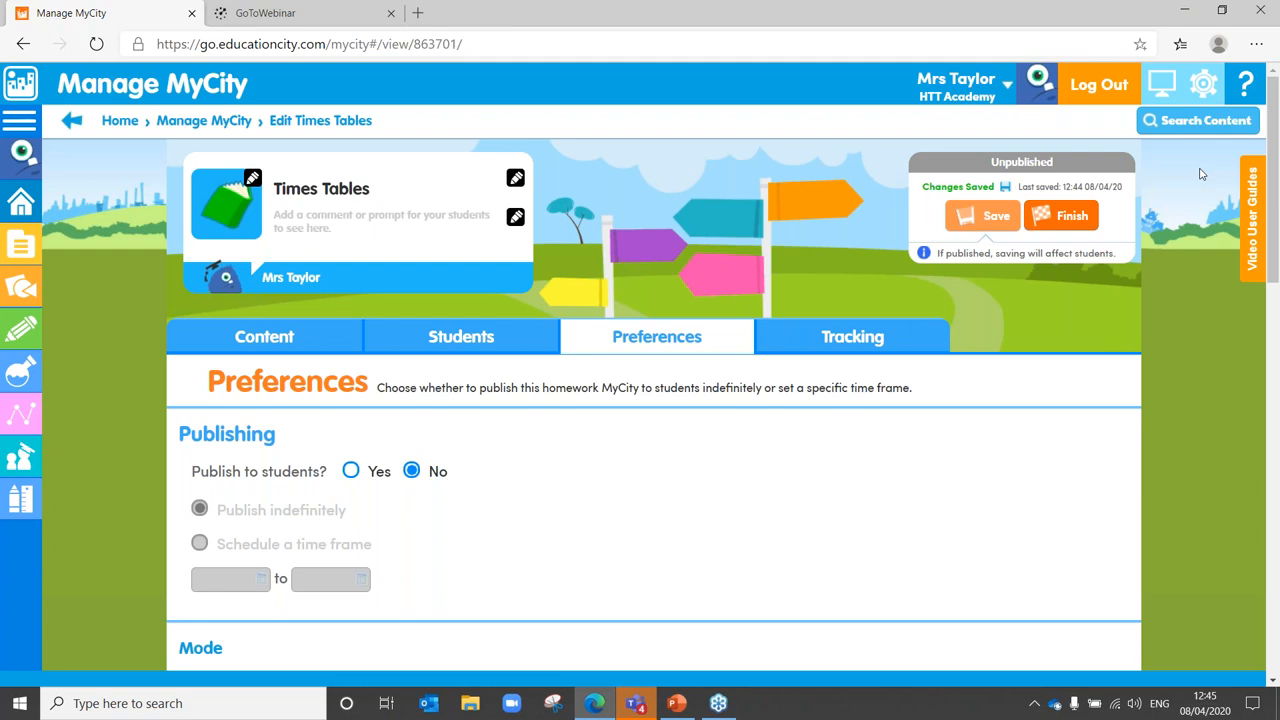
{"action": "mouse_move", "coordinate": [130, 439]}
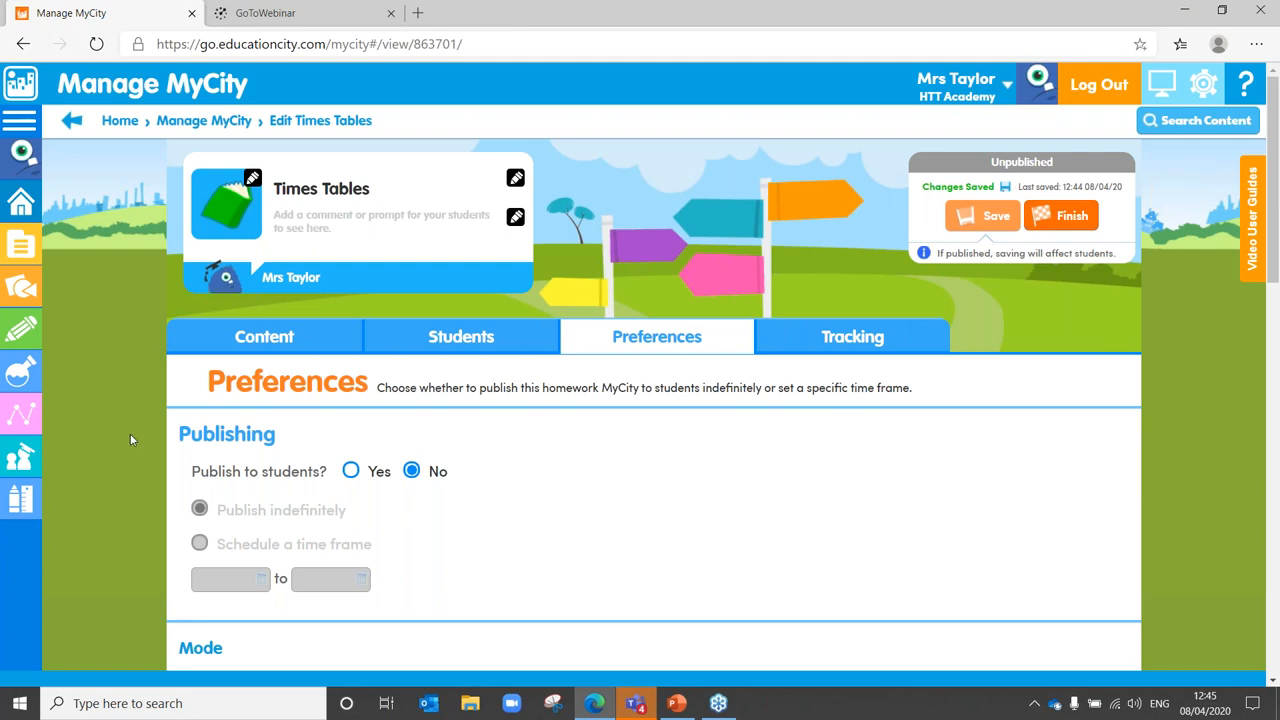
{"action": "mouse_move", "coordinate": [311, 431]}
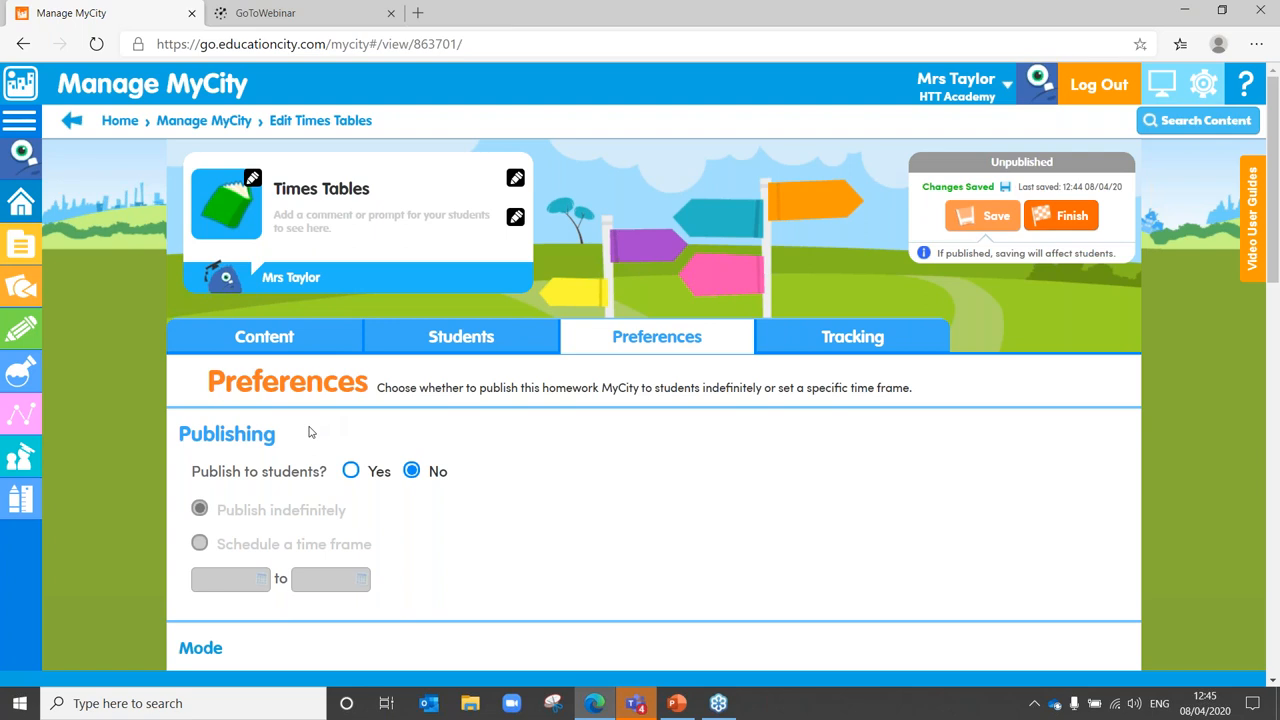
{"action": "left_click", "coordinate": [350, 471]}
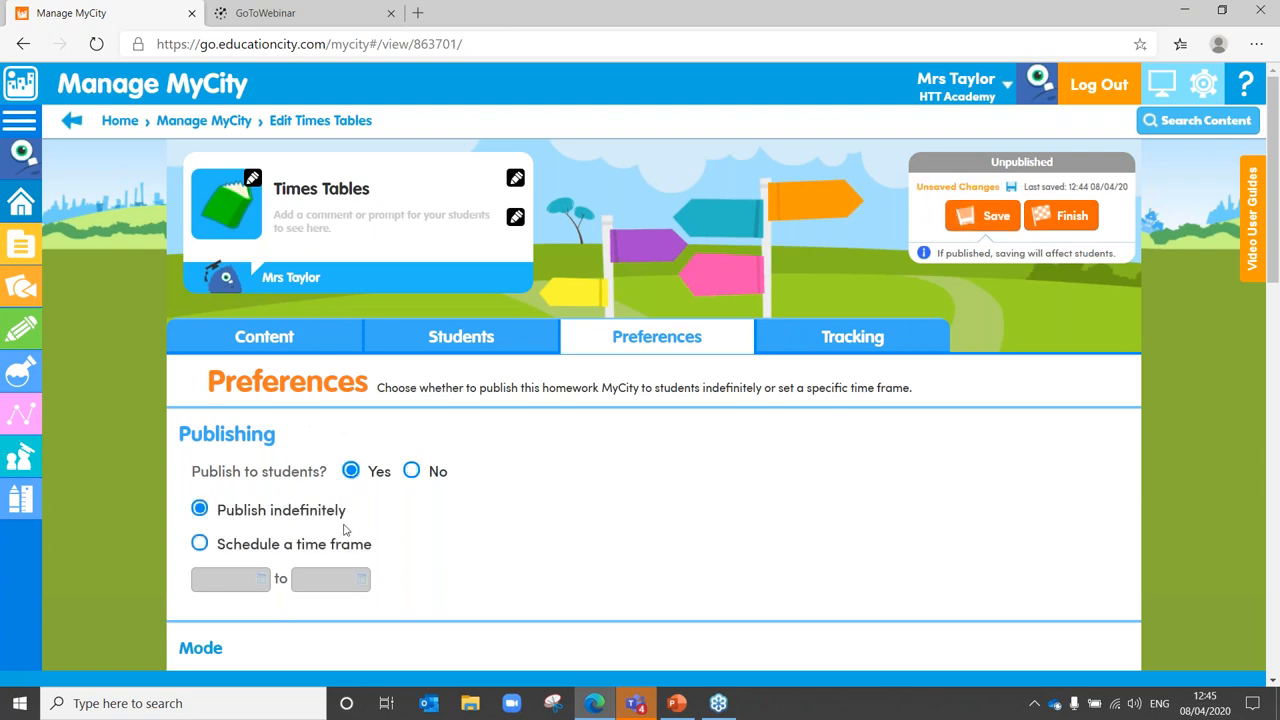
Set Times Tables to publish indefinitely, then save and publish it.
{"action": "left_click", "coordinate": [199, 543]}
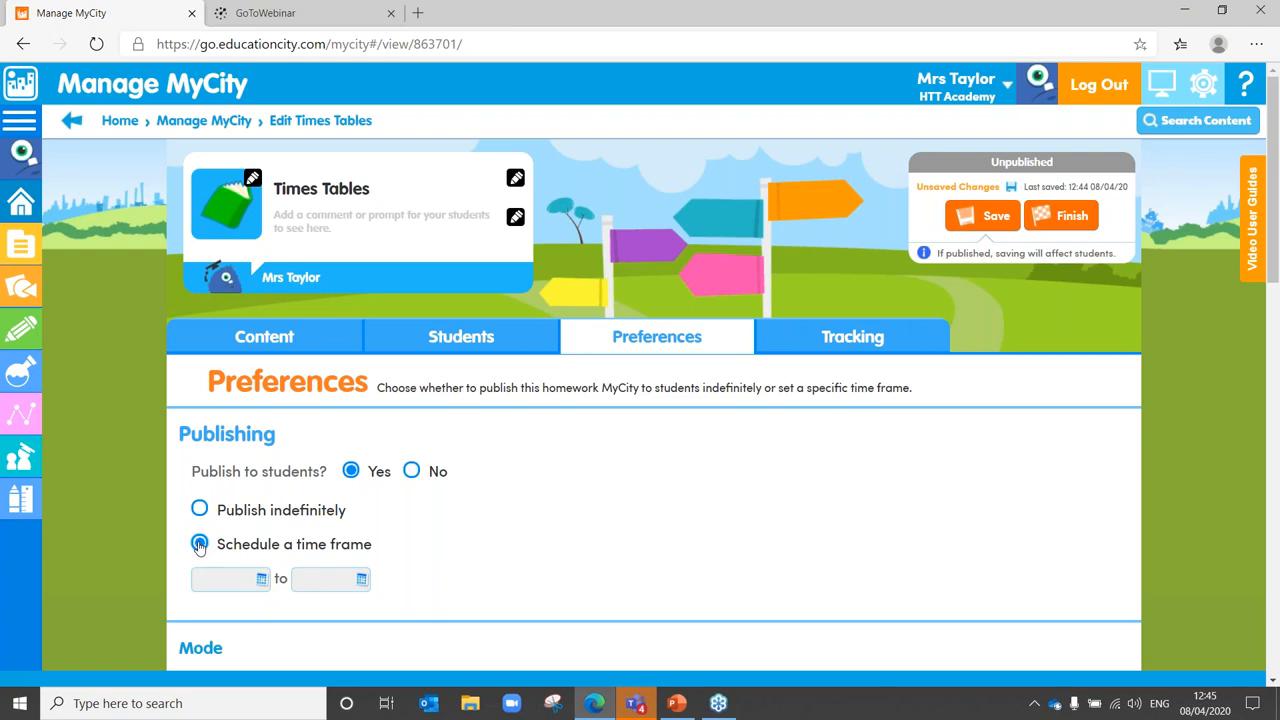
{"action": "left_click", "coordinate": [199, 510]}
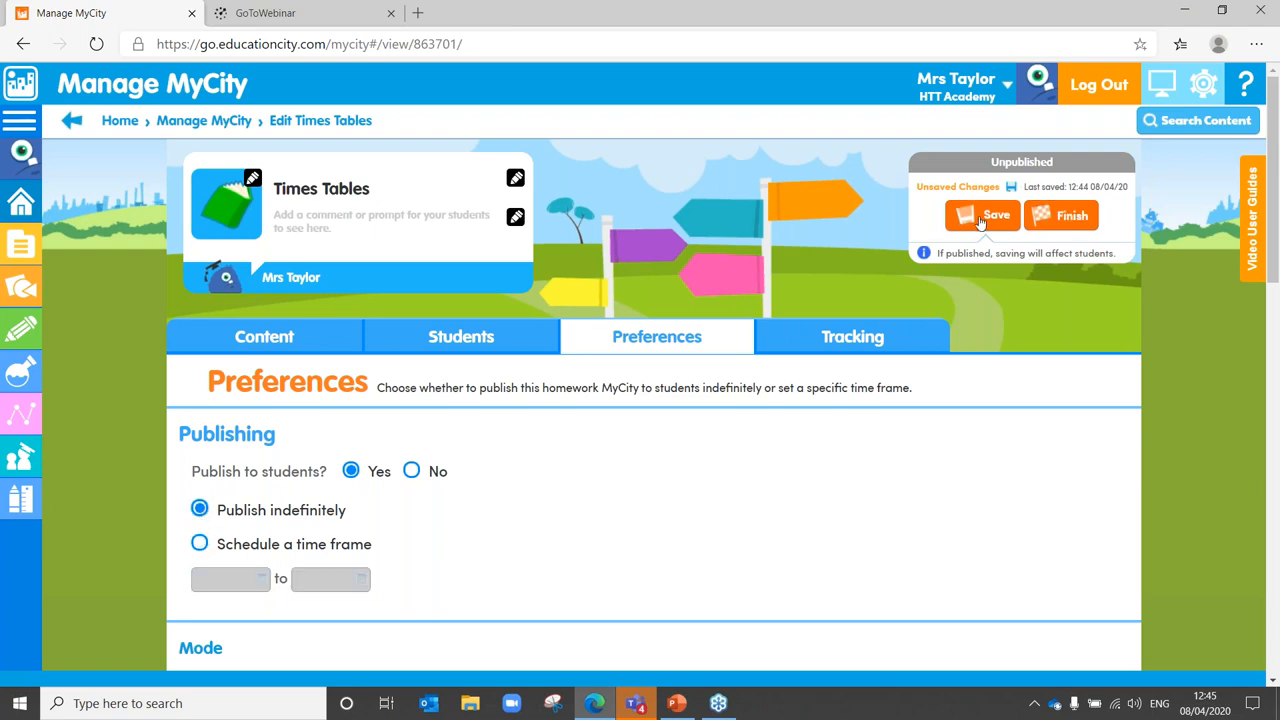
{"action": "left_click", "coordinate": [982, 215]}
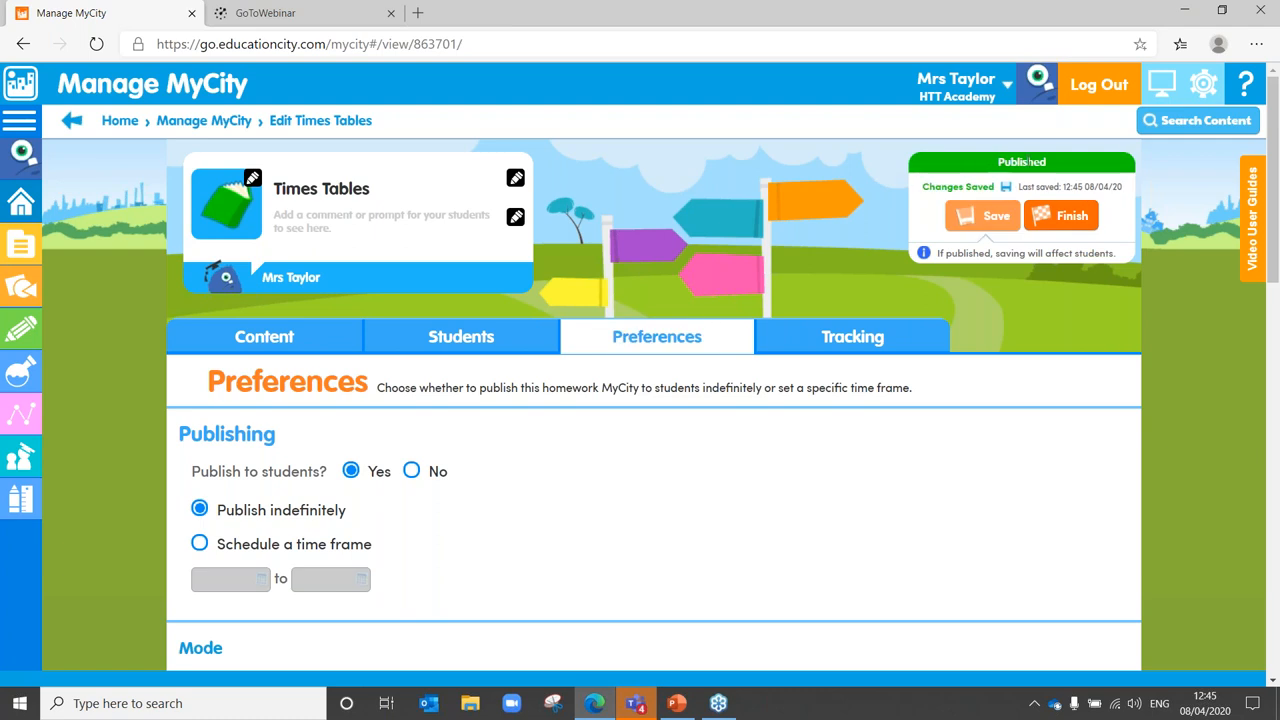
{"action": "mouse_move", "coordinate": [1058, 166]}
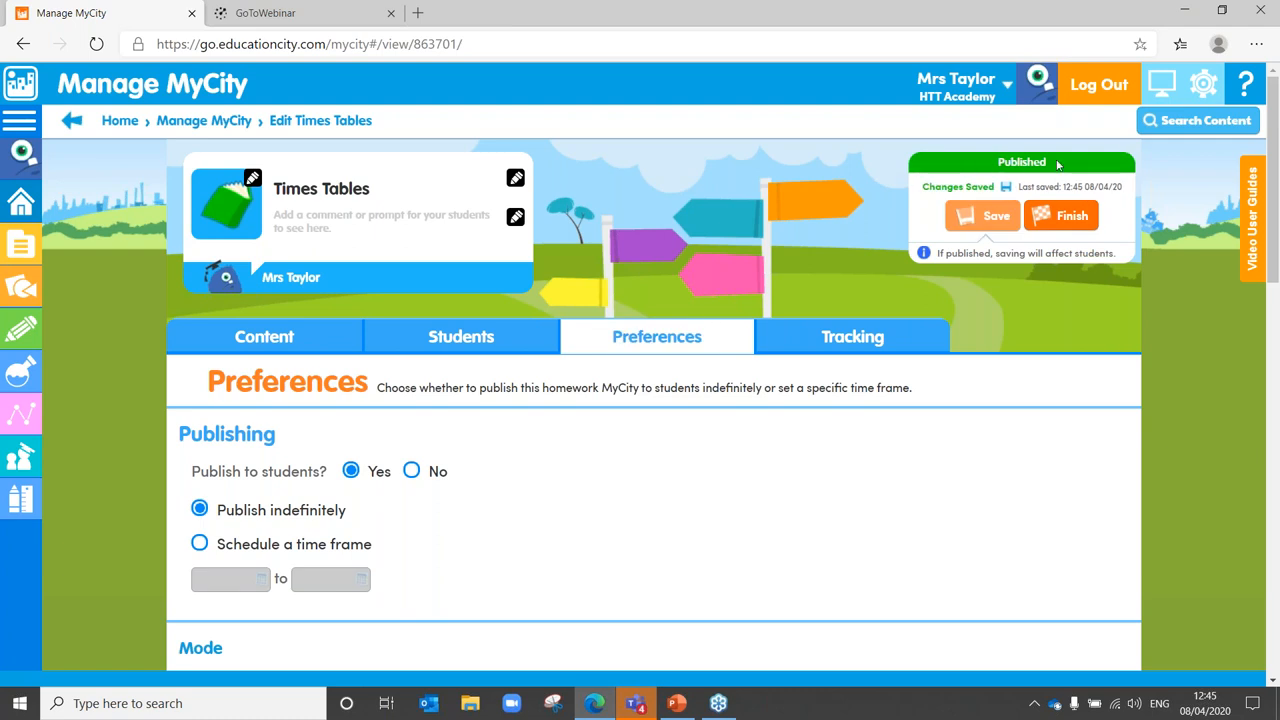
{"action": "mouse_move", "coordinate": [264, 336]}
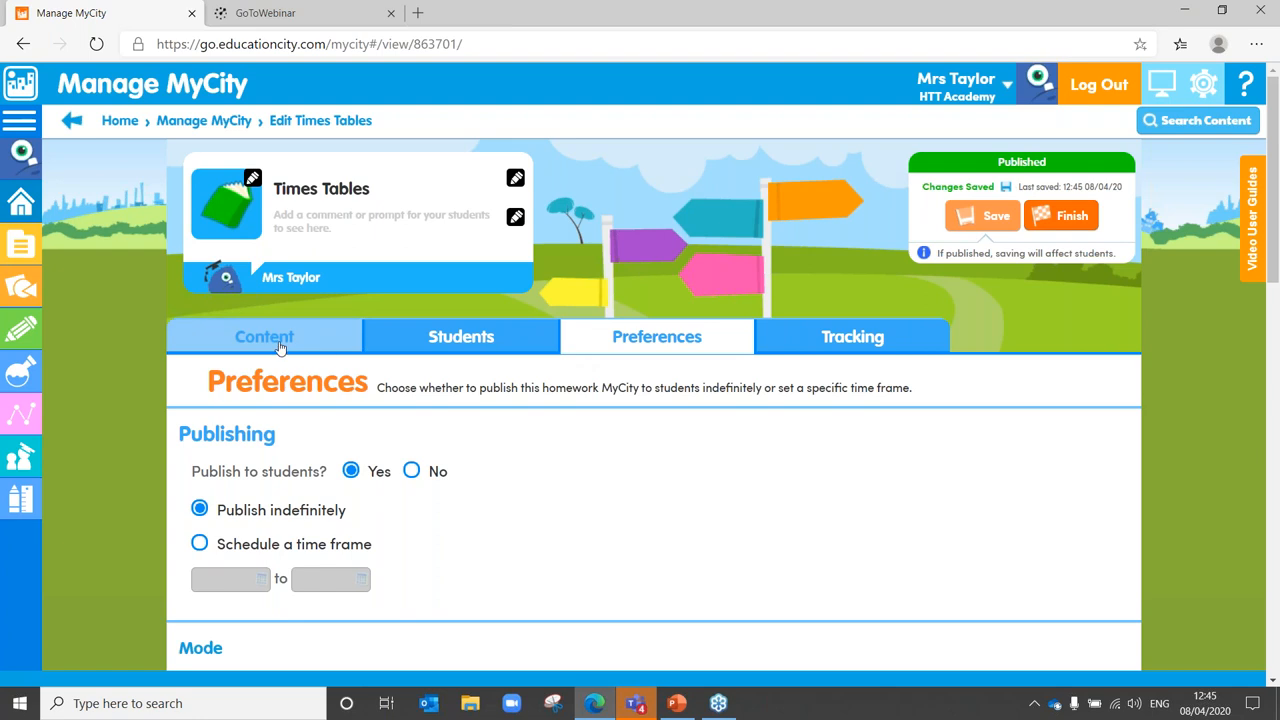
Review the Content and Preferences pages, then open the Tracking page.
{"action": "left_click", "coordinate": [264, 336]}
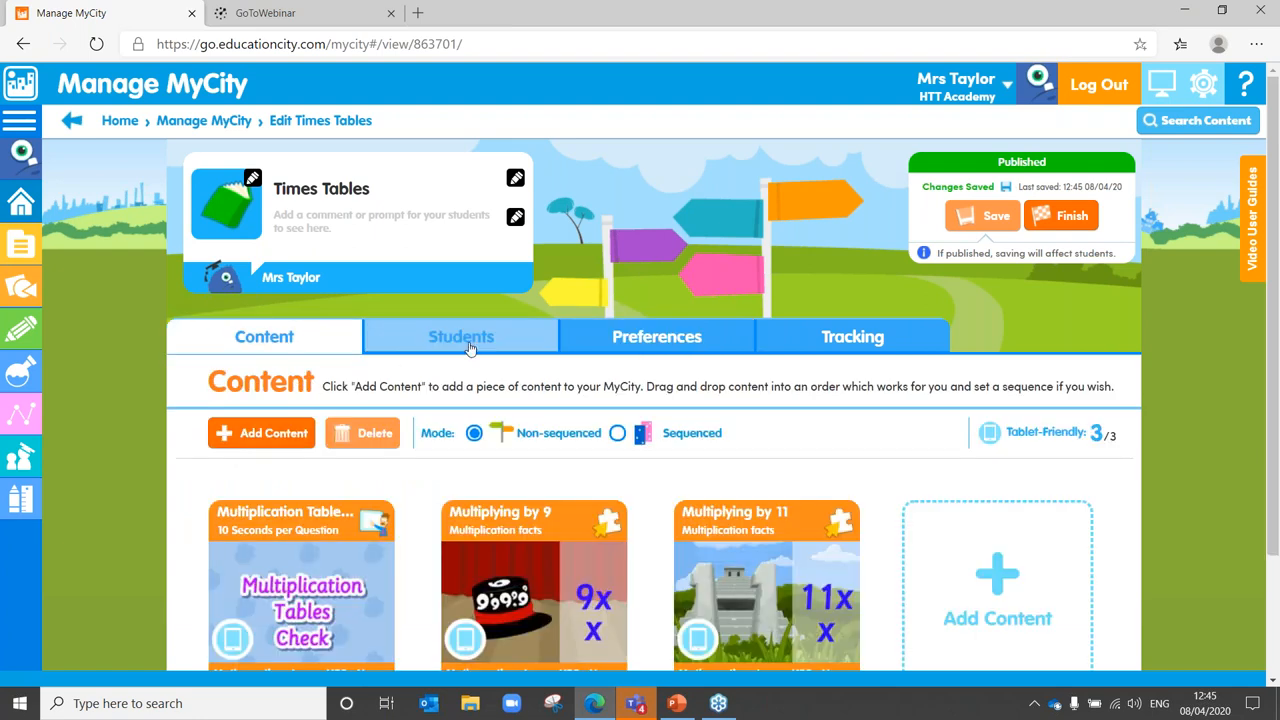
{"action": "left_click", "coordinate": [656, 336]}
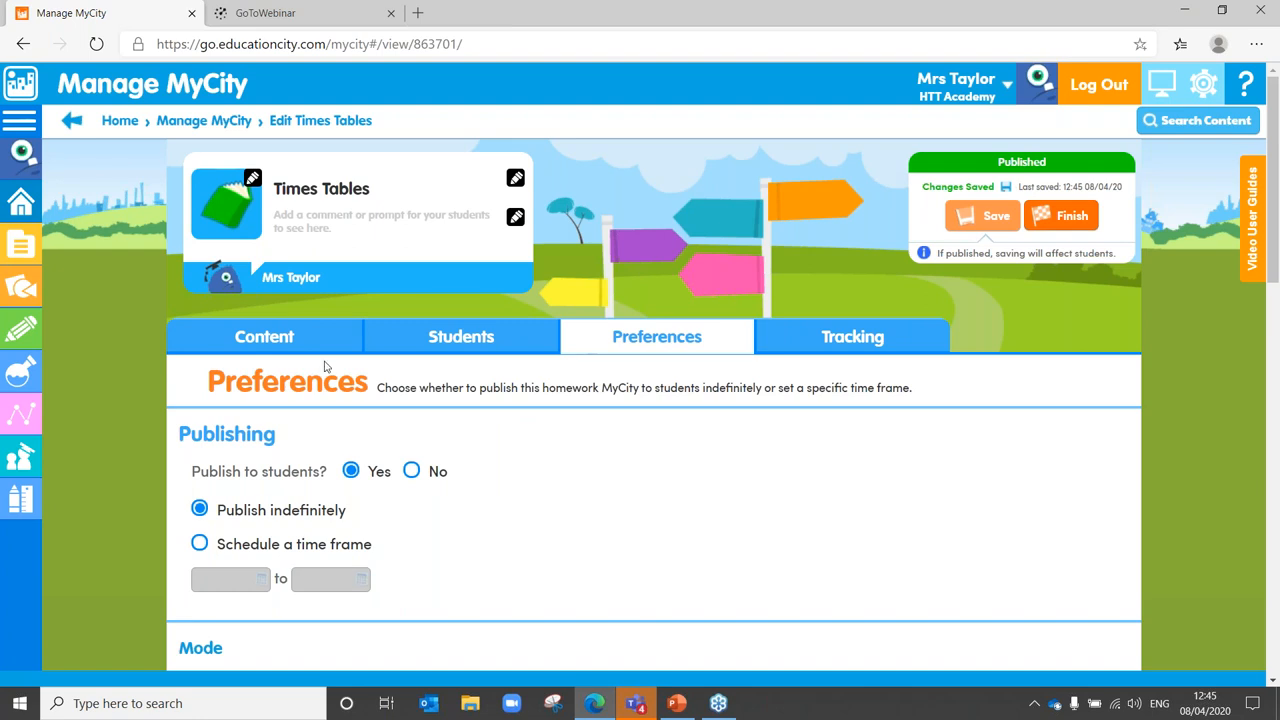
{"action": "mouse_move", "coordinate": [404, 577]}
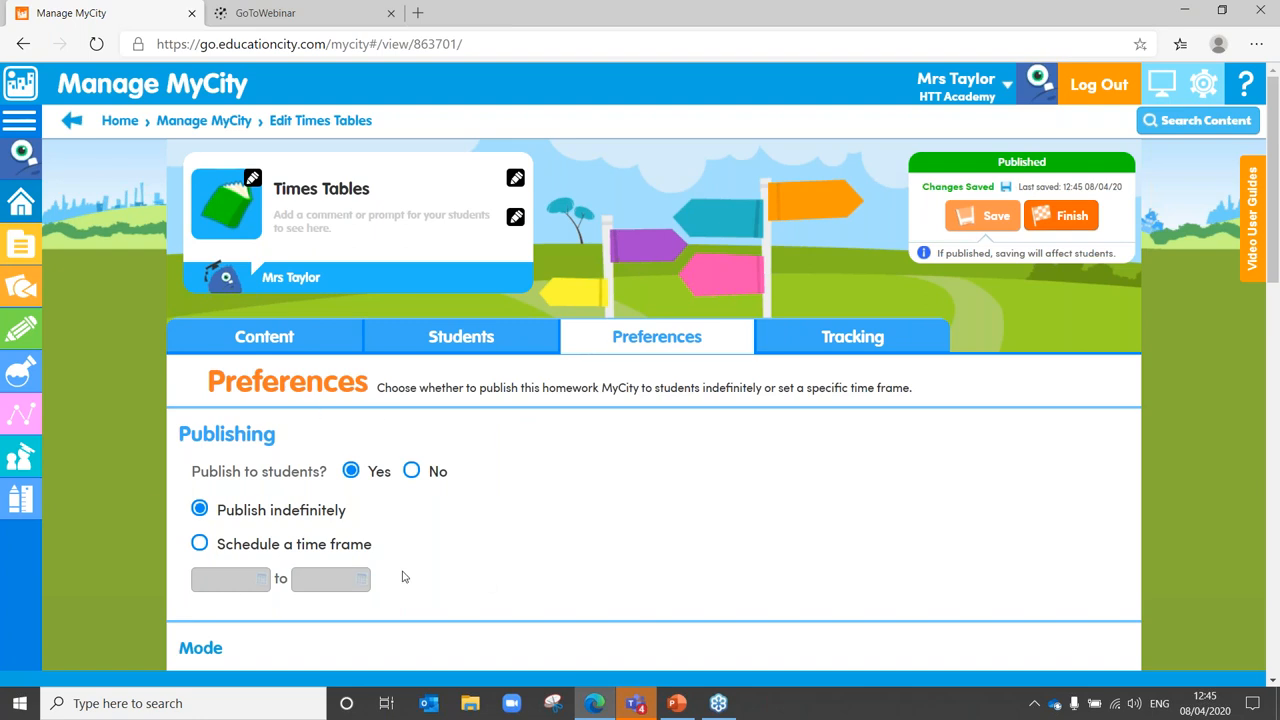
{"action": "mouse_move", "coordinate": [537, 594]}
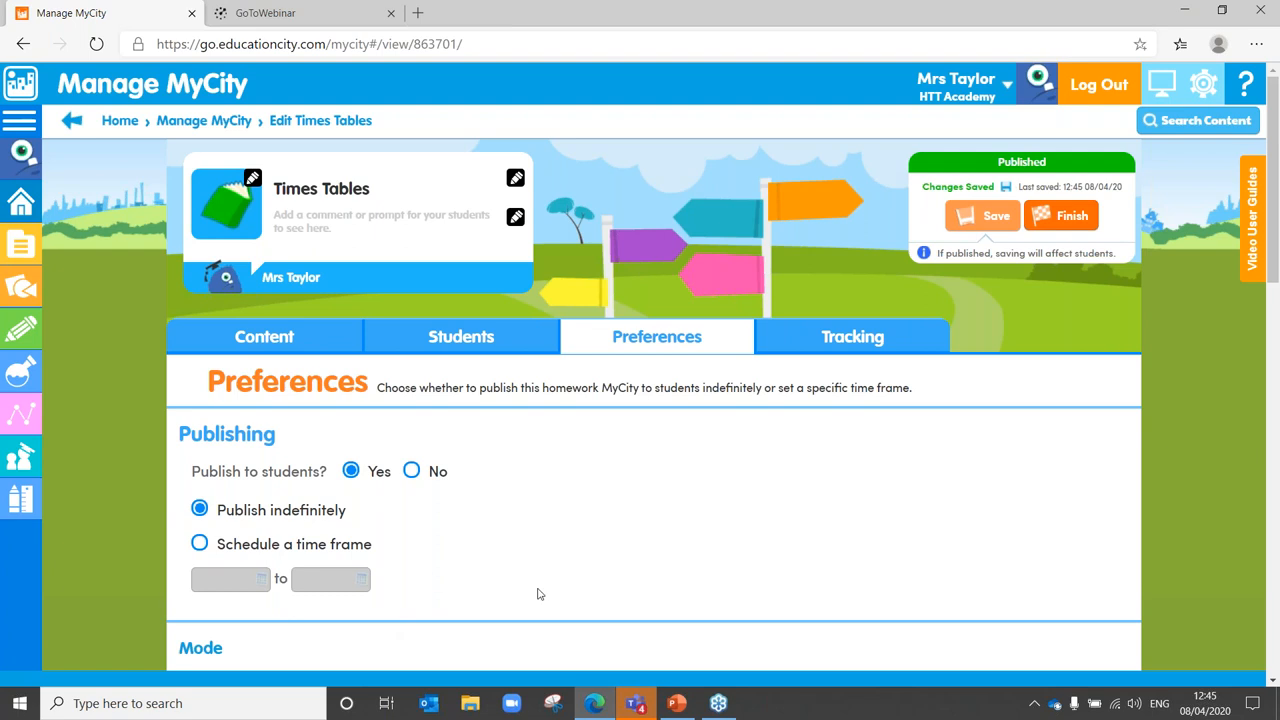
{"action": "left_click", "coordinate": [851, 336]}
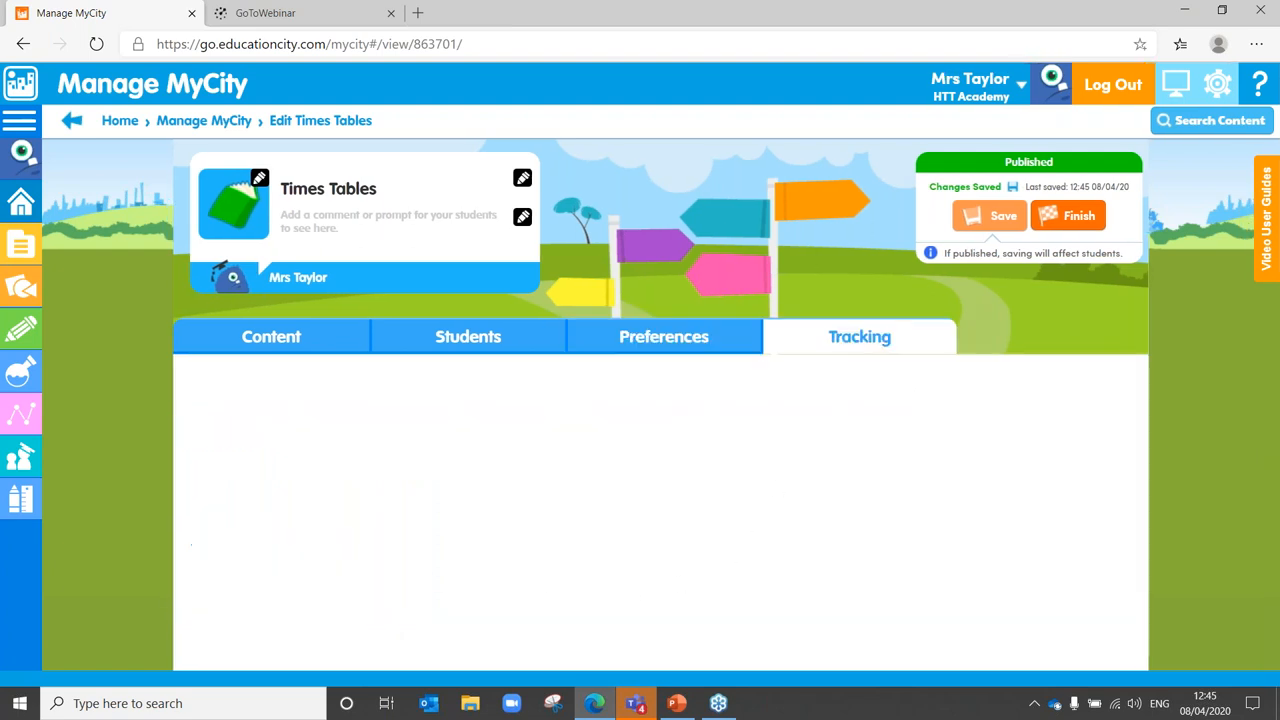
Expand the first student's activity scores, scroll the 20-student list, then collapse the row.
{"action": "left_click", "coordinate": [859, 336]}
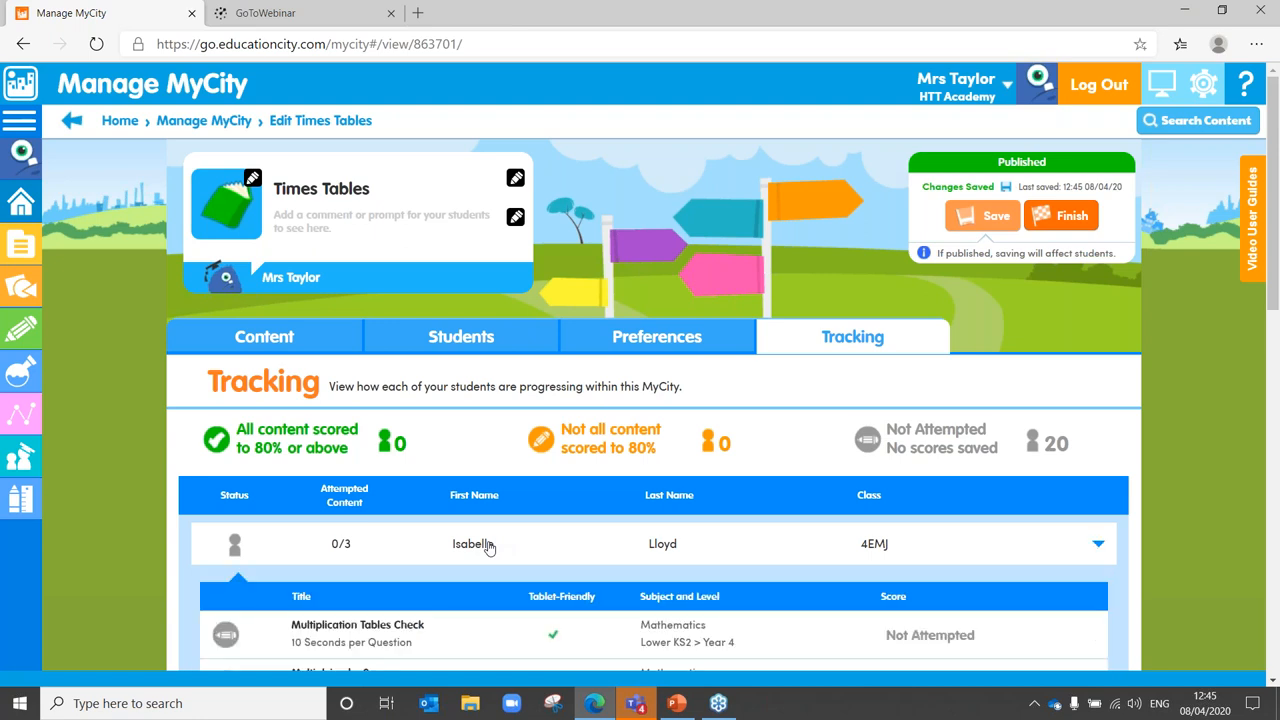
{"action": "scroll", "scroll_direction": "down", "scroll_amount": 3}
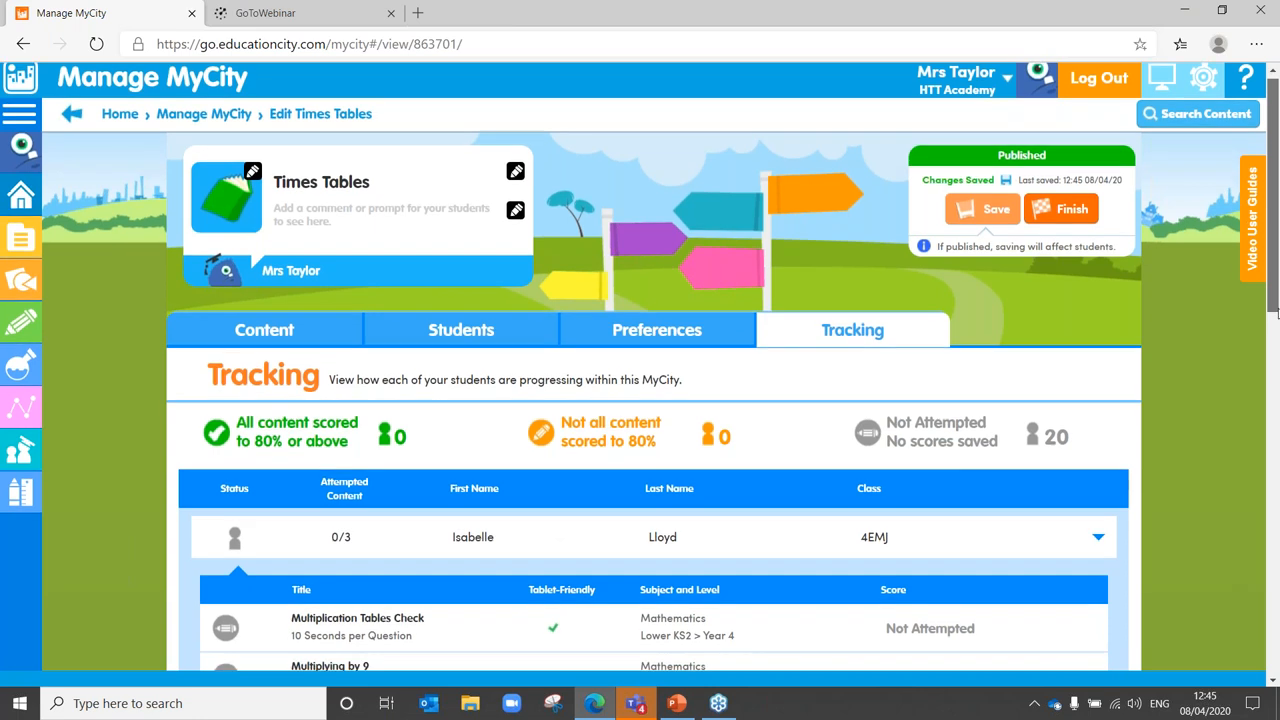
{"action": "scroll", "scroll_direction": "down", "scroll_amount": 3}
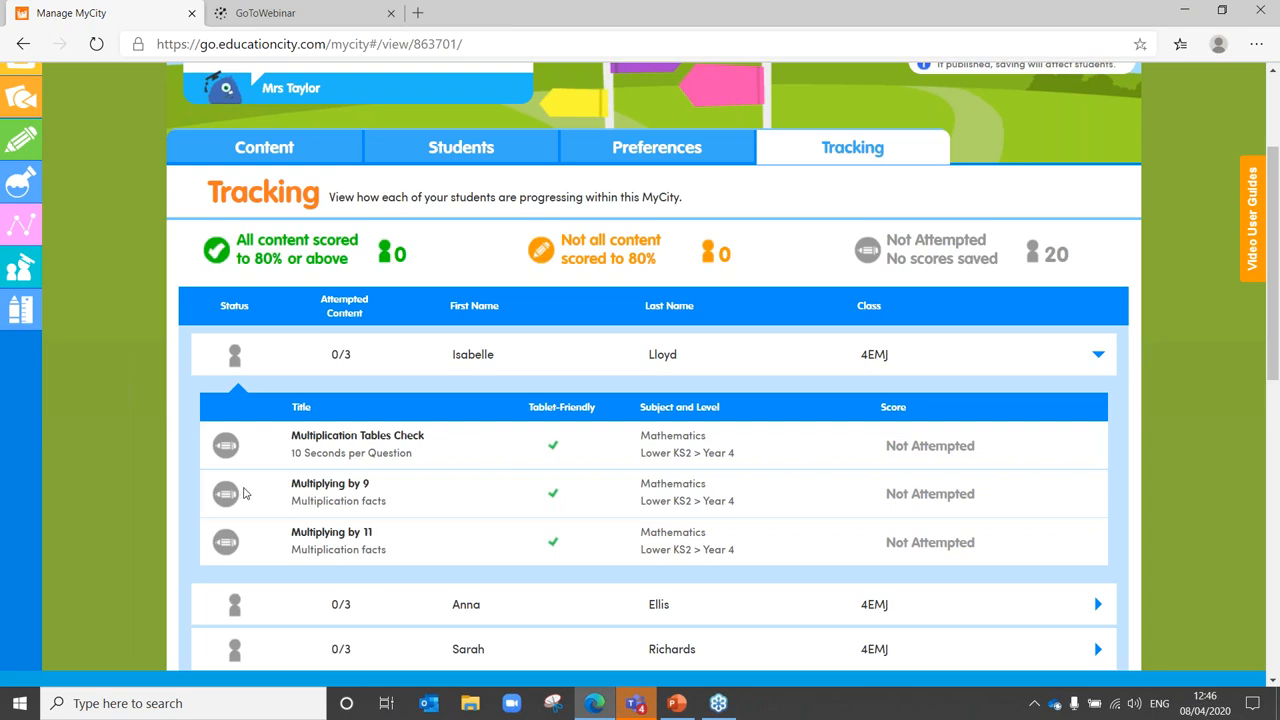
{"action": "mouse_move", "coordinate": [924, 442]}
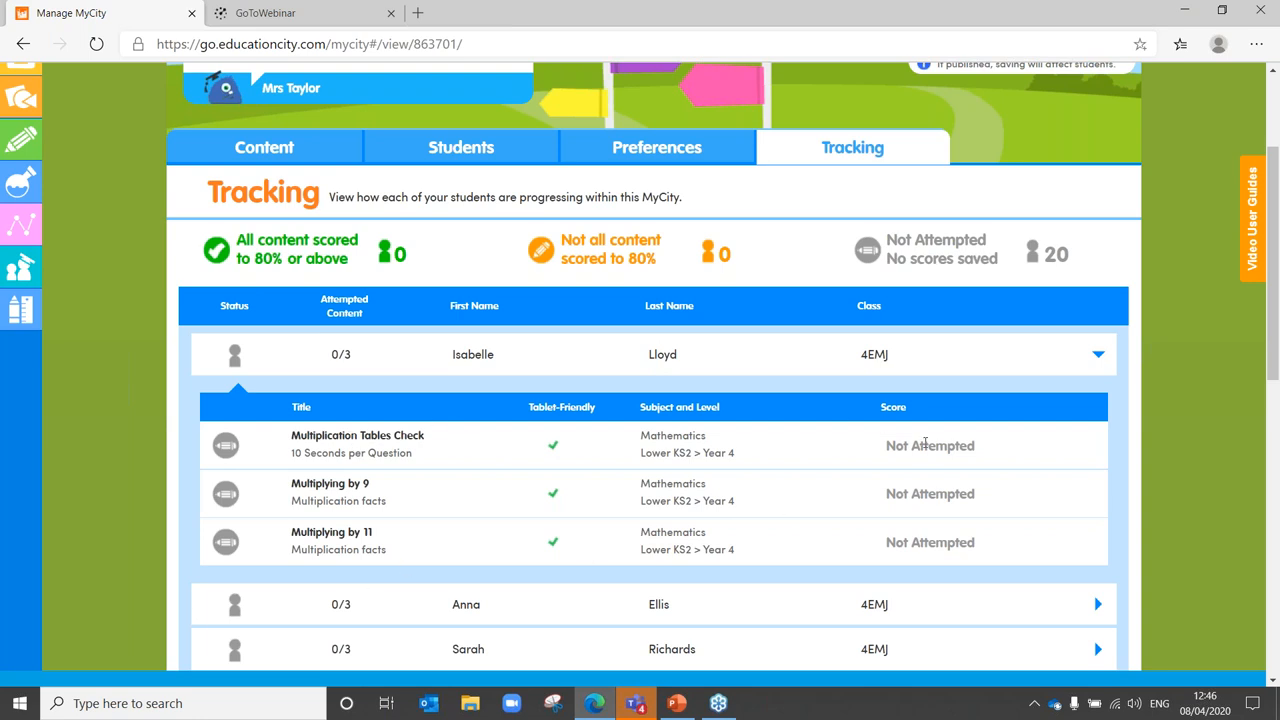
{"action": "mouse_move", "coordinate": [648, 218]}
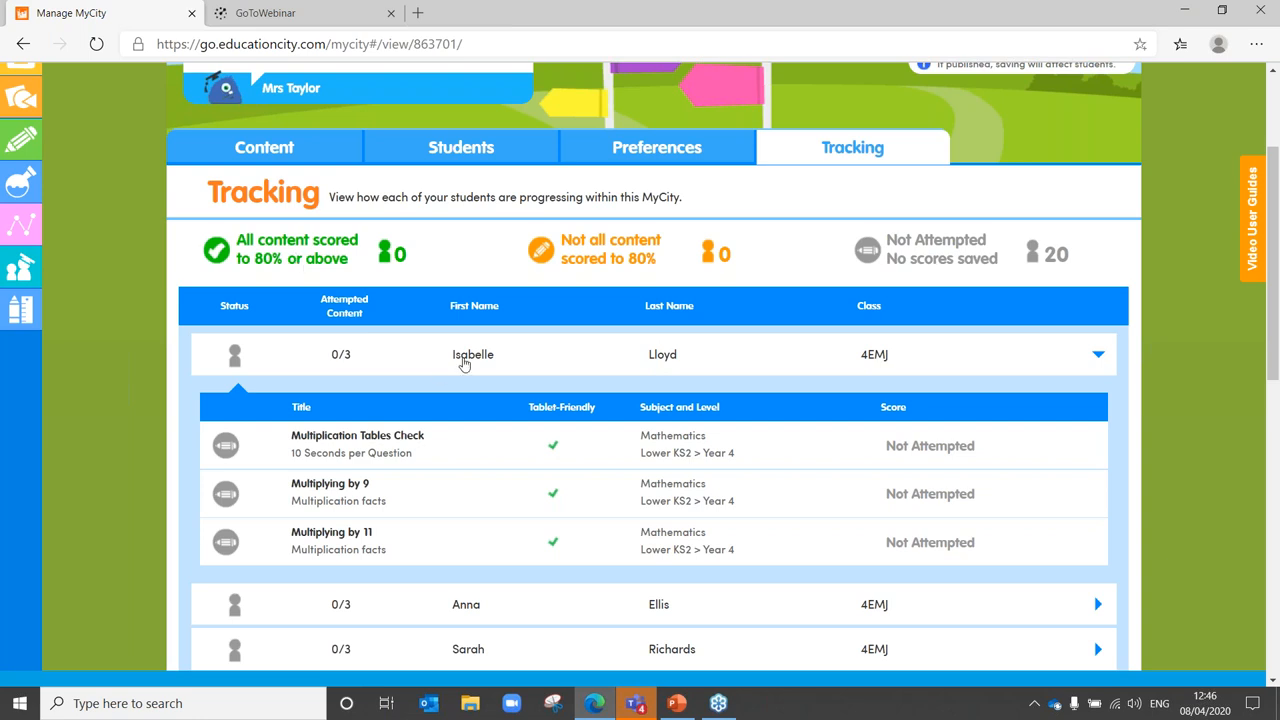
{"action": "left_click", "coordinate": [1098, 354]}
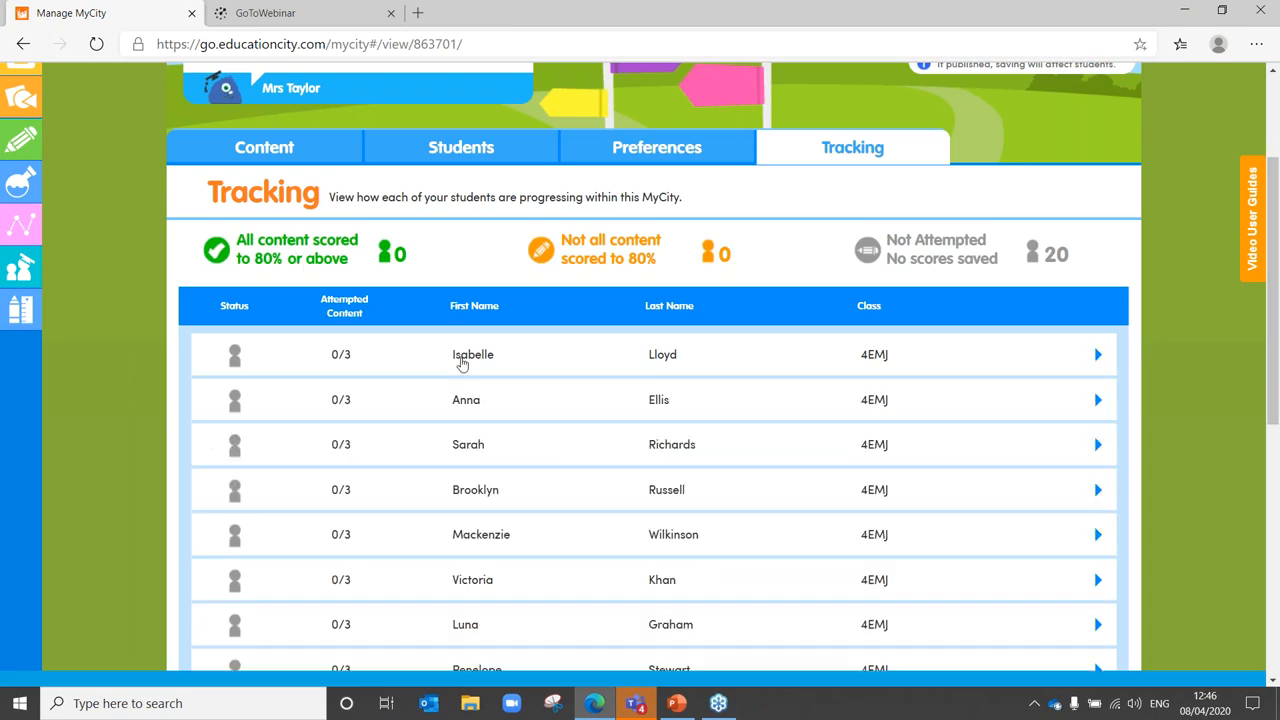
{"action": "mouse_move", "coordinate": [677, 389]}
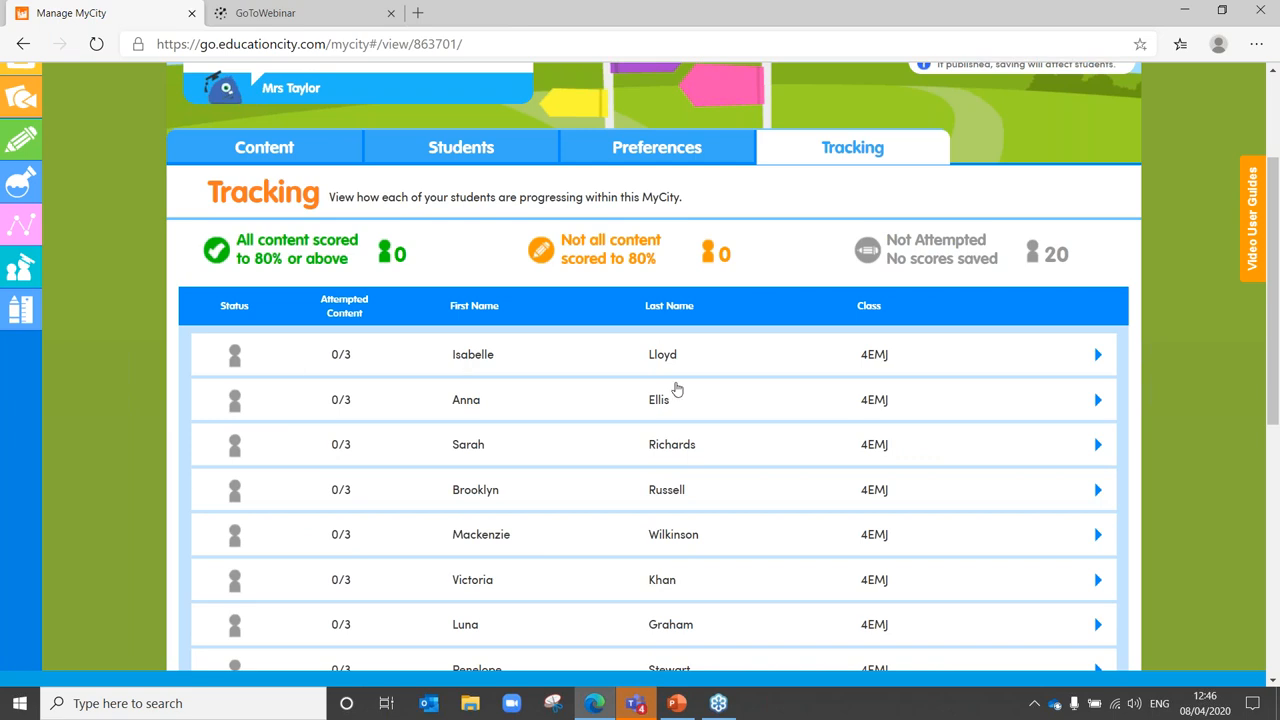
{"action": "scroll", "scroll_direction": "up", "scroll_amount": 3}
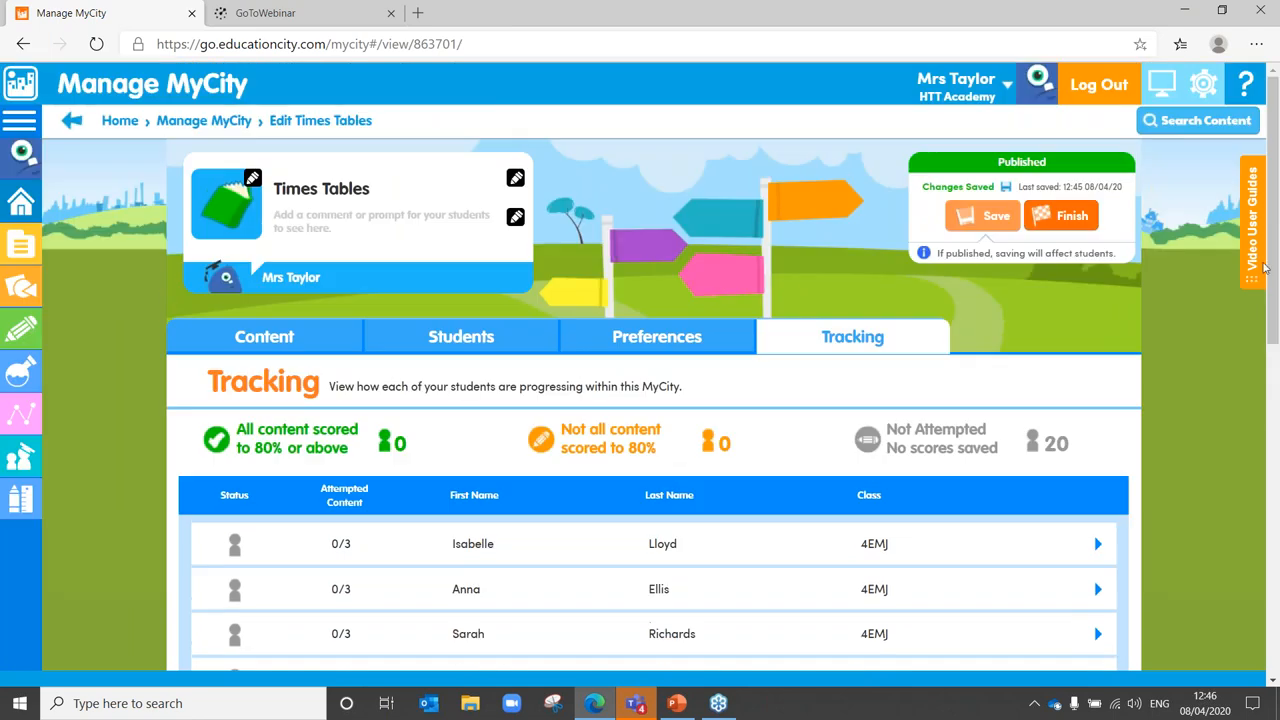
Re-save the Times Tables preferences with the 60% minimum score, then return Home.
{"action": "left_click", "coordinate": [656, 336]}
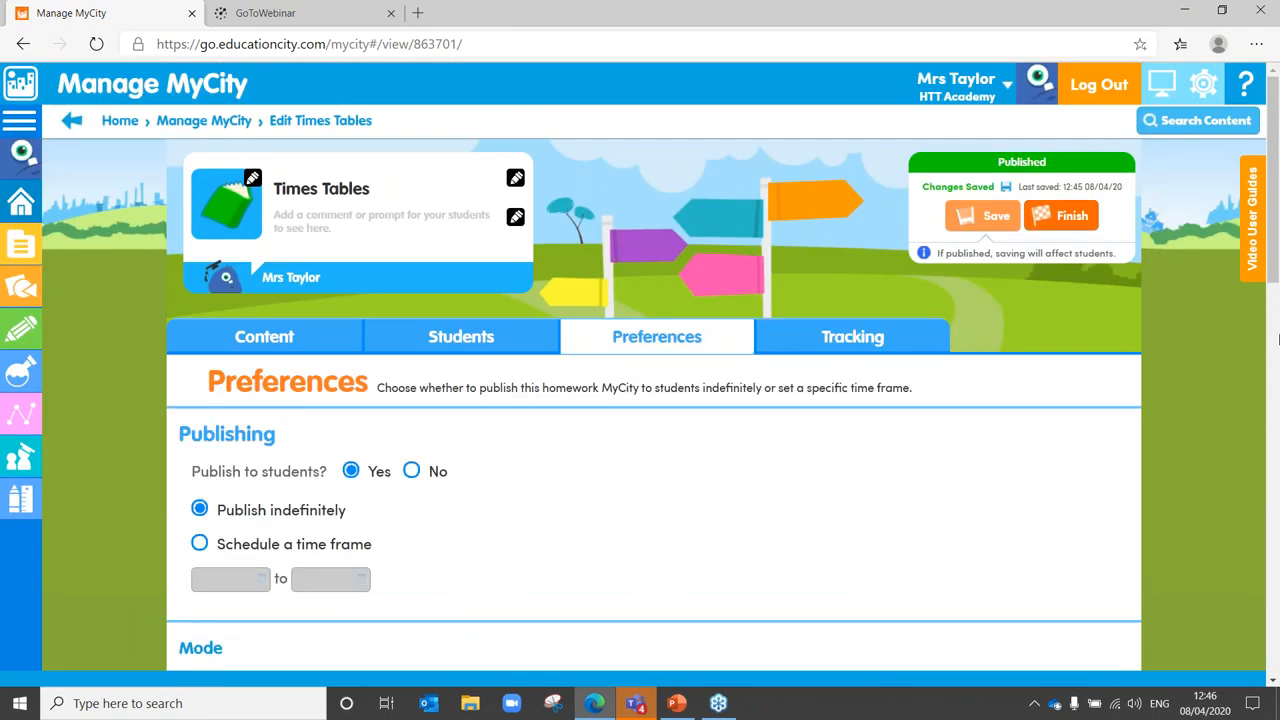
{"action": "scroll", "scroll_direction": "down", "scroll_amount": 3}
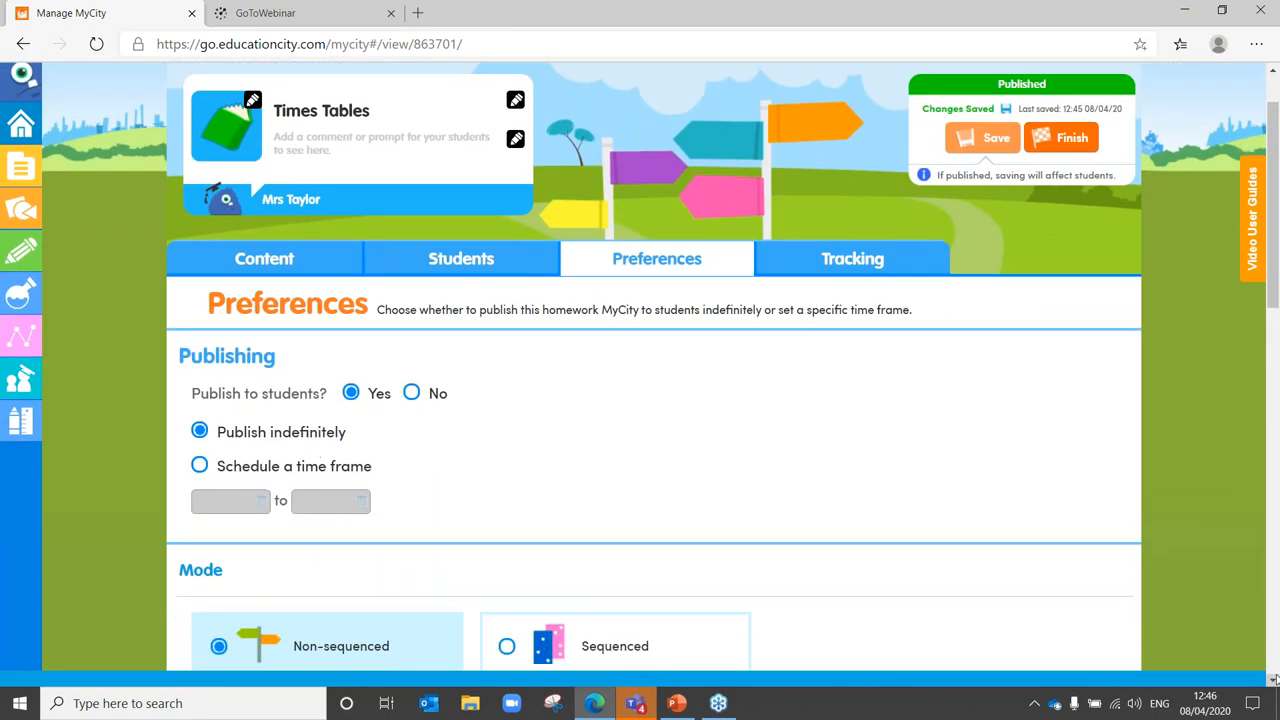
{"action": "scroll", "scroll_direction": "down", "scroll_amount": 3}
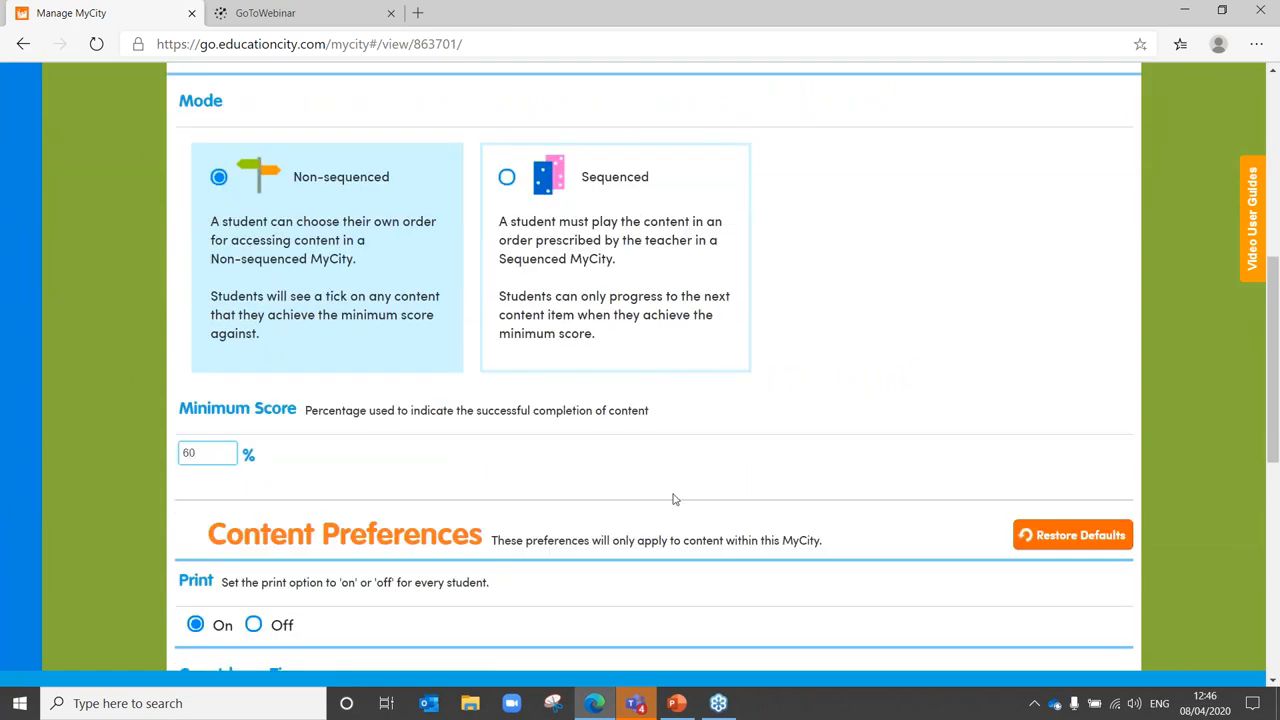
{"action": "scroll", "scroll_direction": "up", "scroll_amount": 3}
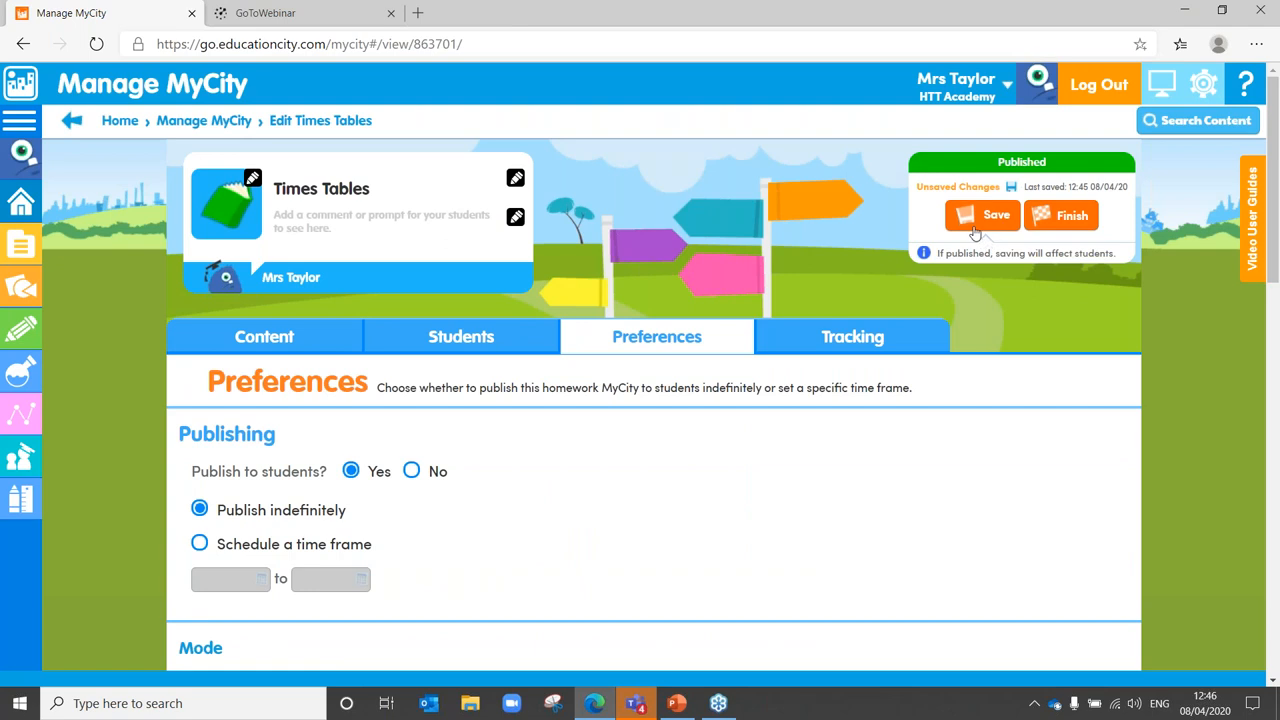
{"action": "left_click", "coordinate": [981, 215]}
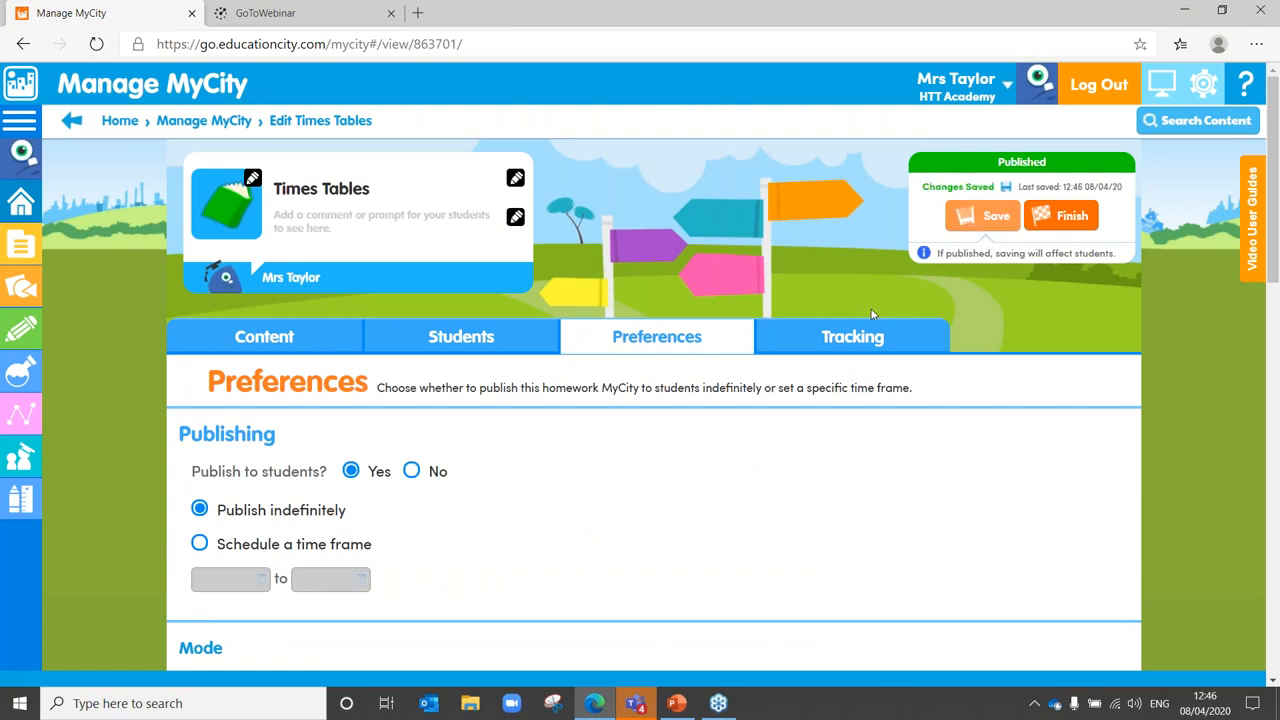
{"action": "left_click", "coordinate": [852, 336]}
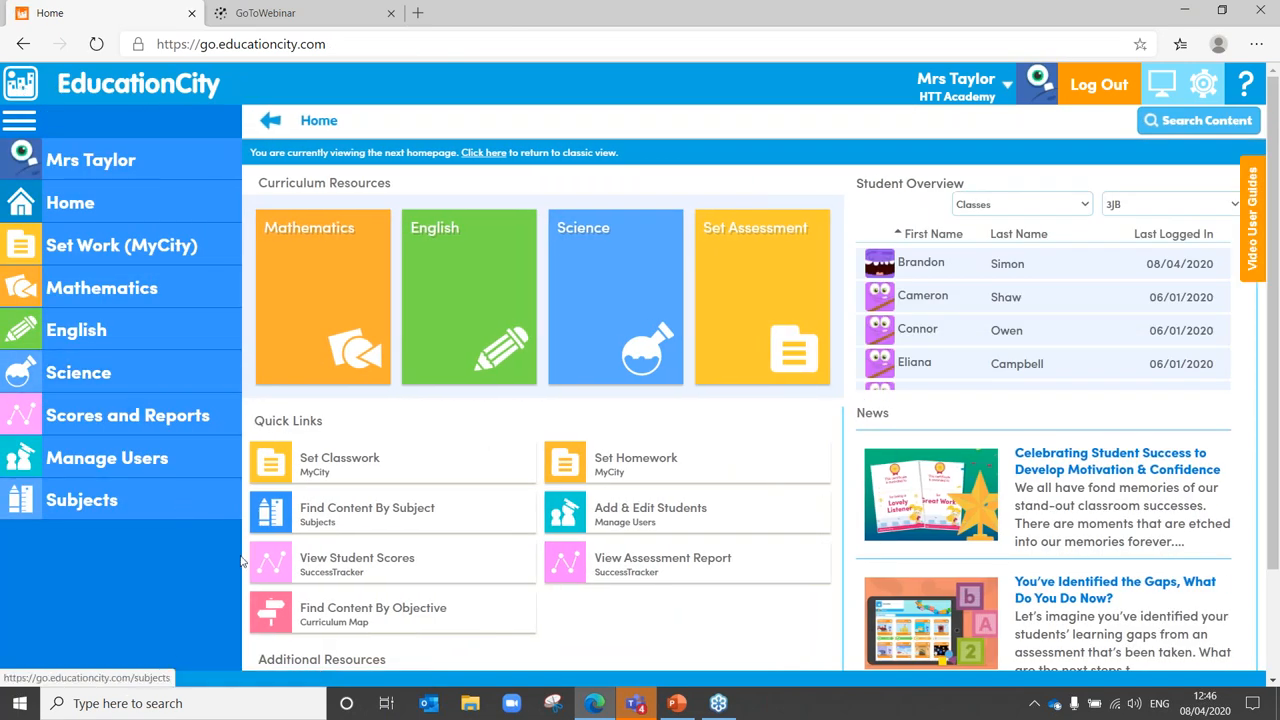
{"action": "mouse_move", "coordinate": [357, 564]}
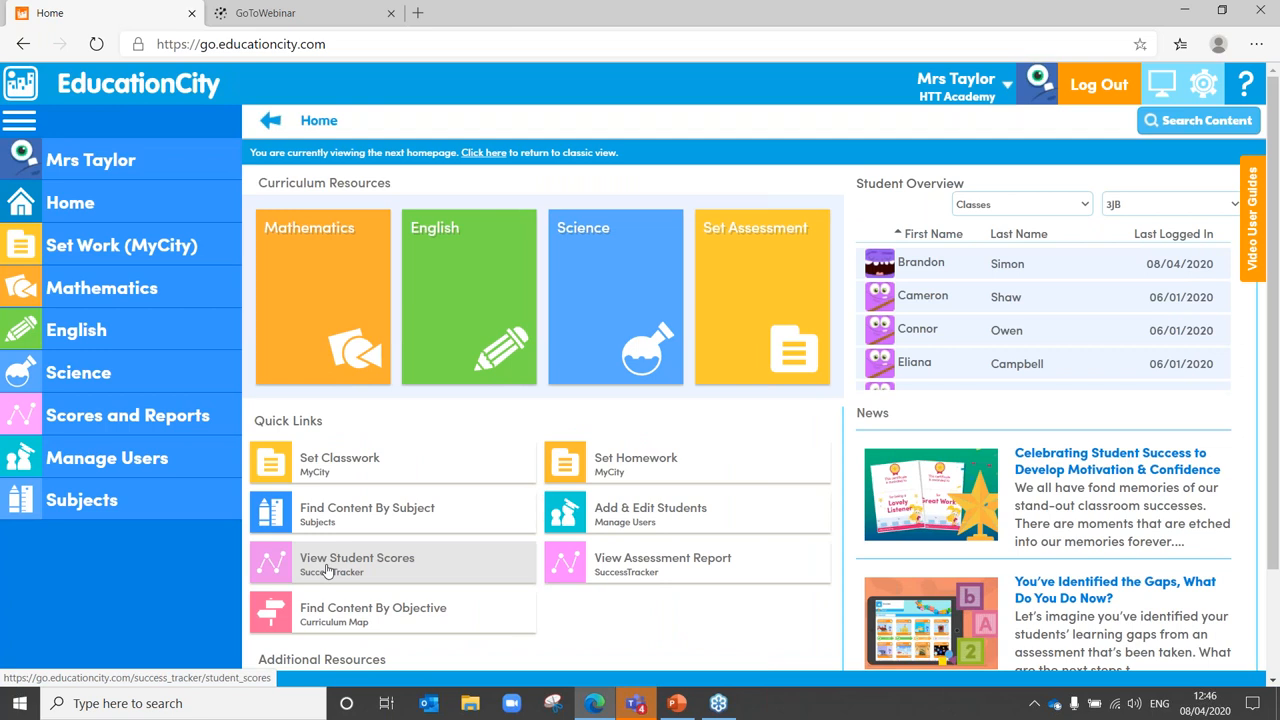
Open Student Scores, start the class 3JB search on 03/05/17, and check the Who options.
{"action": "left_click", "coordinate": [357, 557]}
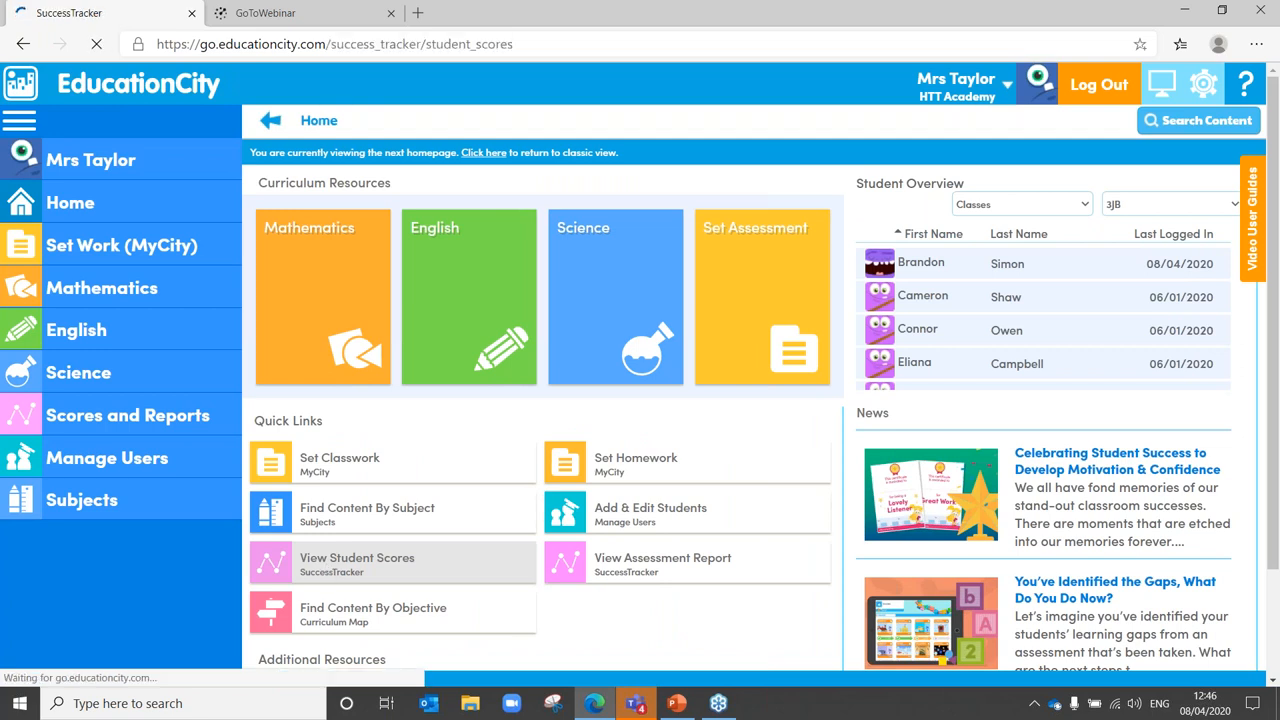
{"action": "left_click", "coordinate": [356, 557]}
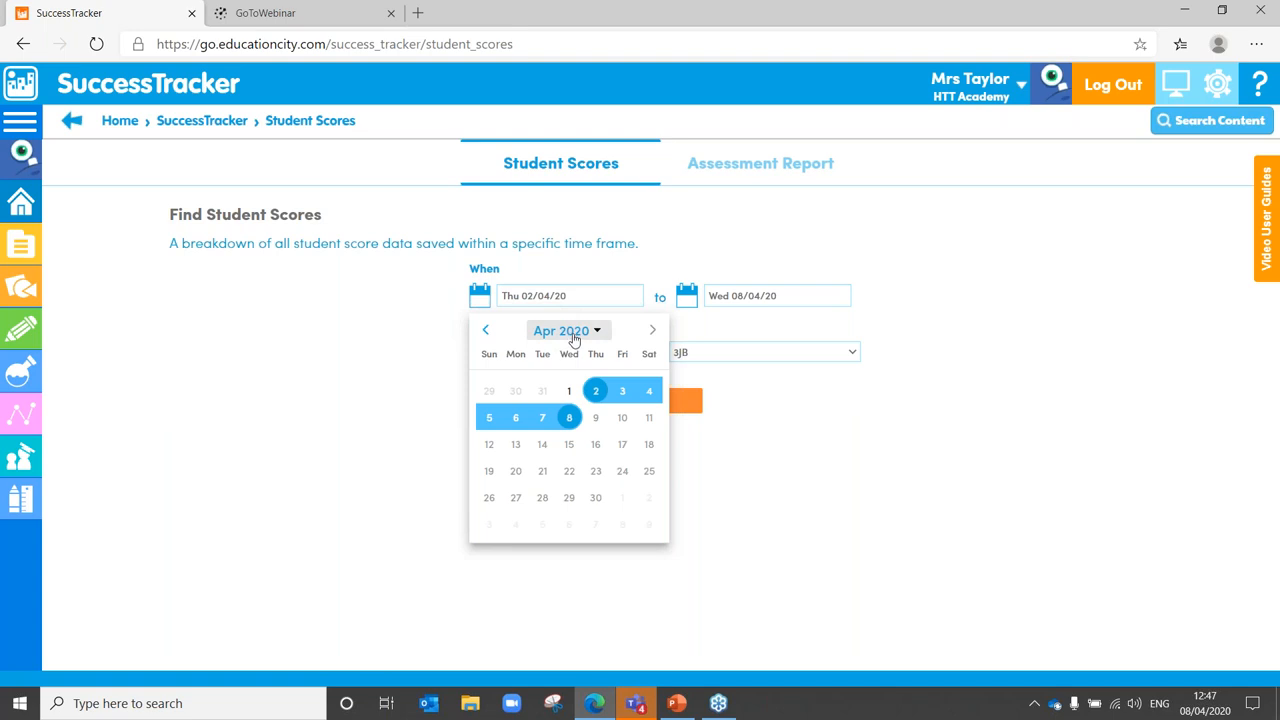
{"action": "left_click", "coordinate": [560, 330]}
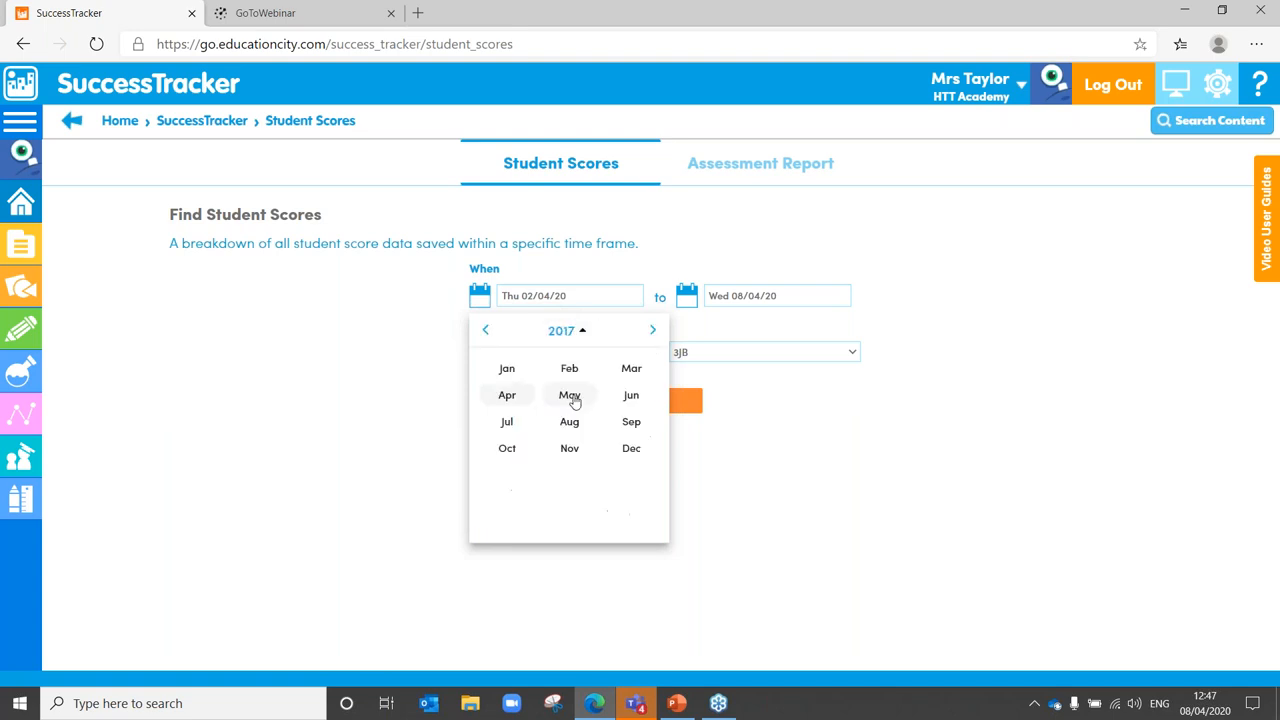
{"action": "left_click", "coordinate": [569, 394]}
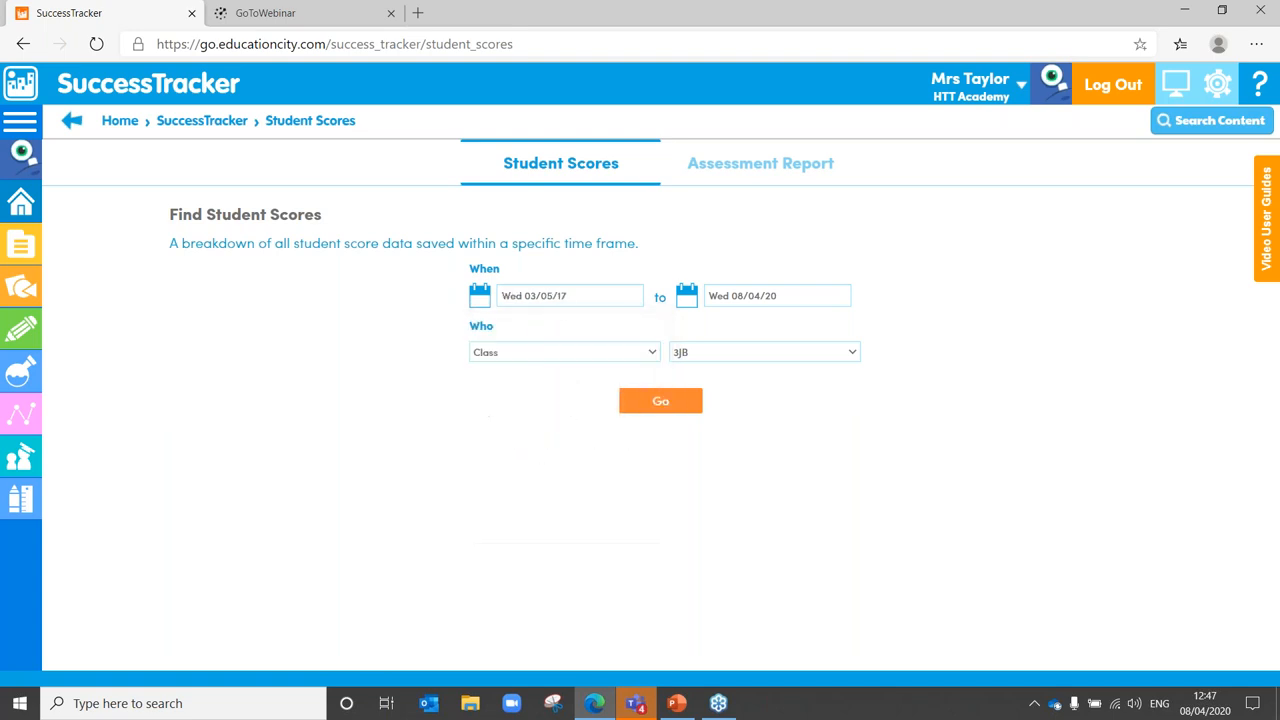
{"action": "mouse_move", "coordinate": [597, 357]}
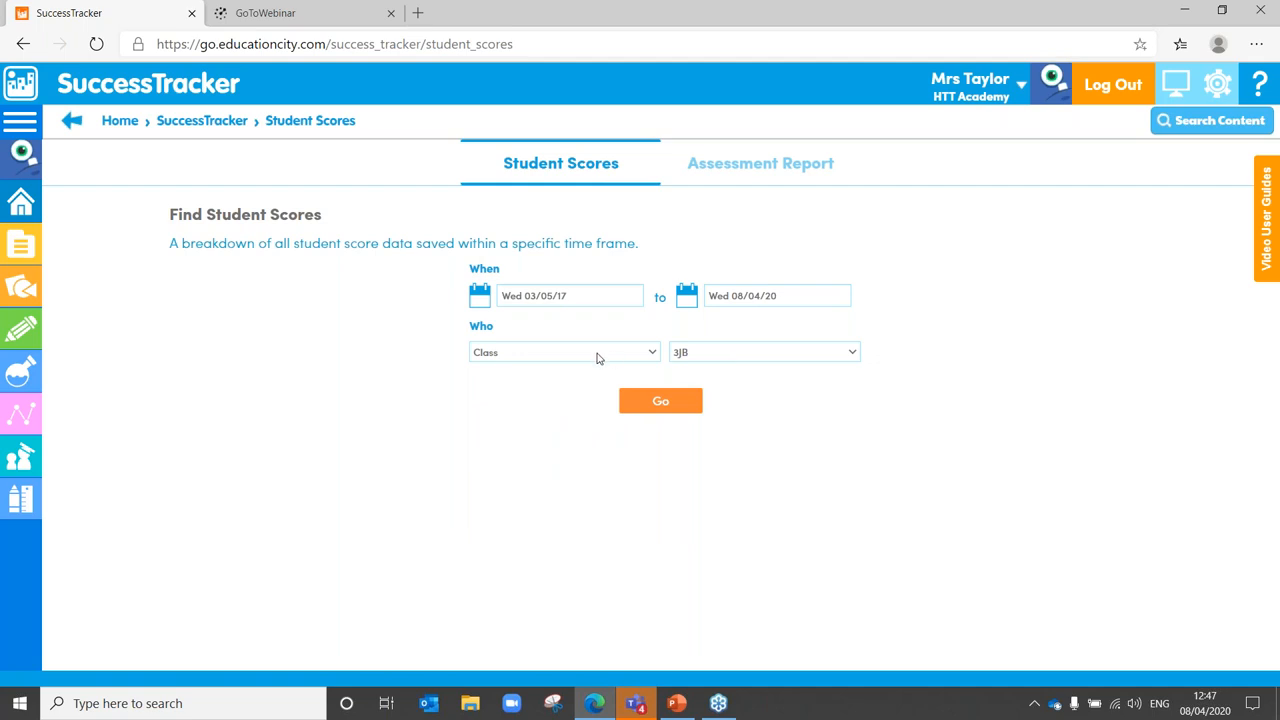
{"action": "left_click", "coordinate": [563, 351]}
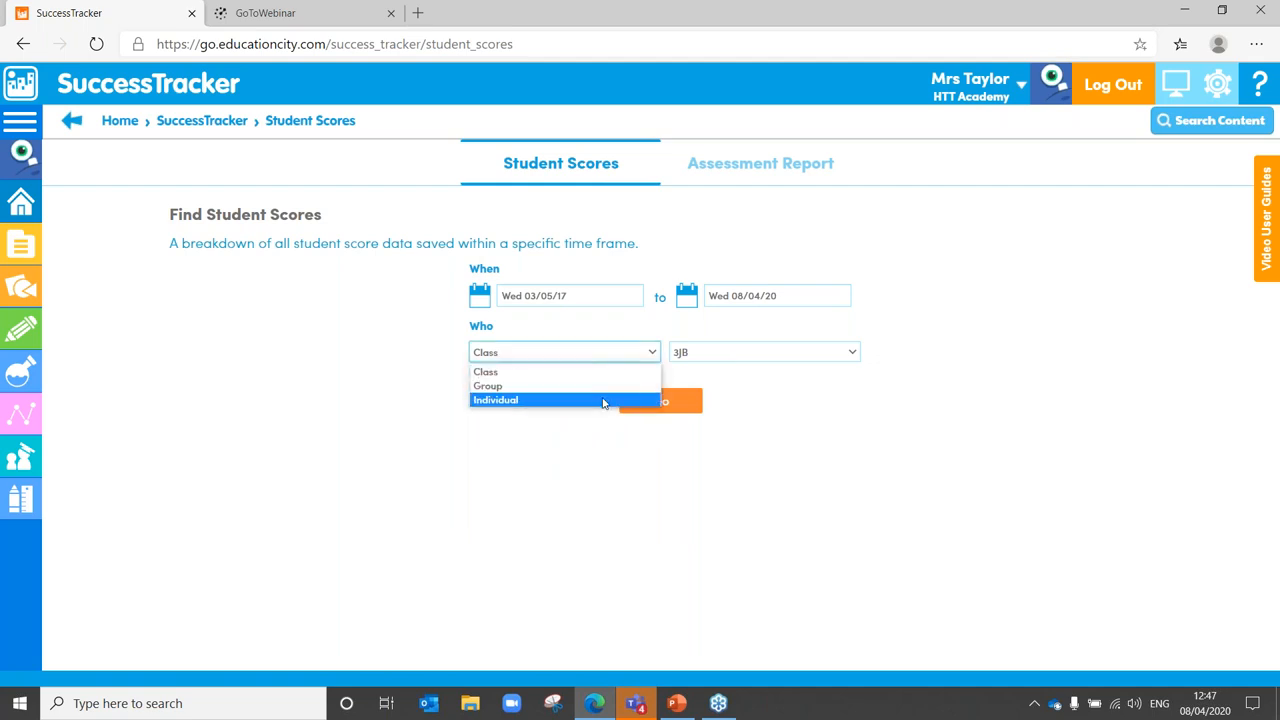
{"action": "mouse_move", "coordinate": [564, 386]}
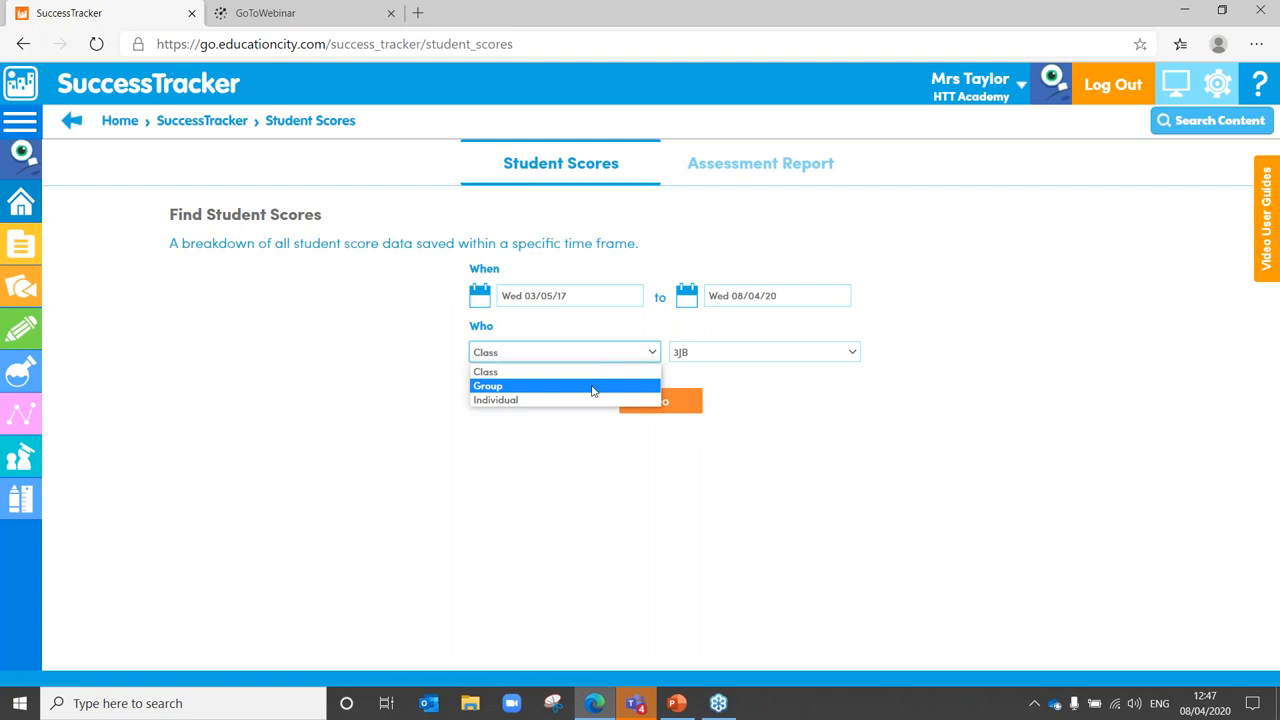
{"action": "mouse_move", "coordinate": [565, 371]}
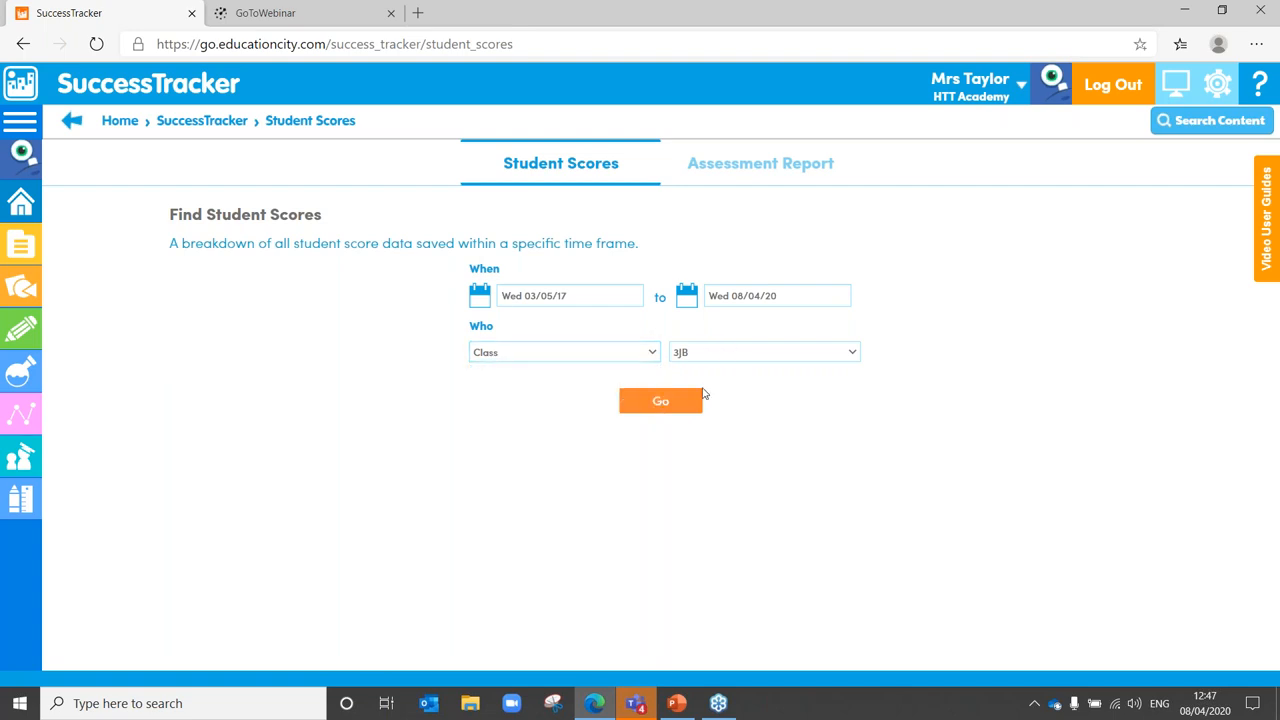
Run the class 3JB score search, scroll the results, and expand the navigation menu.
{"action": "left_click", "coordinate": [660, 400]}
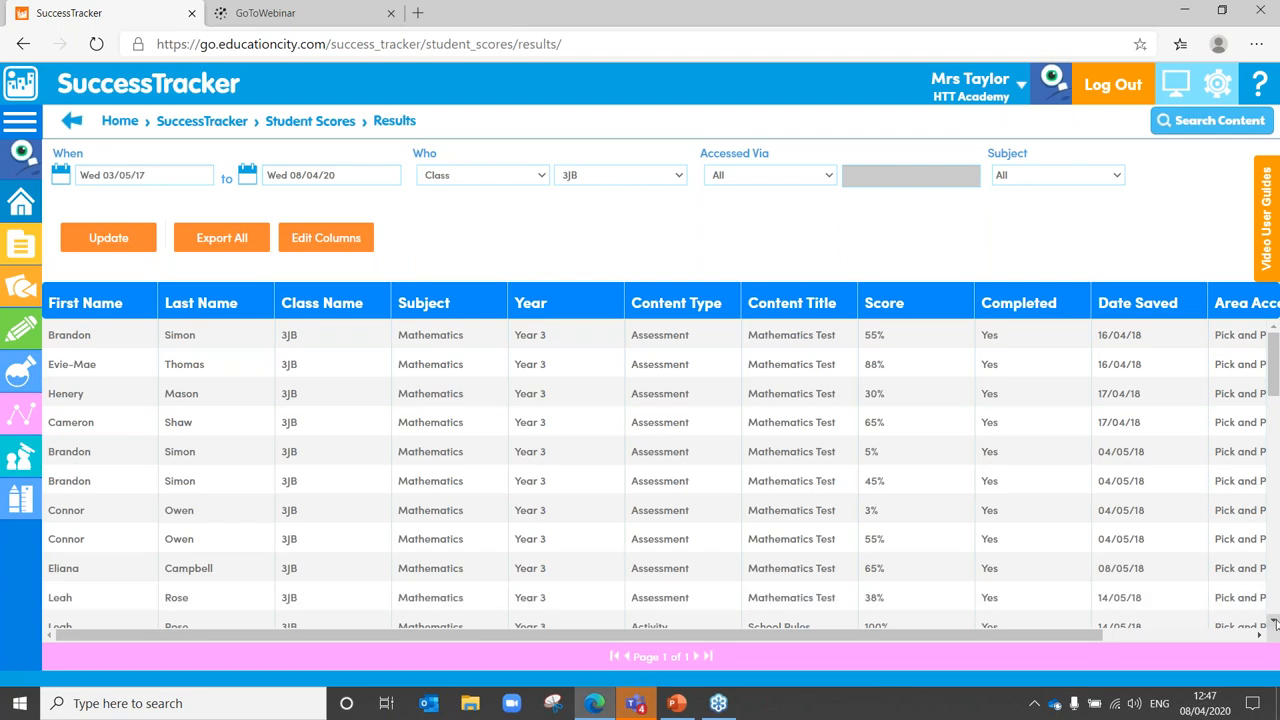
{"action": "scroll", "scroll_direction": "down", "scroll_amount": 3}
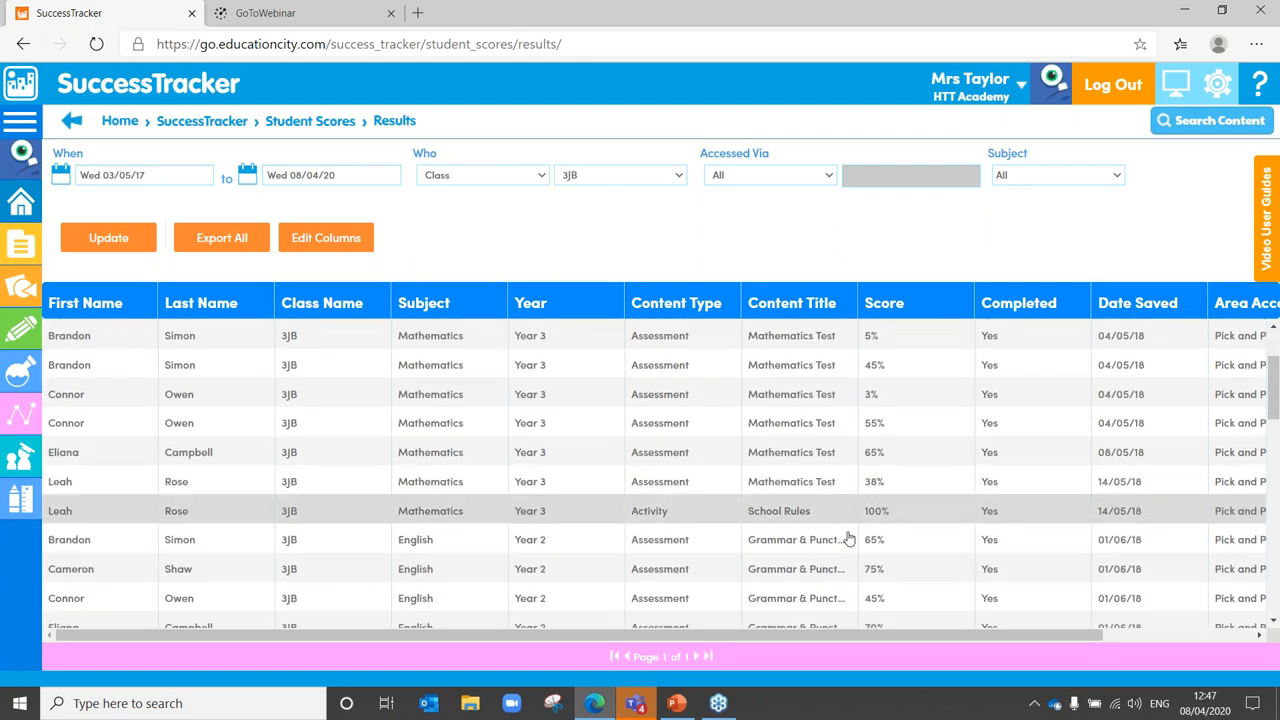
{"action": "mouse_move", "coordinate": [881, 521]}
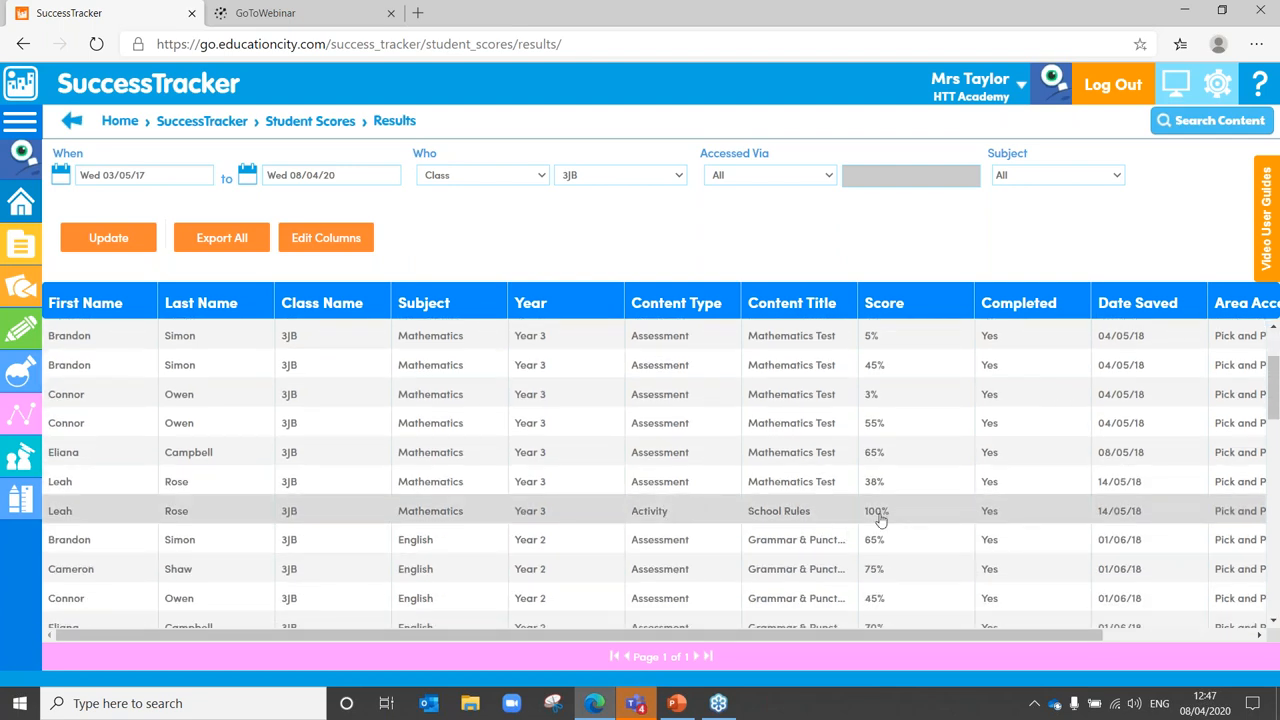
{"action": "mouse_move", "coordinate": [910, 518]}
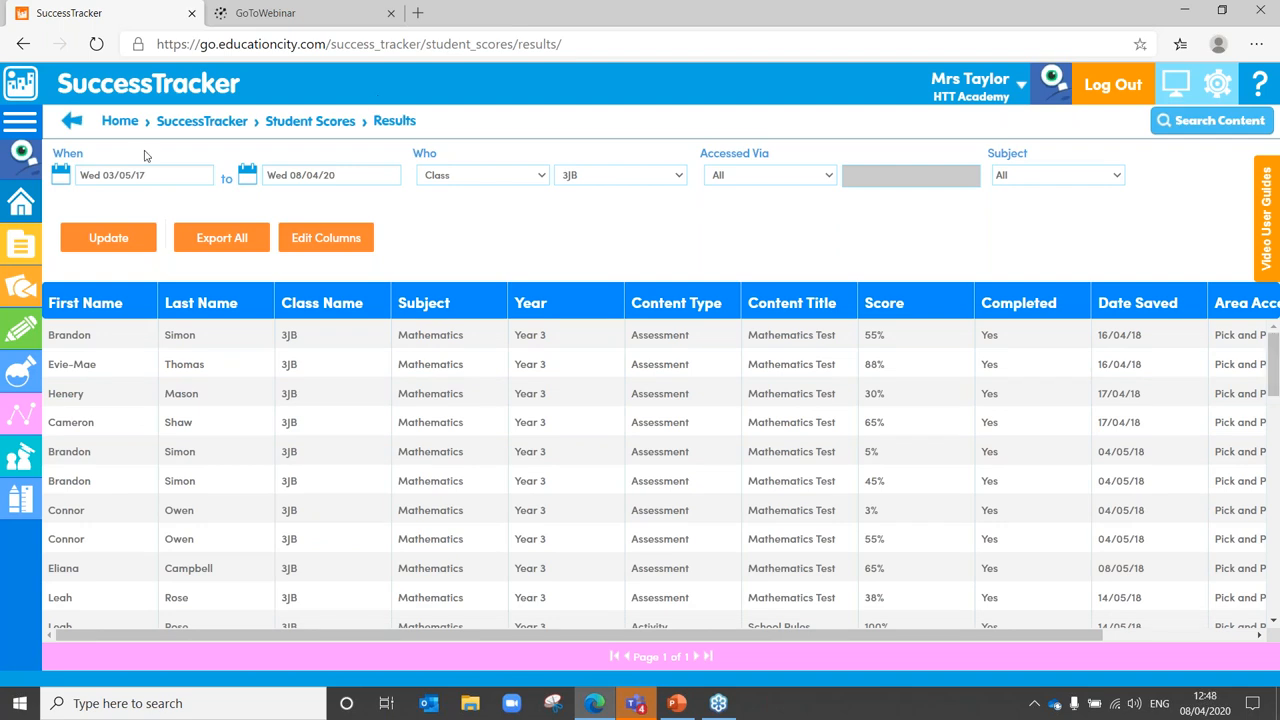
{"action": "left_click", "coordinate": [18, 120]}
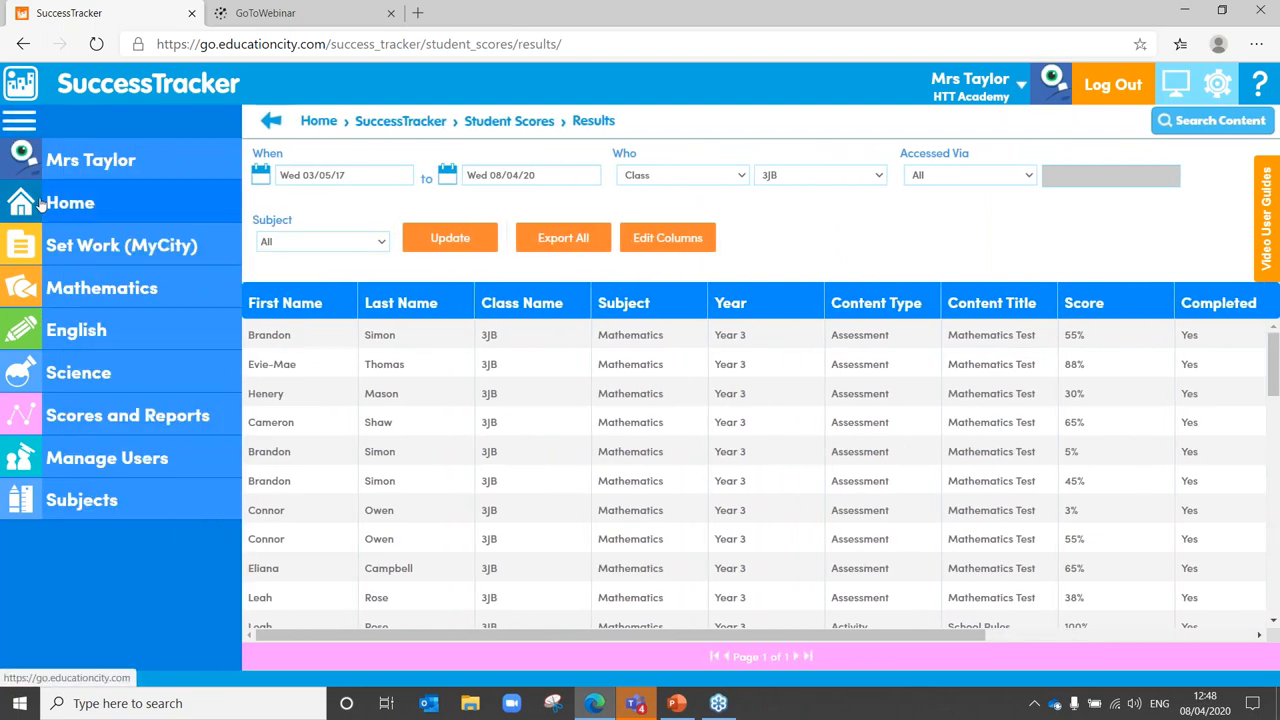
{"action": "left_click", "coordinate": [19, 120]}
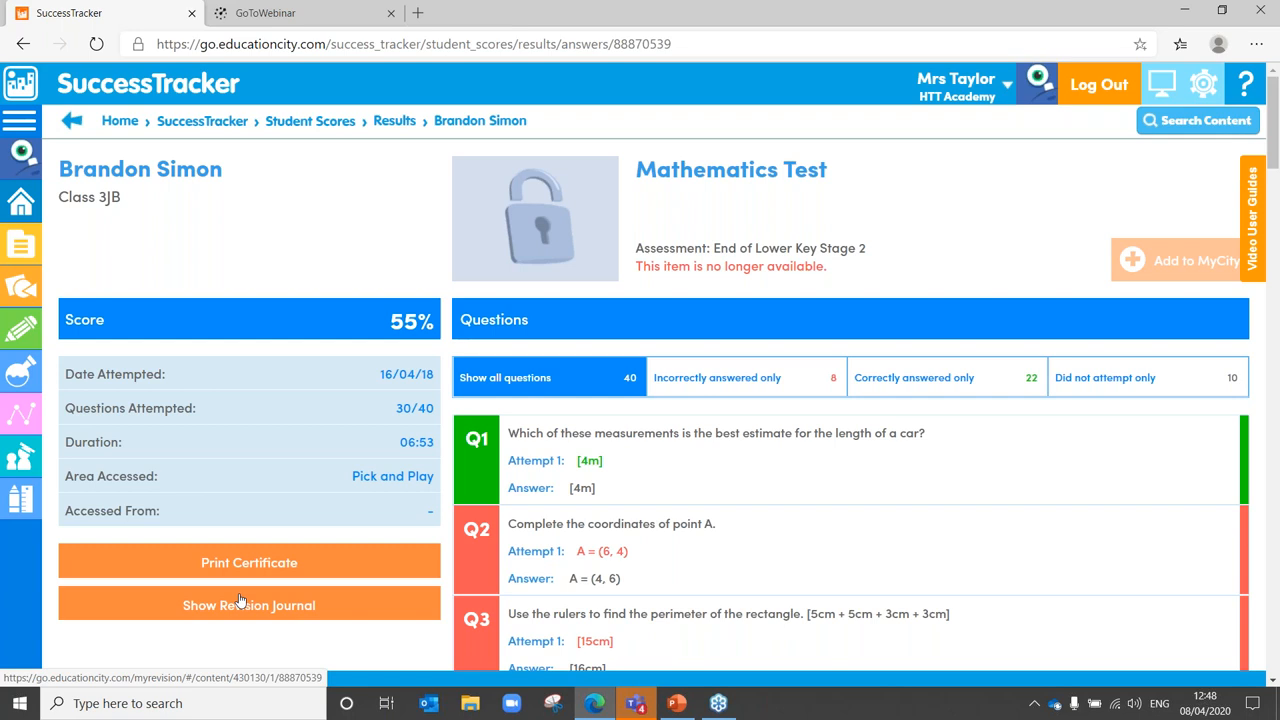
{"action": "mouse_move", "coordinate": [251, 611]}
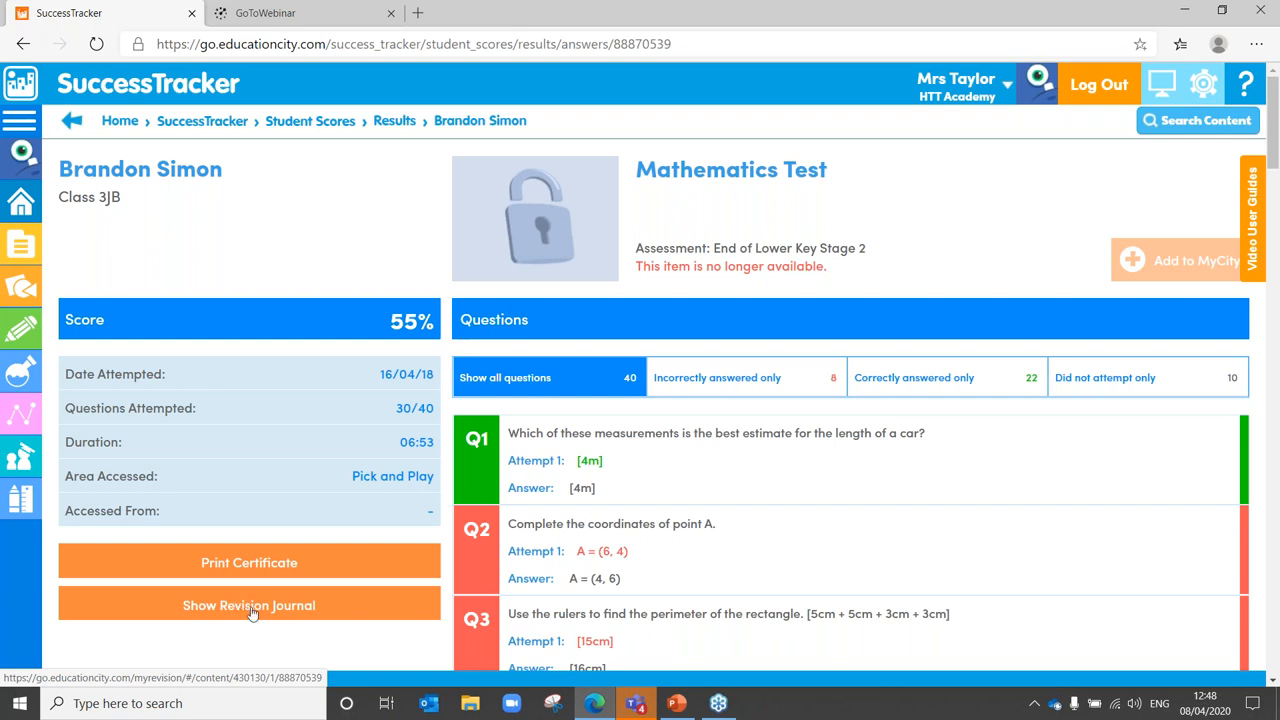
{"action": "mouse_move", "coordinate": [253, 558]}
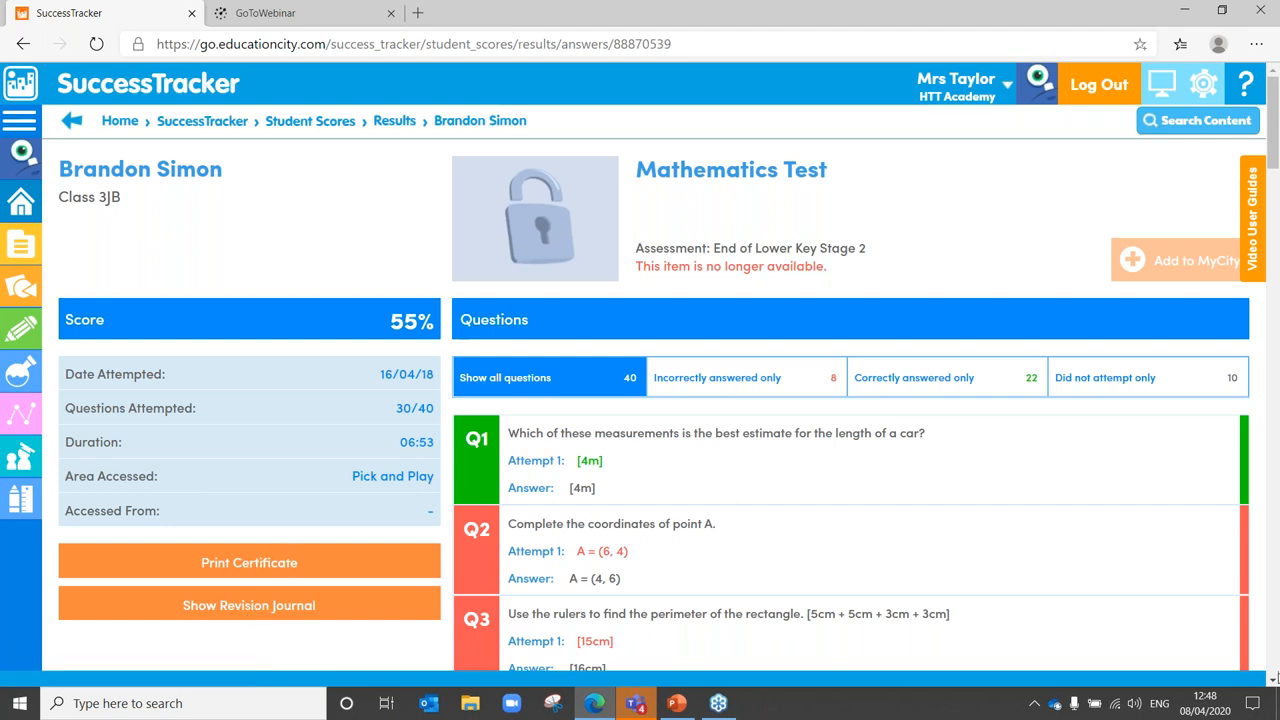
{"action": "scroll", "scroll_direction": "down", "scroll_amount": 3}
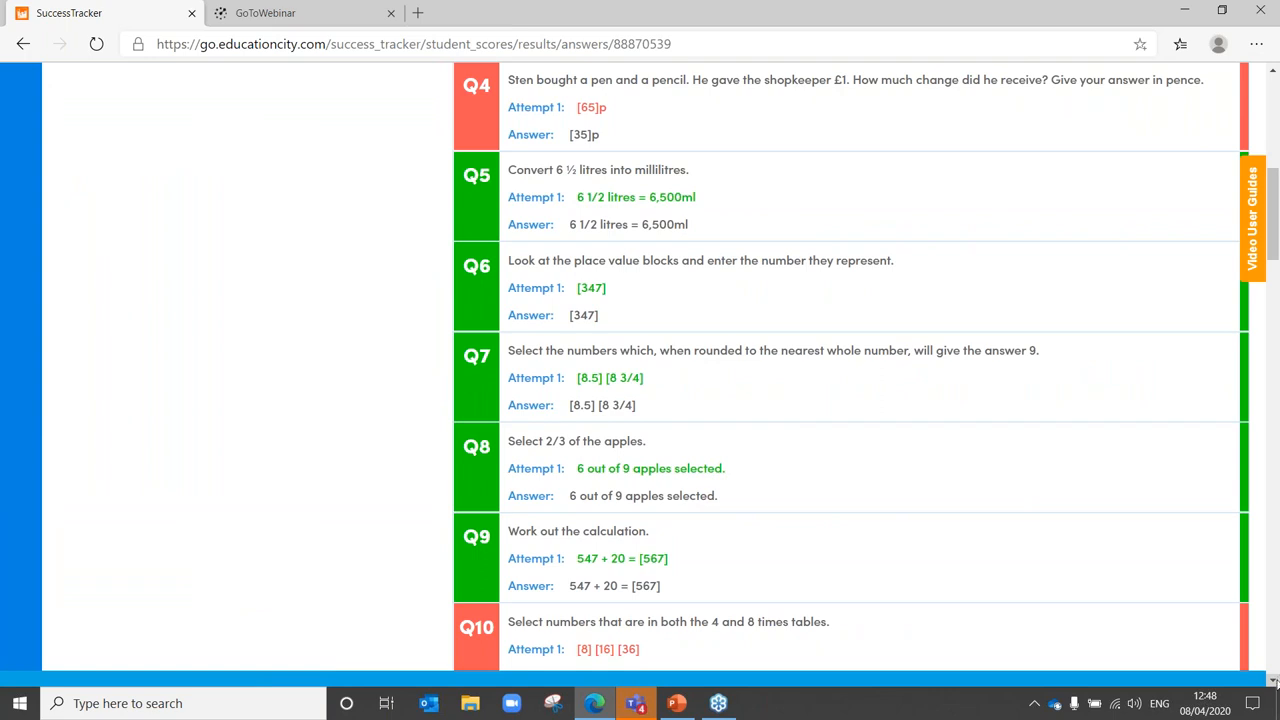
{"action": "scroll", "scroll_direction": "down", "scroll_amount": 3}
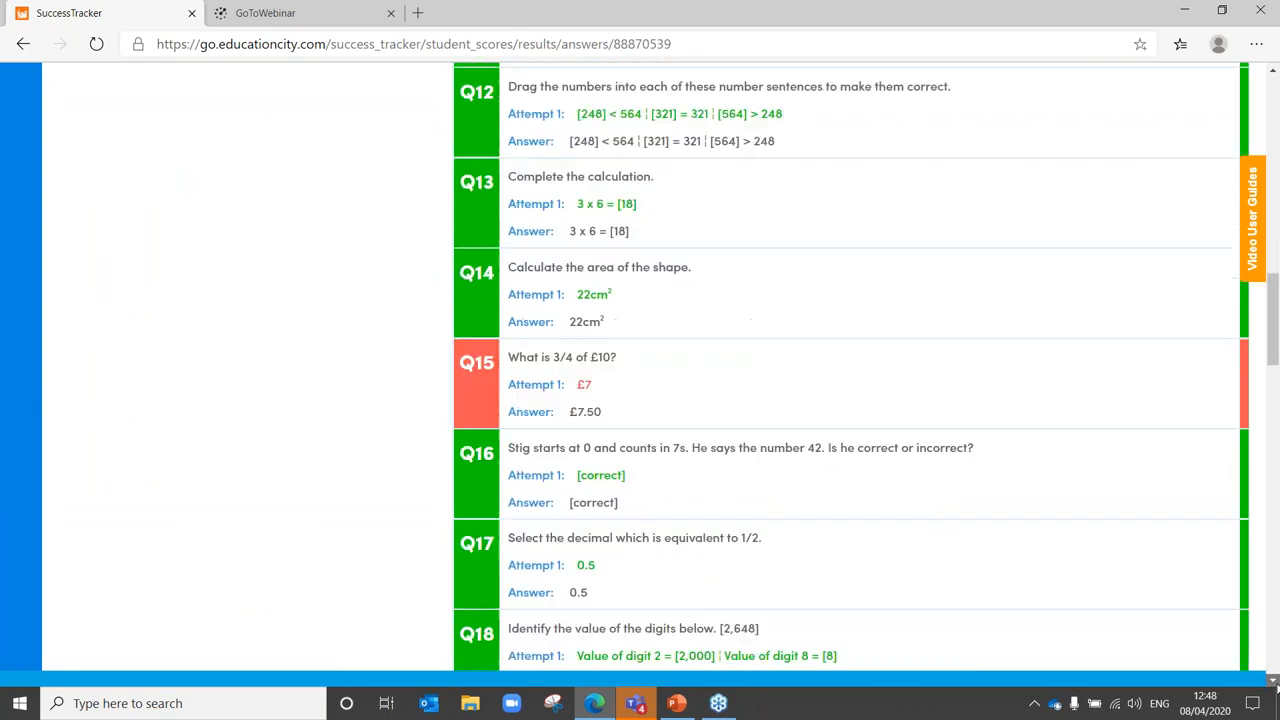
{"action": "scroll", "scroll_direction": "down", "scroll_amount": 3}
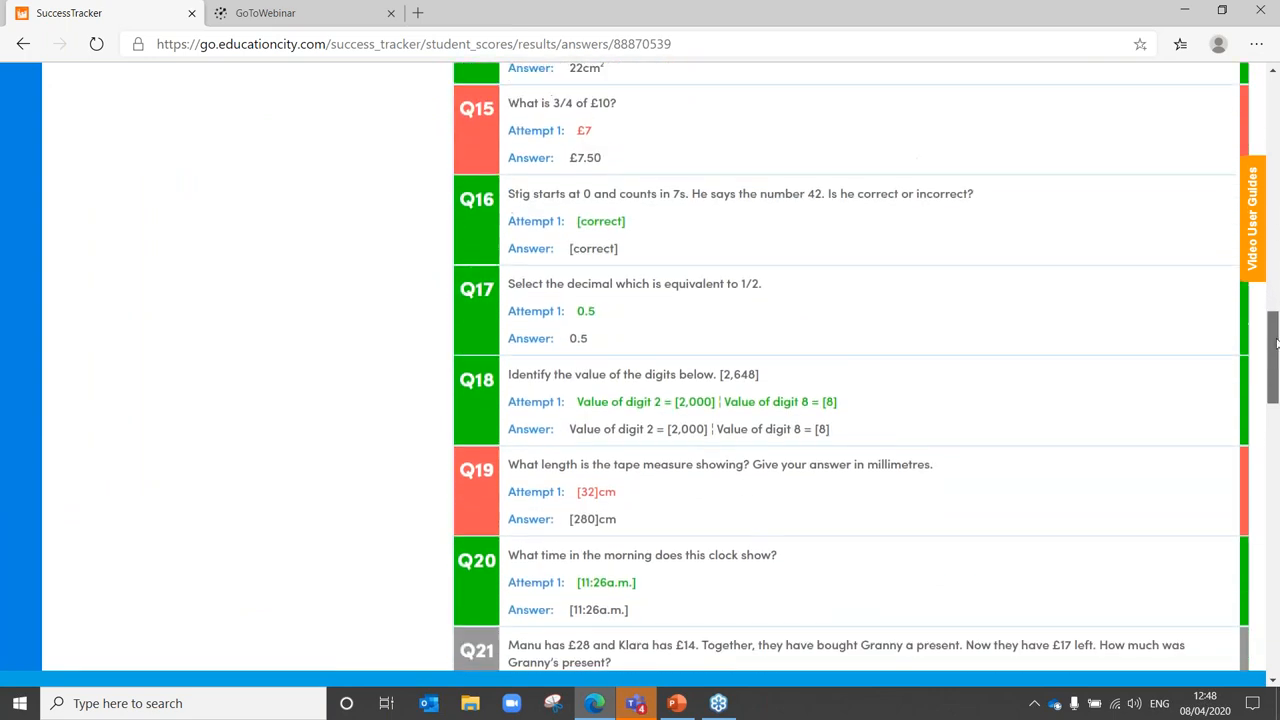
{"action": "scroll", "scroll_direction": "up", "scroll_amount": 3}
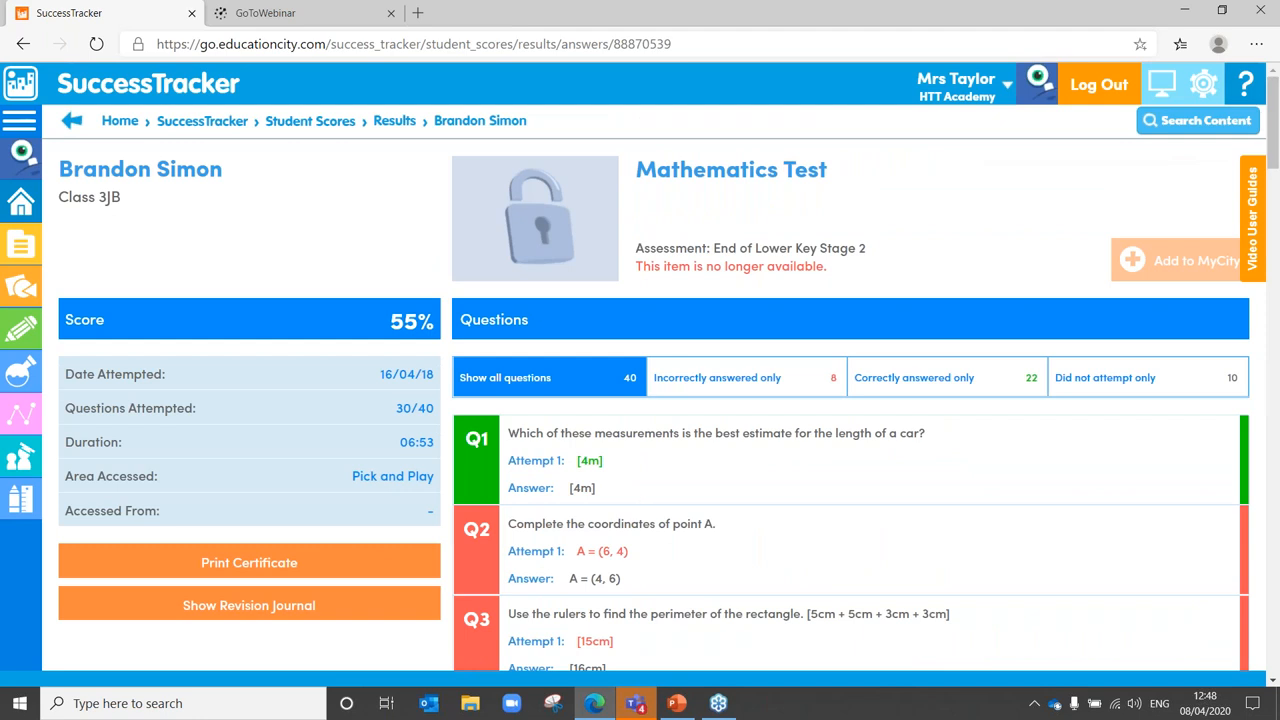
{"action": "mouse_move", "coordinate": [112, 160]}
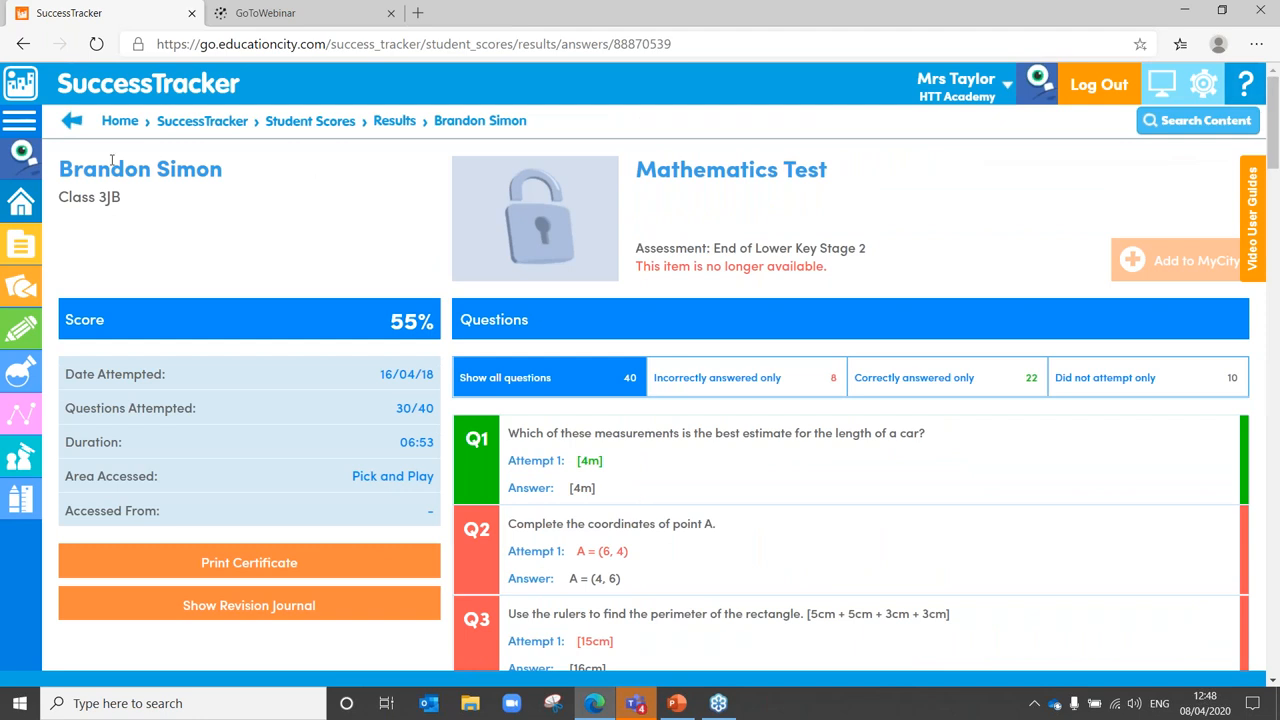
{"action": "mouse_move", "coordinate": [71, 120]}
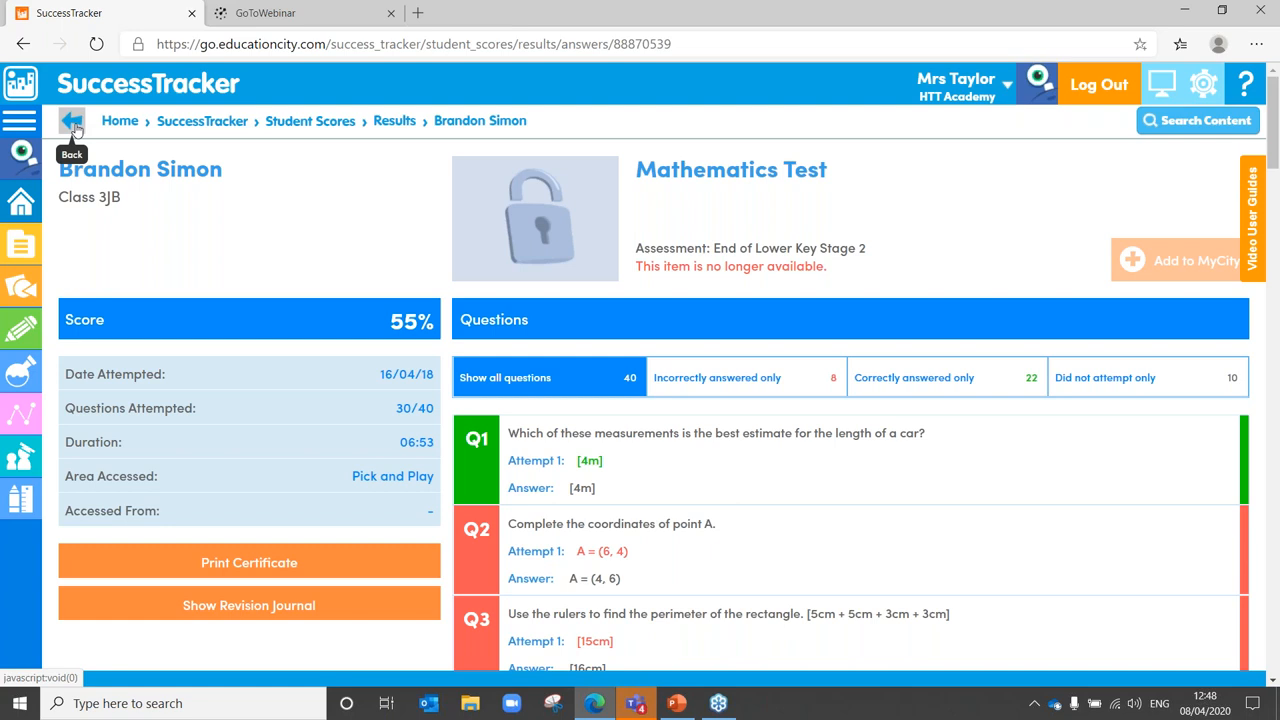
Go back from the answer page to the class 3JB score results list.
{"action": "left_click", "coordinate": [71, 120]}
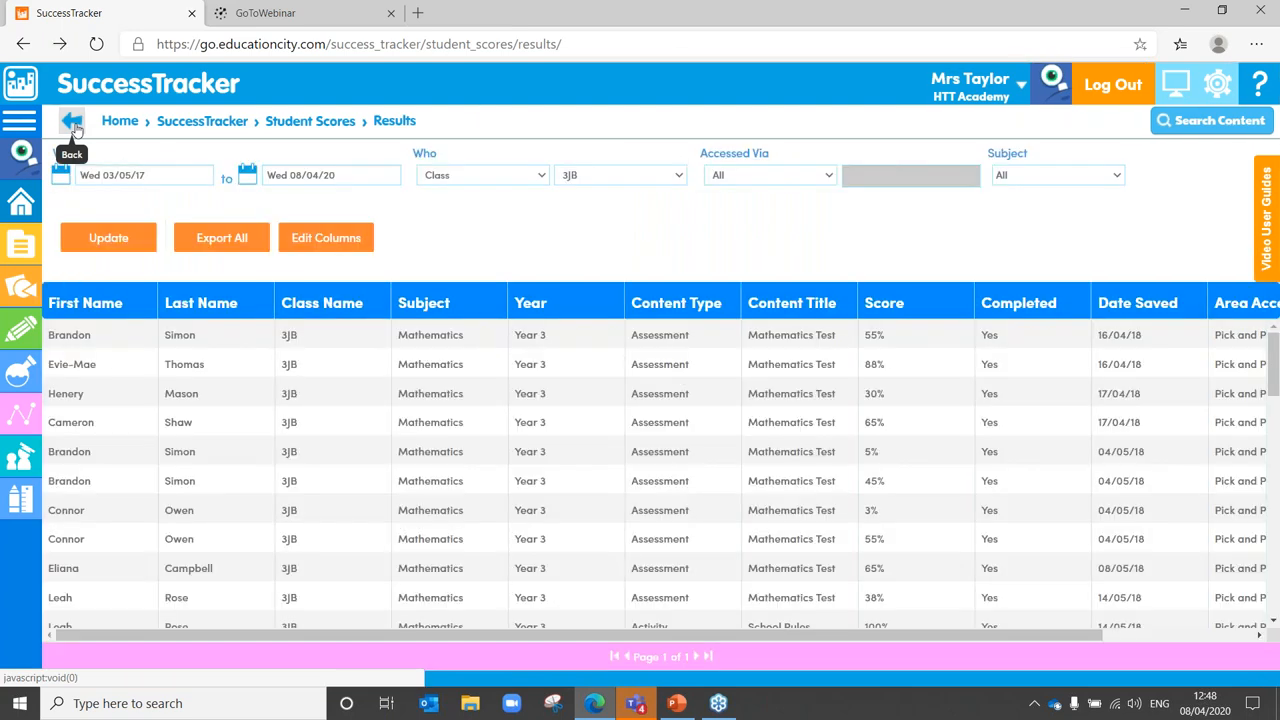
{"action": "mouse_move", "coordinate": [207, 245]}
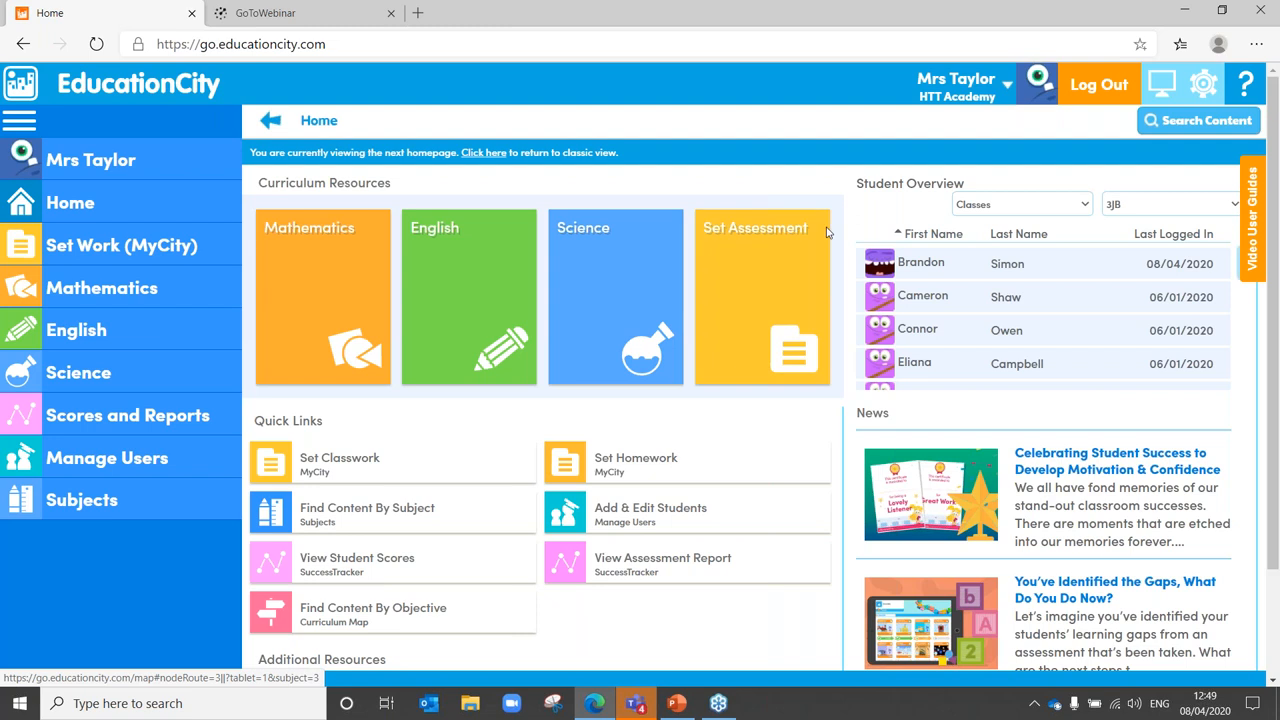
{"action": "mouse_move", "coordinate": [730, 278]}
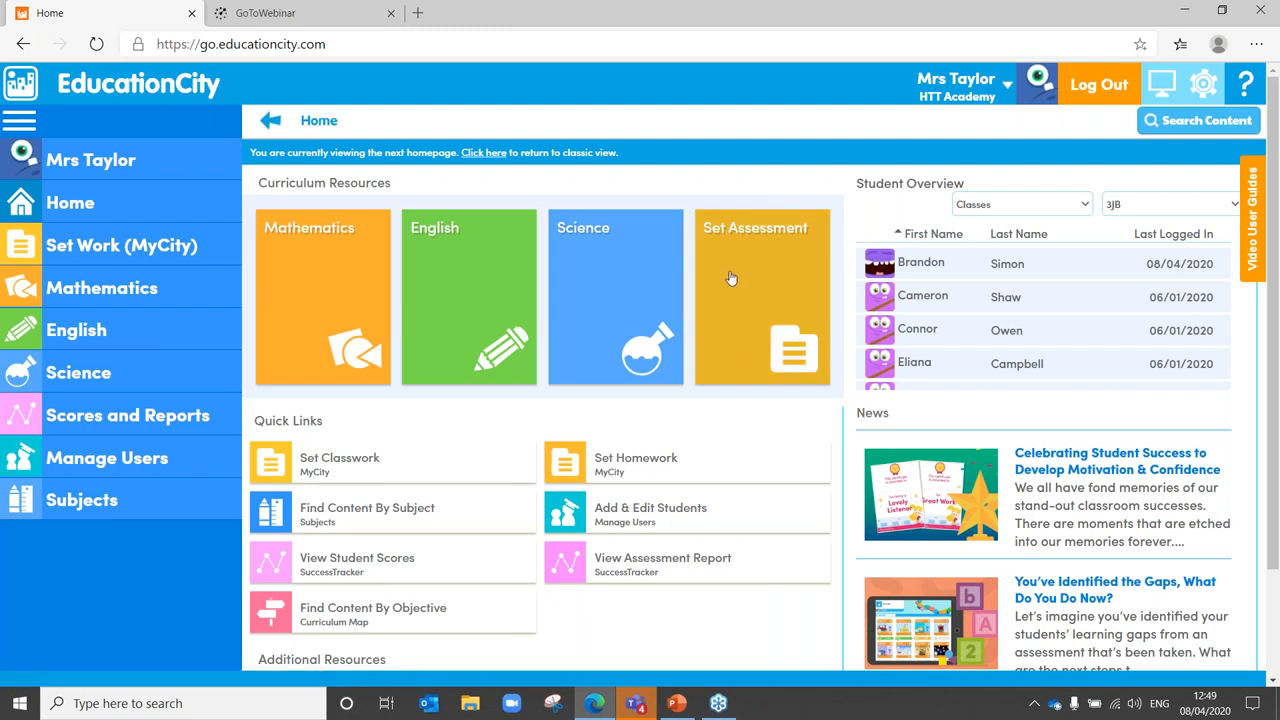
{"action": "mouse_move", "coordinate": [1087, 379]}
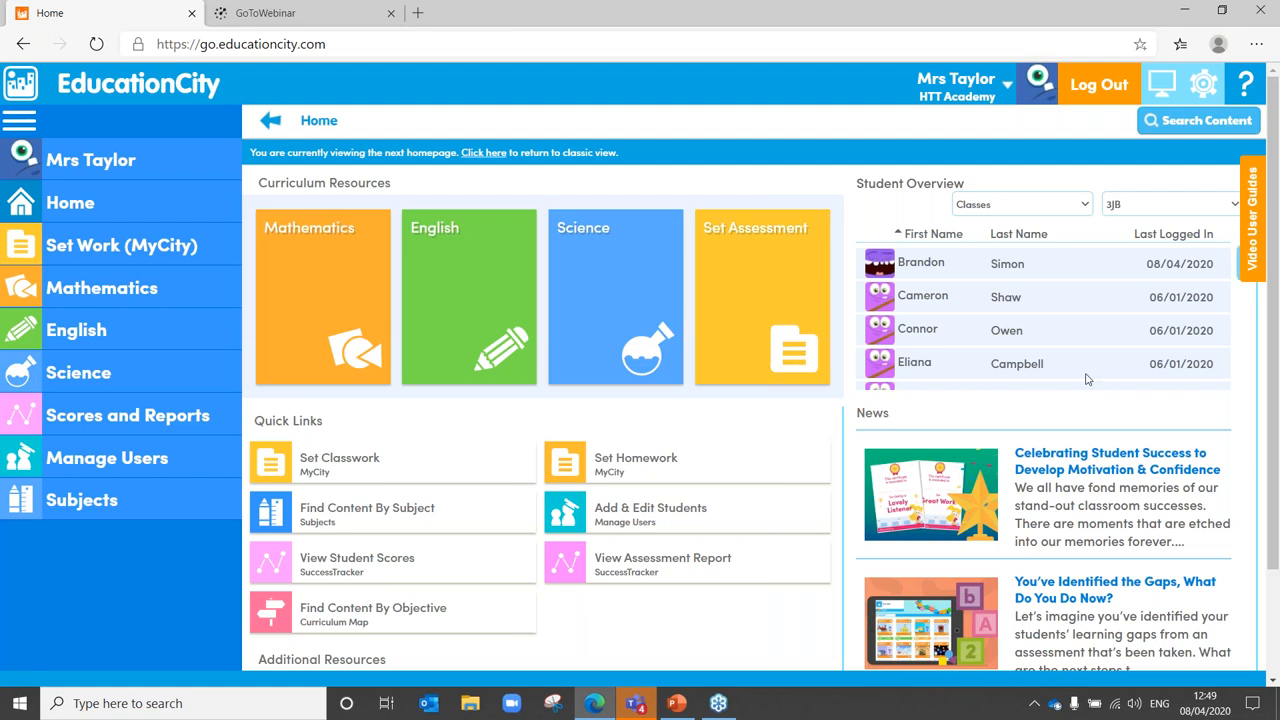
Scroll the home page down to Additional Resources such as Online Safety and Phonics.
{"action": "scroll", "scroll_direction": "down", "scroll_amount": 3}
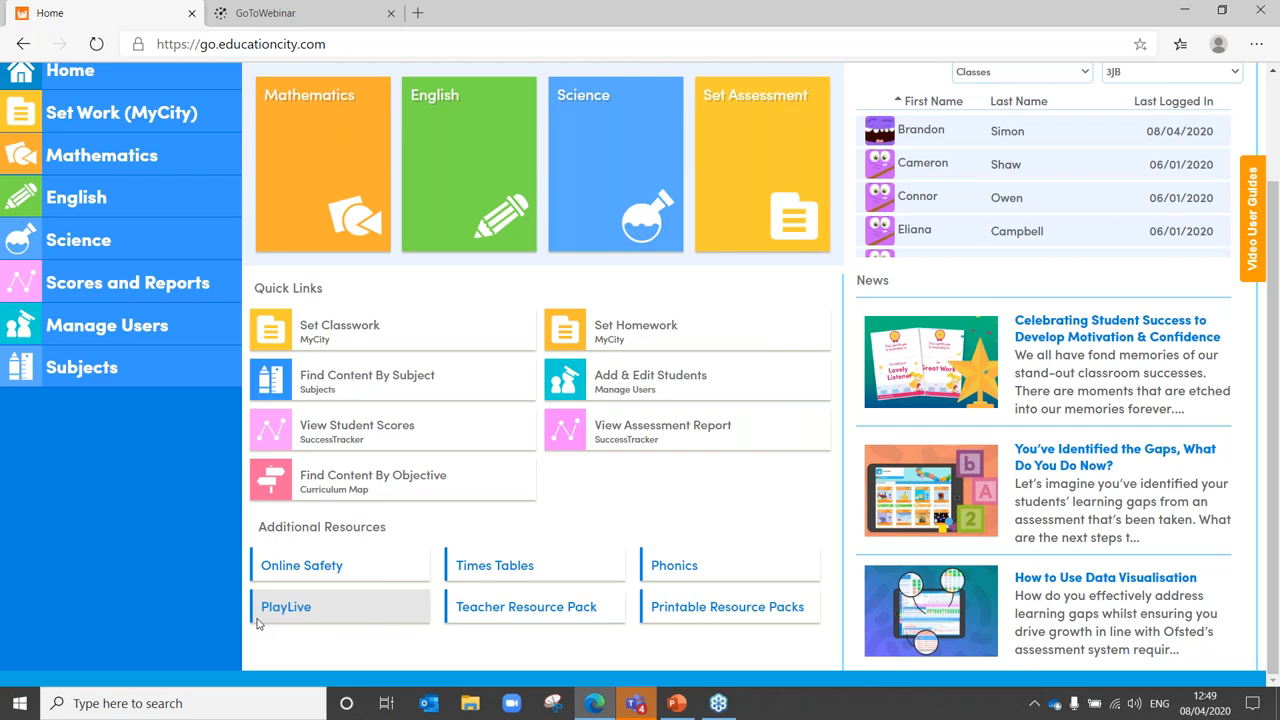
{"action": "mouse_move", "coordinate": [528, 577]}
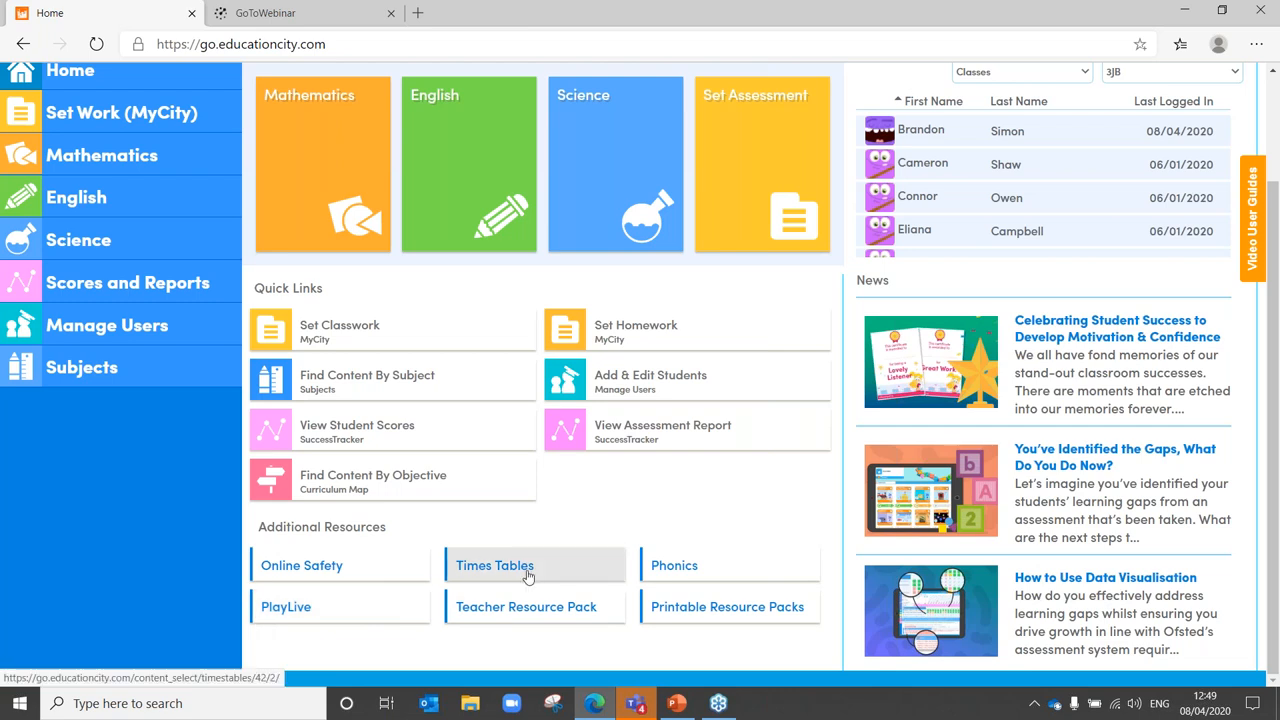
{"action": "mouse_move", "coordinate": [605, 570]}
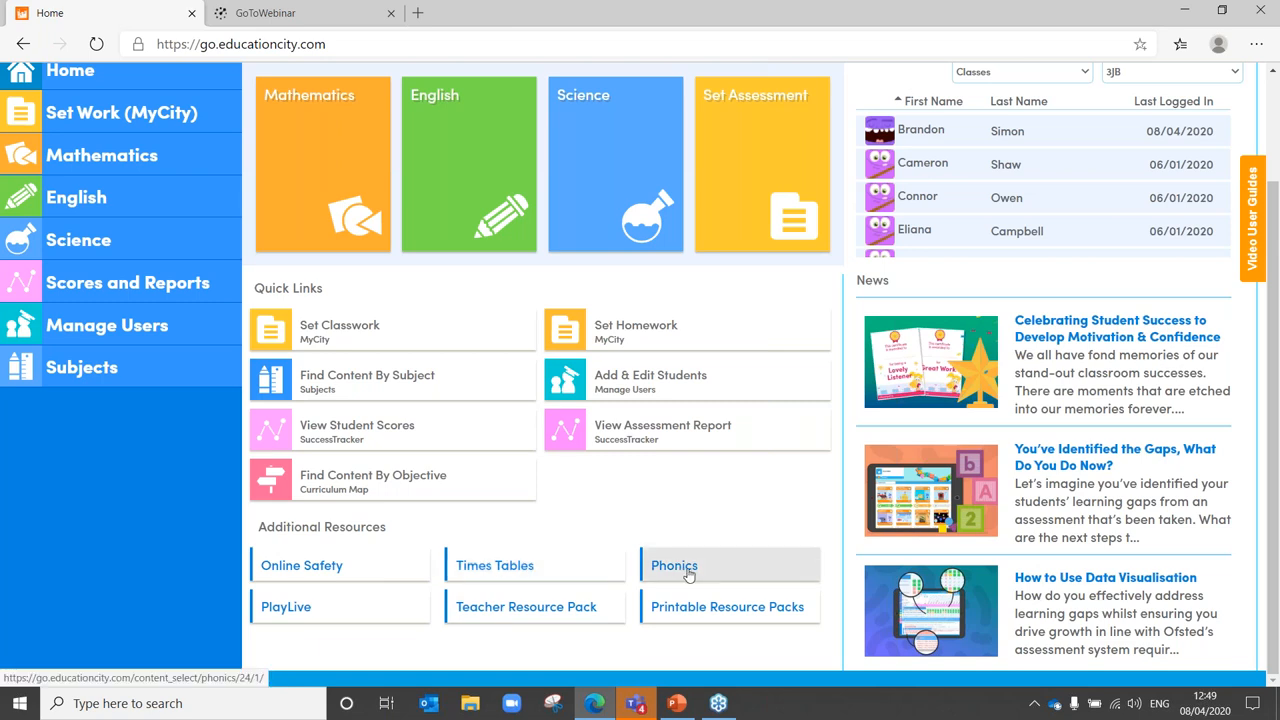
{"action": "mouse_move", "coordinate": [311, 575]}
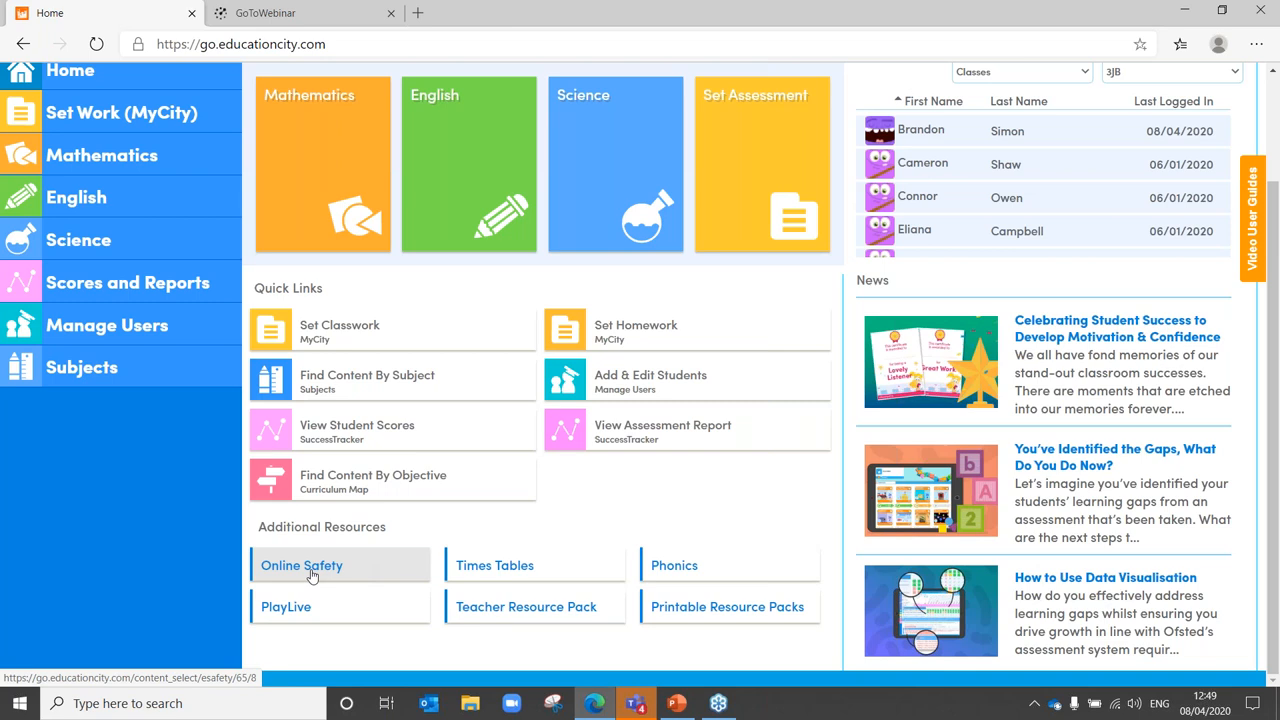
{"action": "mouse_move", "coordinate": [727, 606]}
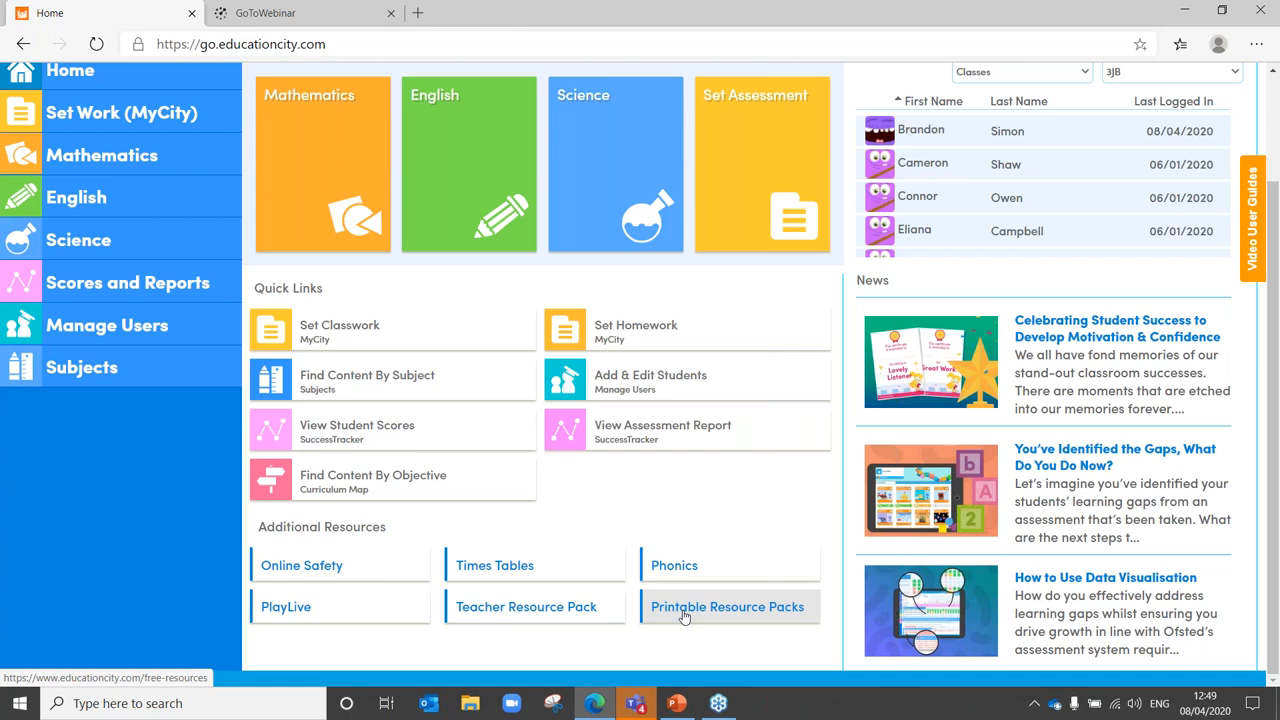
{"action": "mouse_move", "coordinate": [535, 606]}
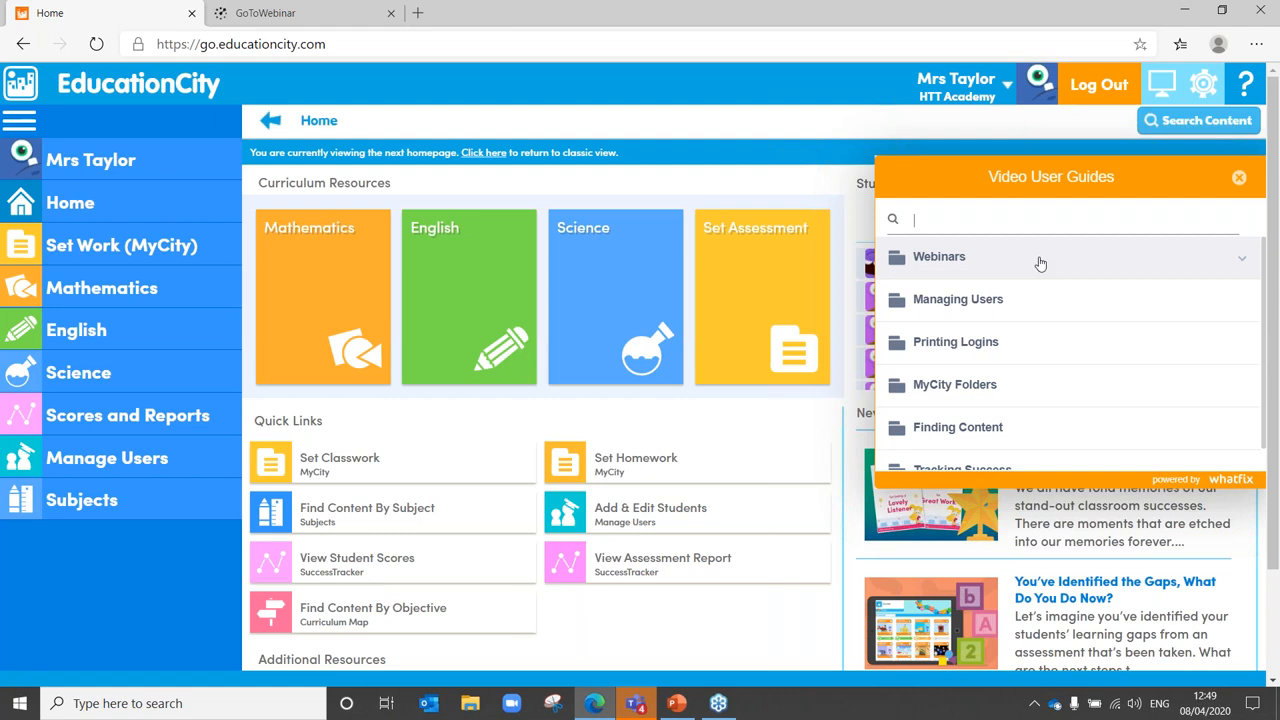
Close the Video User Guides and Help and Support panels, then switch to PowerPoint.
{"action": "left_click", "coordinate": [1239, 177]}
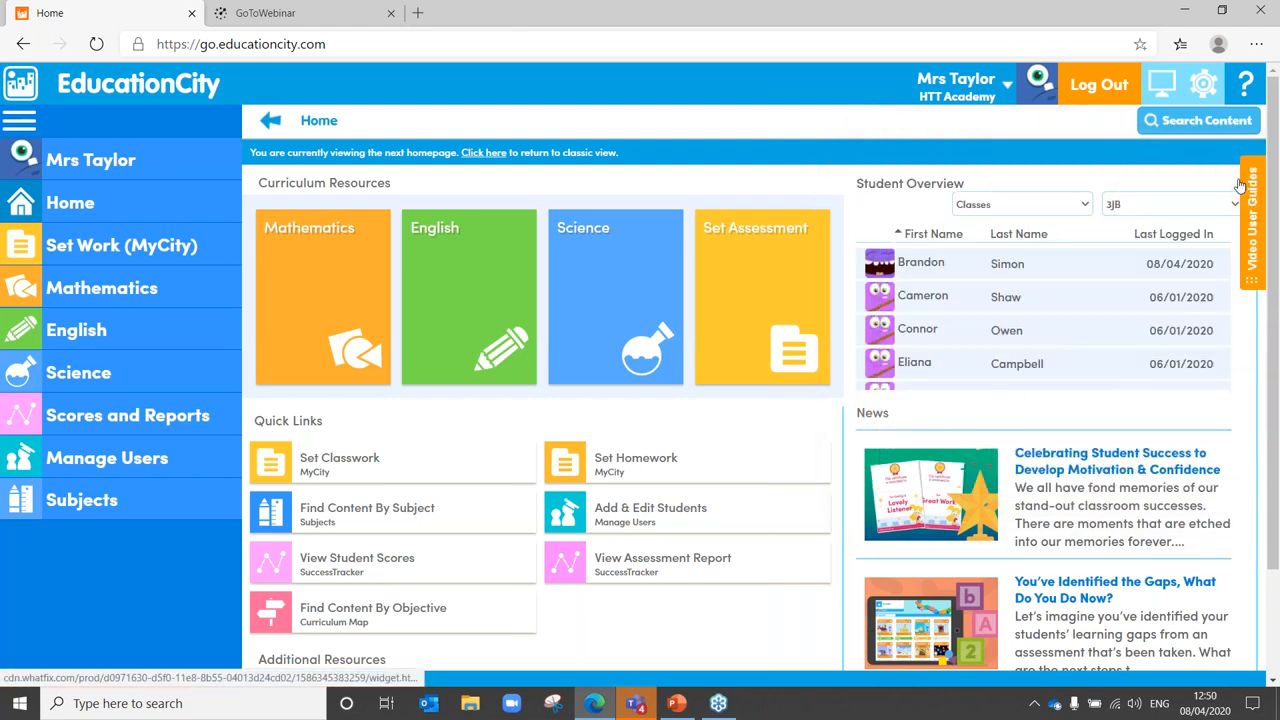
{"action": "left_click", "coordinate": [1245, 84]}
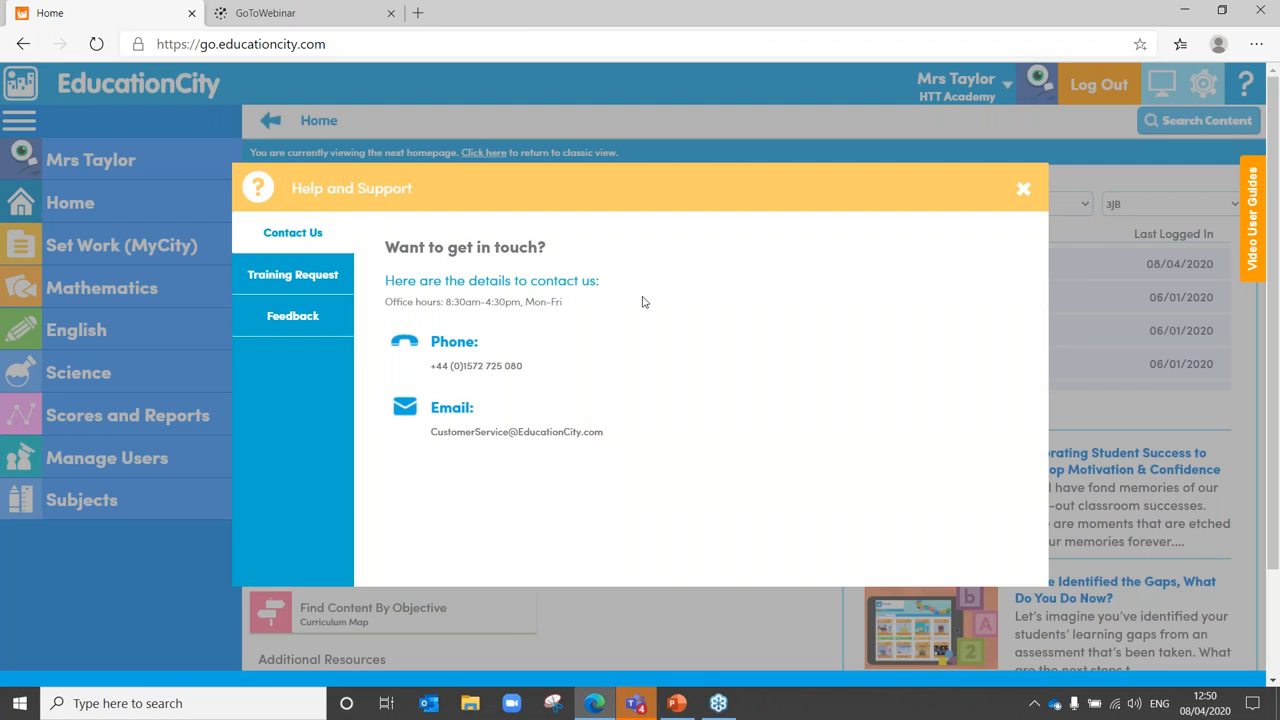
{"action": "left_click", "coordinate": [1024, 188]}
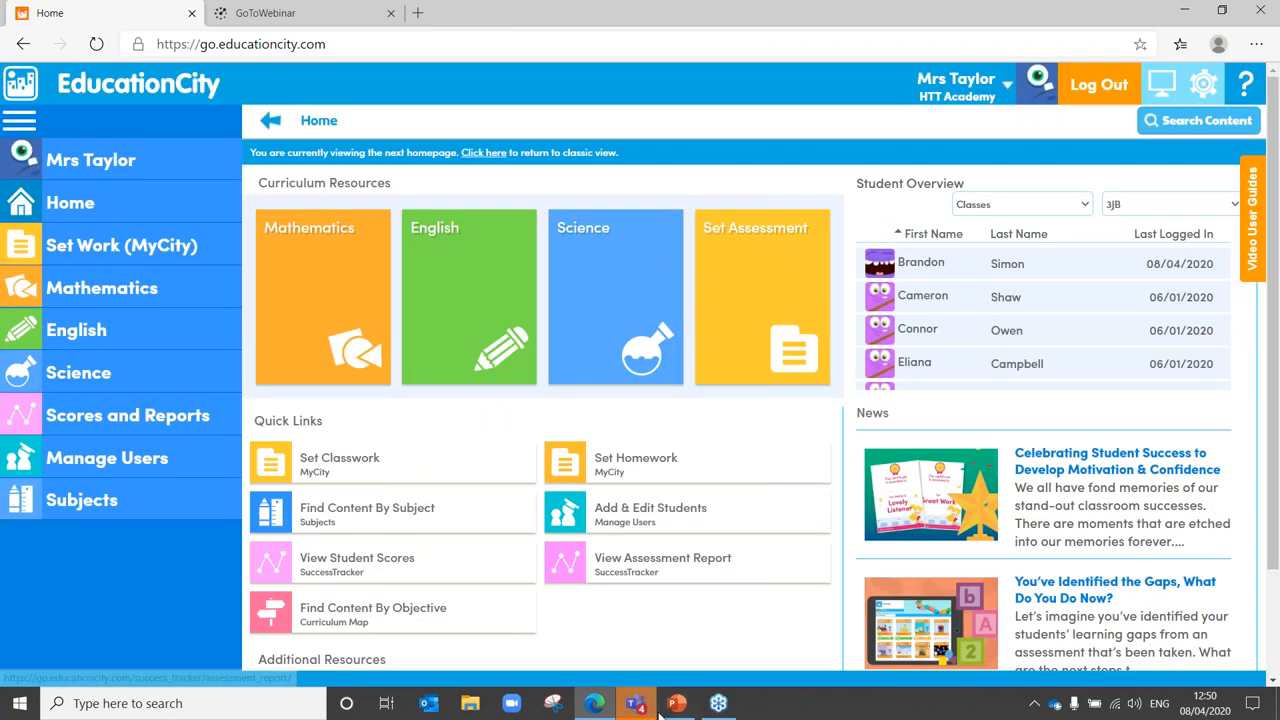
{"action": "left_click", "coordinate": [677, 703]}
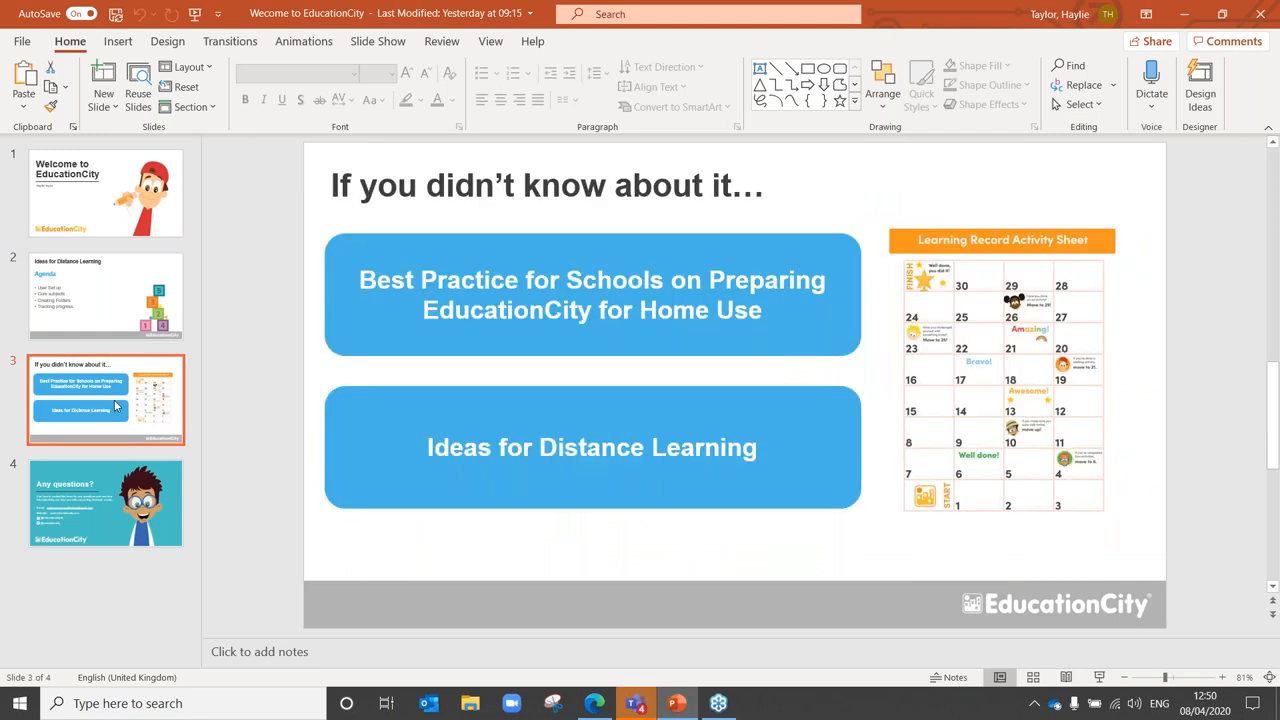
Present slide 4, the closing 'Any questions' slide, as a full-screen slide show.
{"action": "left_click", "coordinate": [105, 503]}
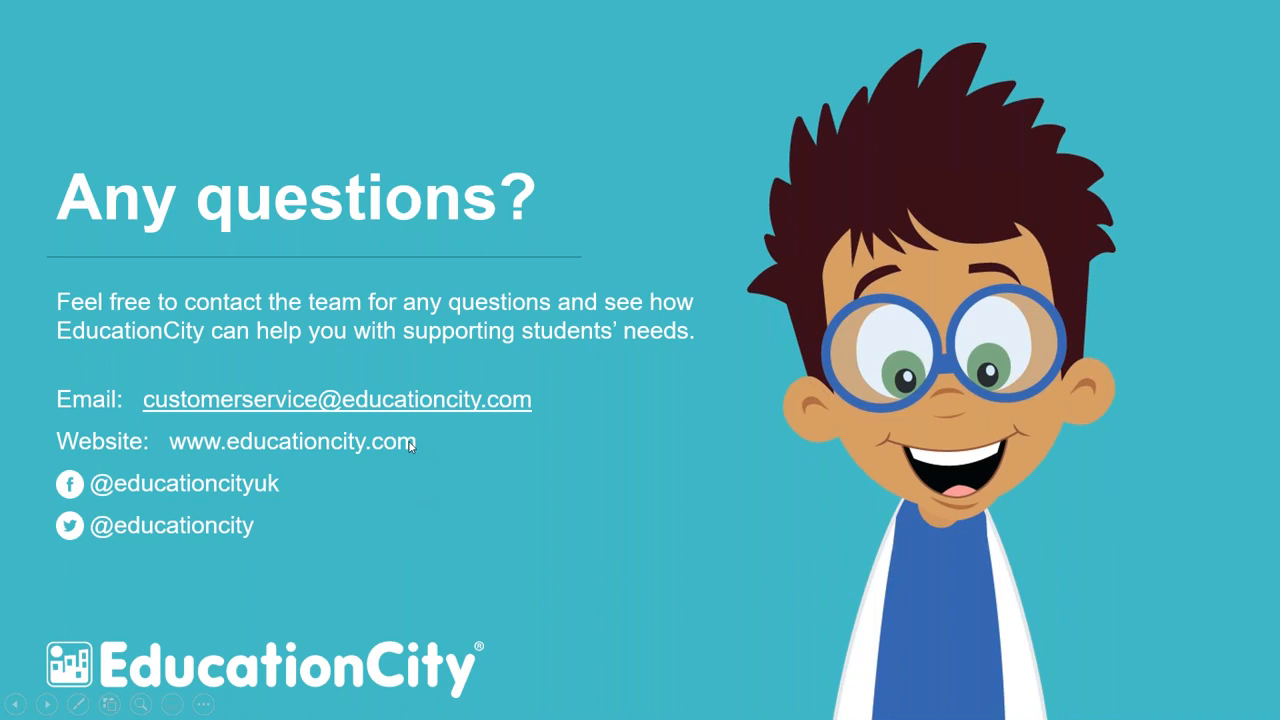
{"action": "mouse_move", "coordinate": [422, 401]}
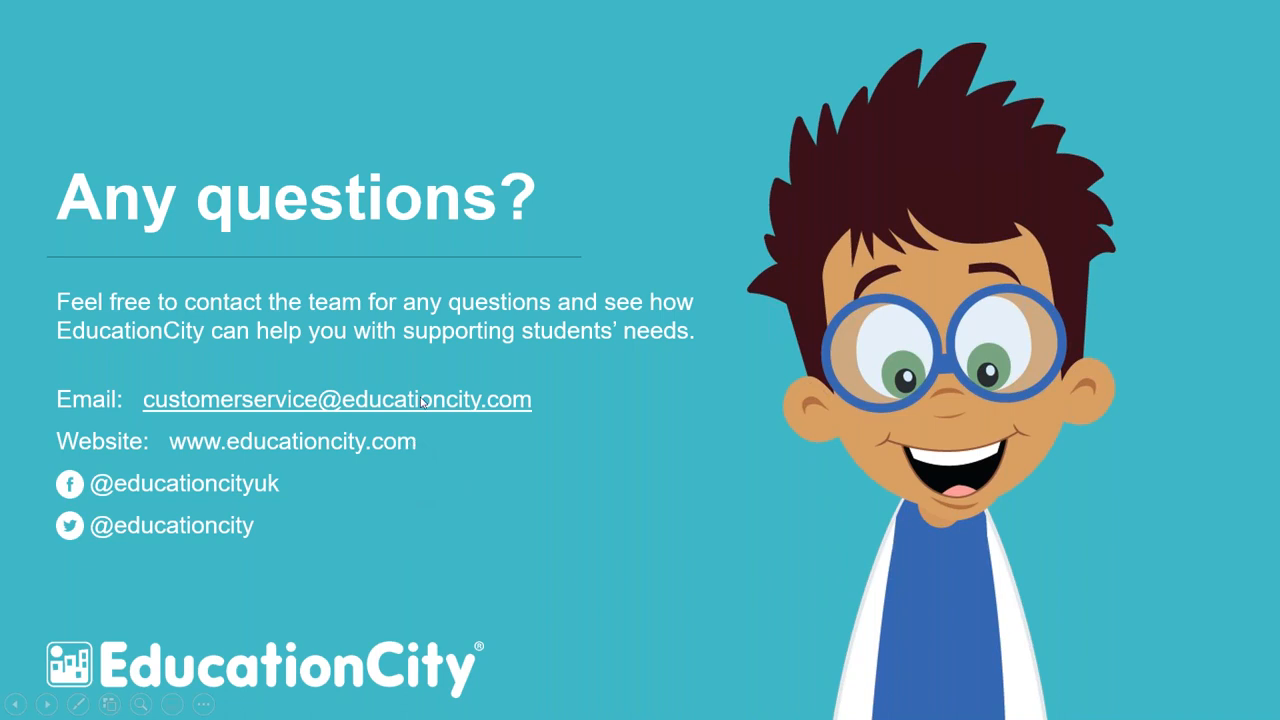